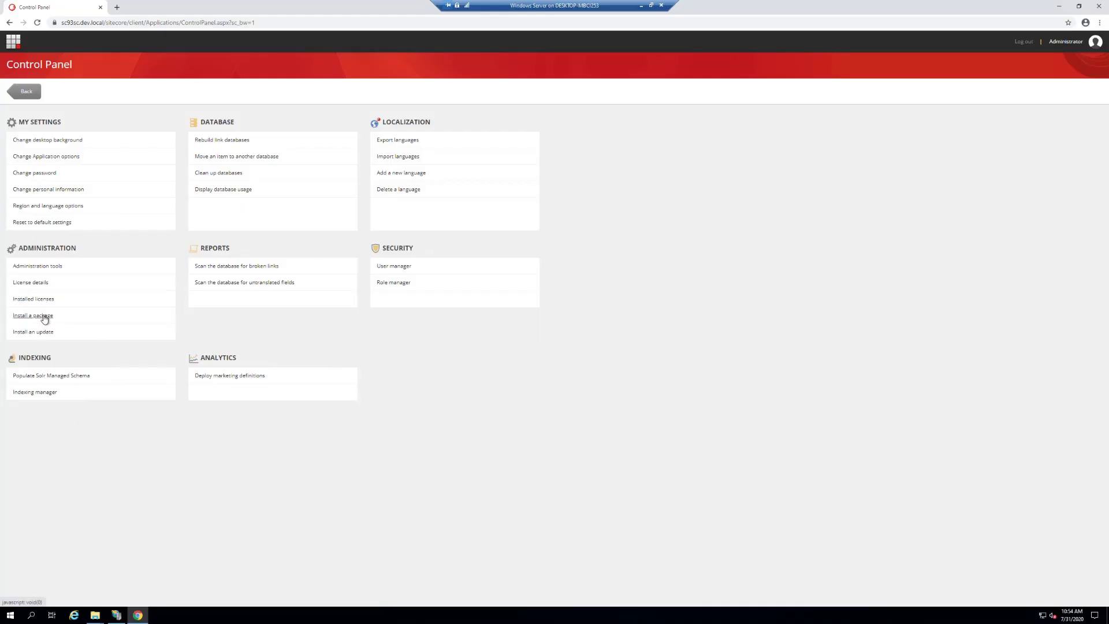
- Install the Sitecore Connect for CMP XM package, overwriting all files and restarting the Sitecore server
{"action": "left_click", "coordinate": [33, 315]}
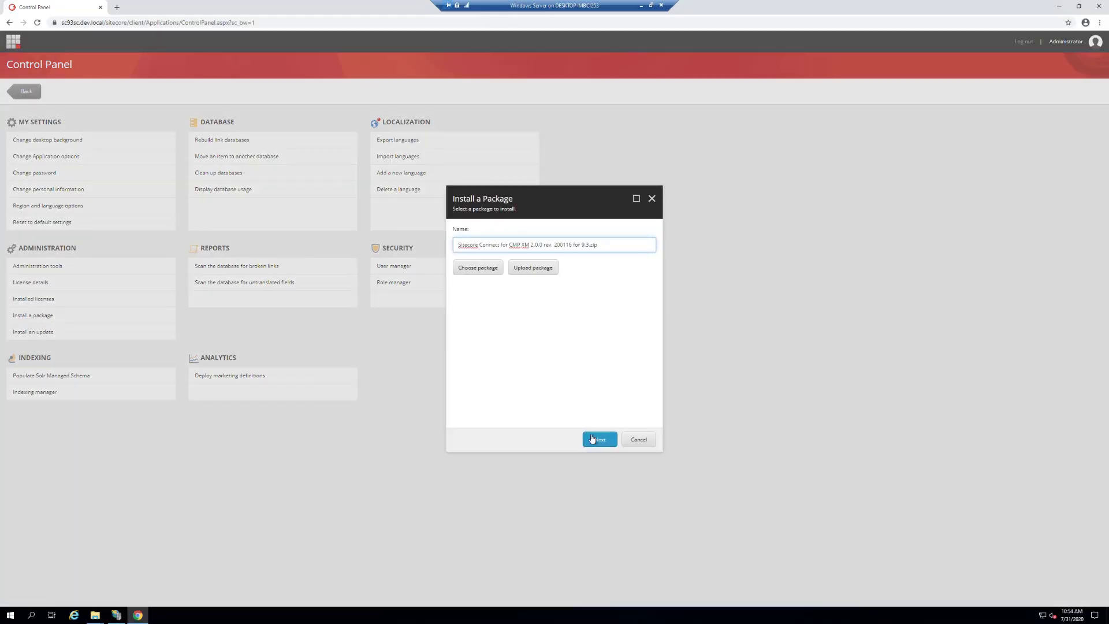
{"action": "left_click", "coordinate": [598, 439]}
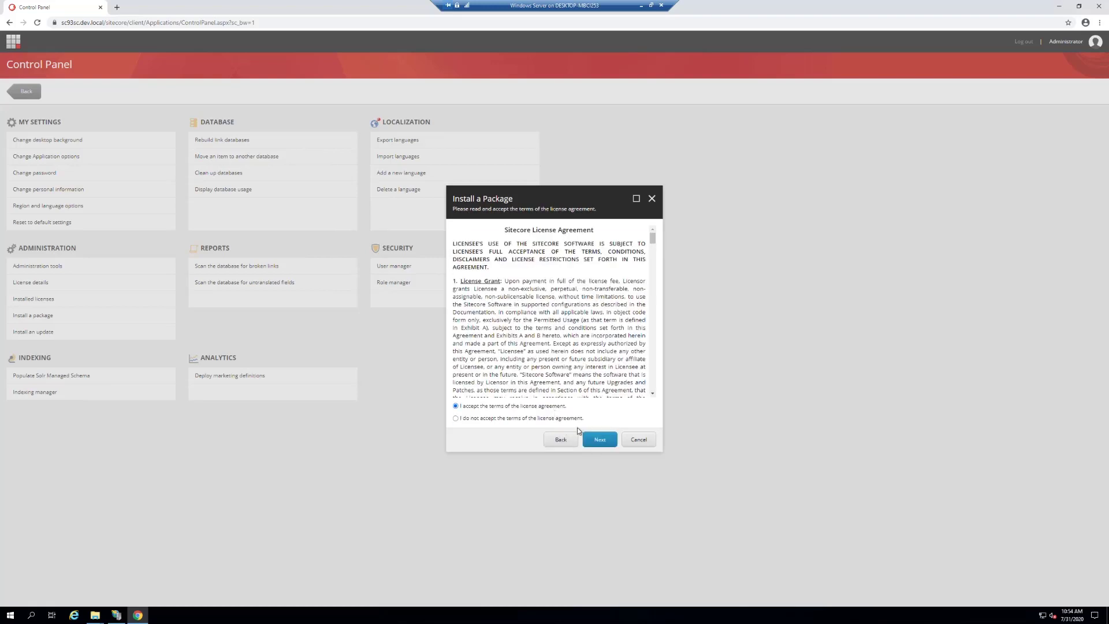
{"action": "left_click", "coordinate": [598, 439]}
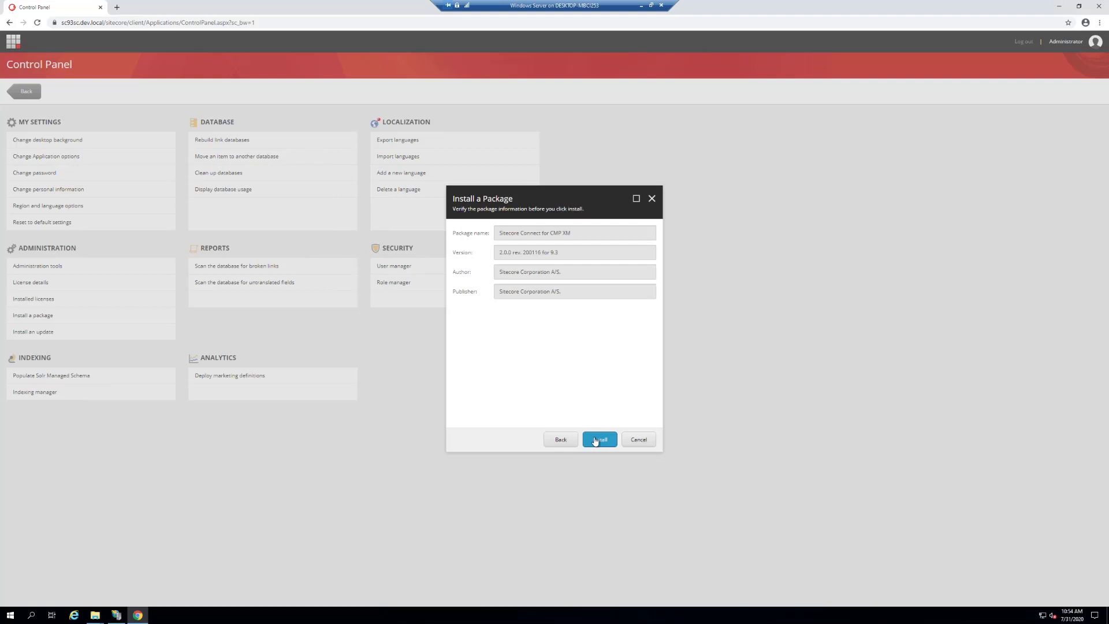
{"action": "left_click", "coordinate": [599, 439]}
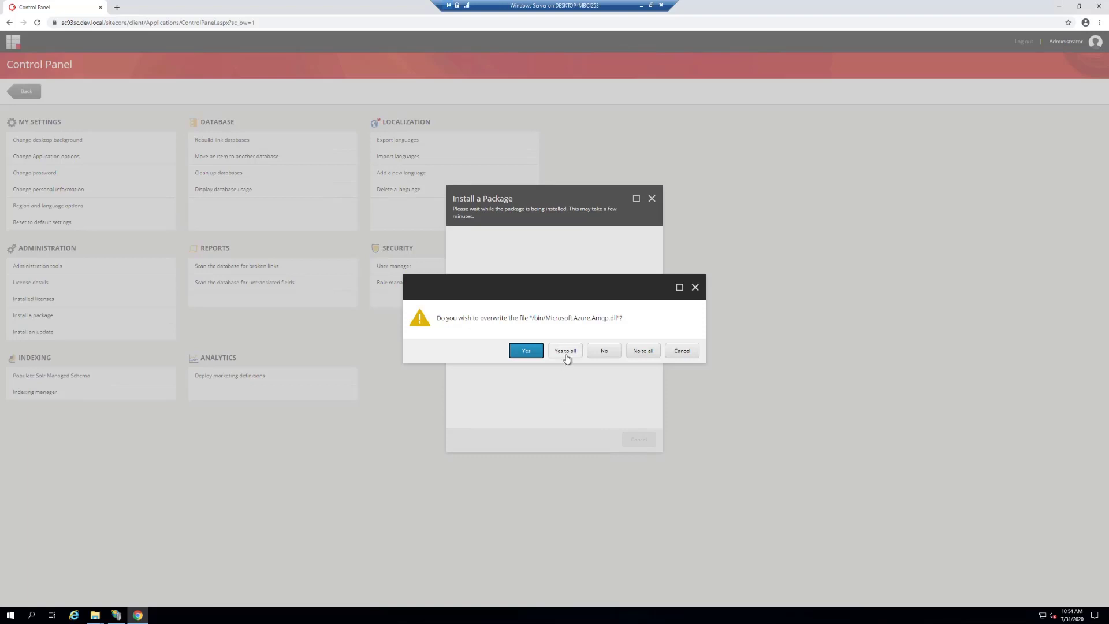
{"action": "left_click", "coordinate": [564, 350]}
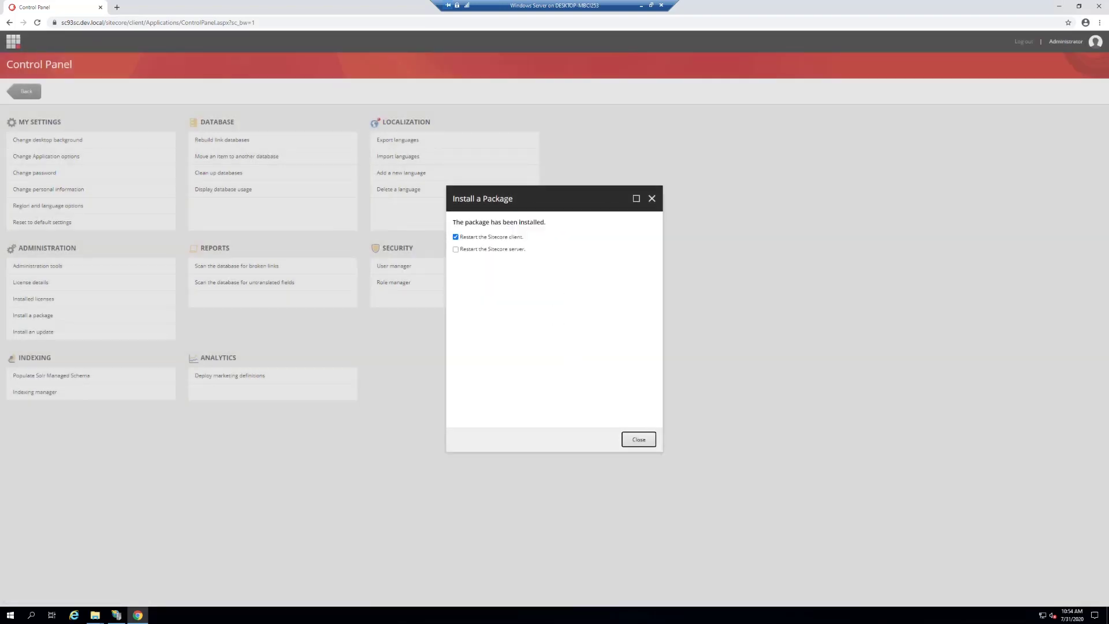
{"action": "mouse_move", "coordinate": [105, 446]}
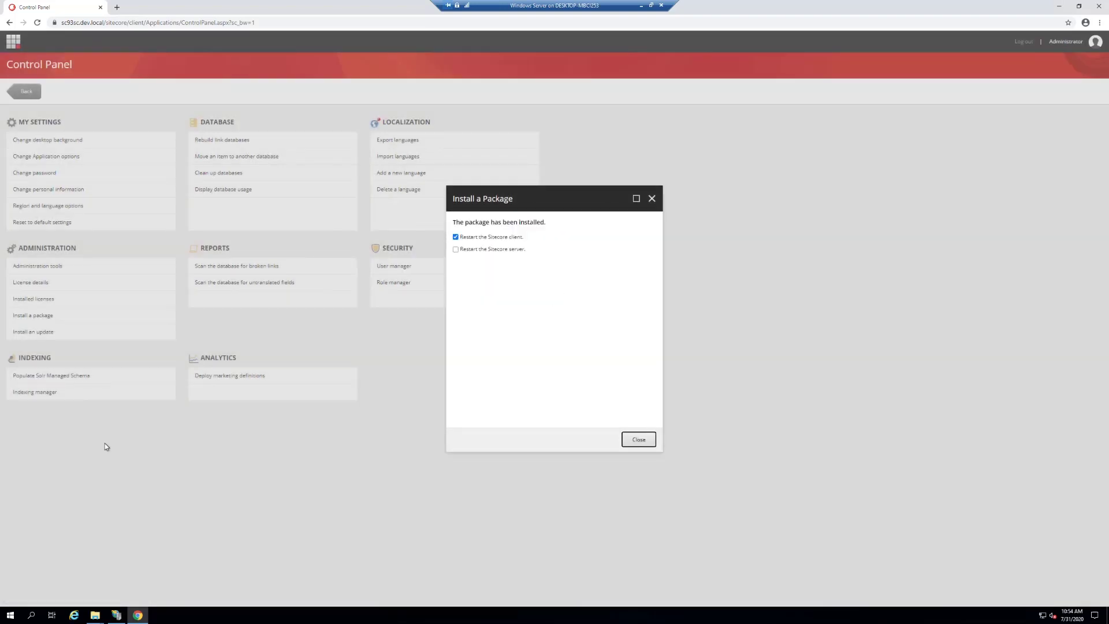
{"action": "left_click", "coordinate": [456, 249]}
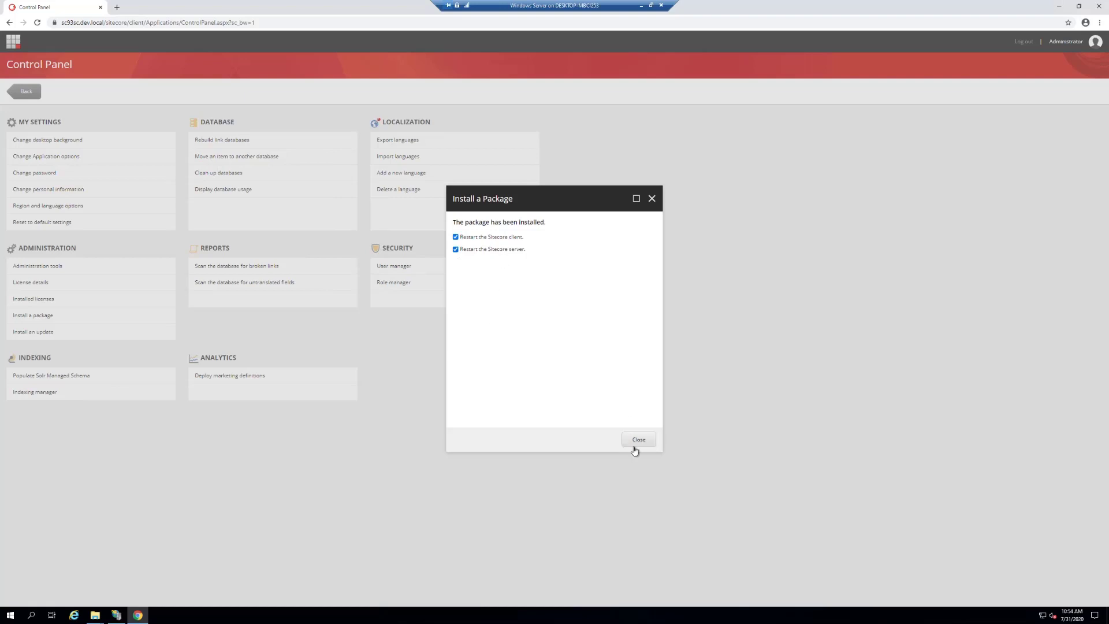
{"action": "left_click", "coordinate": [637, 439]}
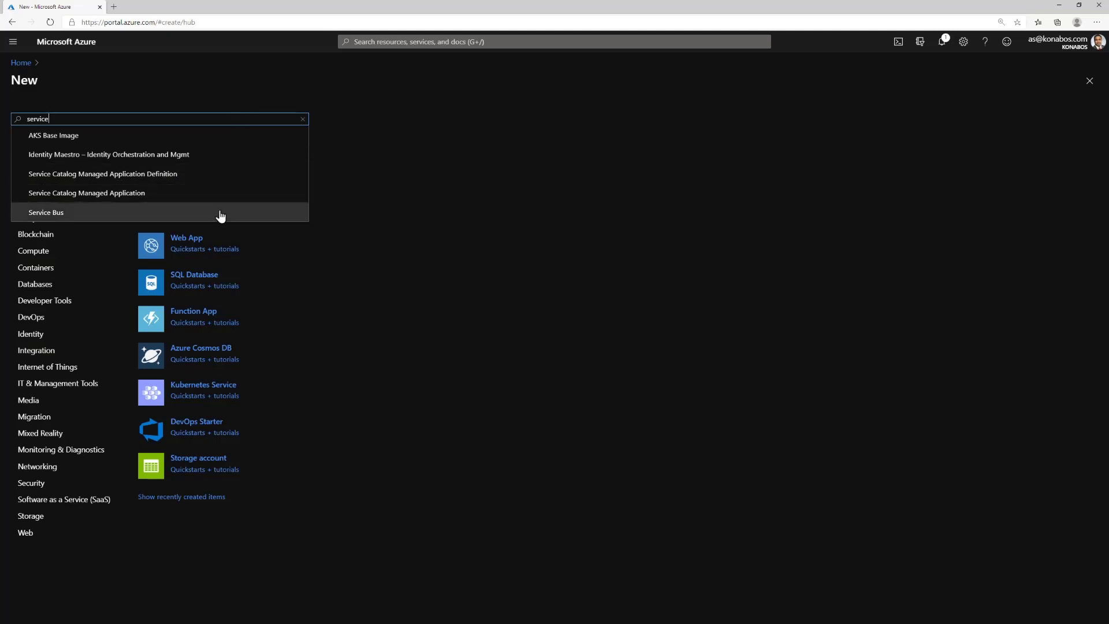
- Start a Service Bus namespace KonabosSitecoreCMP in new resource group SitecoreContentHub
{"action": "left_click", "coordinate": [46, 212]}
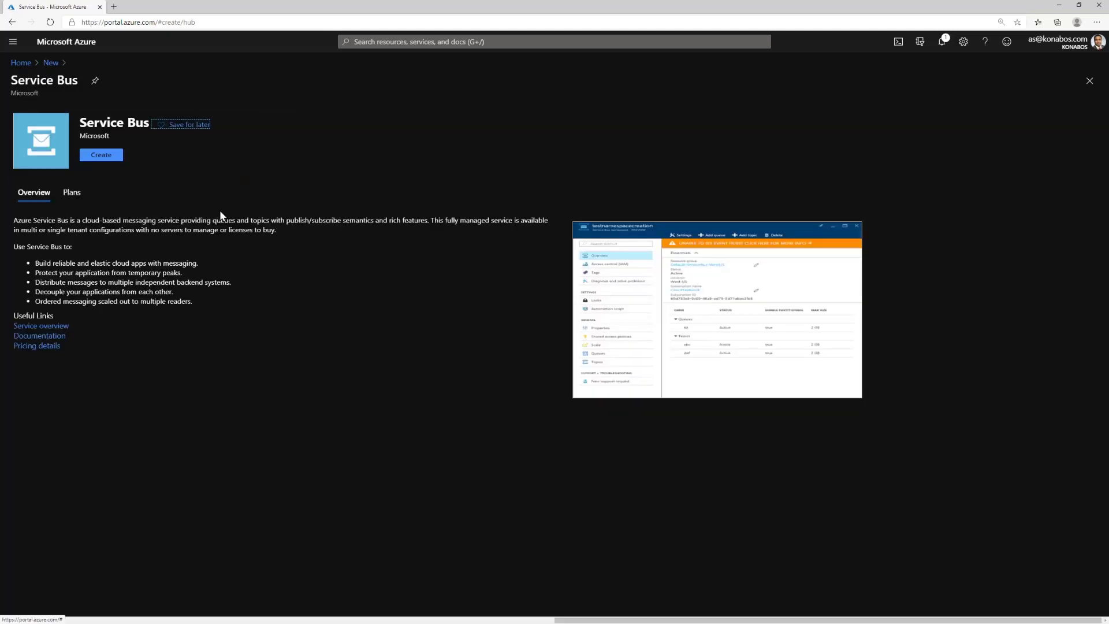
{"action": "left_click", "coordinate": [101, 155]}
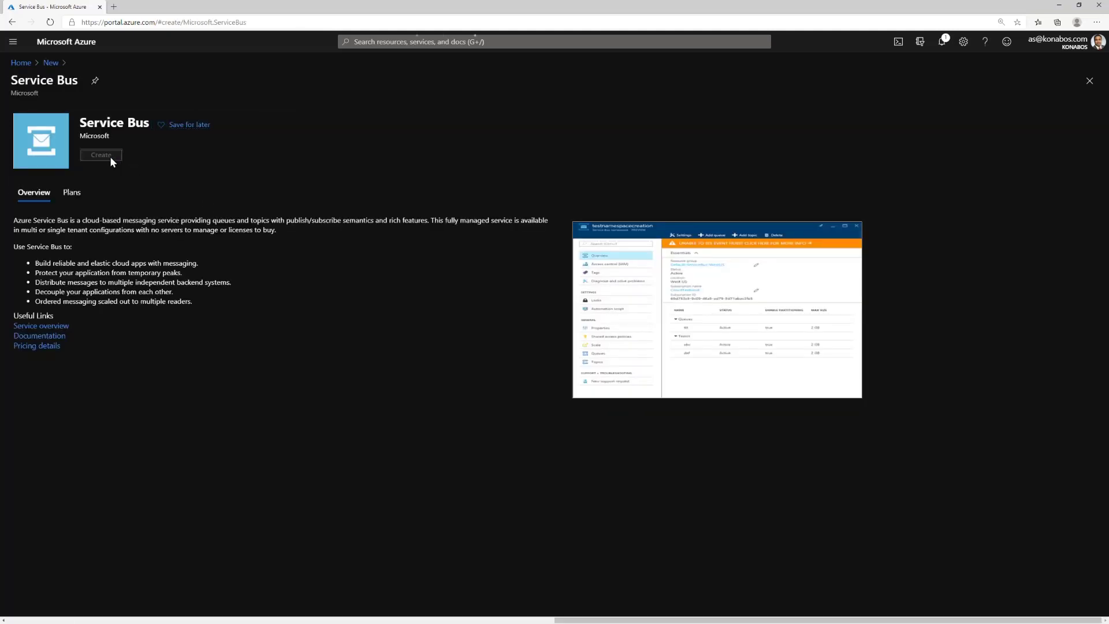
{"action": "left_click", "coordinate": [101, 155]}
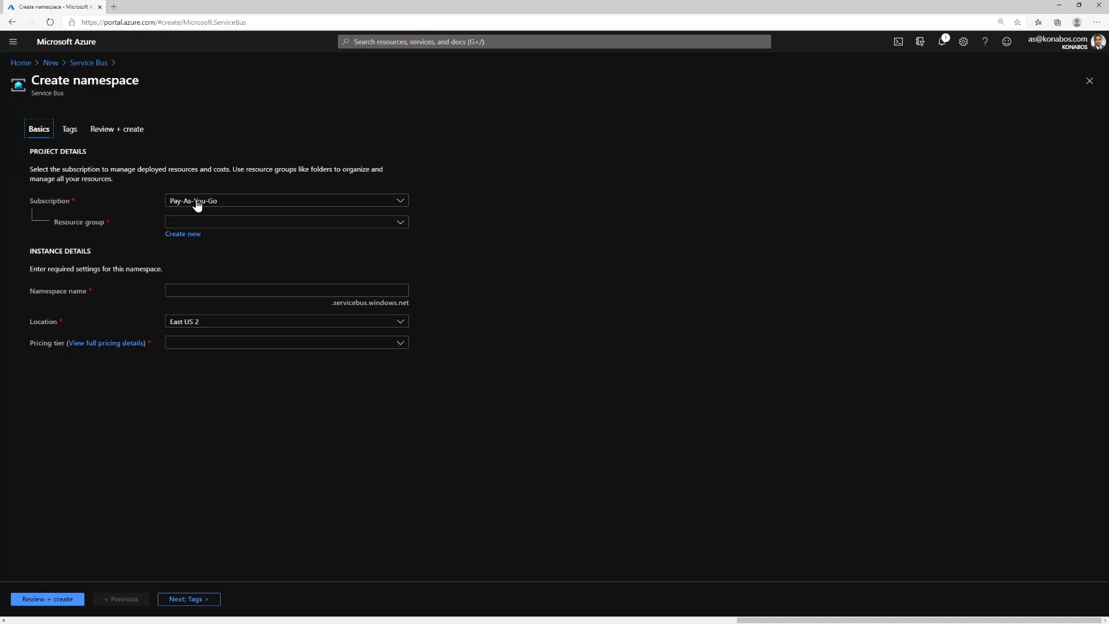
{"action": "mouse_move", "coordinate": [410, 227]}
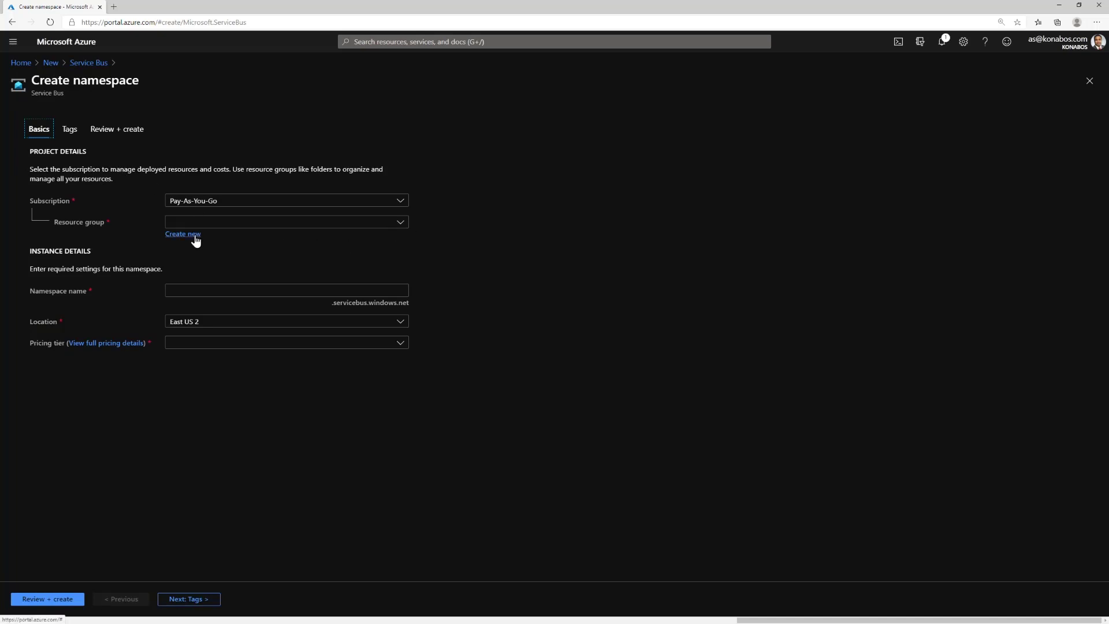
{"action": "left_click", "coordinate": [182, 234]}
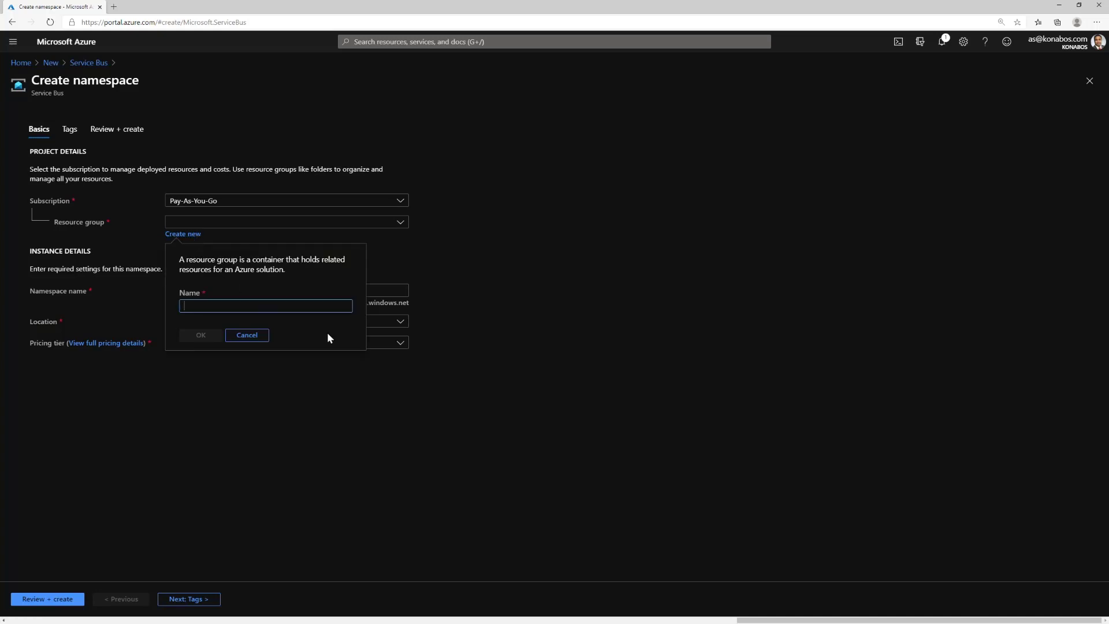
{"action": "type", "text": "SitecoreContentHub"}
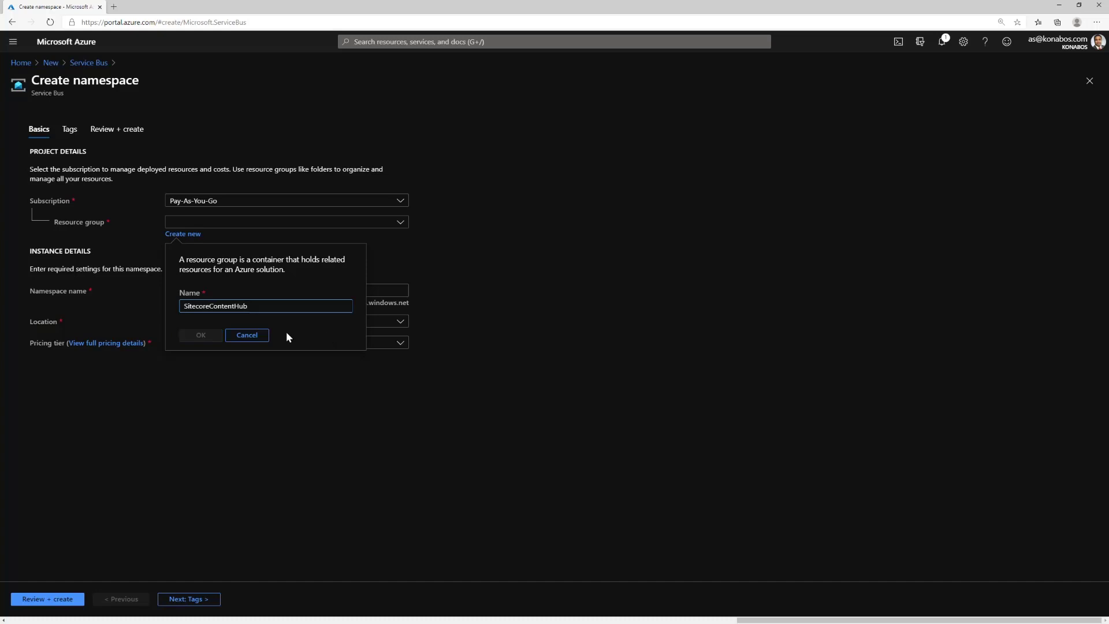
{"action": "left_click", "coordinate": [201, 334]}
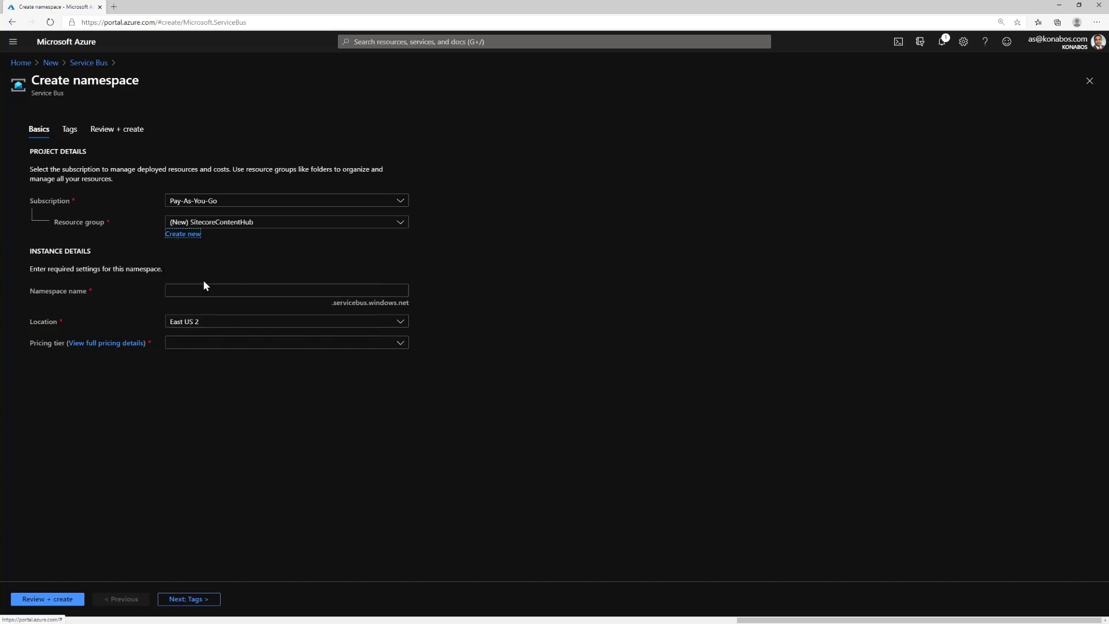
{"action": "left_click", "coordinate": [286, 290]}
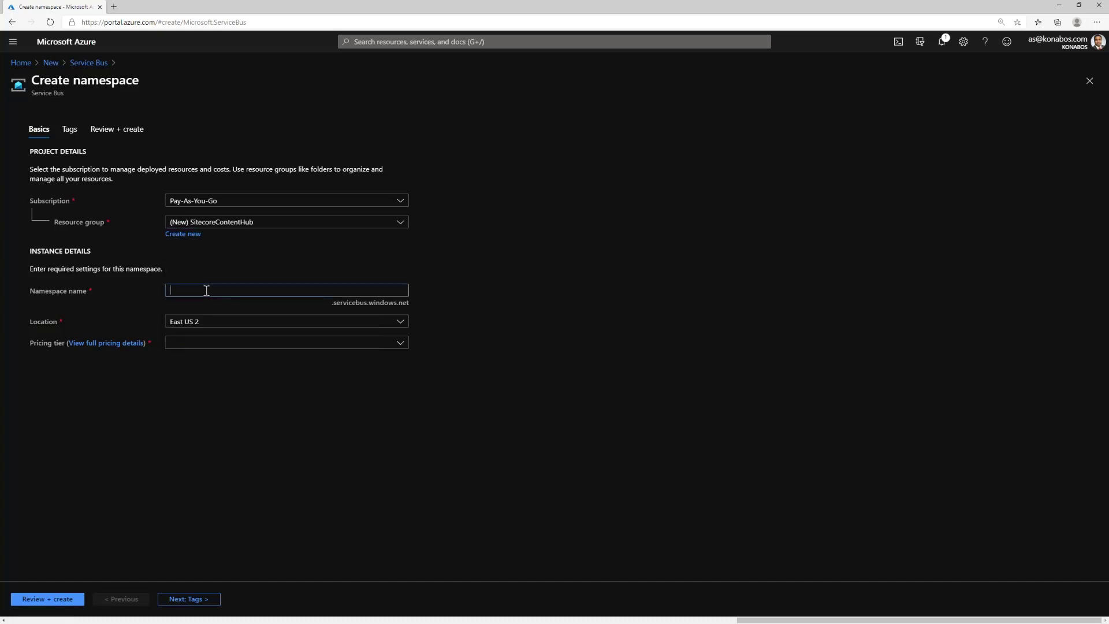
{"action": "type", "text": "KonabosSitecoreCMP"}
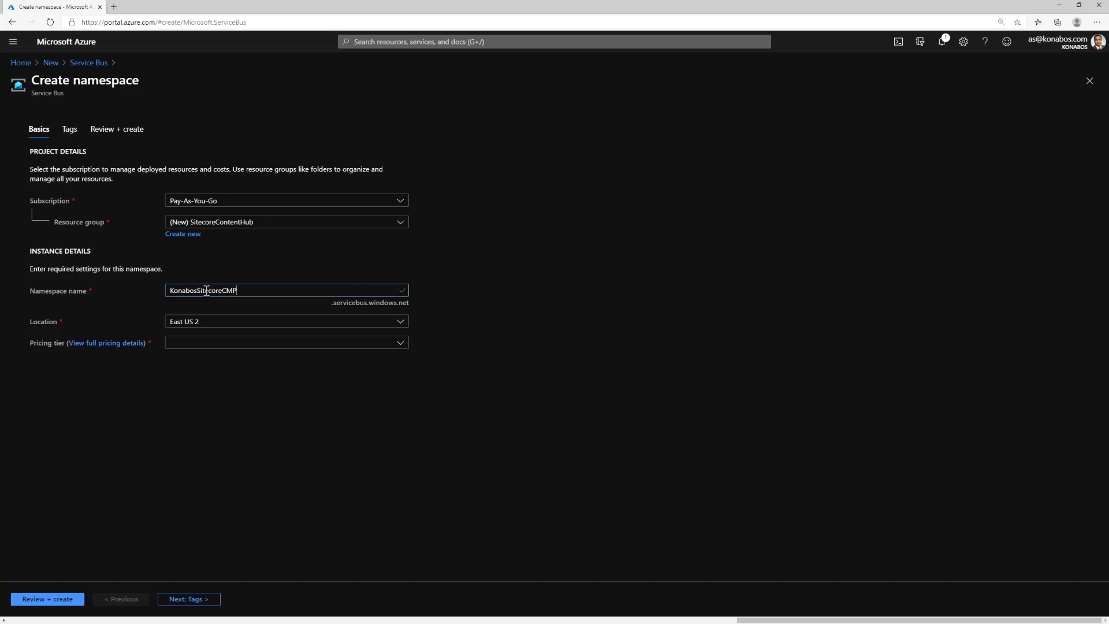
- Set location West US 2 and the Standard pricing tier, then review and create
{"action": "left_click", "coordinate": [286, 321]}
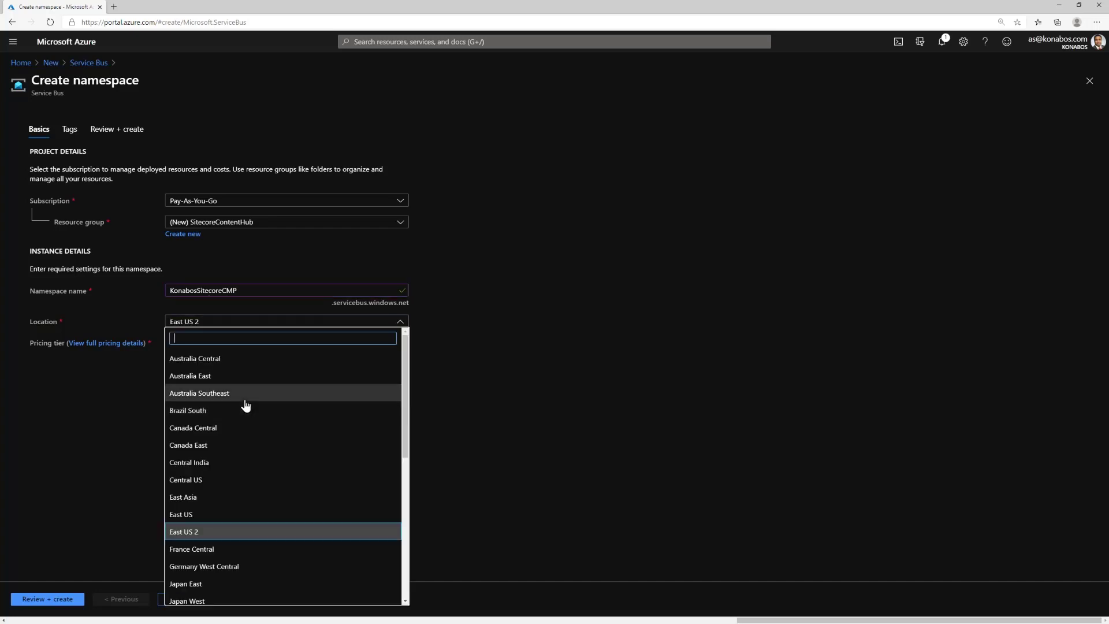
{"action": "type", "text": "wes"}
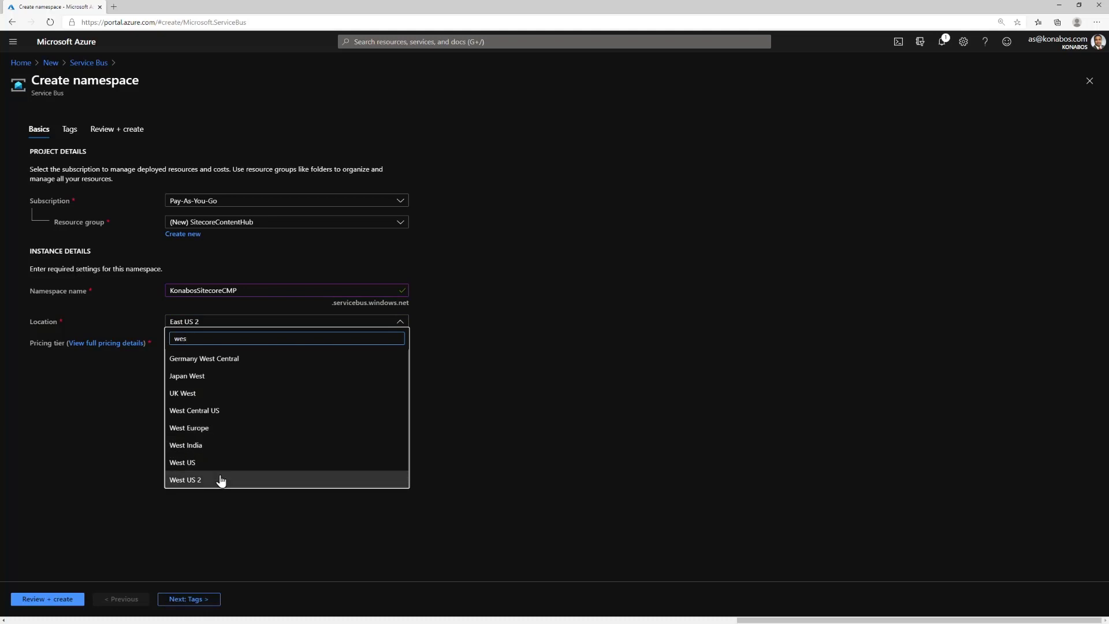
{"action": "left_click", "coordinate": [185, 480]}
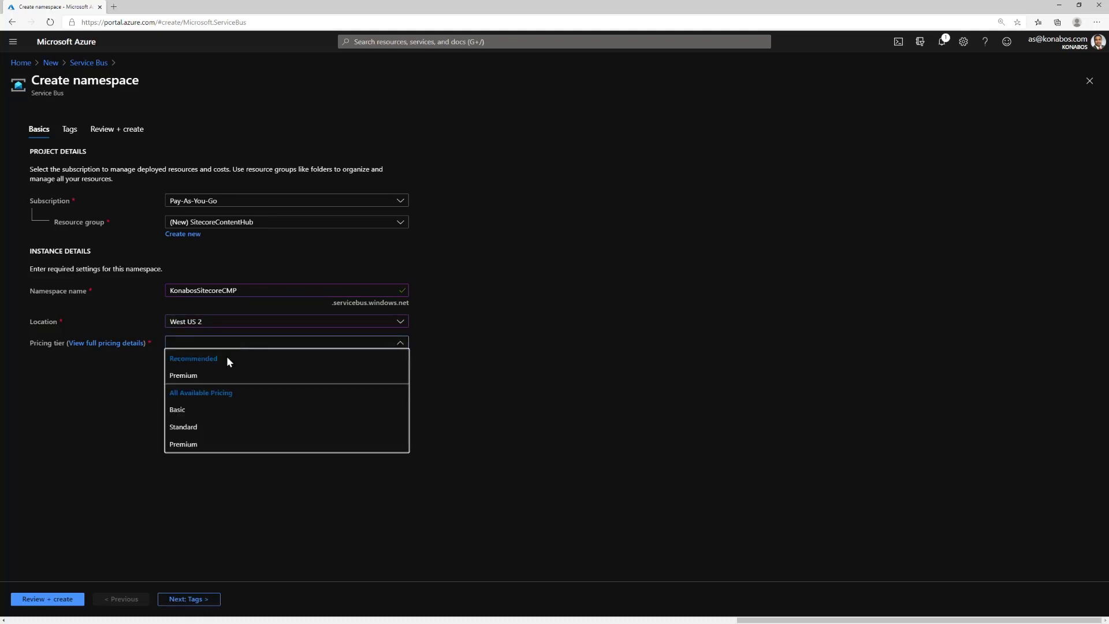
{"action": "mouse_move", "coordinate": [205, 430]}
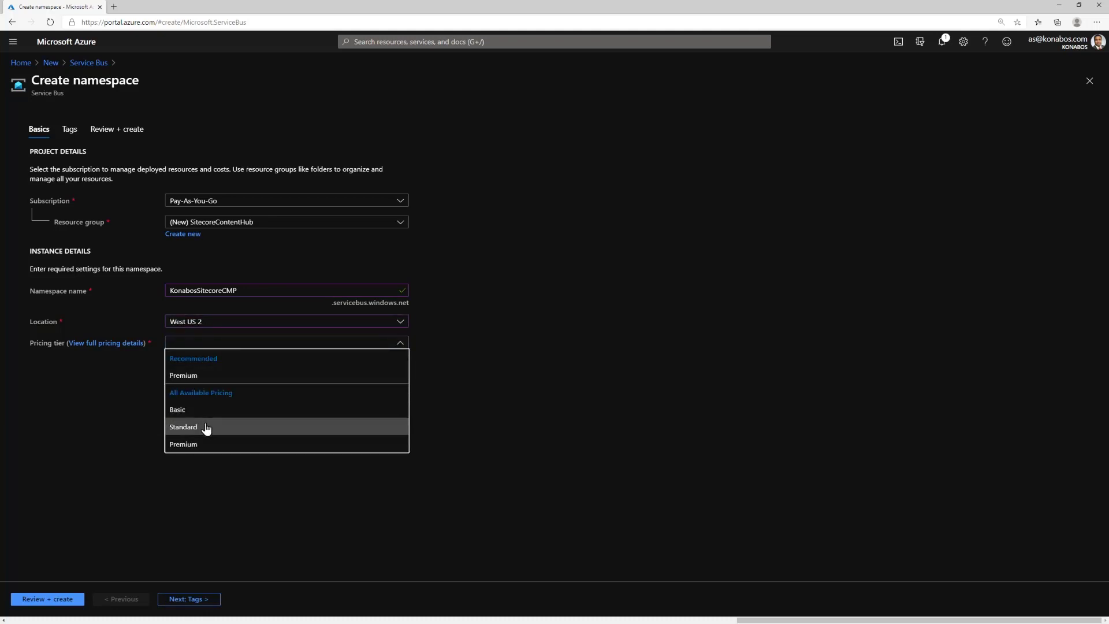
{"action": "left_click", "coordinate": [183, 426]}
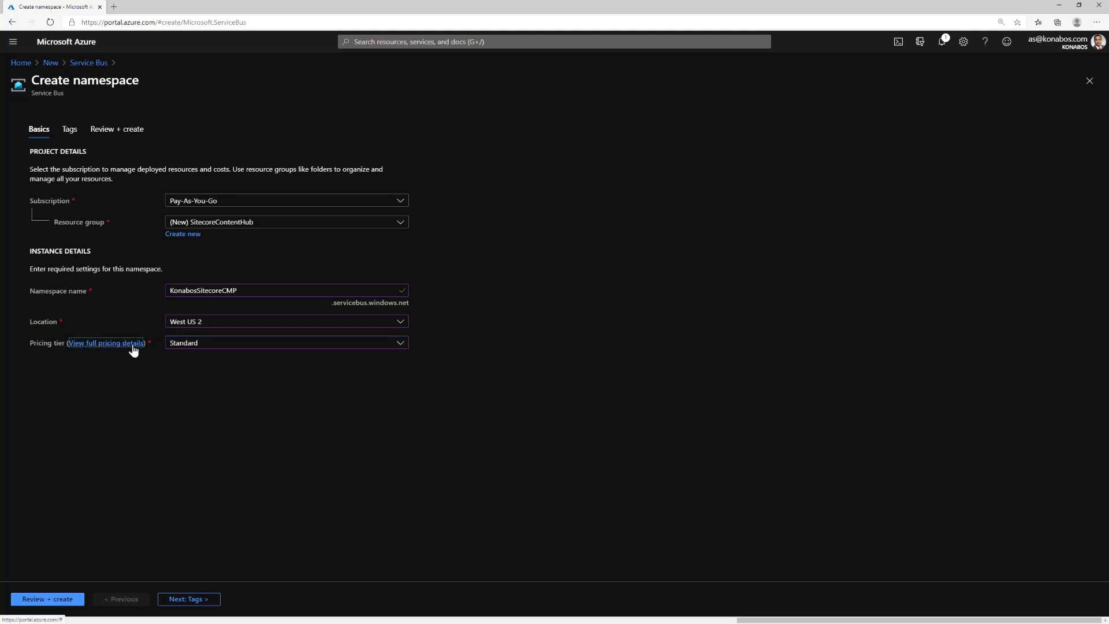
{"action": "left_click", "coordinate": [106, 344]}
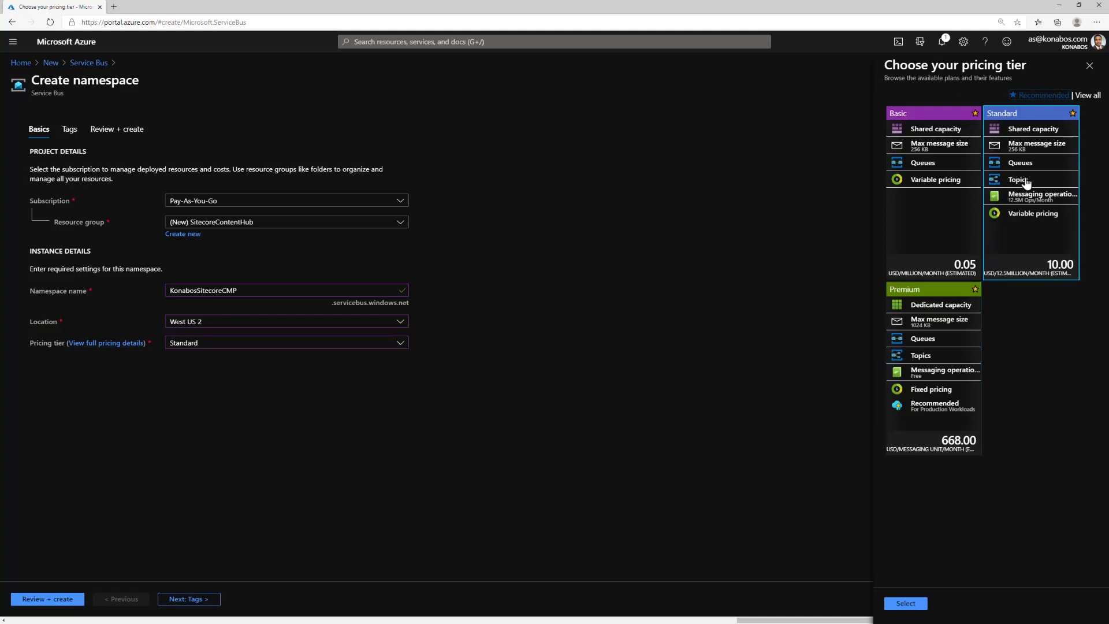
{"action": "left_click", "coordinate": [905, 603]}
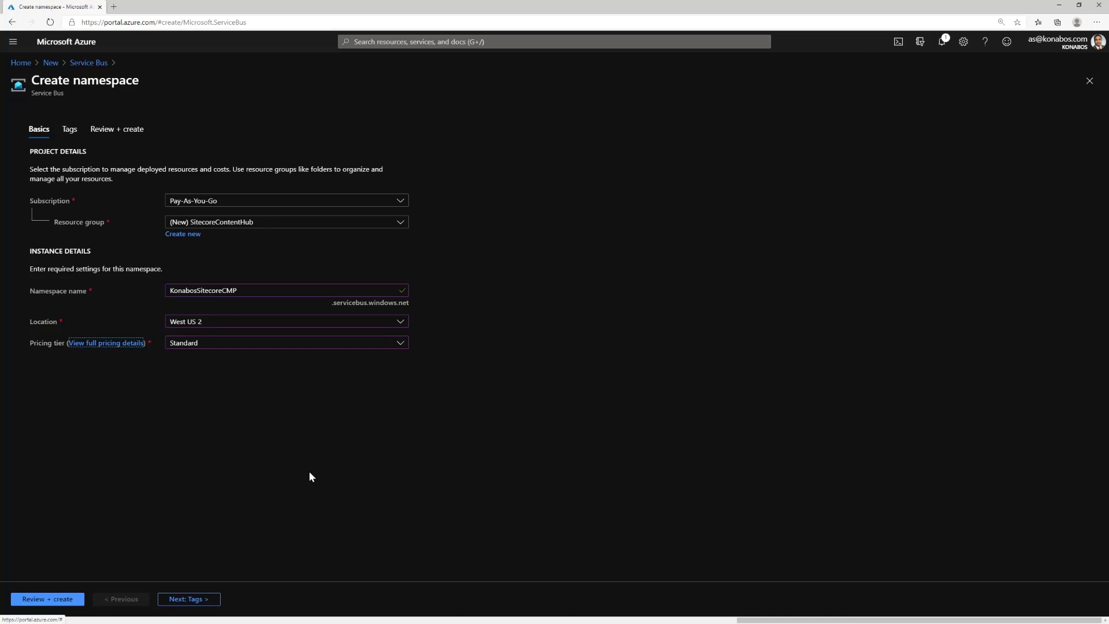
{"action": "left_click", "coordinate": [47, 599]}
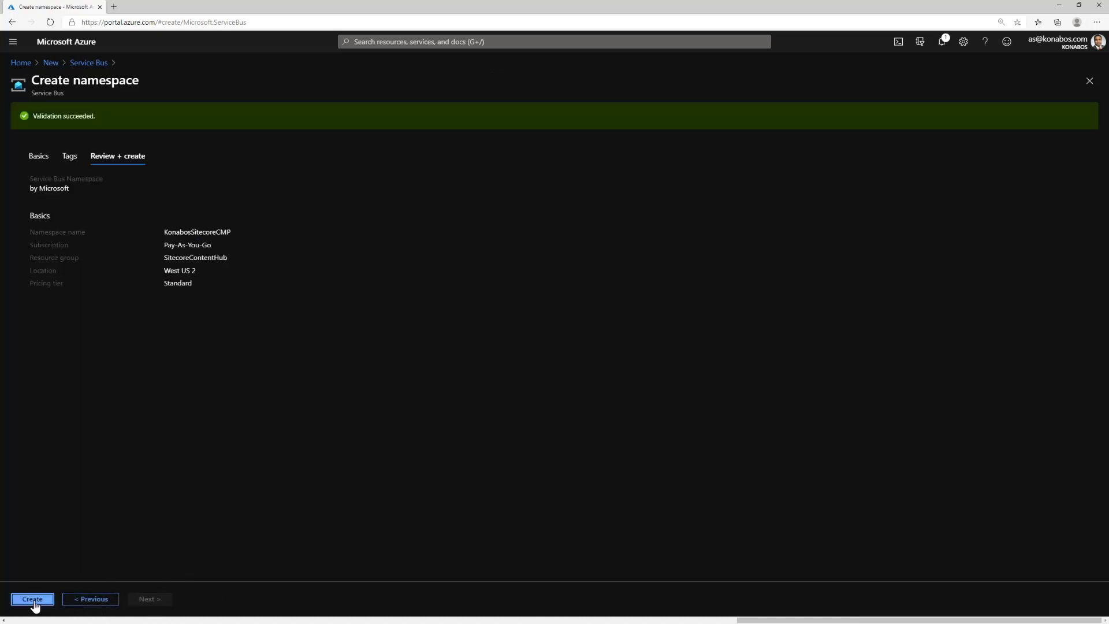
{"action": "left_click", "coordinate": [32, 599]}
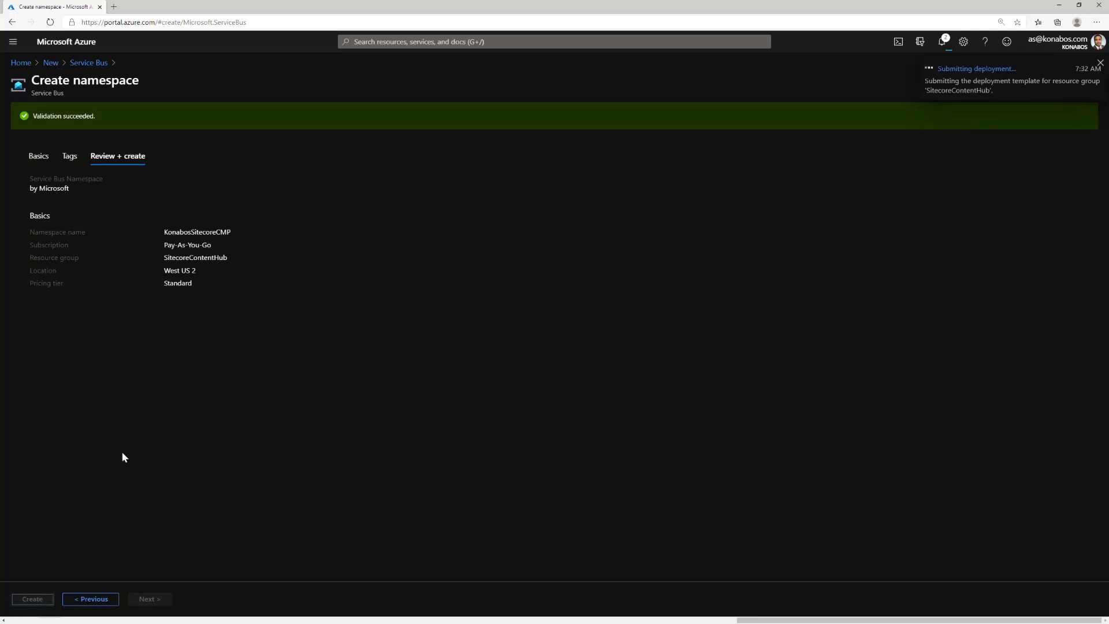
- Add topics hub_in and hub_out to the namespace and view its Topics list
{"action": "left_click", "coordinate": [32, 599]}
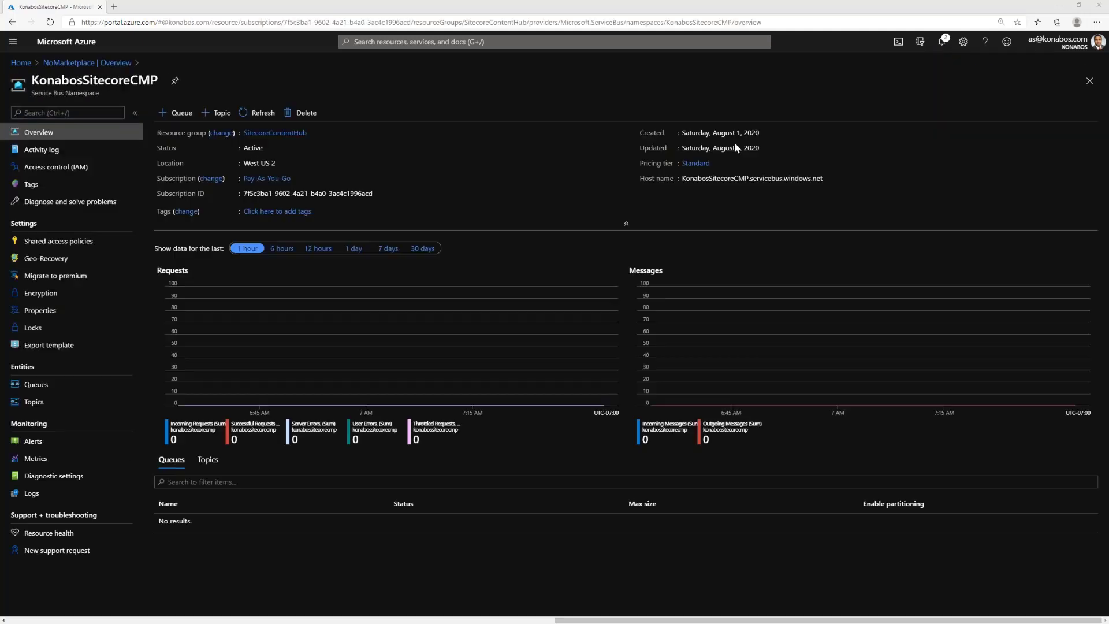
{"action": "mouse_move", "coordinate": [174, 113]}
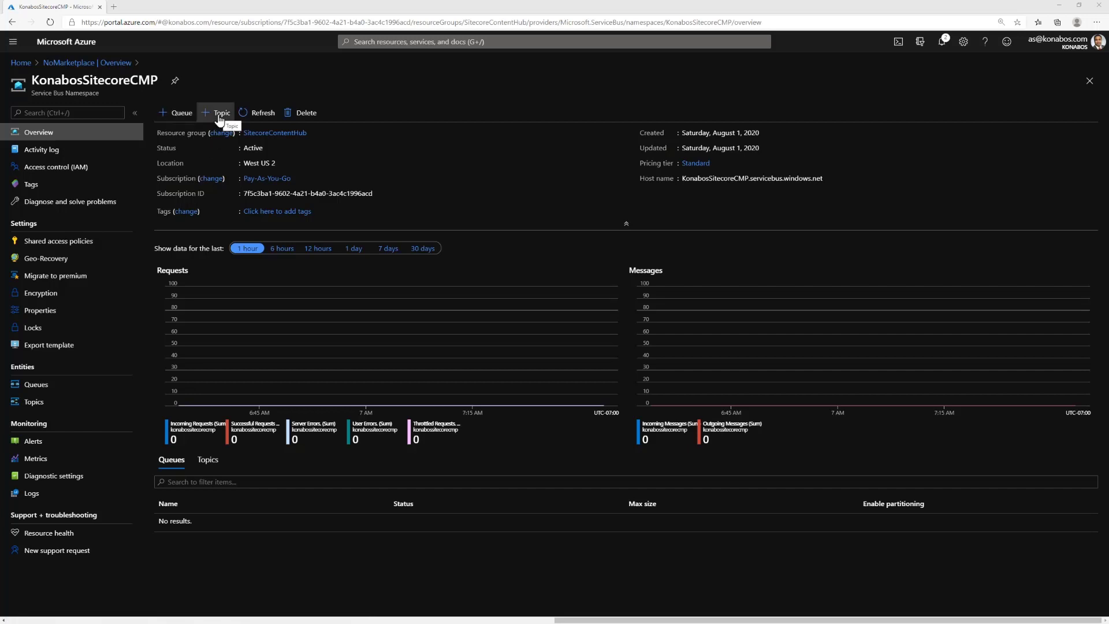
{"action": "left_click", "coordinate": [215, 112]}
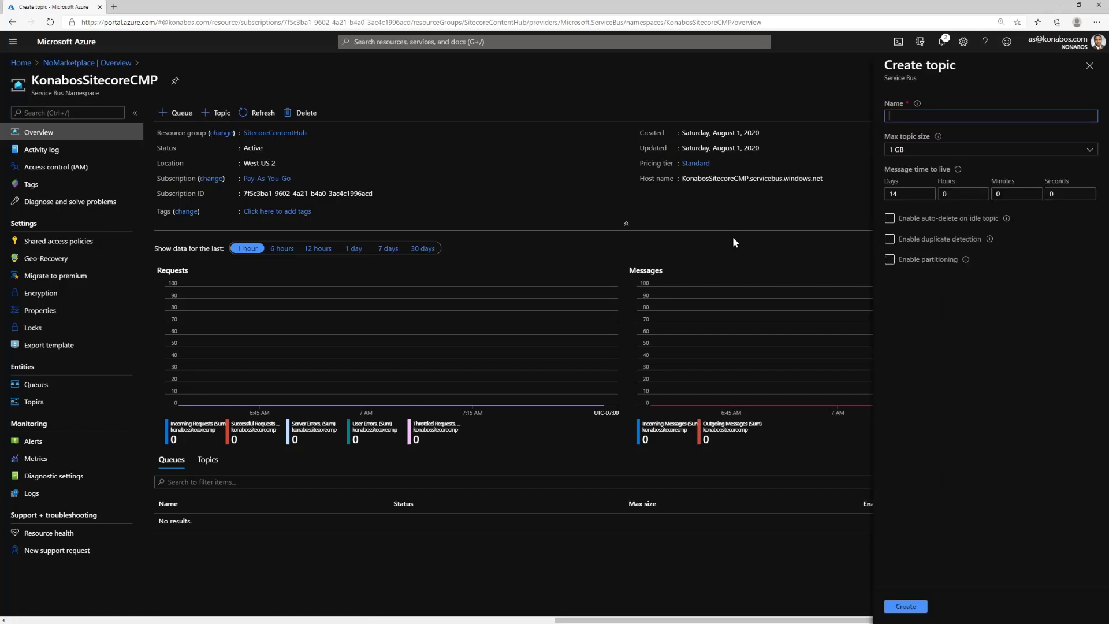
{"action": "type", "text": "hub_in"}
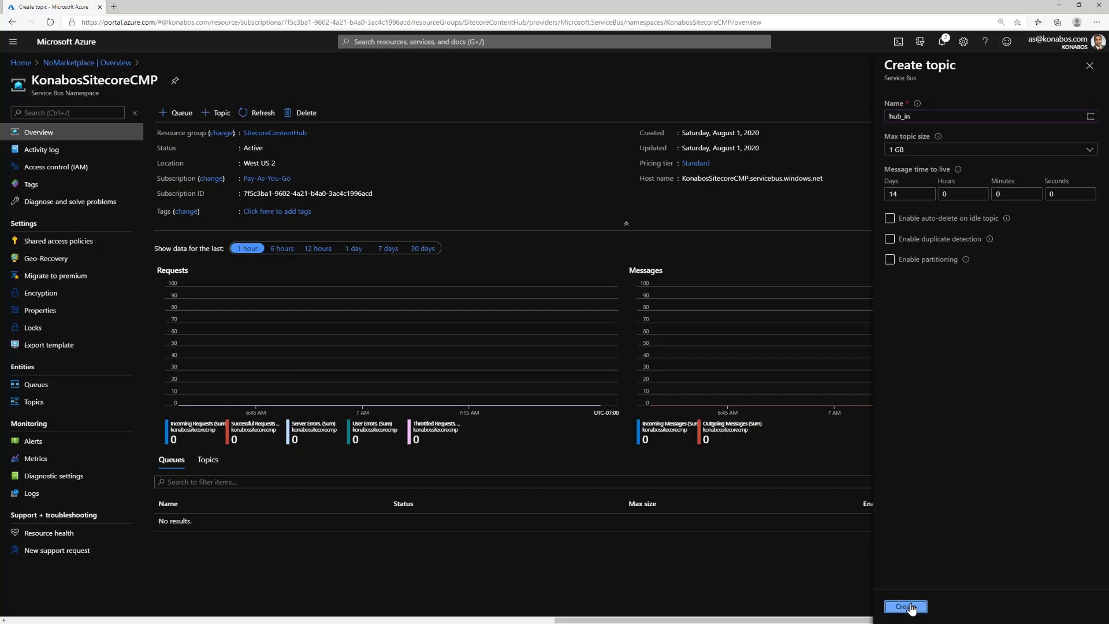
{"action": "left_click", "coordinate": [905, 606]}
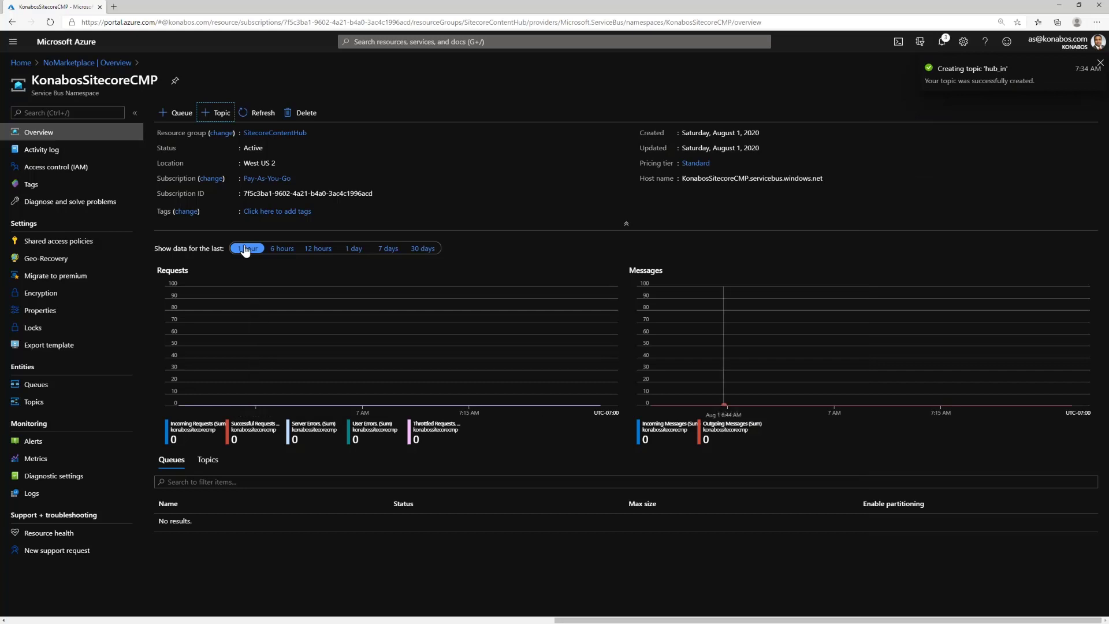
{"action": "left_click", "coordinate": [218, 113]}
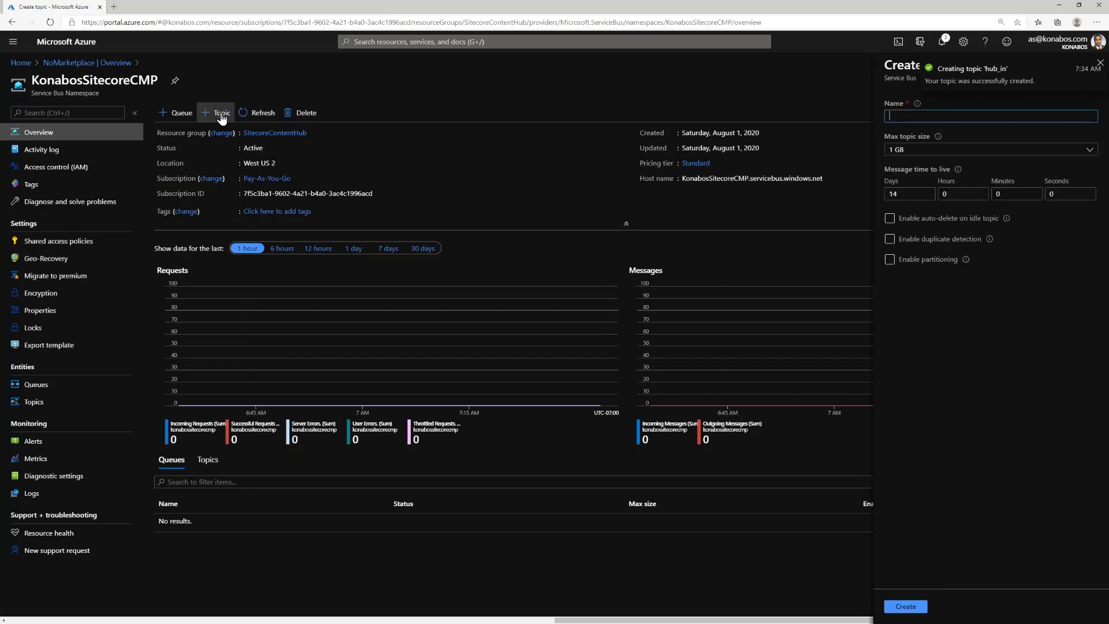
{"action": "type", "text": "hub_out"}
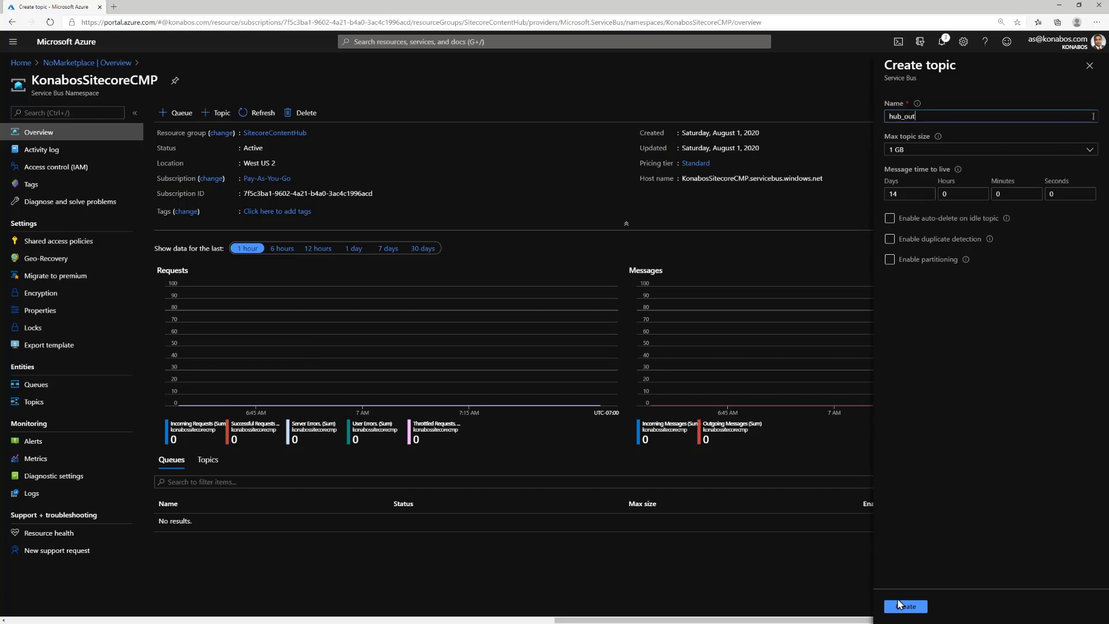
{"action": "left_click", "coordinate": [905, 606]}
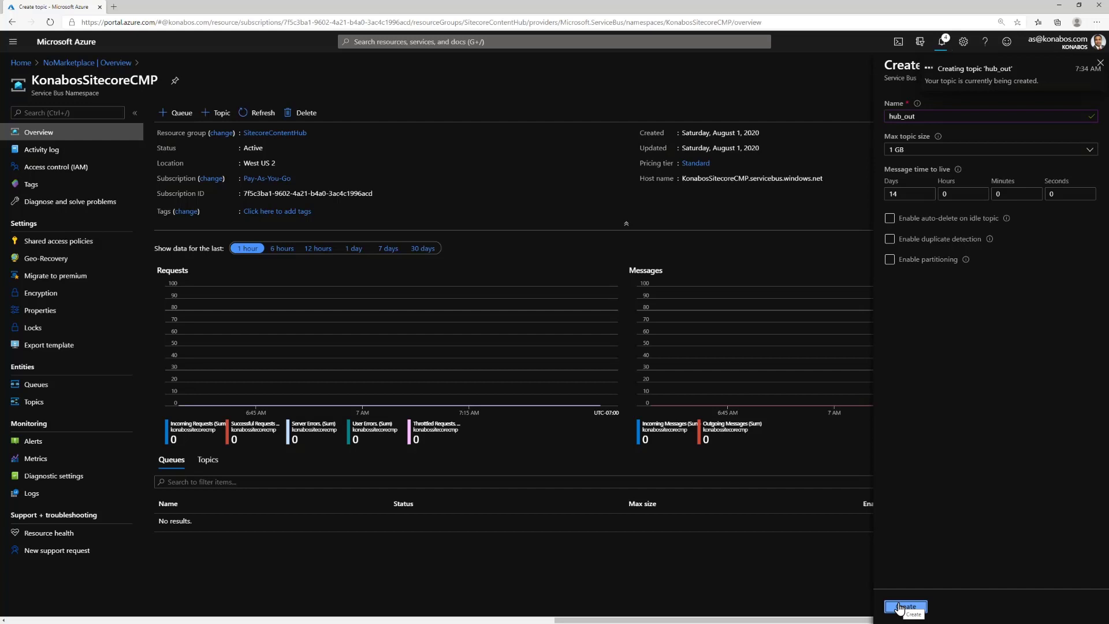
{"action": "left_click", "coordinate": [905, 608]}
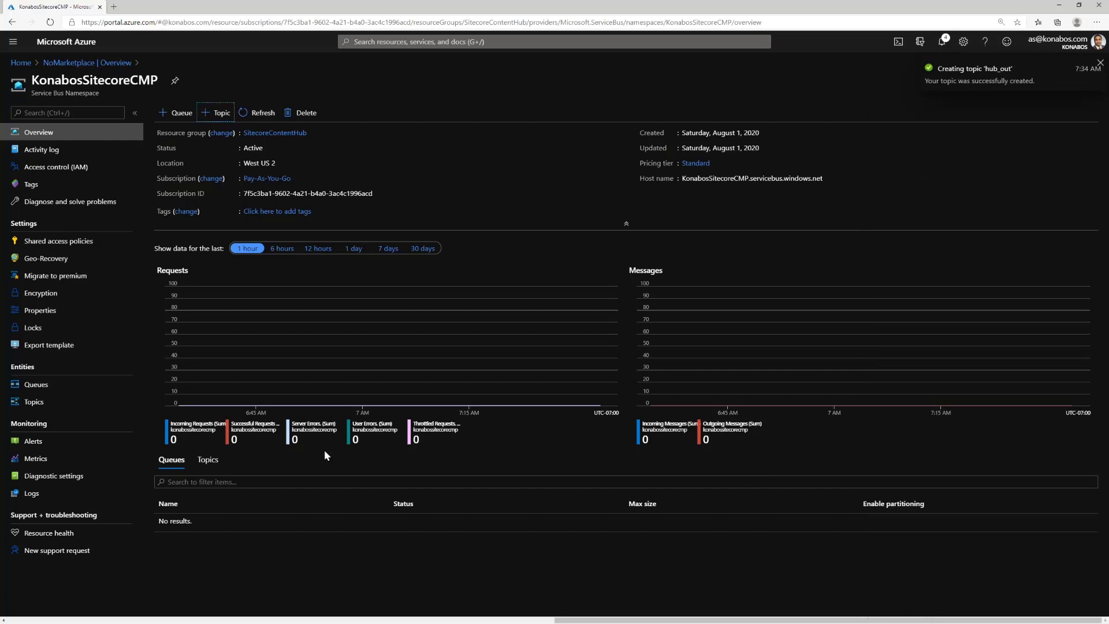
{"action": "left_click", "coordinate": [34, 403]}
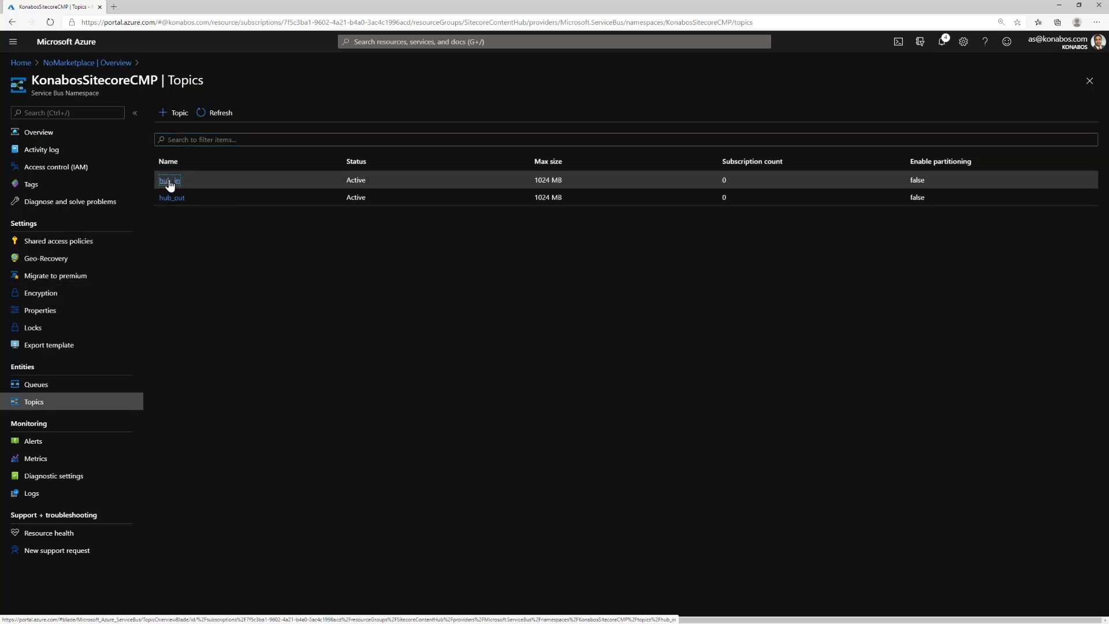
- Add subscription 'sitecore' with max delivery count 2000 to hub_in
{"action": "left_click", "coordinate": [169, 180]}
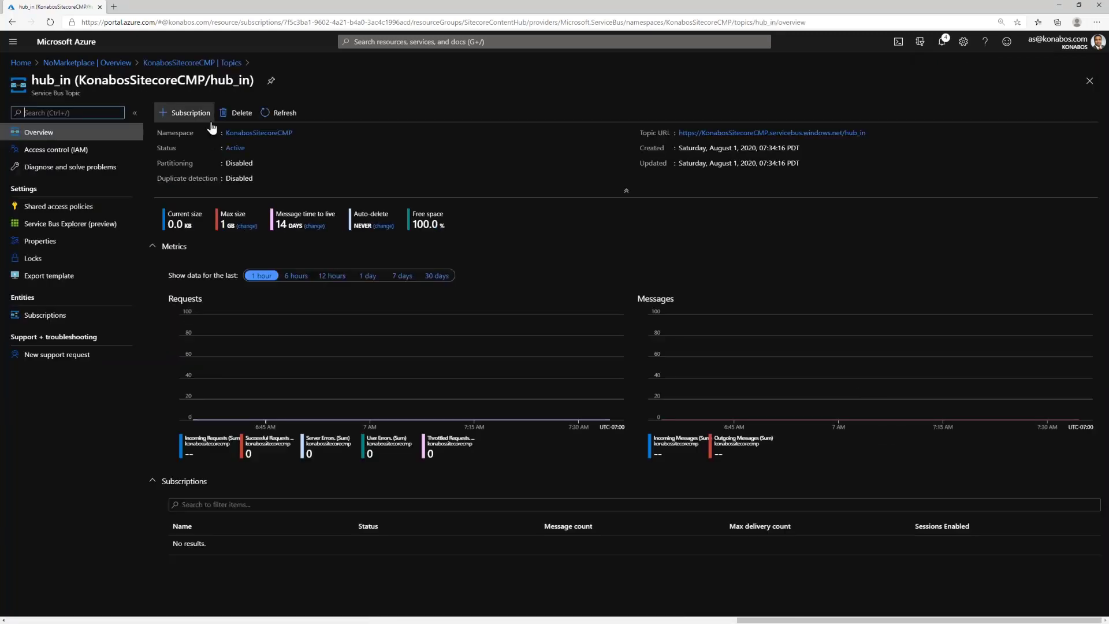
{"action": "left_click", "coordinate": [185, 112]}
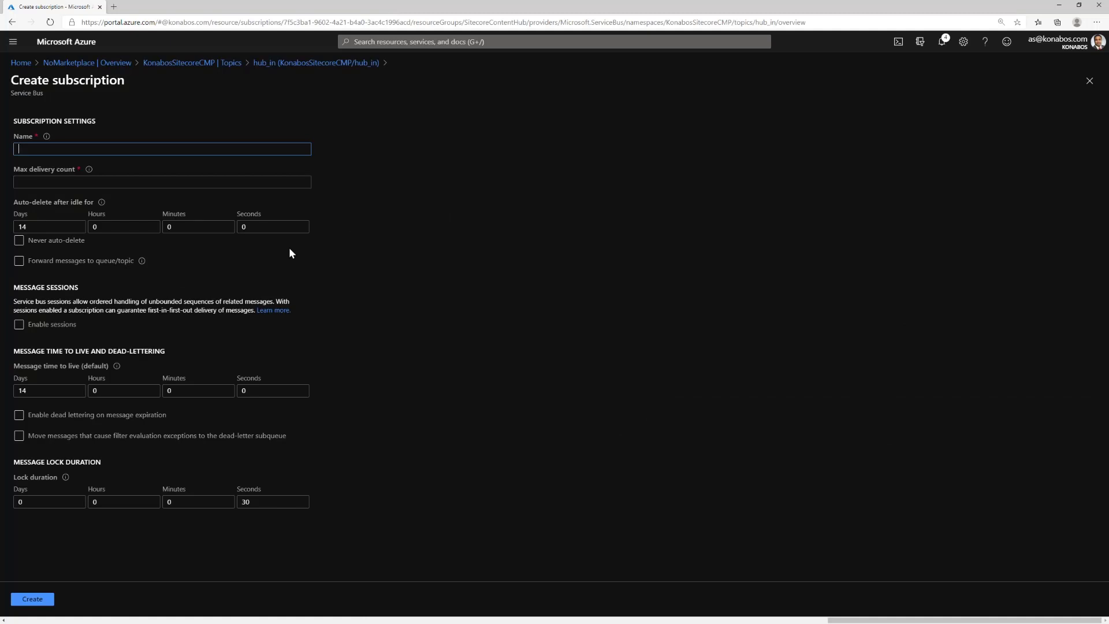
{"action": "type", "text": "sitecore"}
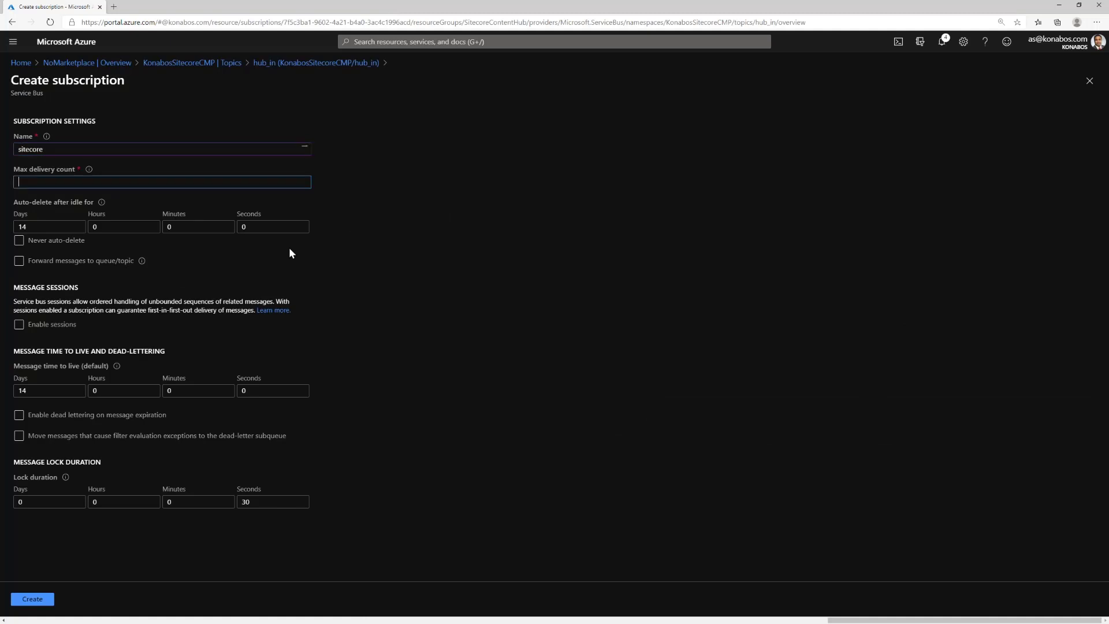
{"action": "type", "text": "2000"}
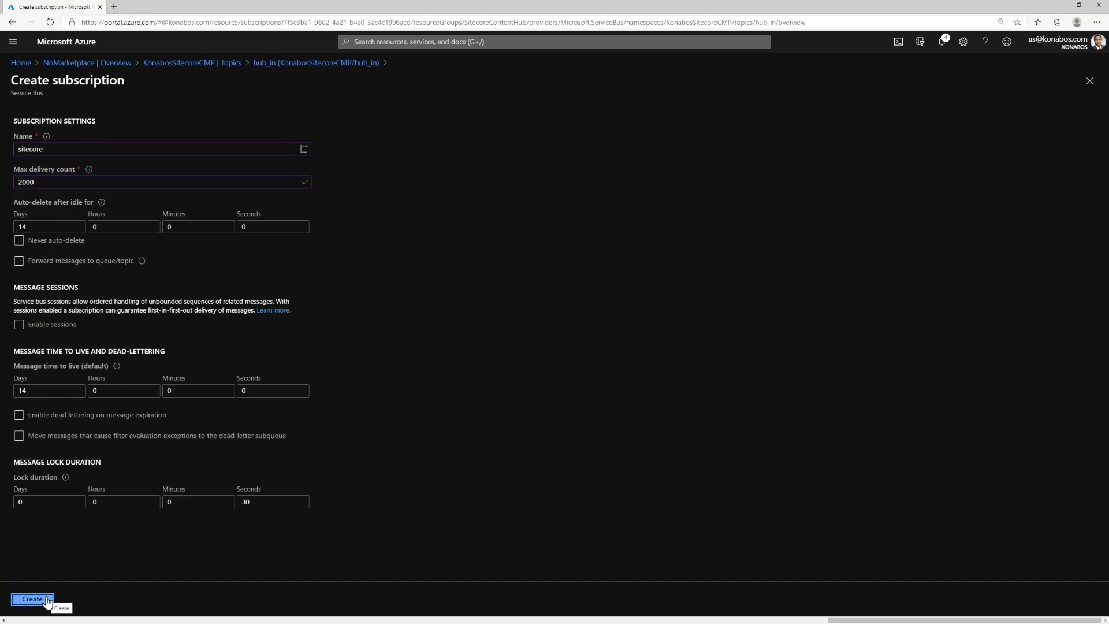
{"action": "left_click", "coordinate": [32, 600]}
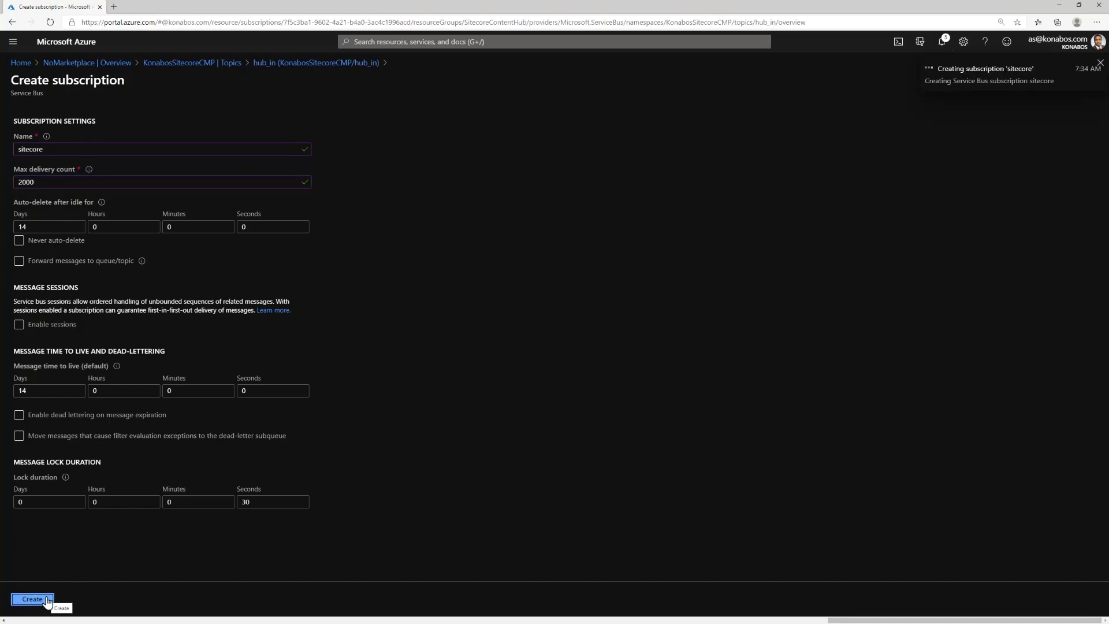
{"action": "left_click", "coordinate": [31, 599]}
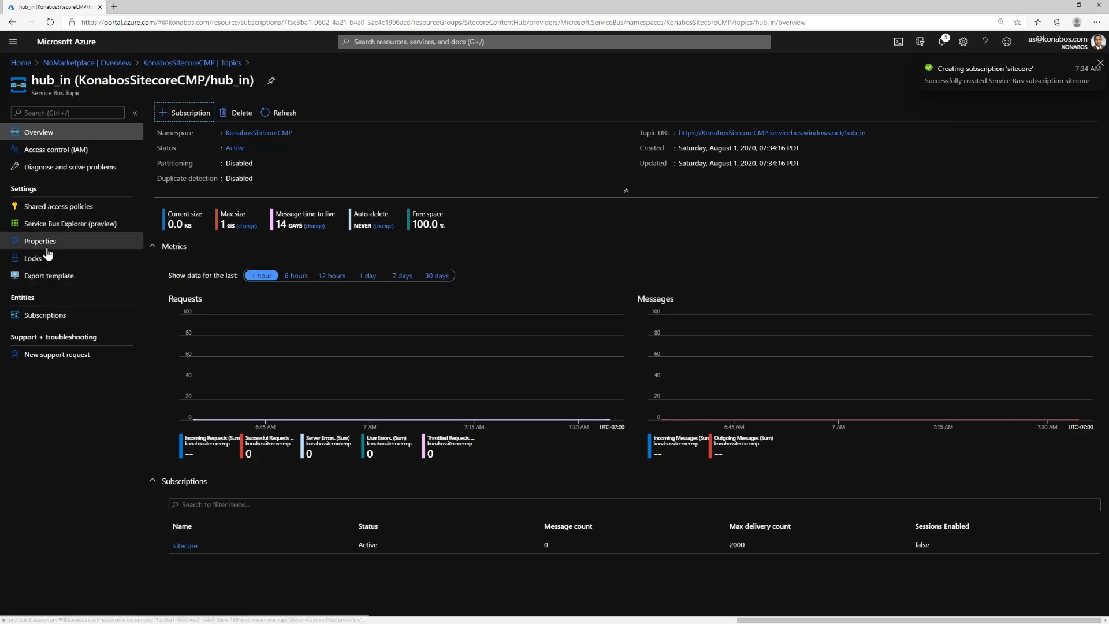
- Create the Write policy with Send and Listen on hub_in and copy its primary connection string
{"action": "left_click", "coordinate": [58, 206]}
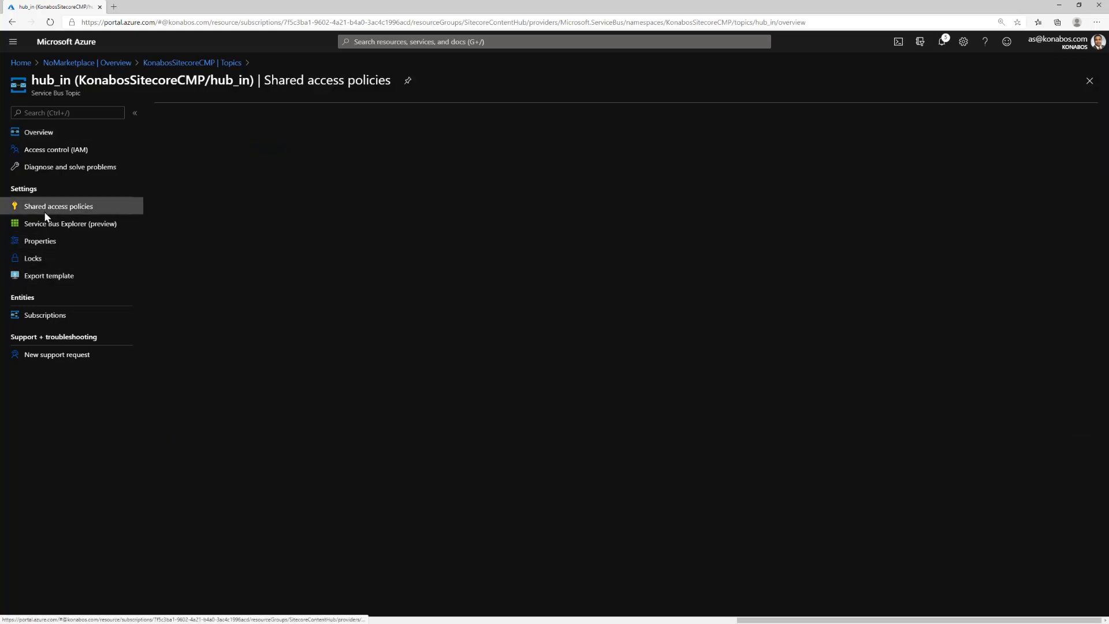
{"action": "left_click", "coordinate": [58, 205]}
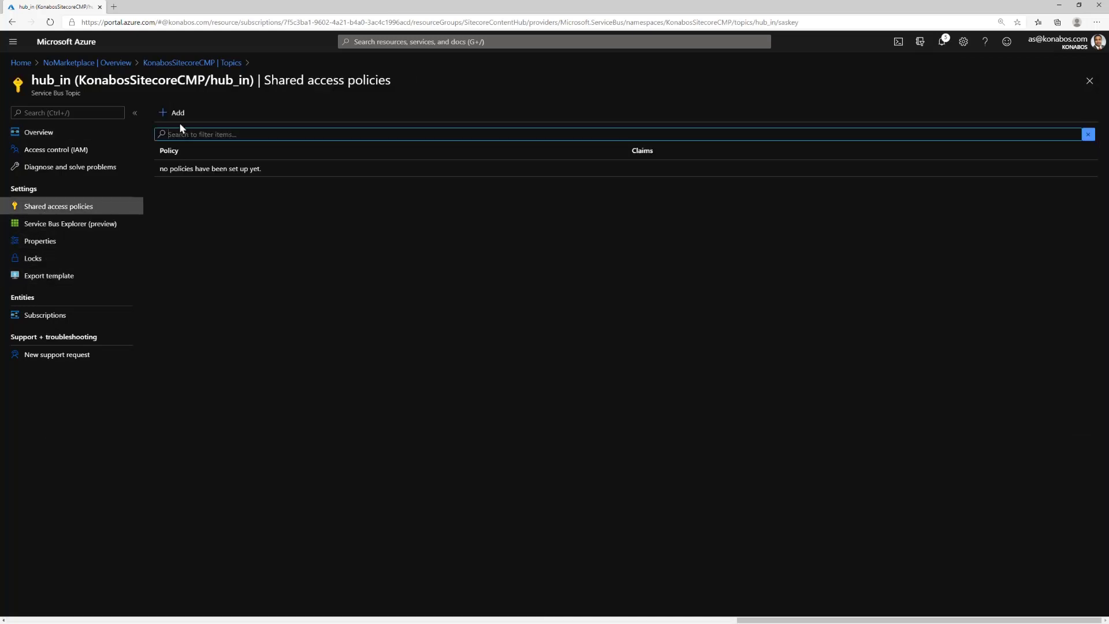
{"action": "left_click", "coordinate": [173, 113]}
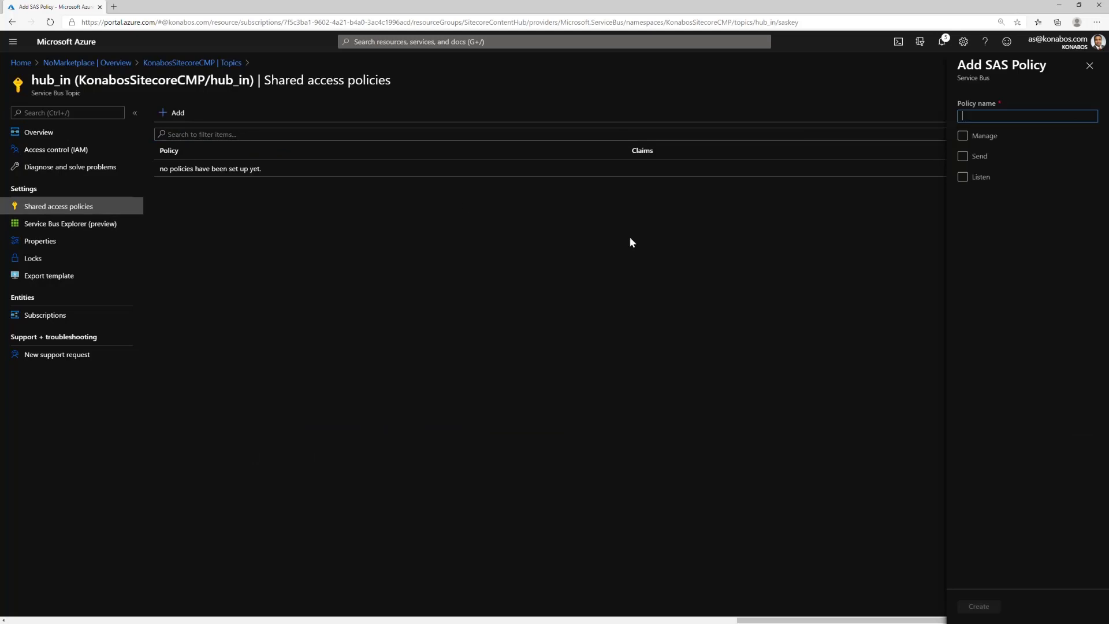
{"action": "type", "text": "Write"}
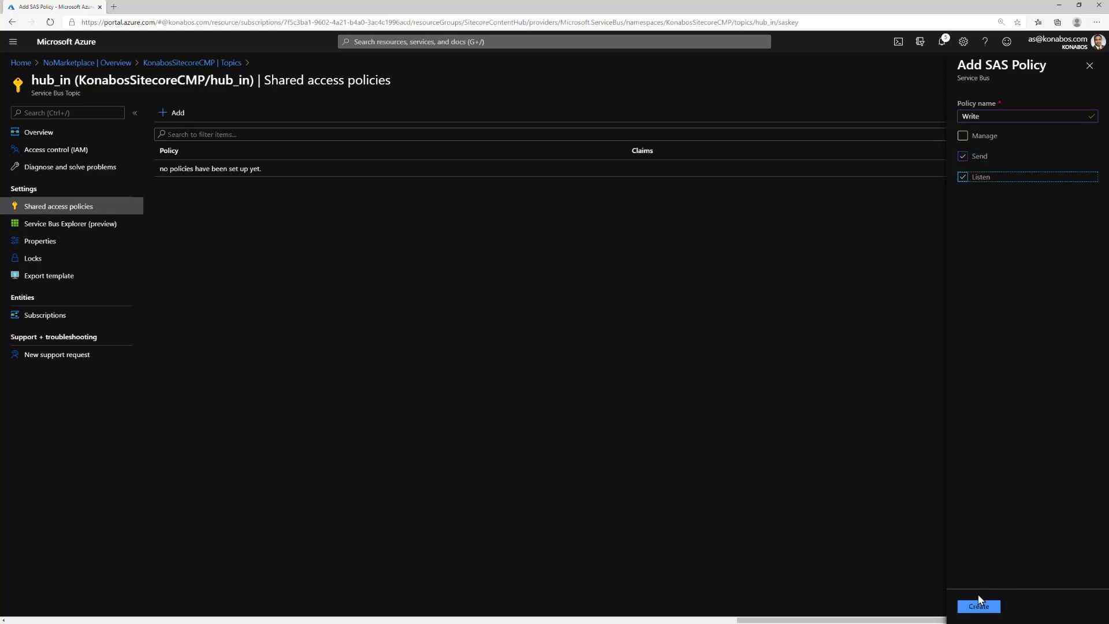
{"action": "left_click", "coordinate": [977, 606]}
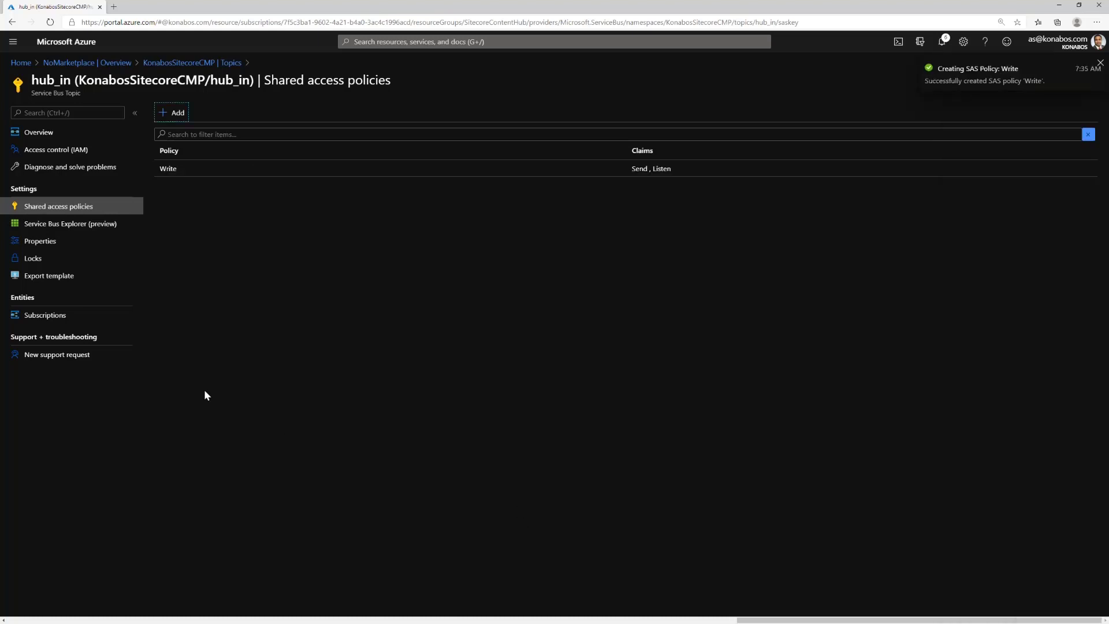
{"action": "left_click", "coordinate": [168, 168]}
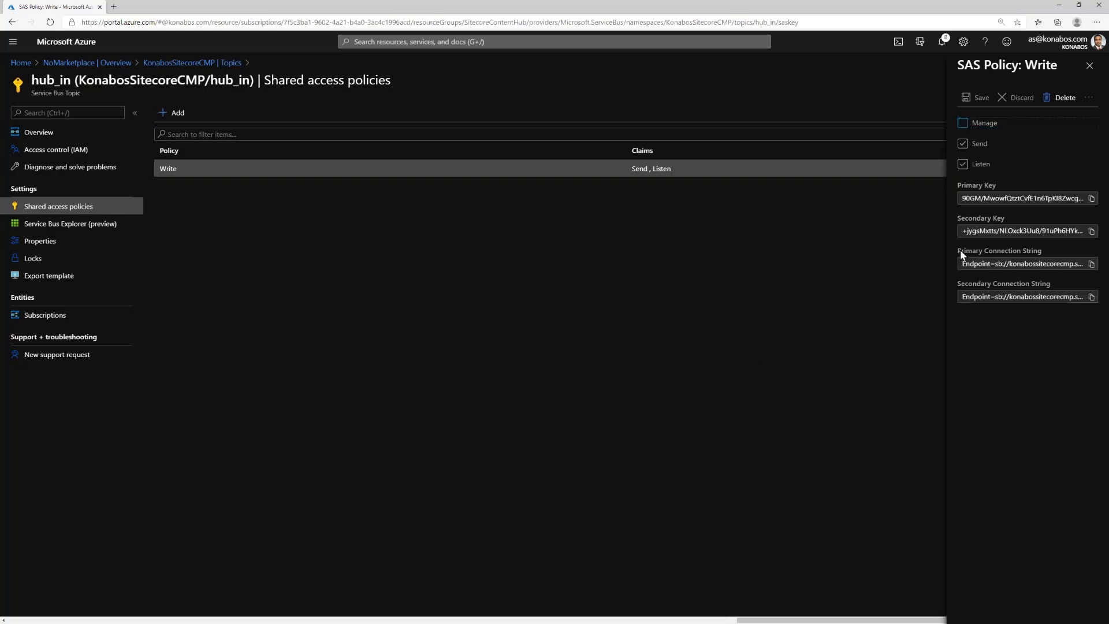
{"action": "left_click", "coordinate": [1091, 263]}
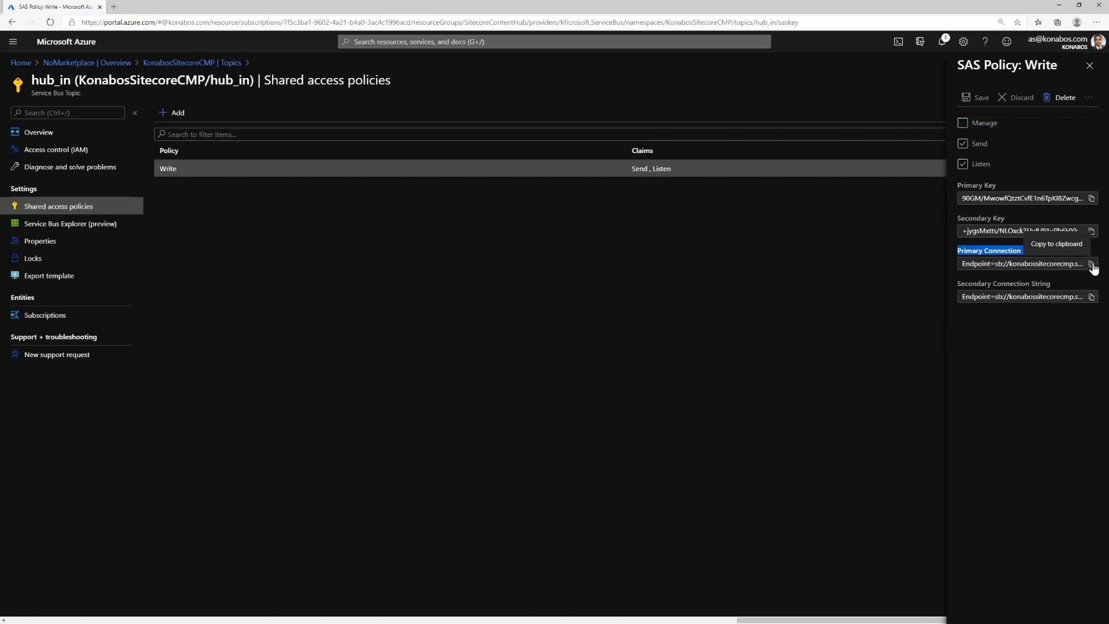
{"action": "left_click", "coordinate": [1092, 264]}
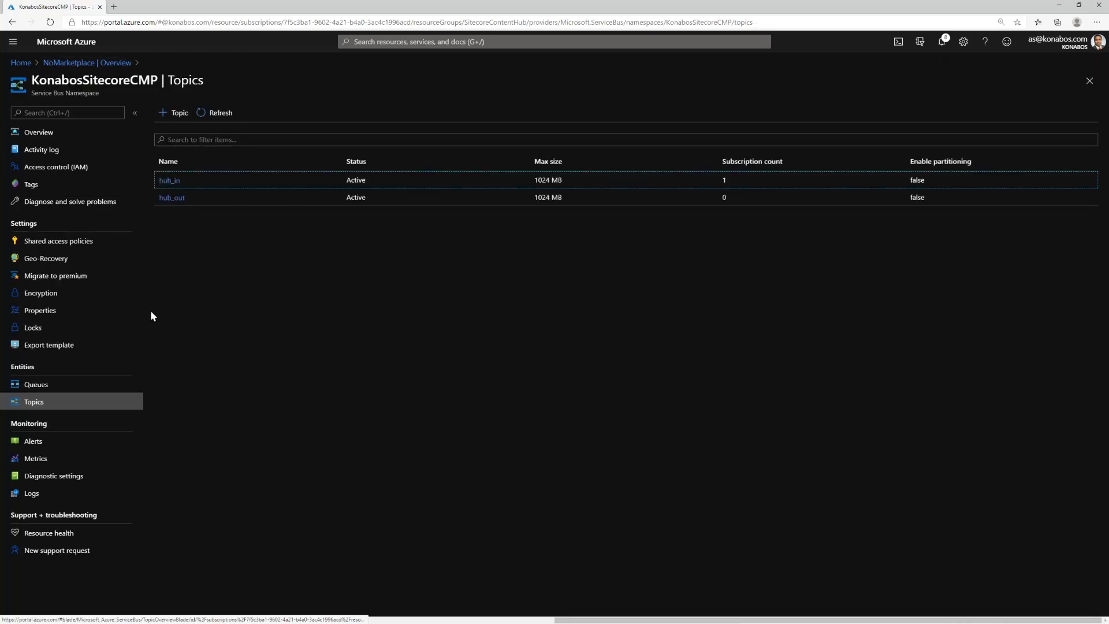
- Add subscription 'sitecore' with max delivery count 2000 to hub_out
{"action": "left_click", "coordinate": [171, 197]}
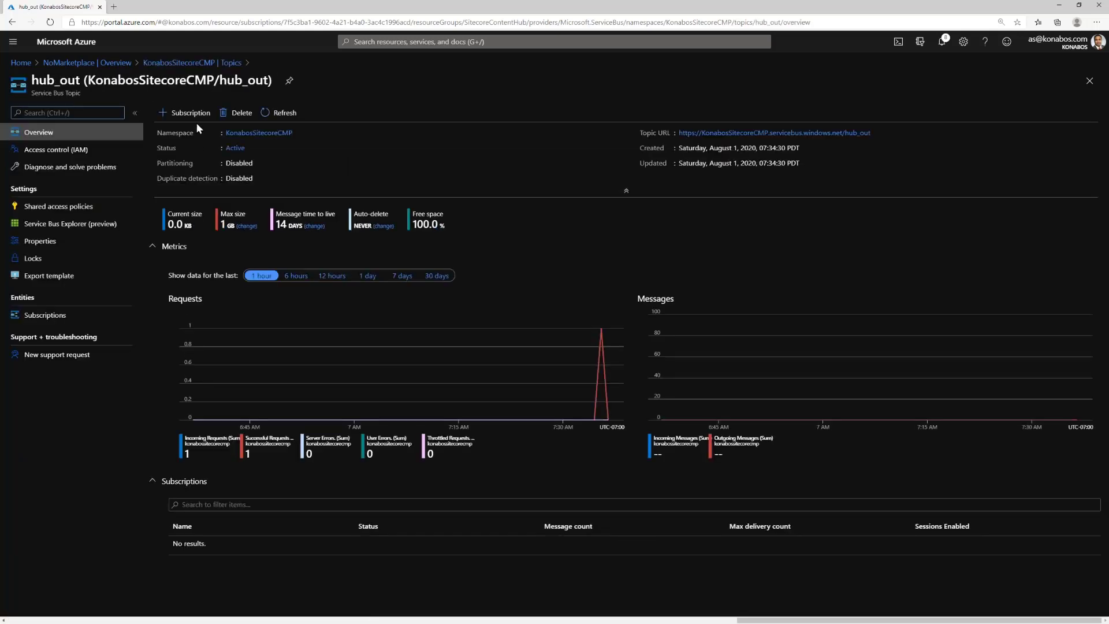
{"action": "left_click", "coordinate": [183, 113]}
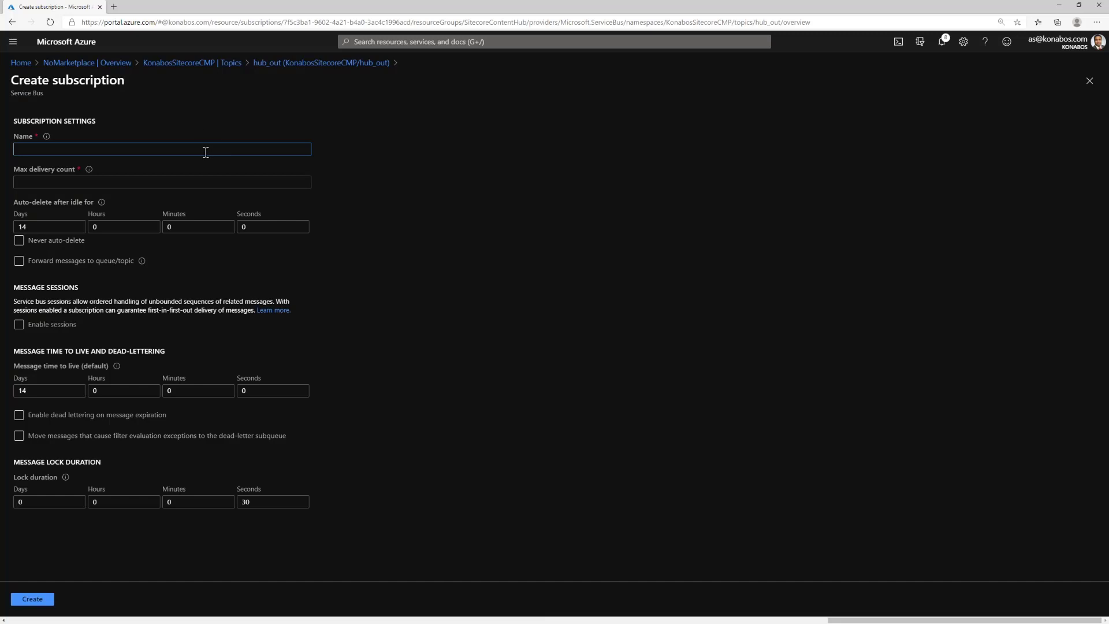
{"action": "type", "text": "sitecore"}
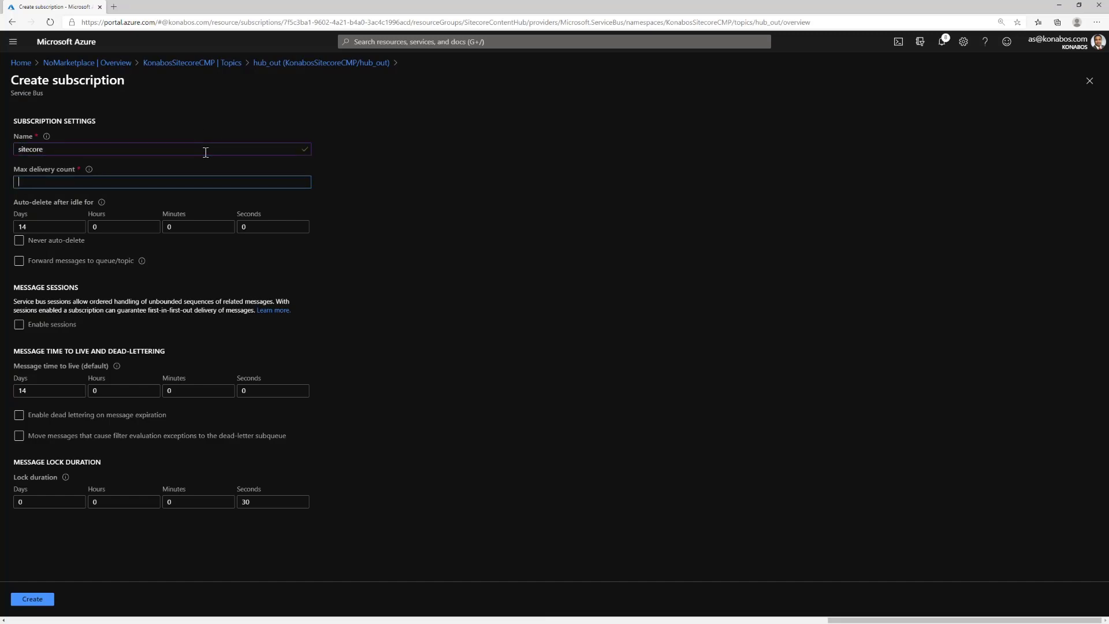
{"action": "type", "text": "2000"}
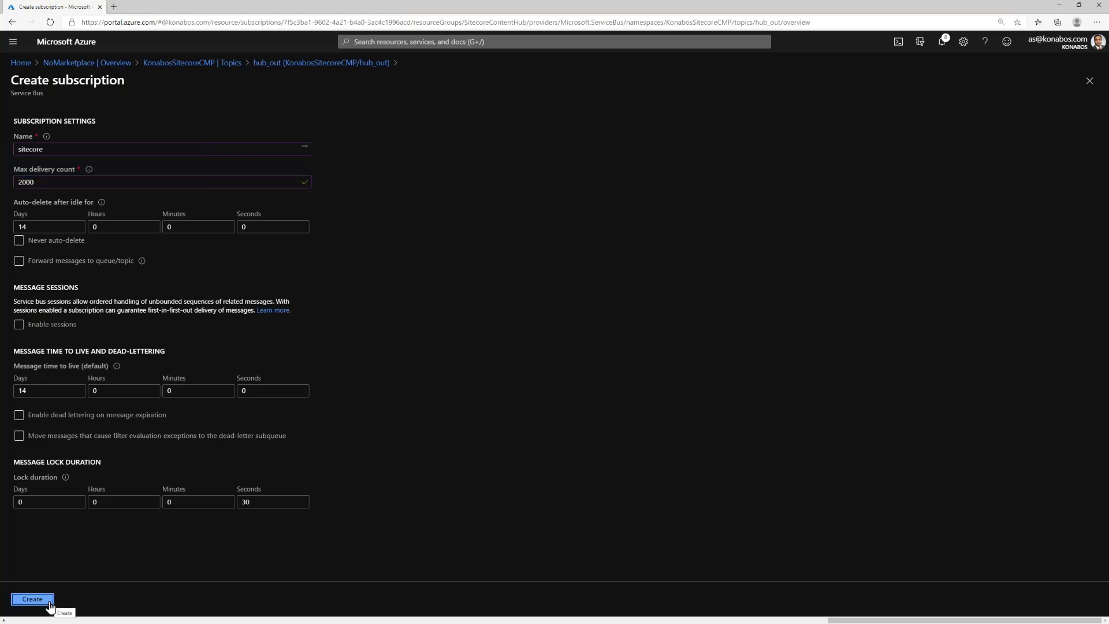
{"action": "left_click", "coordinate": [32, 598]}
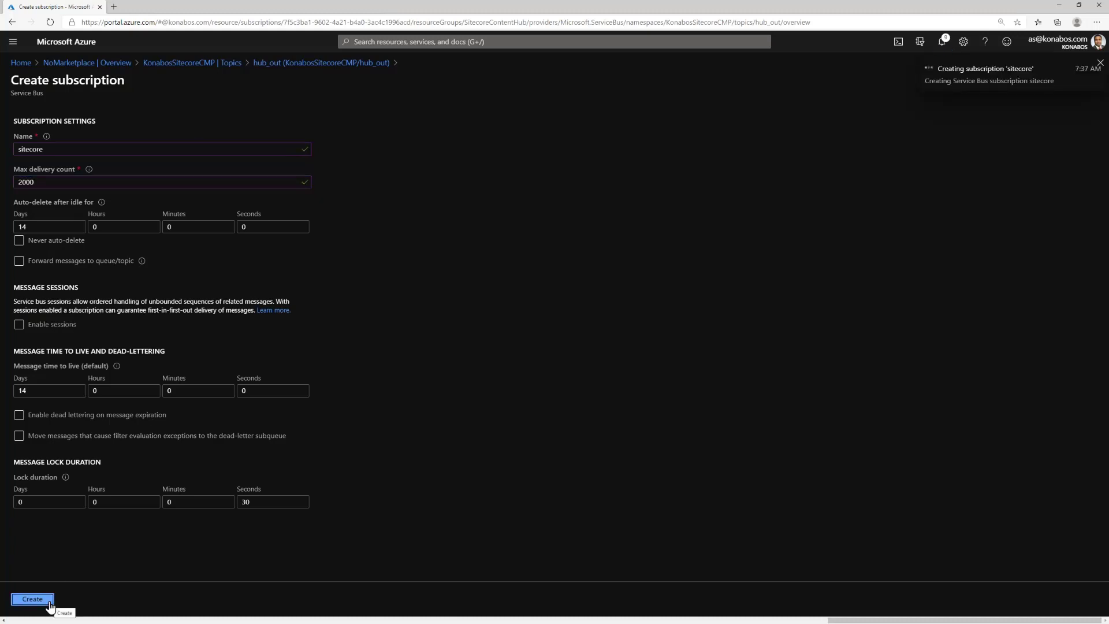
{"action": "left_click", "coordinate": [31, 599]}
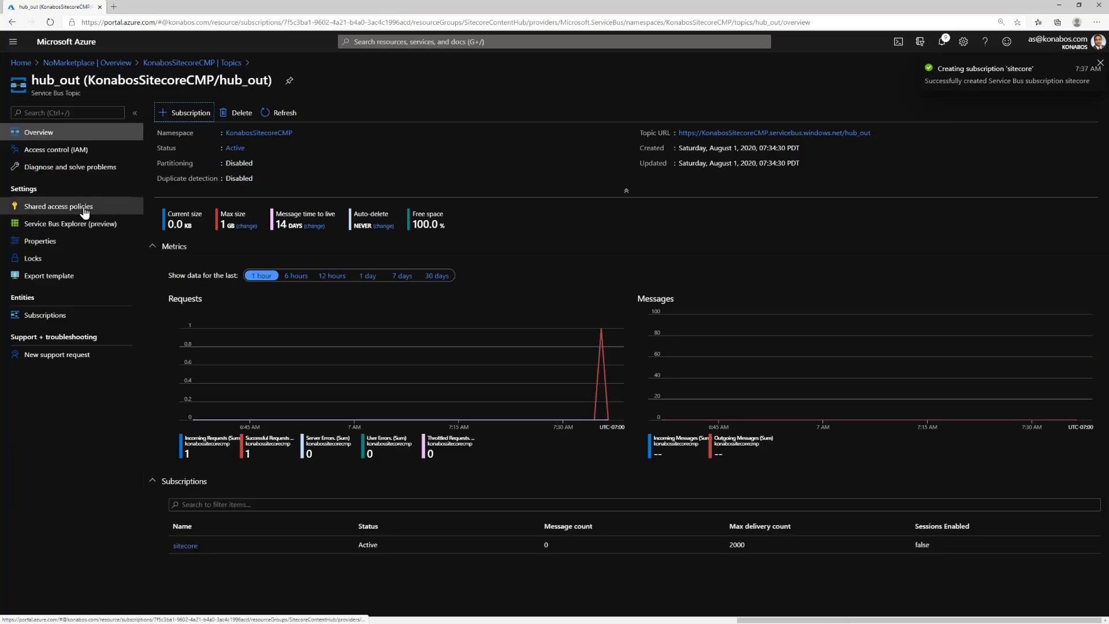
- Create the Read policy with Send and Listen on hub_out and copy its primary connection string
{"action": "left_click", "coordinate": [58, 206]}
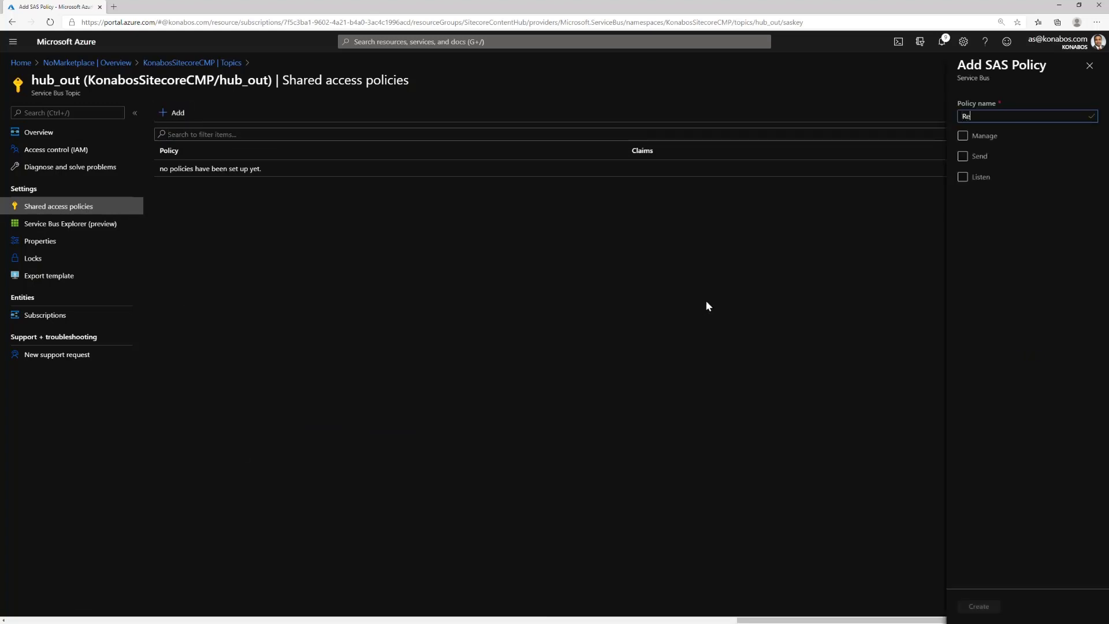
{"action": "left_click", "coordinate": [963, 176]}
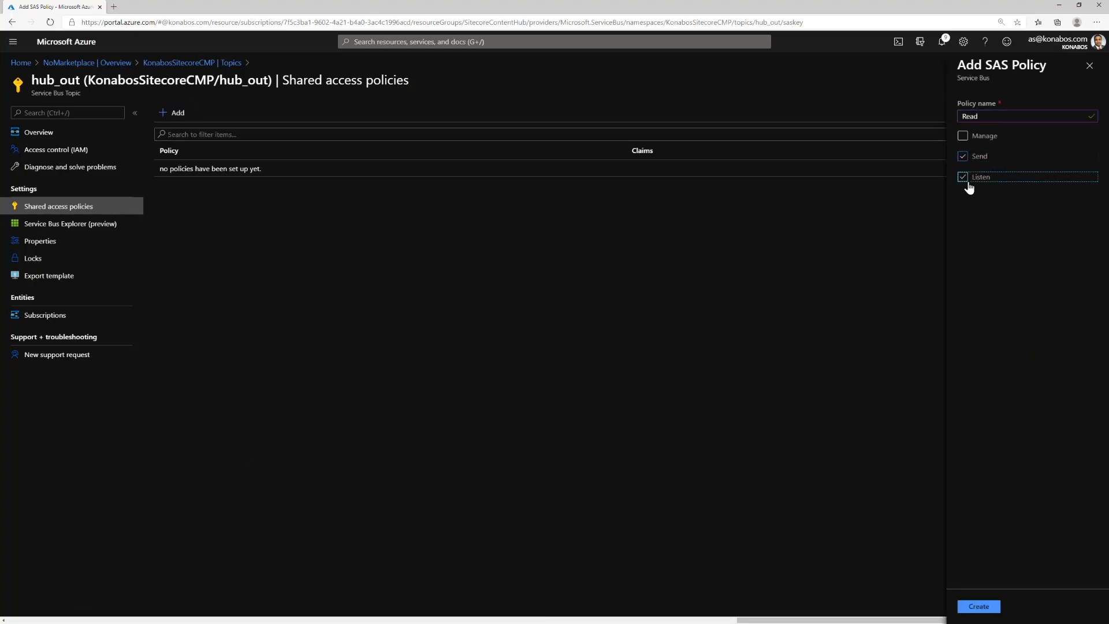
{"action": "left_click", "coordinate": [978, 606]}
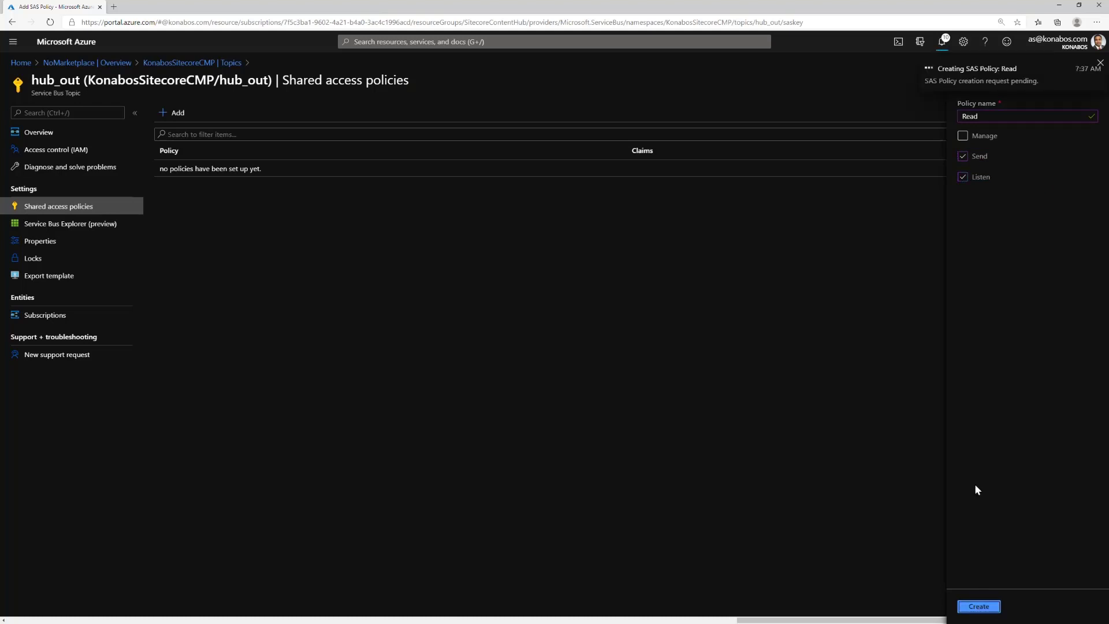
{"action": "left_click", "coordinate": [977, 606]}
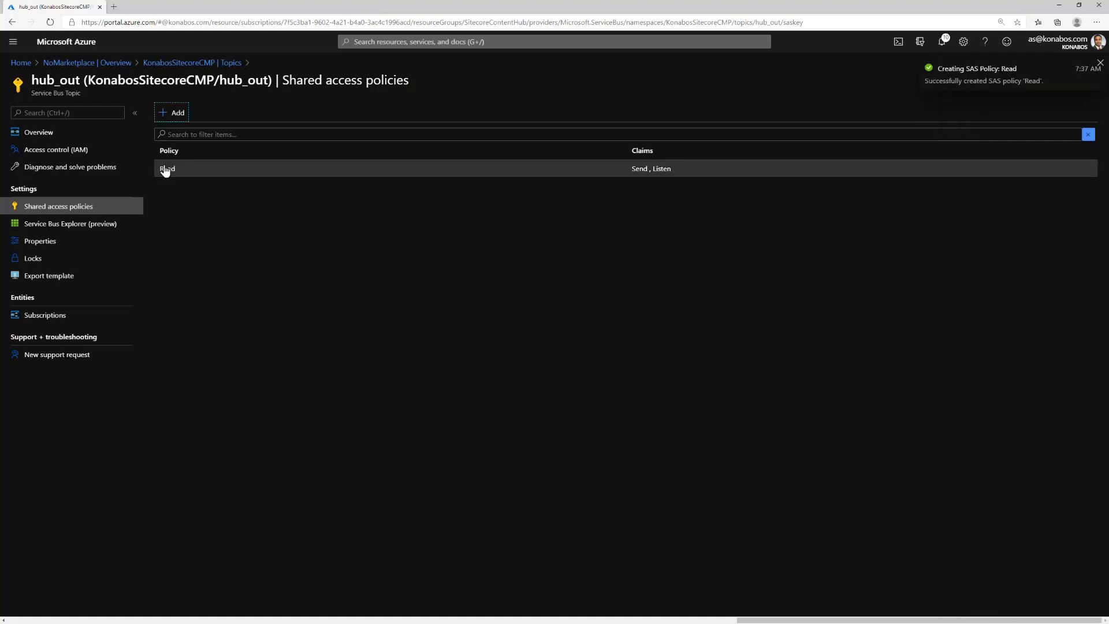
{"action": "left_click", "coordinate": [168, 168]}
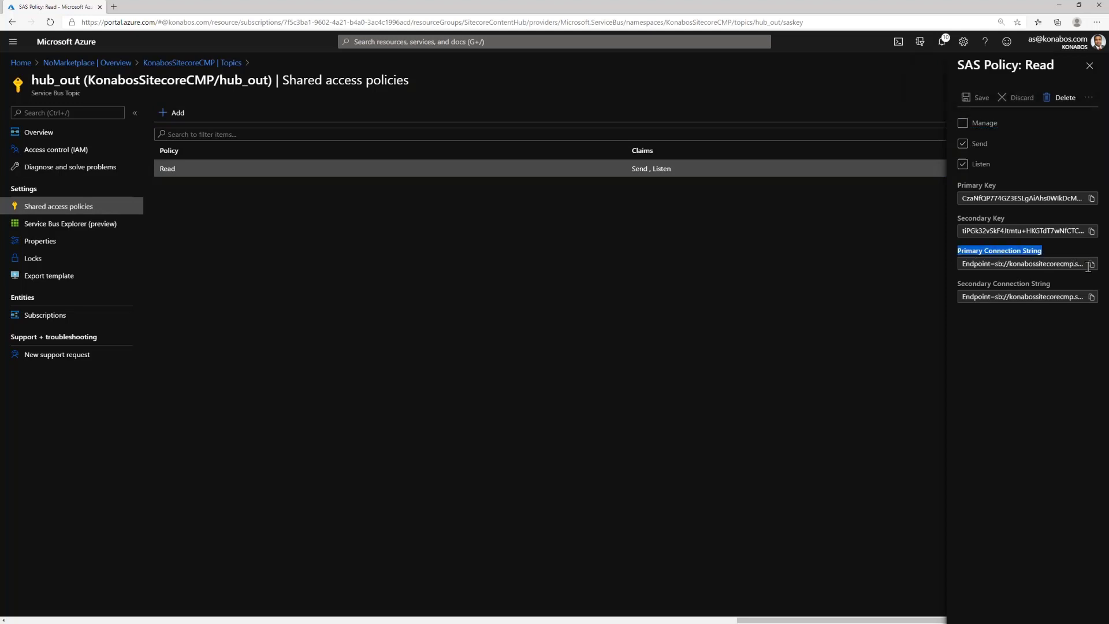
{"action": "left_click", "coordinate": [149, 6]}
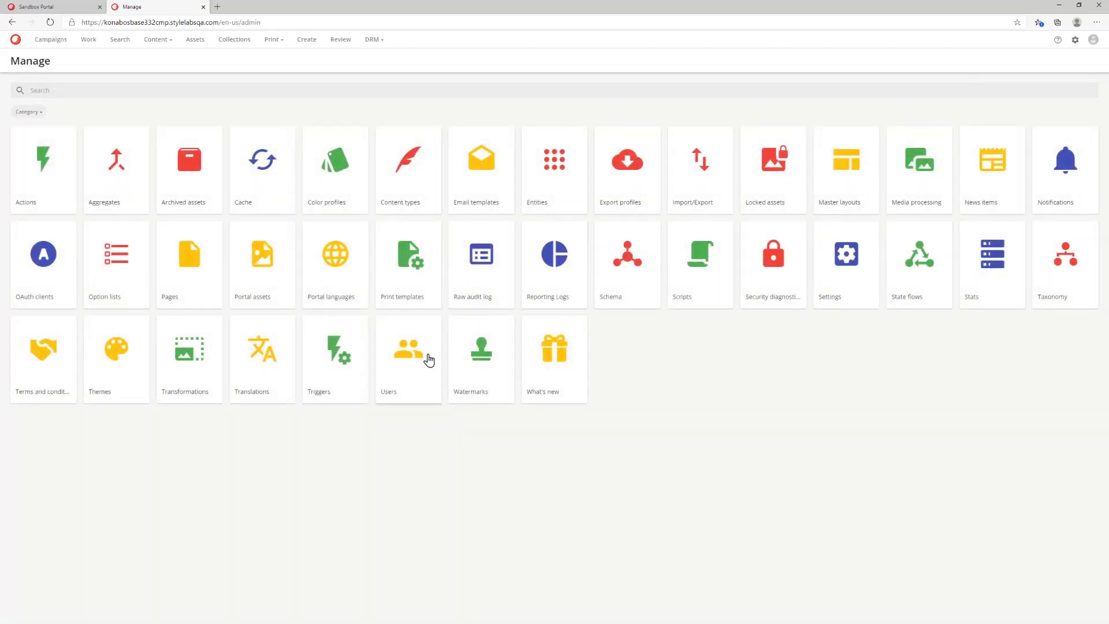
- Add a new Content Hub user with username sitecorecmpsyncuser
{"action": "left_click", "coordinate": [408, 353]}
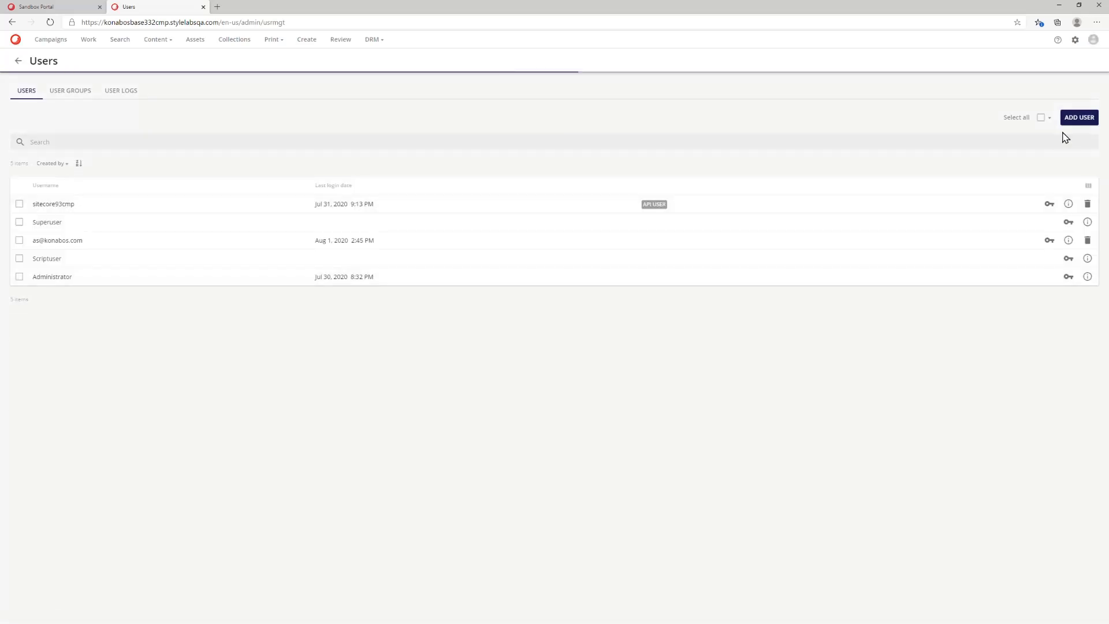
{"action": "left_click", "coordinate": [1078, 117]}
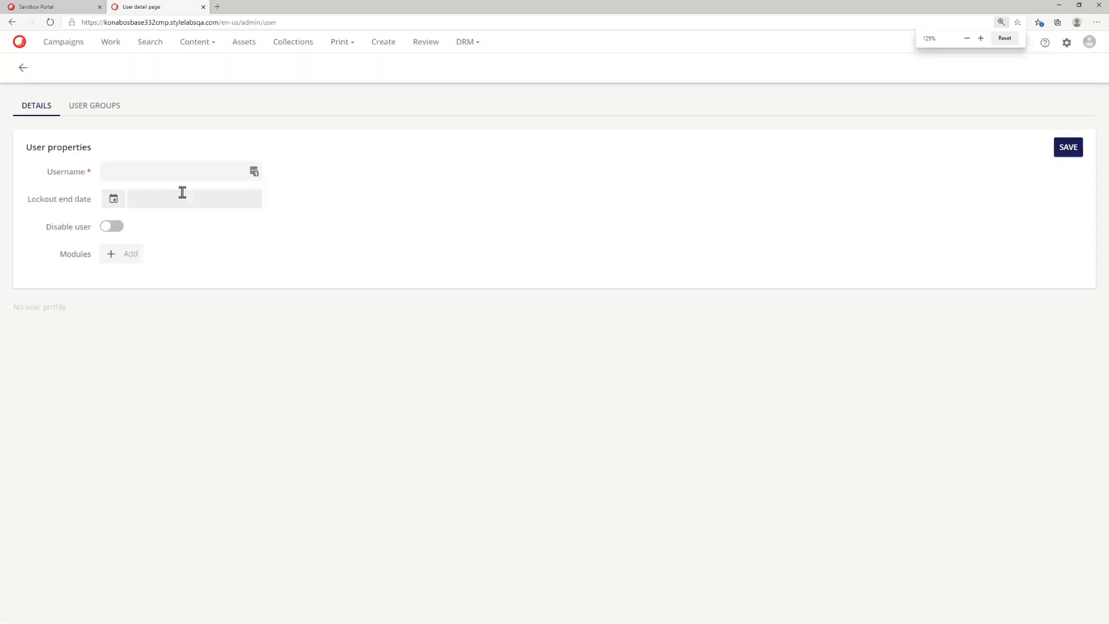
{"action": "left_click", "coordinate": [176, 171]}
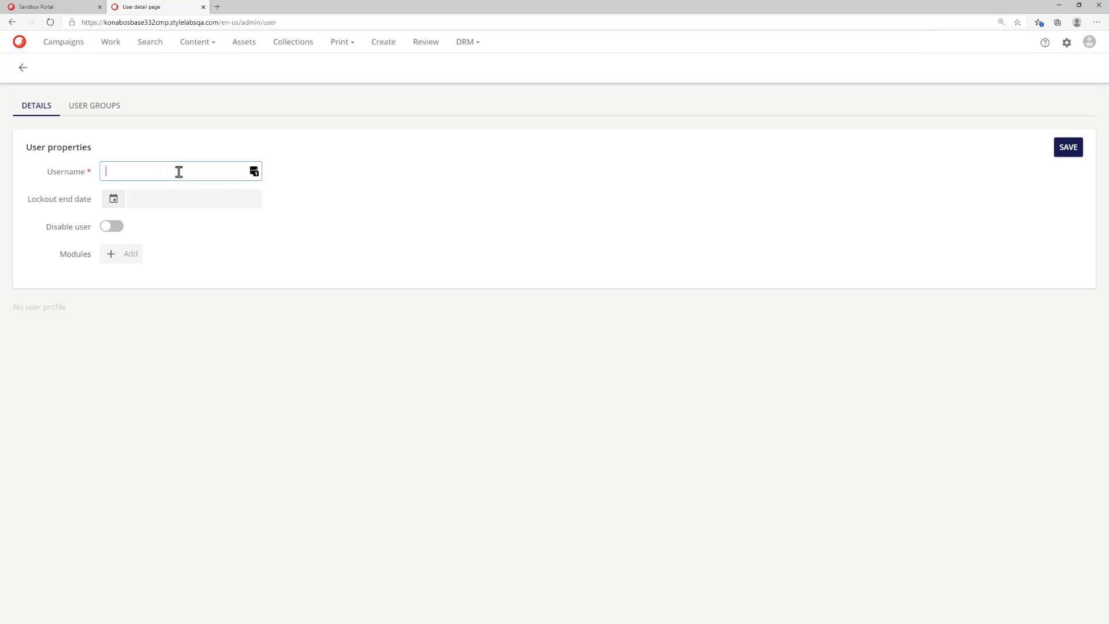
{"action": "type", "text": "sitecorecmpsy"}
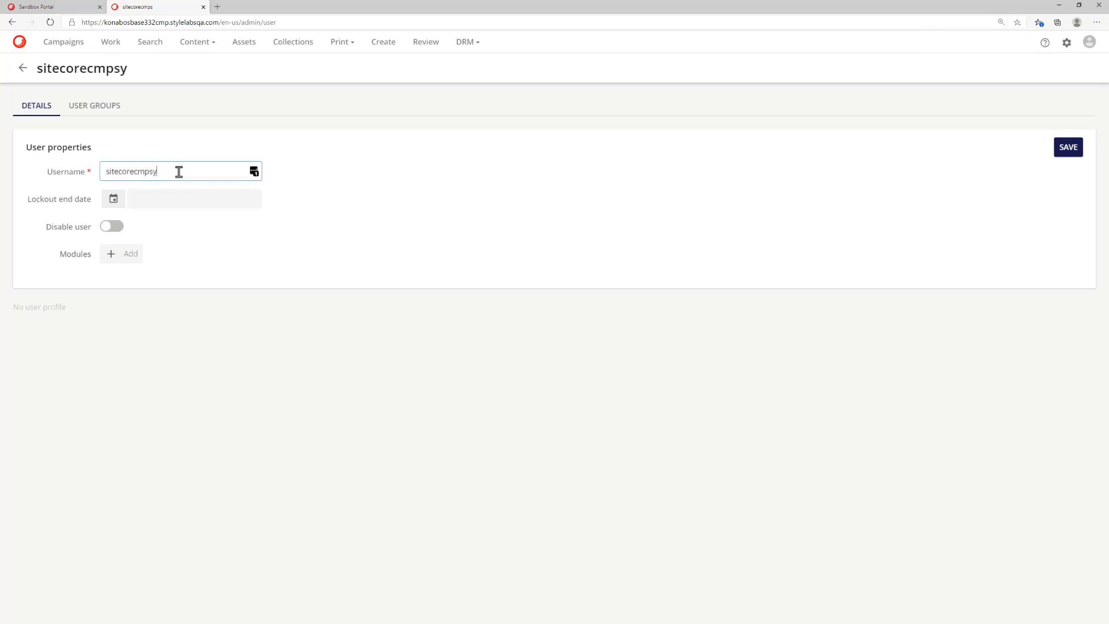
{"action": "type", "text": "ncus"}
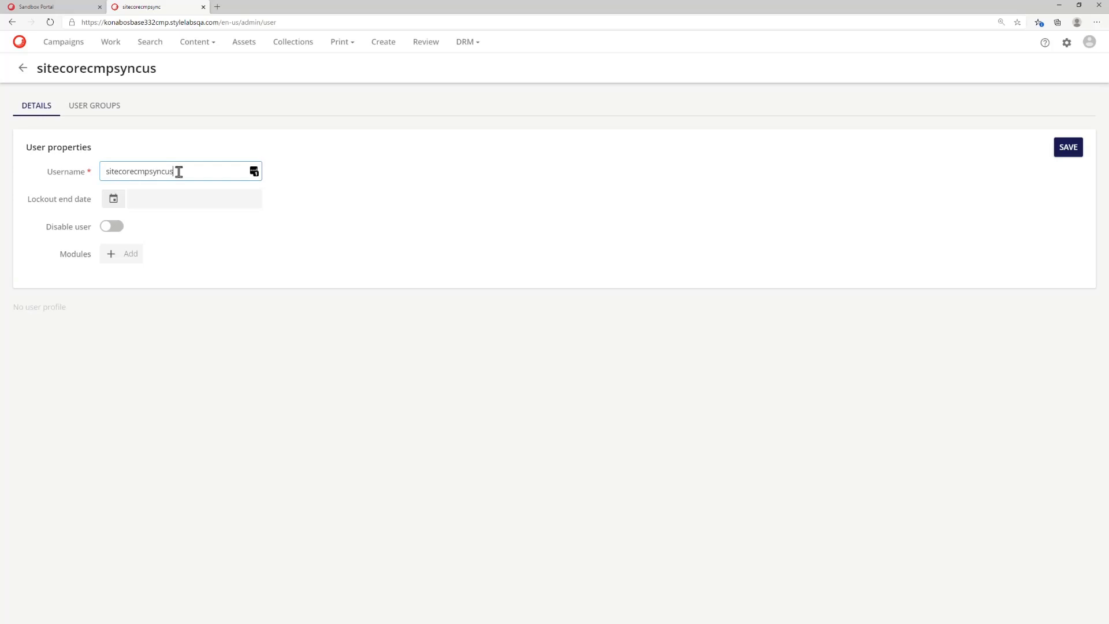
{"action": "type", "text": "er"}
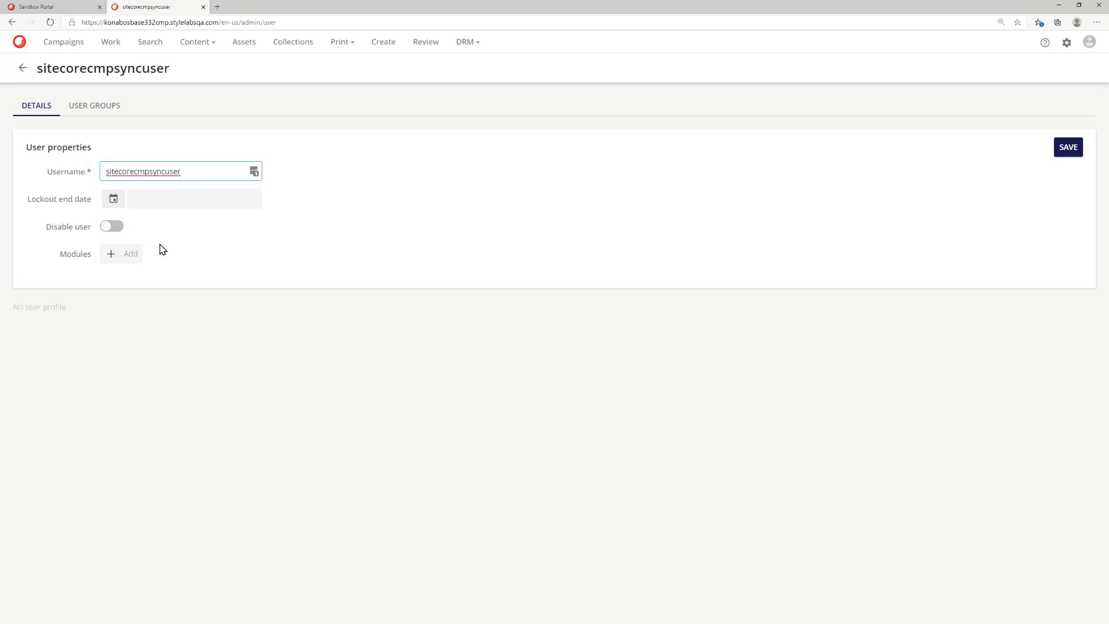
{"action": "left_click", "coordinate": [94, 105]}
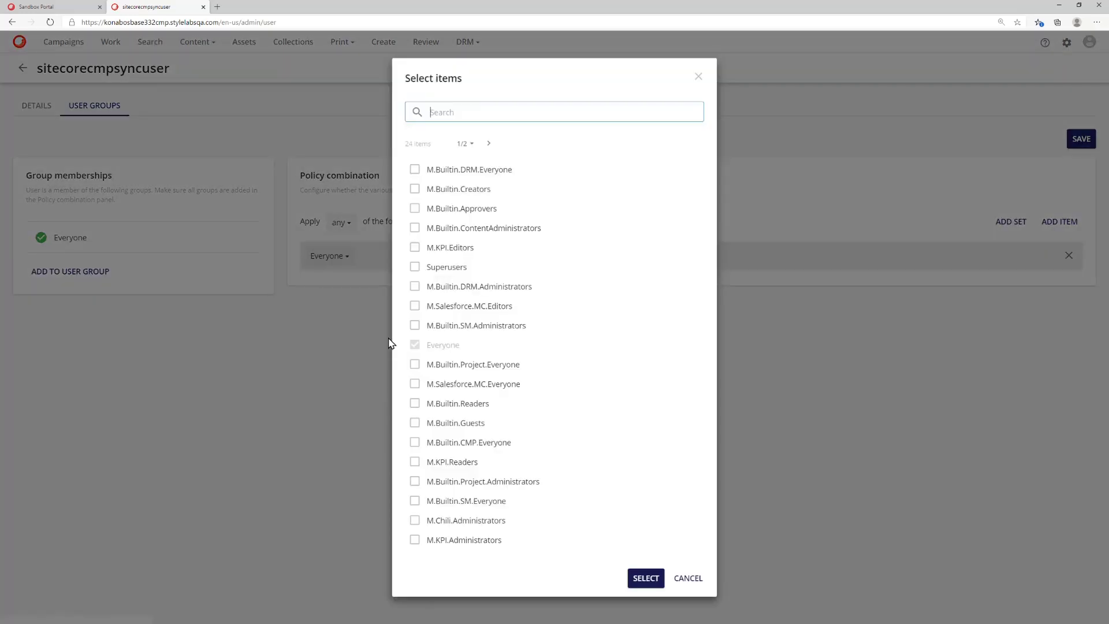
- Add sitecorecmpsyncuser to Superusers, include Superusers in the policy combination, and save
{"action": "left_click", "coordinate": [415, 267]}
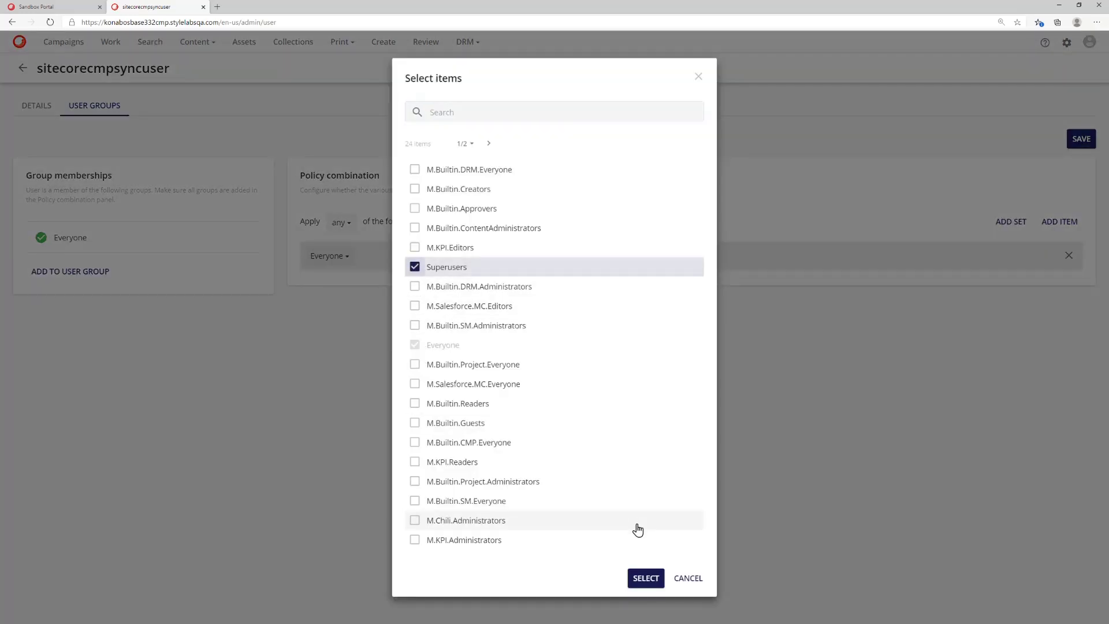
{"action": "left_click", "coordinate": [645, 578]}
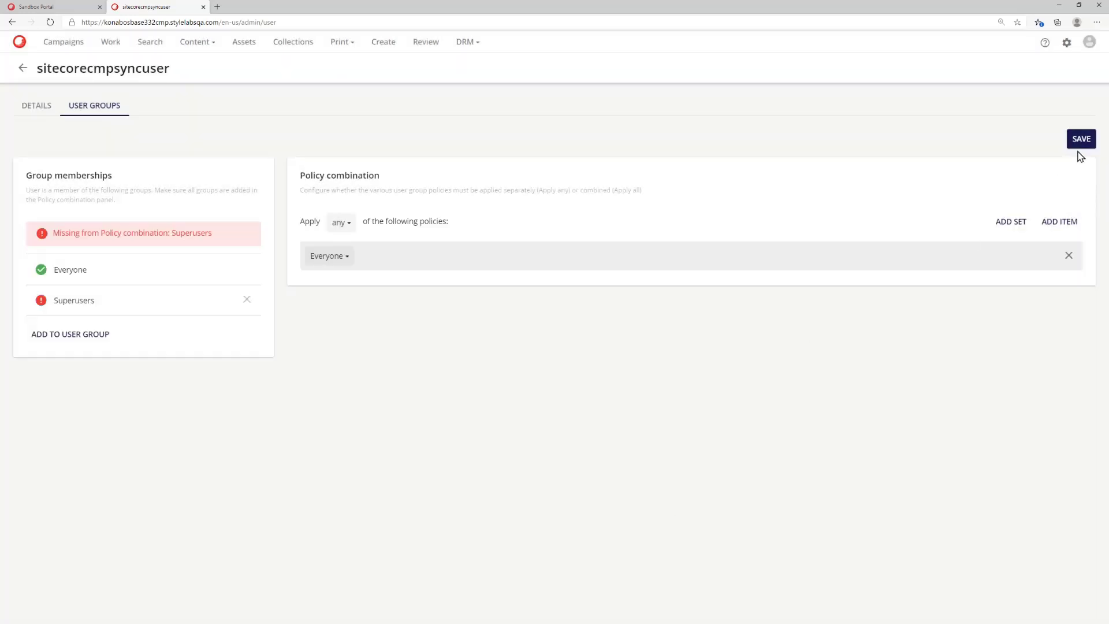
{"action": "left_click", "coordinate": [1081, 138]}
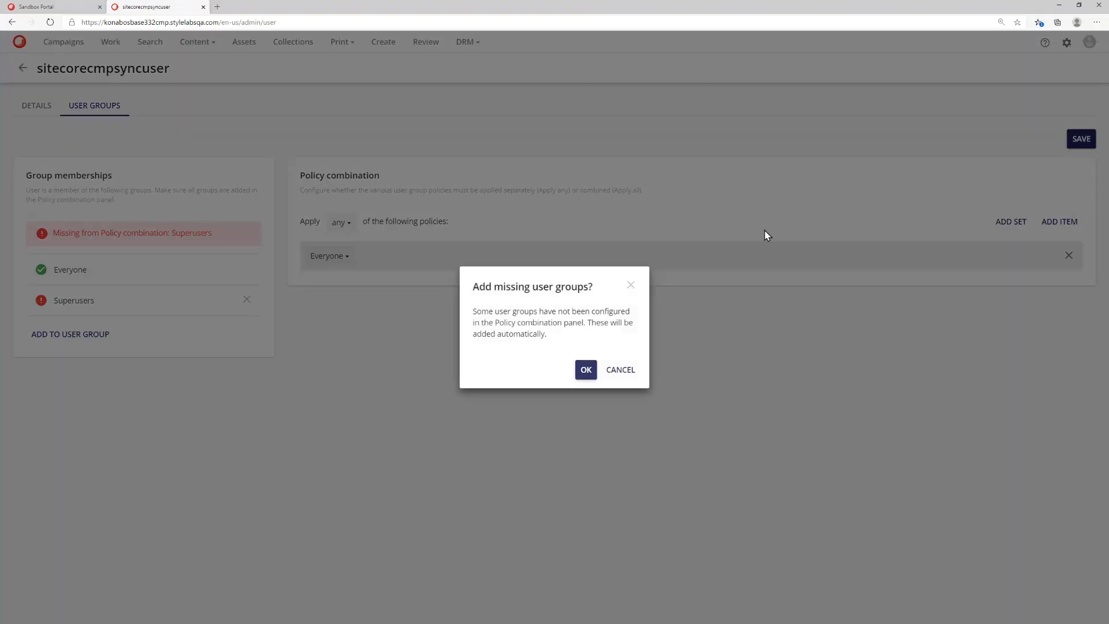
{"action": "left_click", "coordinate": [586, 370]}
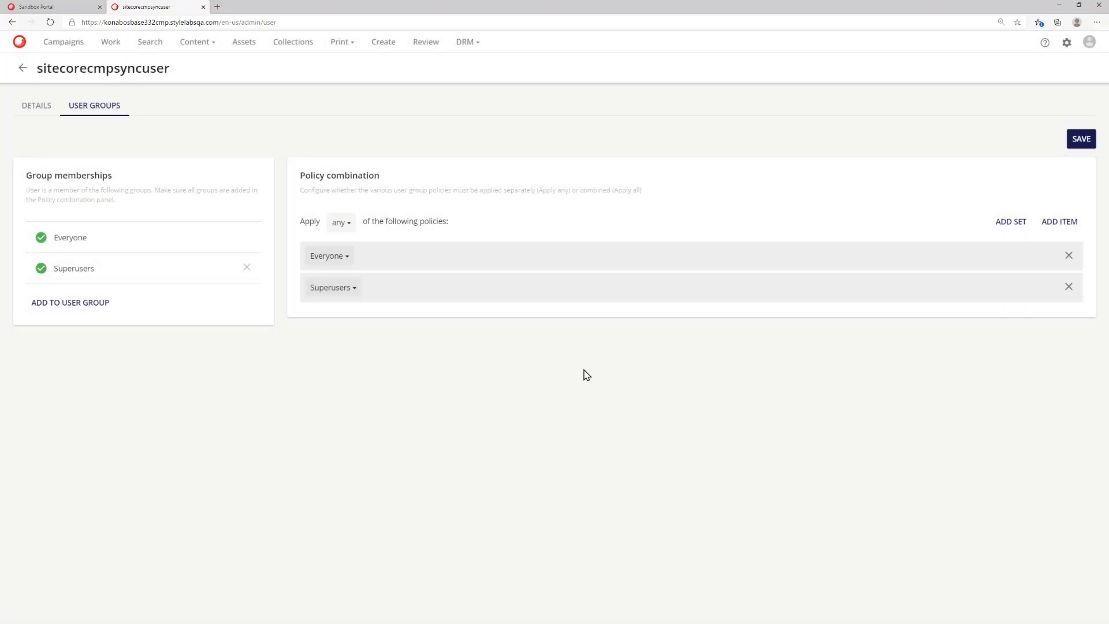
{"action": "left_click", "coordinate": [35, 106]}
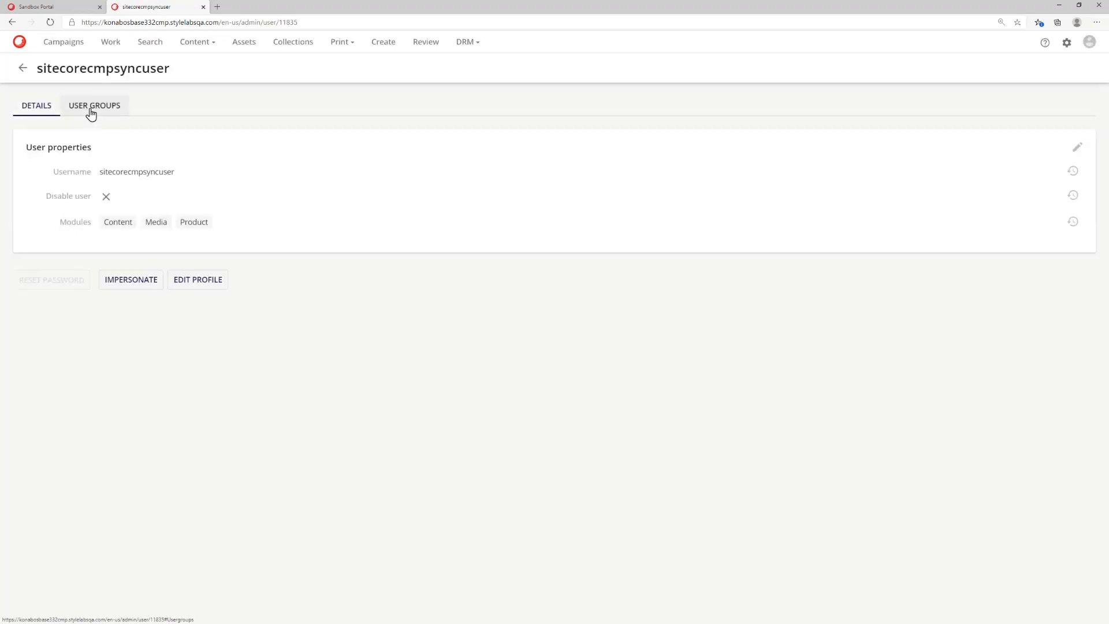
- Save a gmail.com email address to the user's profile
{"action": "left_click", "coordinate": [93, 105]}
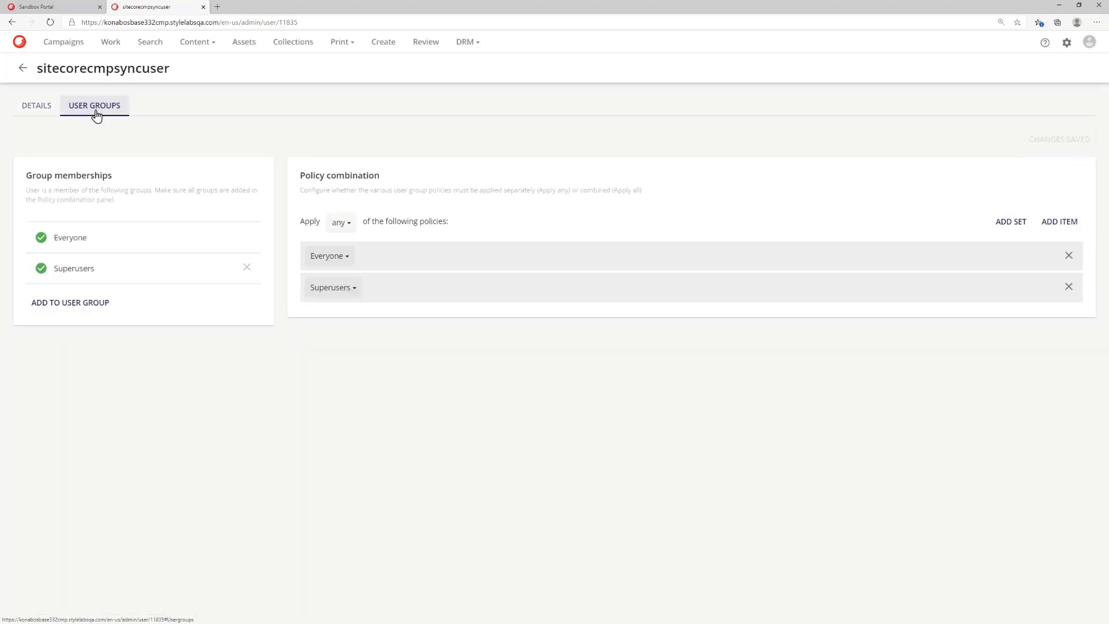
{"action": "left_click", "coordinate": [36, 105]}
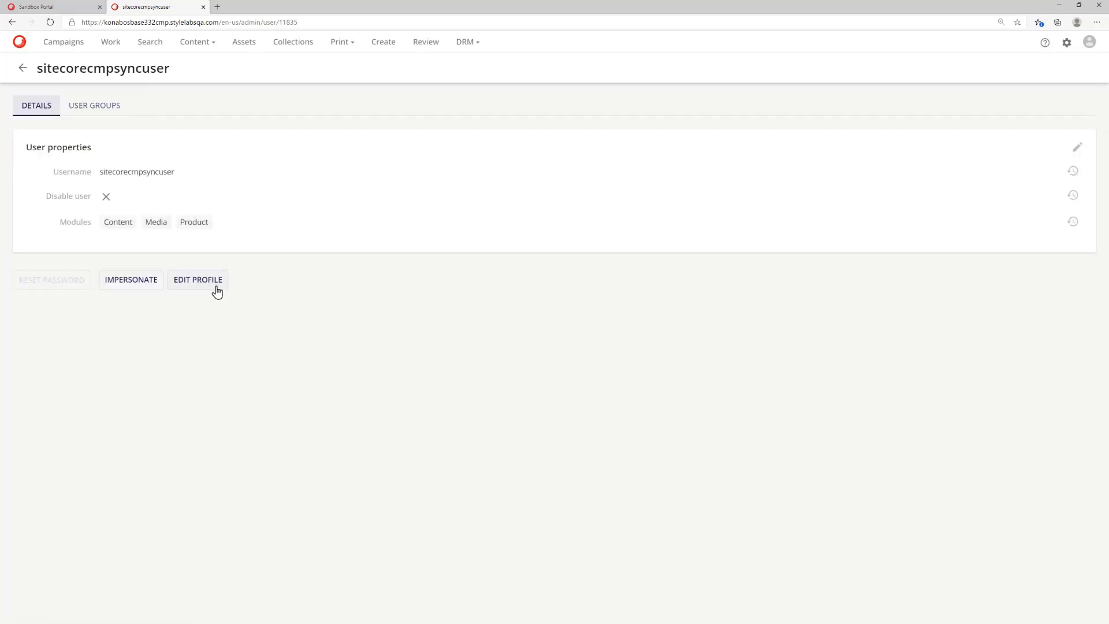
{"action": "left_click", "coordinate": [198, 280]}
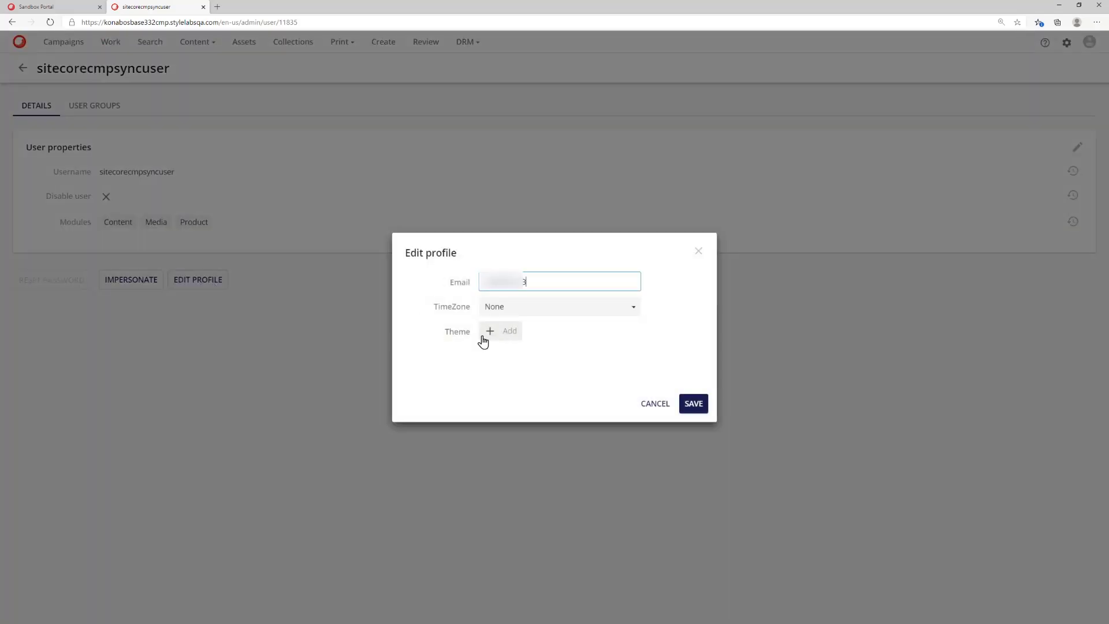
{"action": "type", "text": "@gma"}
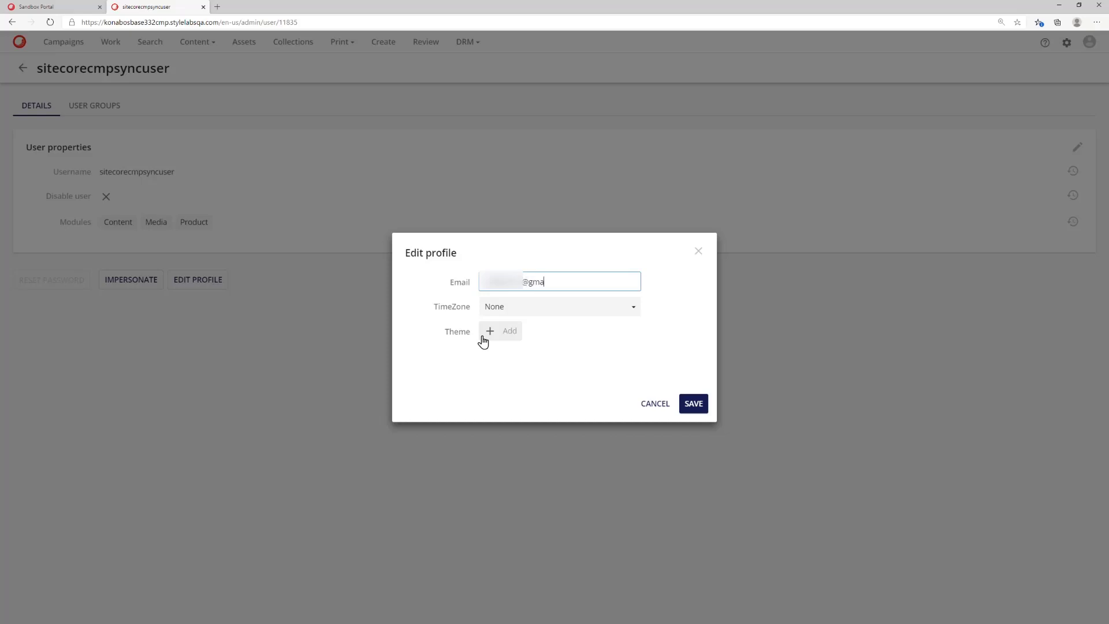
{"action": "type", "text": "il.com"}
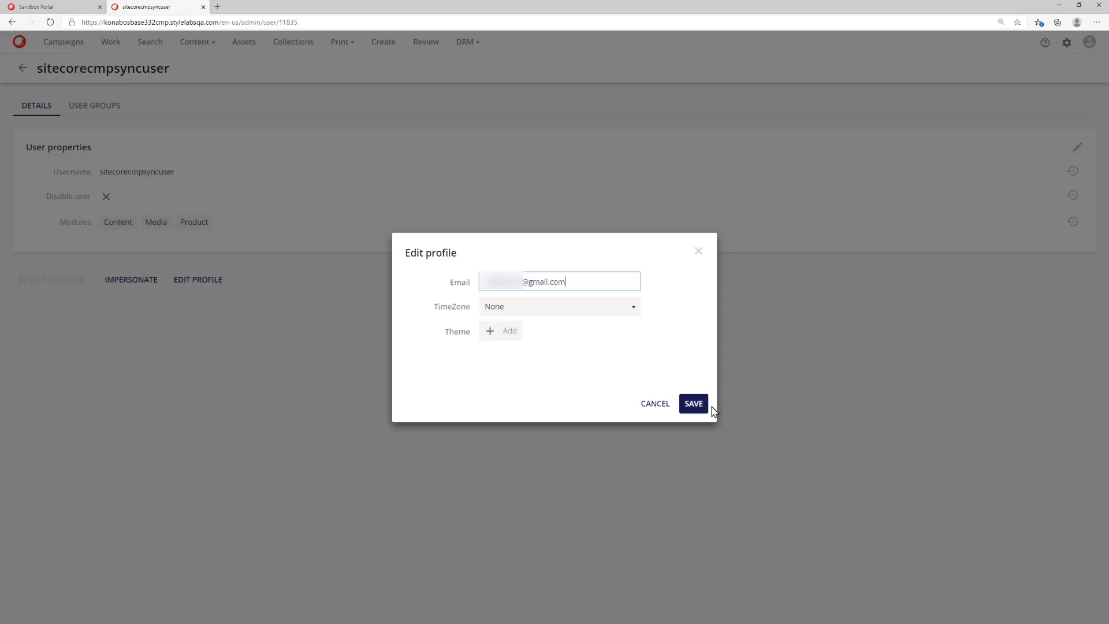
{"action": "left_click", "coordinate": [693, 403]}
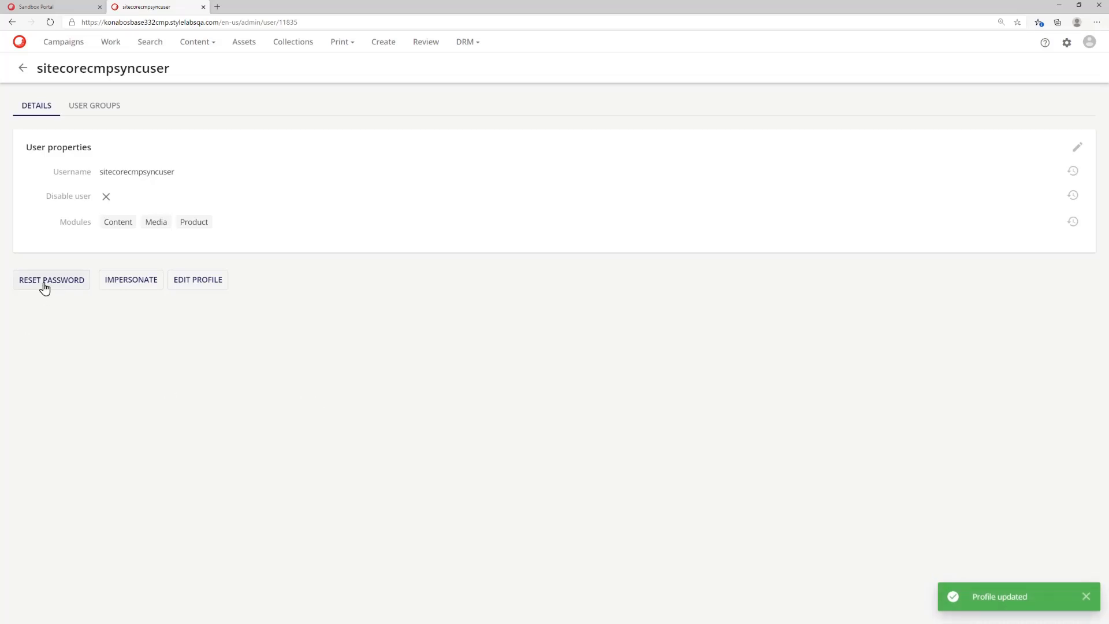
- Reset the user's password and submit a new one
{"action": "left_click", "coordinate": [51, 280]}
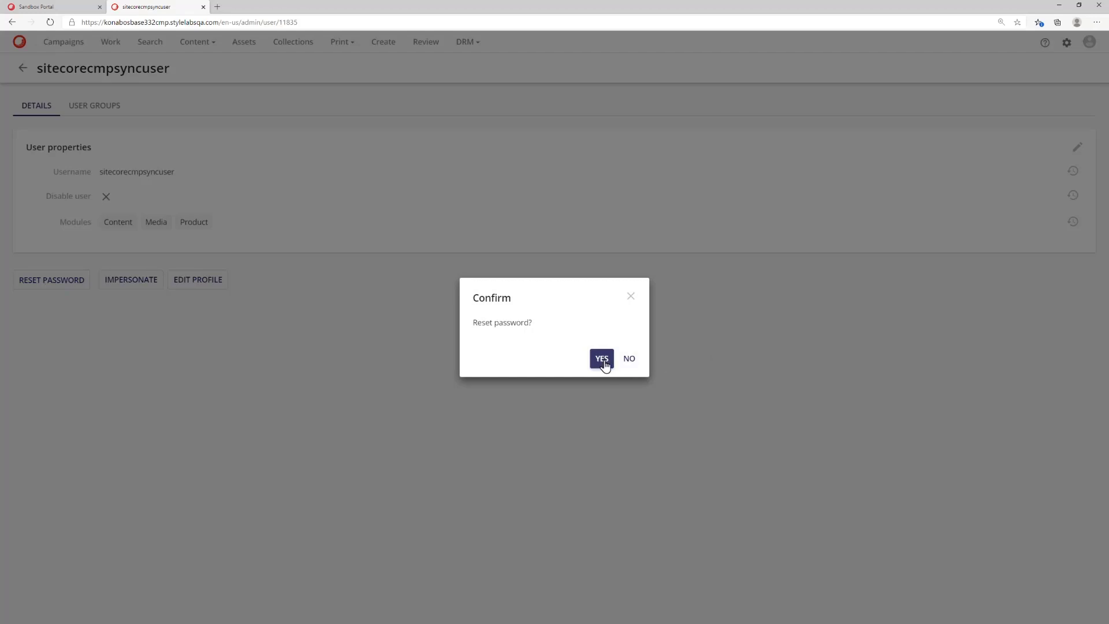
{"action": "left_click", "coordinate": [601, 358]}
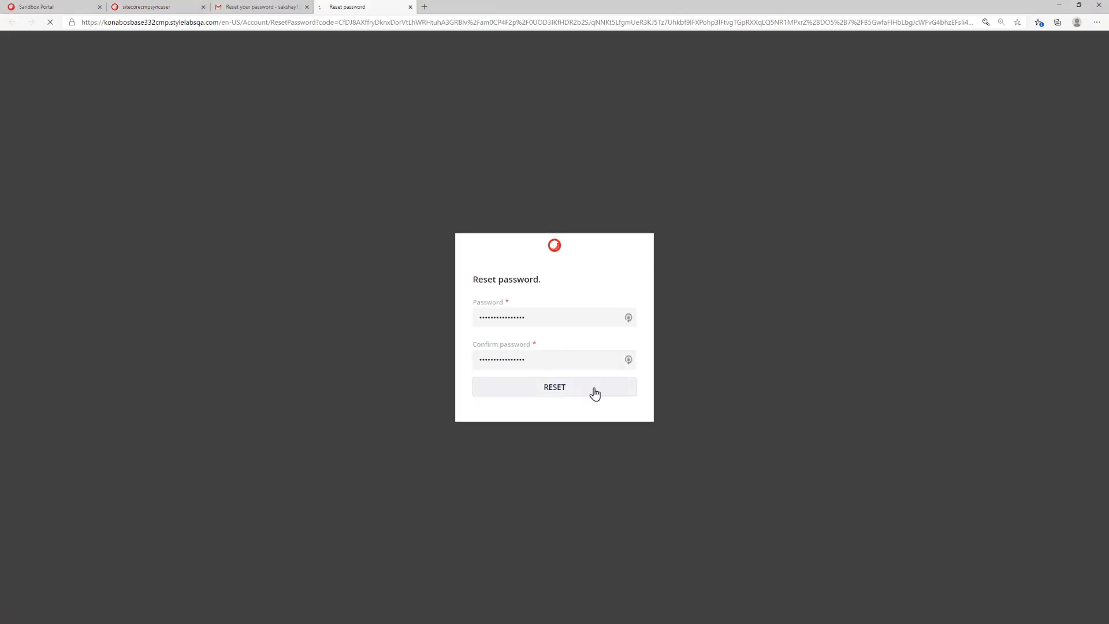
{"action": "left_click", "coordinate": [554, 387]}
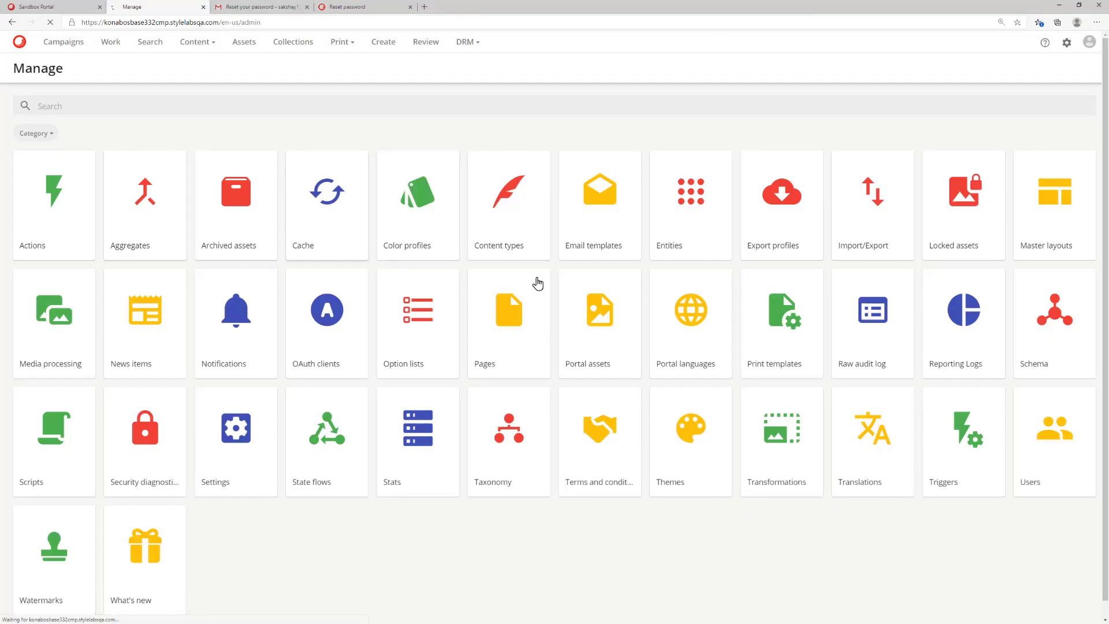
- Under Manage > Actions, start a new action named 'CMP Azure Action' and pick its type
{"action": "left_click", "coordinate": [53, 205]}
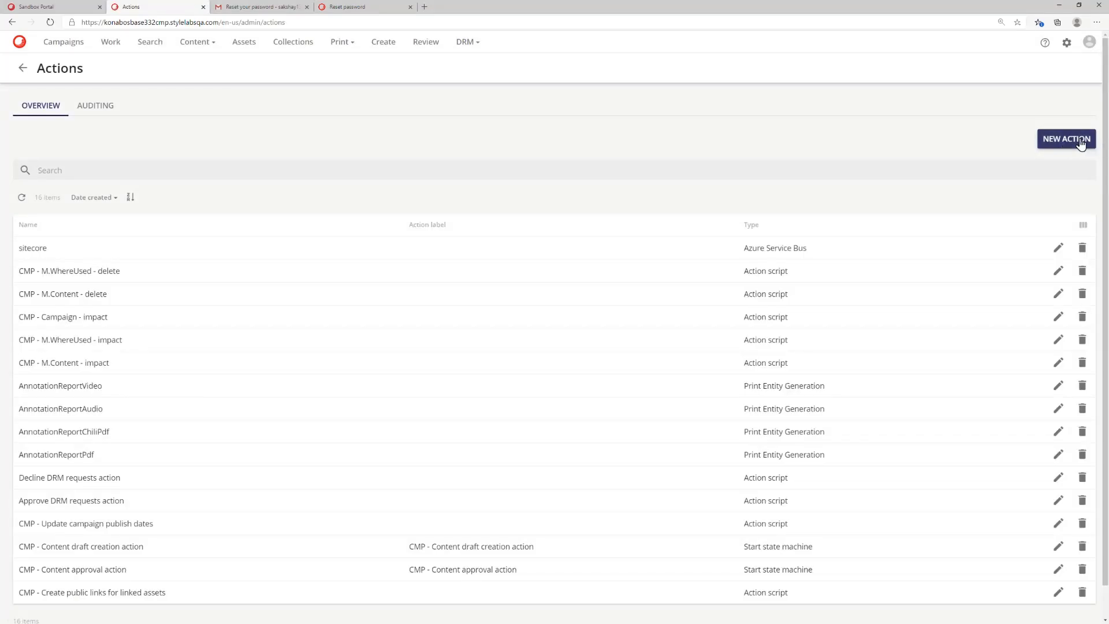
{"action": "left_click", "coordinate": [1066, 139]}
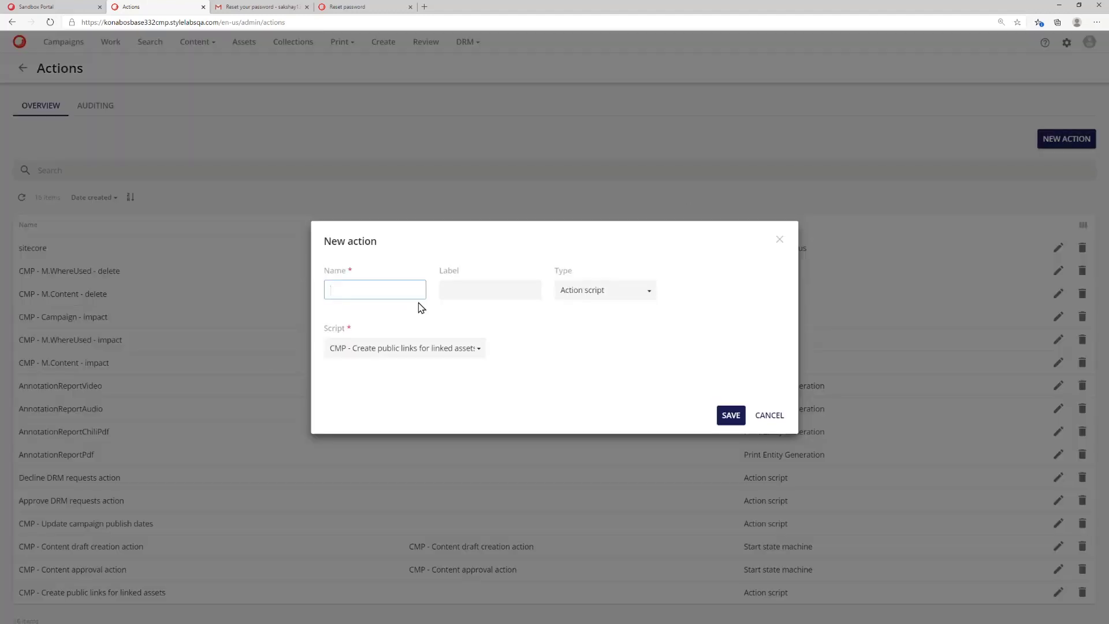
{"action": "type", "text": "CMP A"}
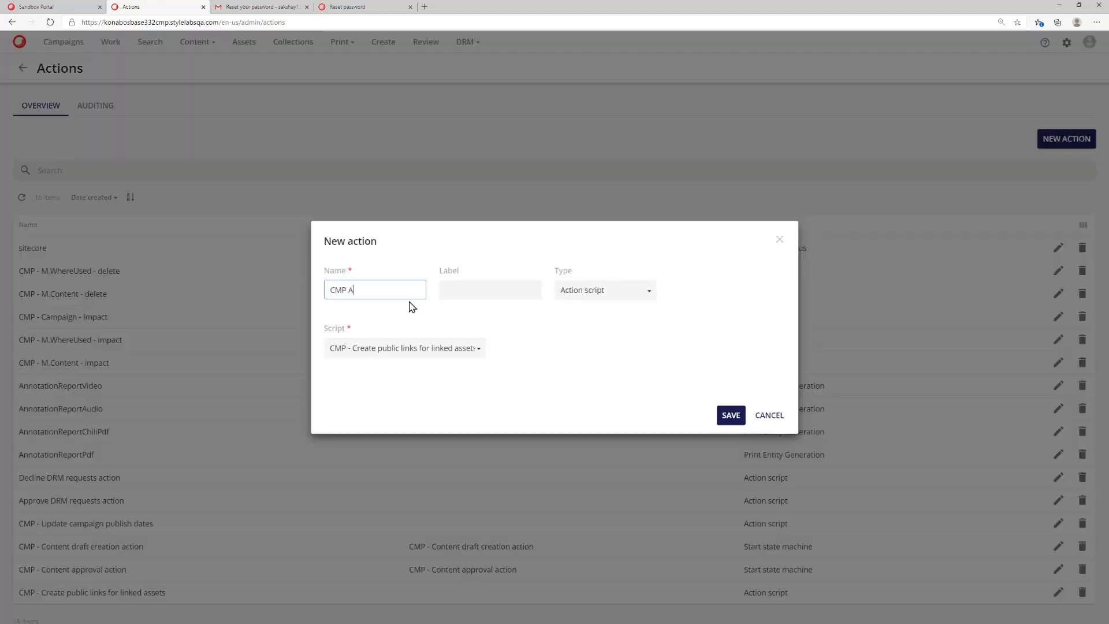
{"action": "type", "text": "zure"}
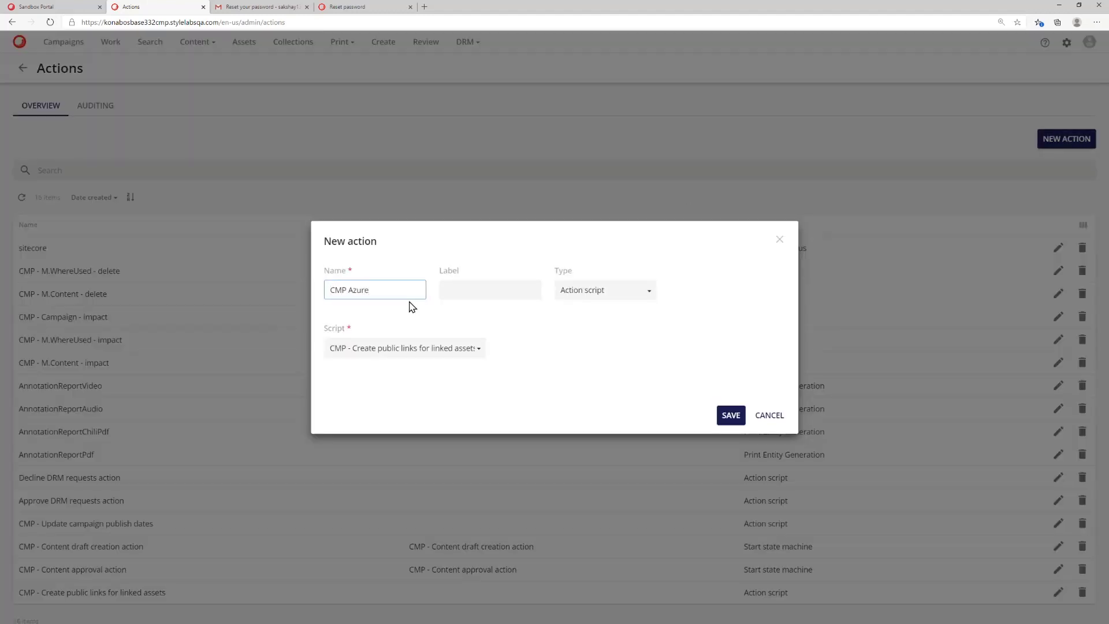
{"action": "type", "text": "Action"}
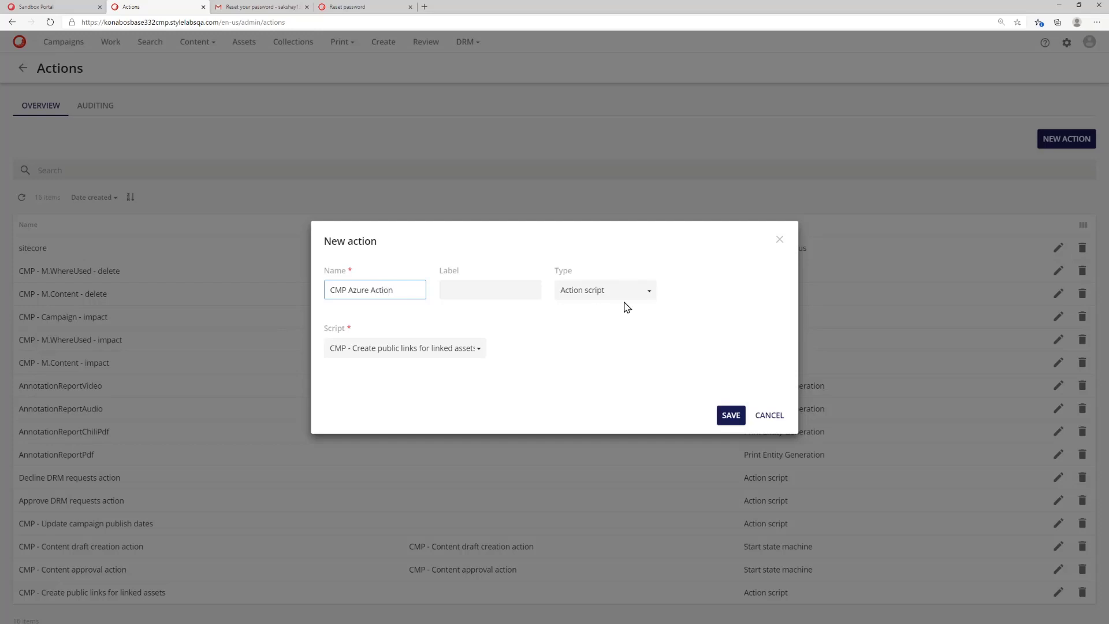
{"action": "left_click", "coordinate": [603, 290]}
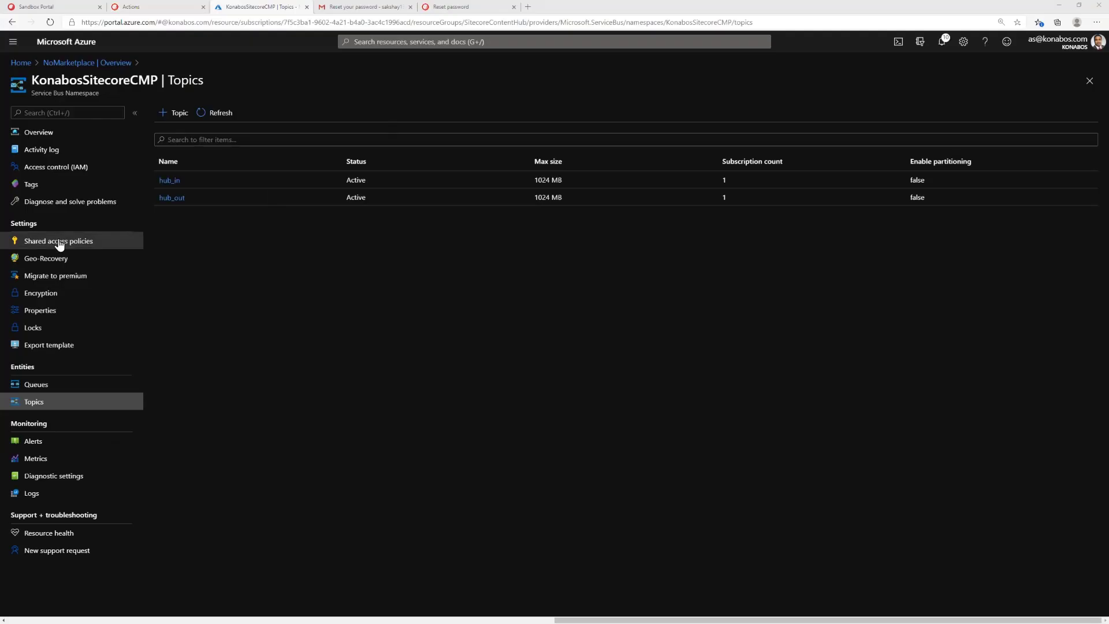
- Open the RootManageSharedAccessKey policy from the namespace's Shared access policies list
{"action": "left_click", "coordinate": [57, 240]}
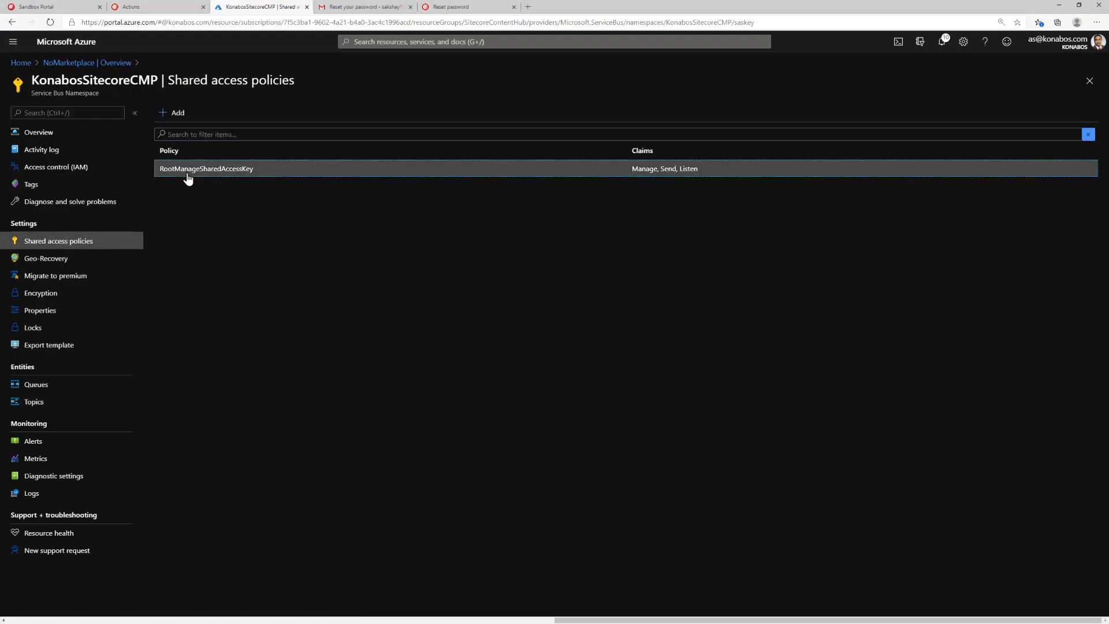
{"action": "left_click", "coordinate": [206, 168]}
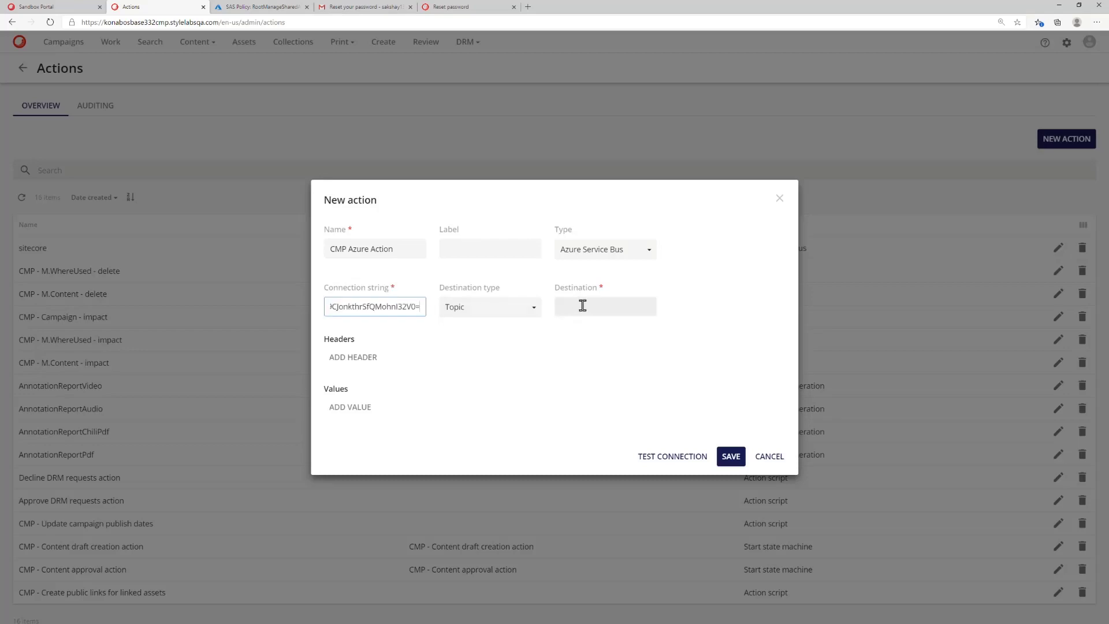
- Set destination to hub_out, pass the connection test, save the action, and return to settings
{"action": "type", "text": "hub_out"}
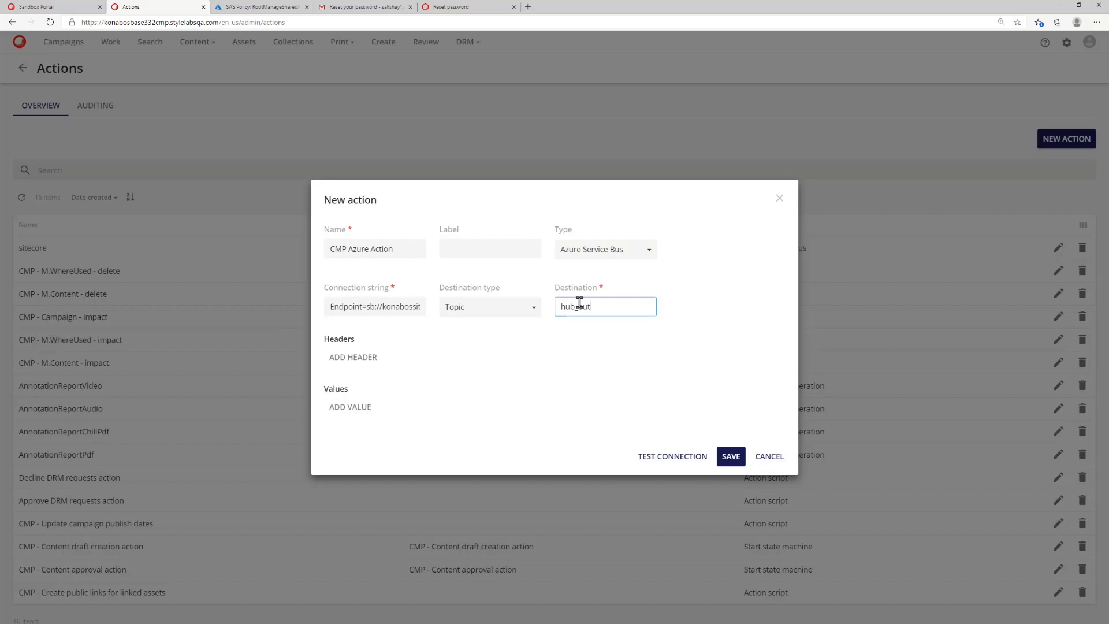
{"action": "left_click", "coordinate": [671, 457]}
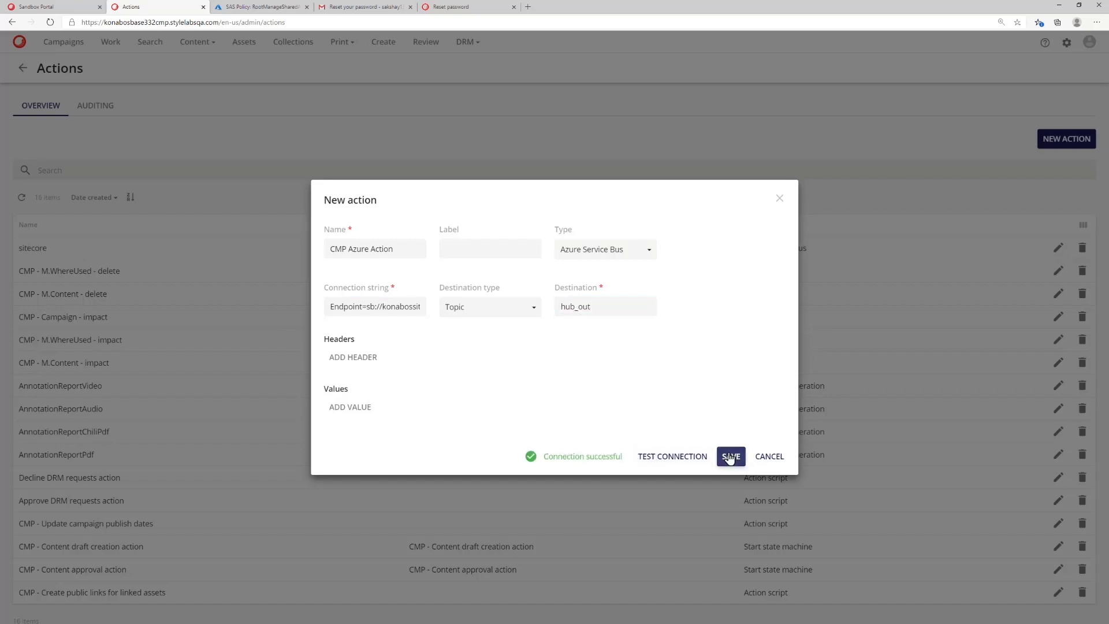
{"action": "left_click", "coordinate": [731, 456]}
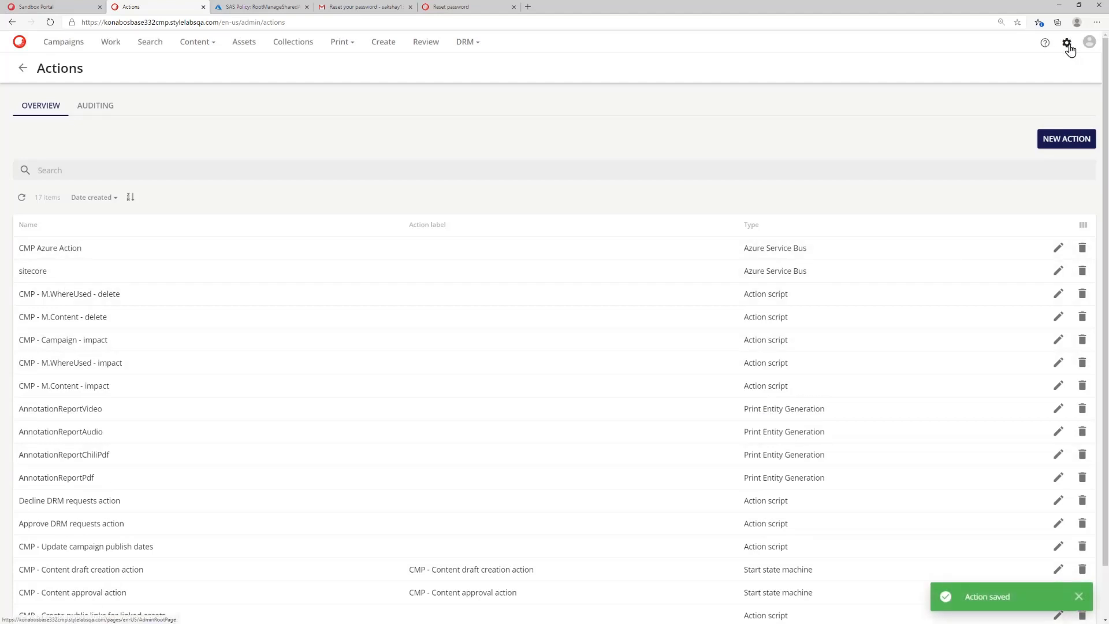
{"action": "left_click", "coordinate": [1068, 41]}
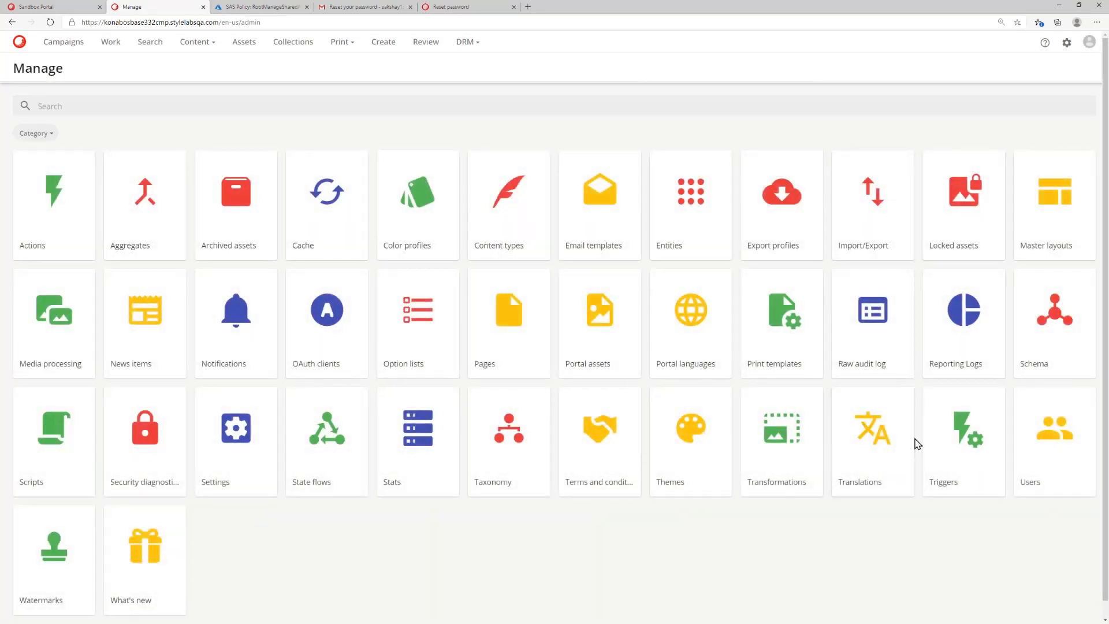
- Create trigger 'CMP Content Modification Trigger' with Entity modification objective and In background execution
{"action": "left_click", "coordinate": [963, 442]}
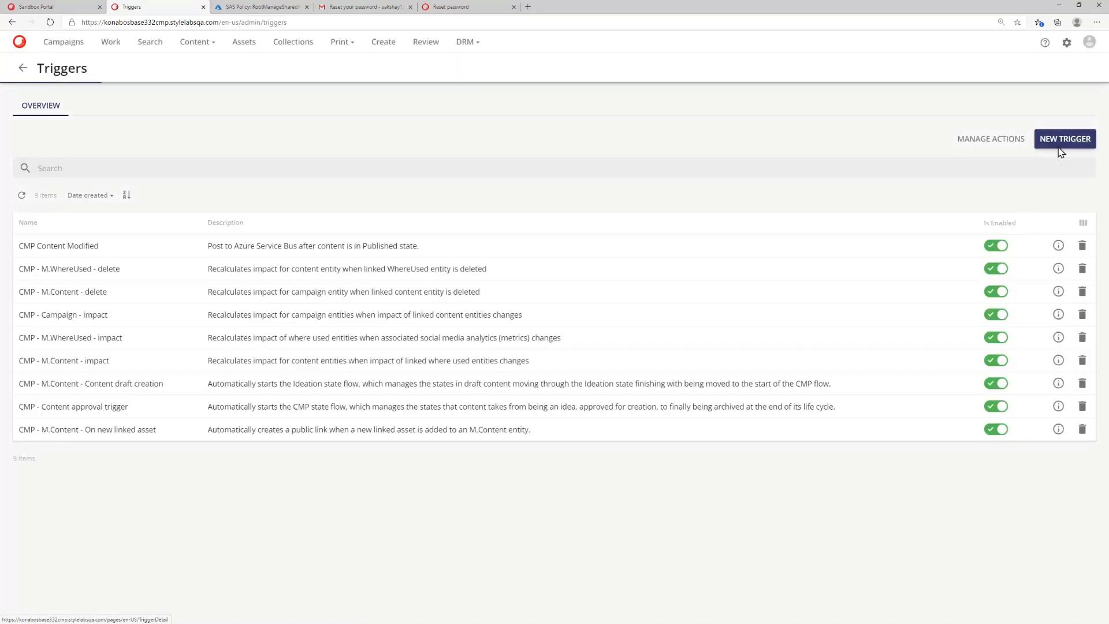
{"action": "left_click", "coordinate": [1064, 138]}
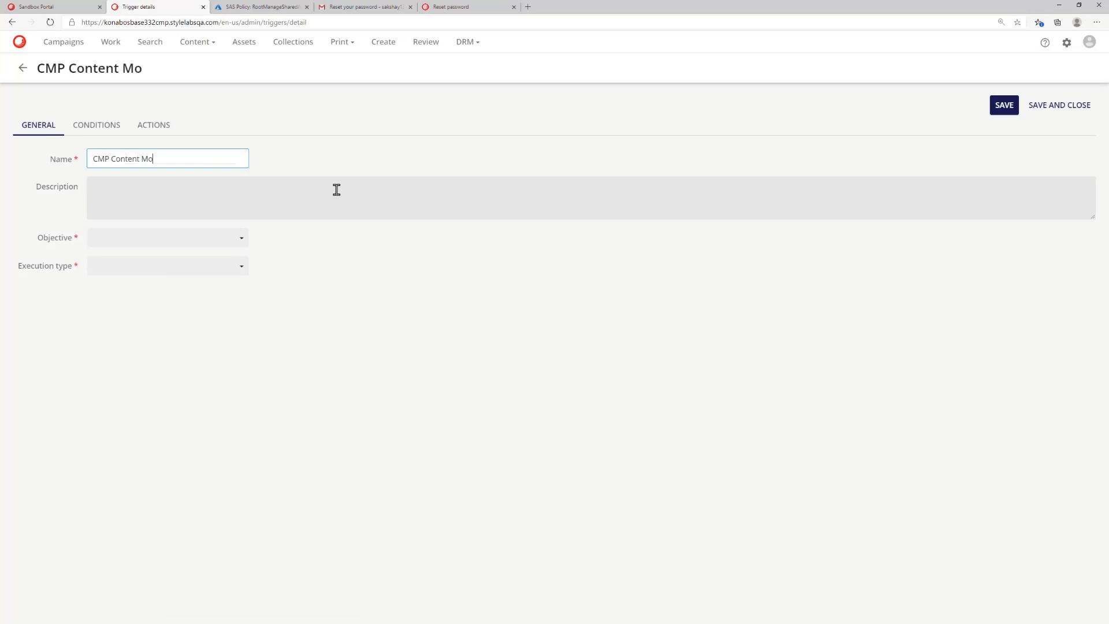
{"action": "type", "text": "dification T"}
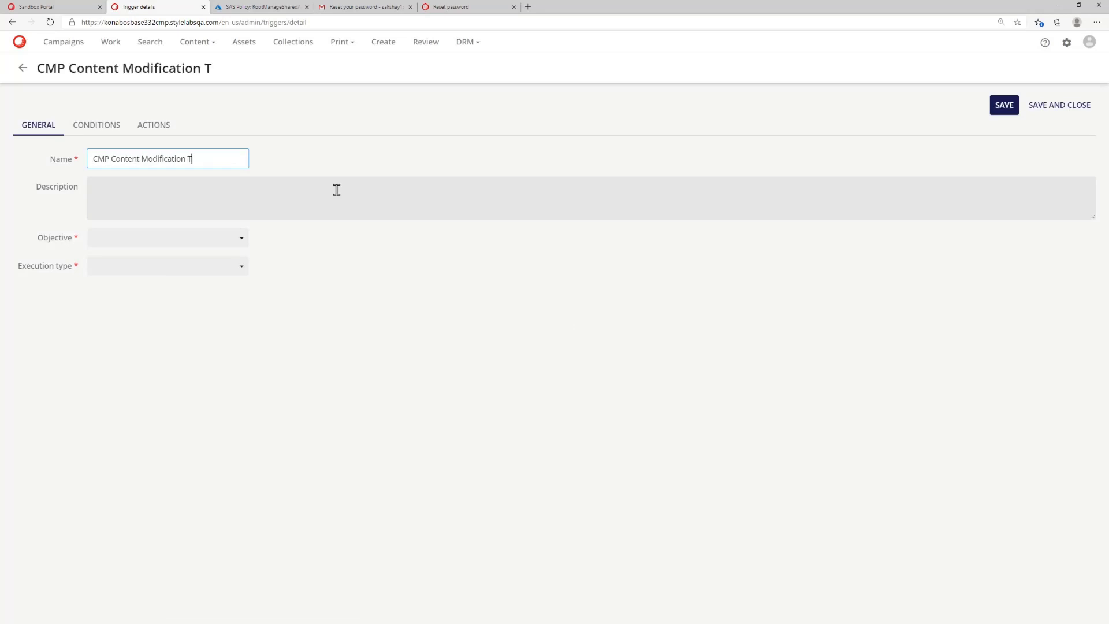
{"action": "type", "text": "rigger"}
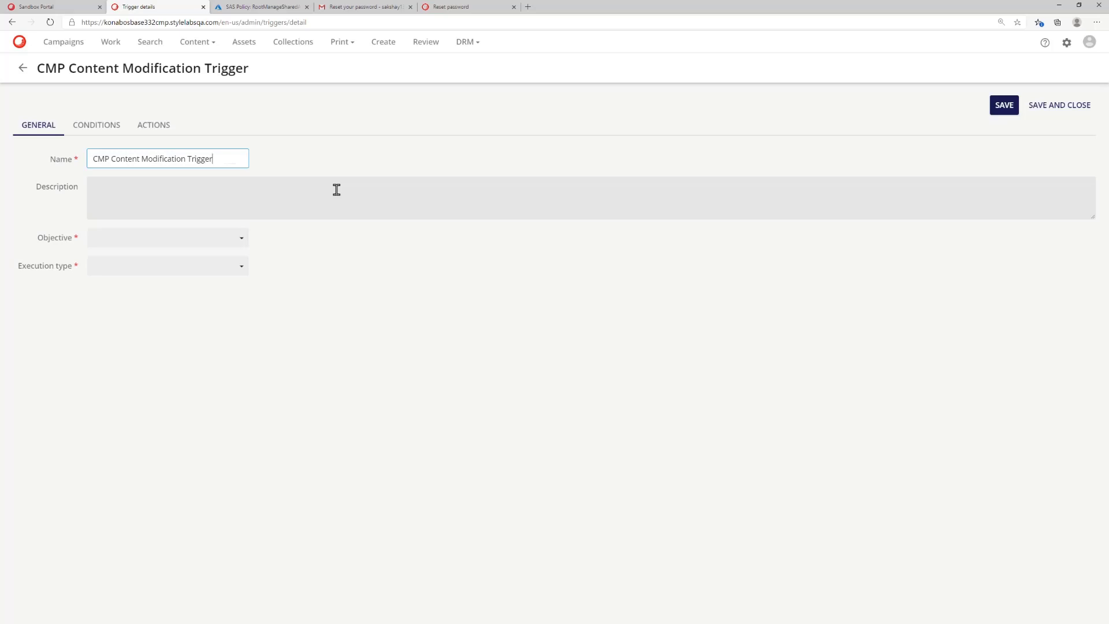
{"action": "left_click", "coordinate": [168, 237]}
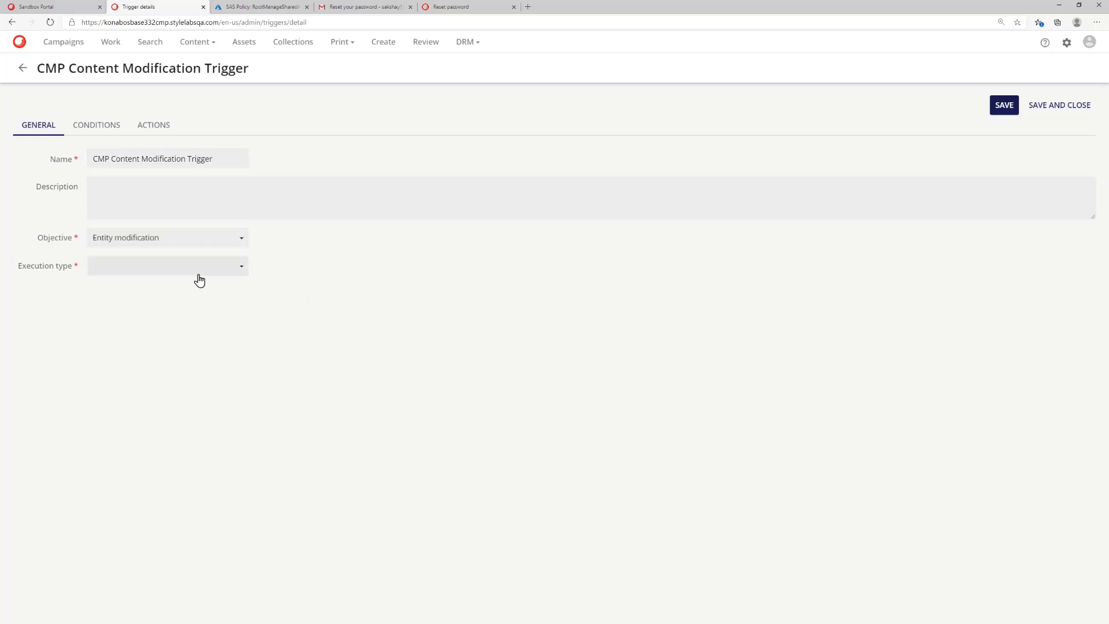
{"action": "left_click", "coordinate": [168, 265]}
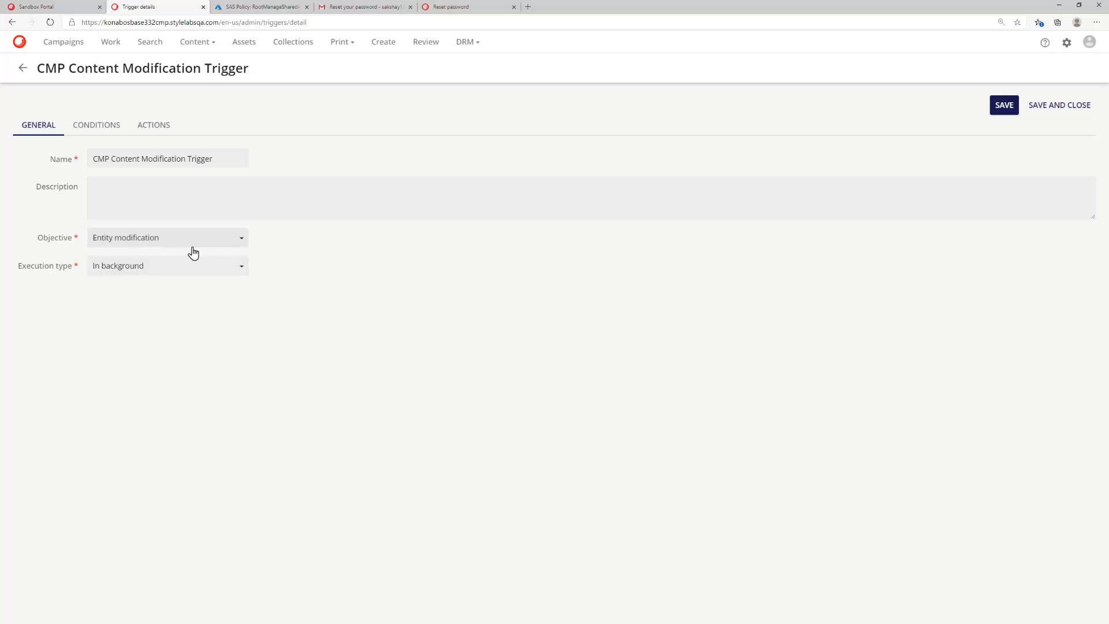
- Add a Content (M.Content) definition to the trigger's conditions
{"action": "left_click", "coordinate": [97, 125]}
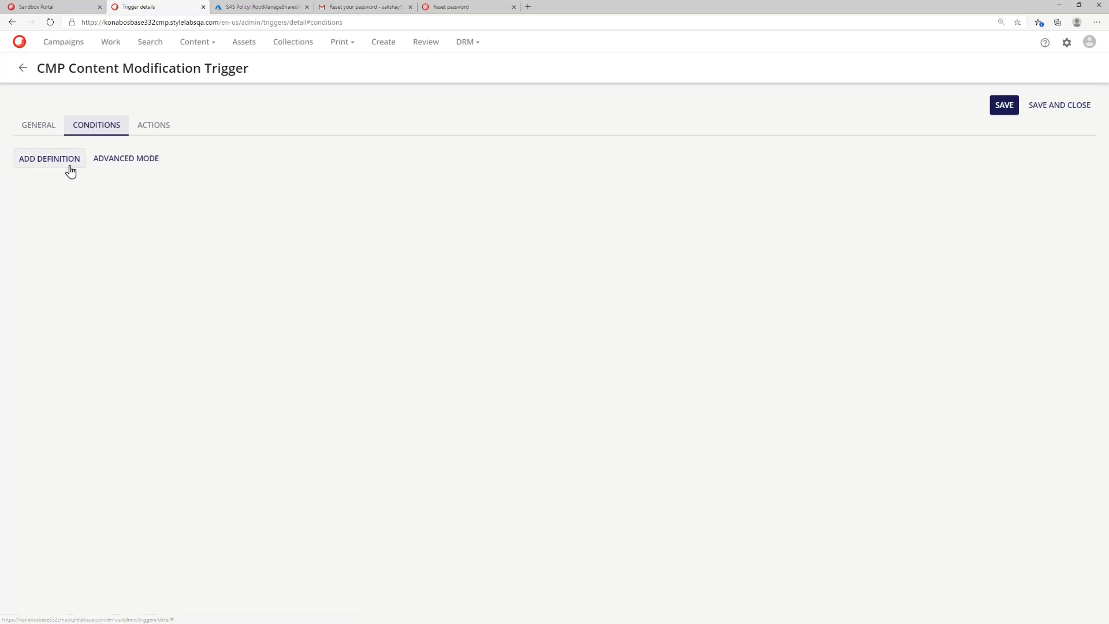
{"action": "left_click", "coordinate": [49, 158]}
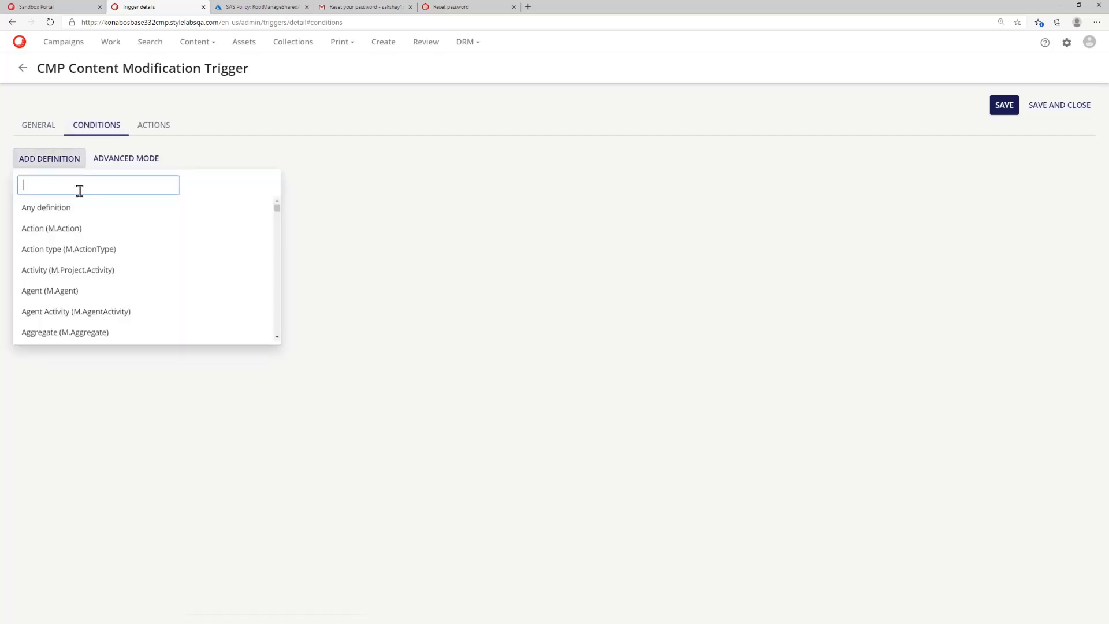
{"action": "type", "text": "content"}
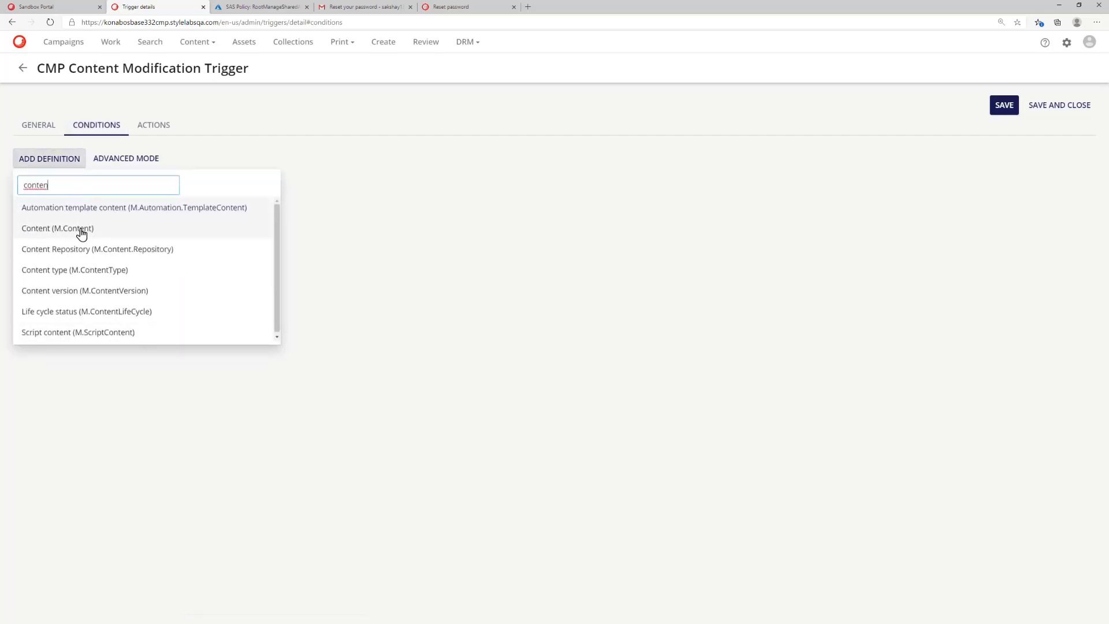
{"action": "left_click", "coordinate": [57, 227]}
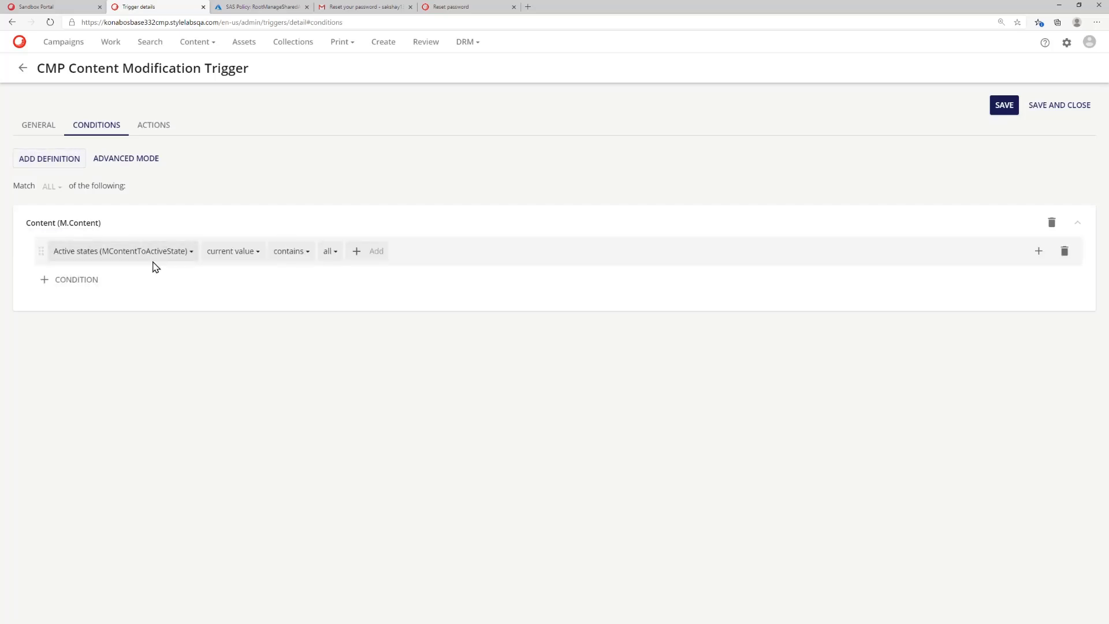
{"action": "mouse_move", "coordinate": [135, 260]}
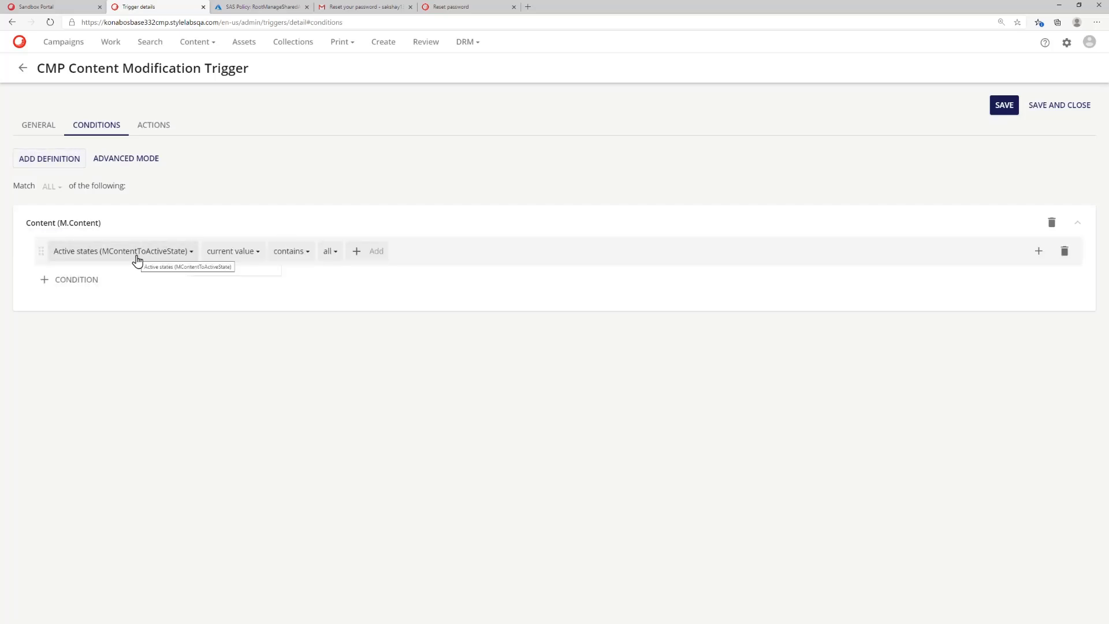
{"action": "mouse_move", "coordinate": [267, 269]}
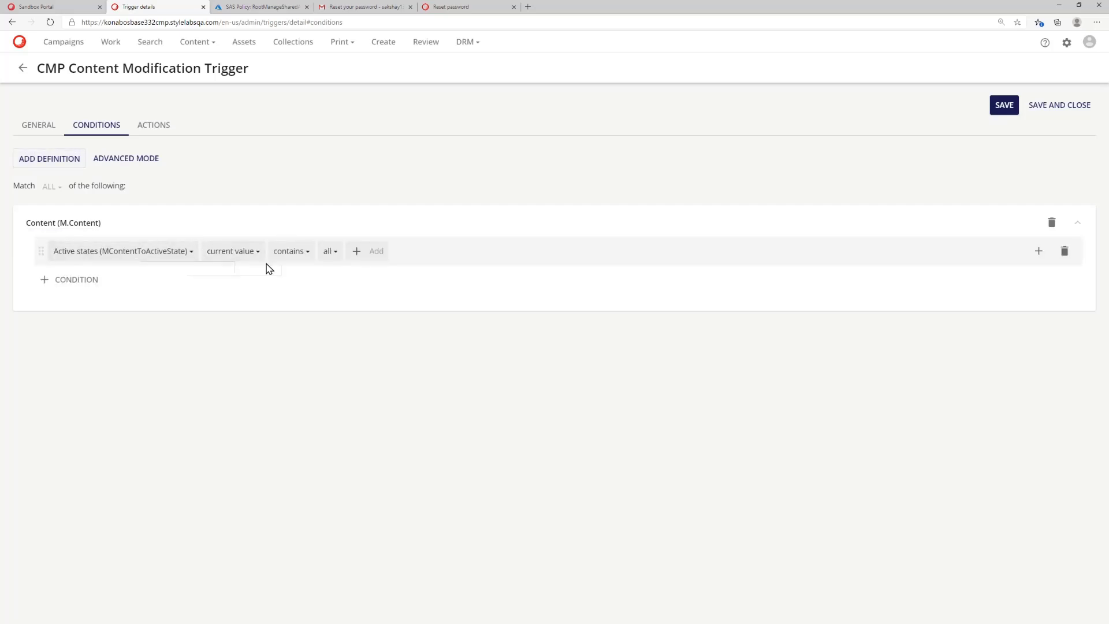
- Require Active states added item to contain Published, then save, close and activate the trigger
{"action": "left_click", "coordinate": [233, 250]}
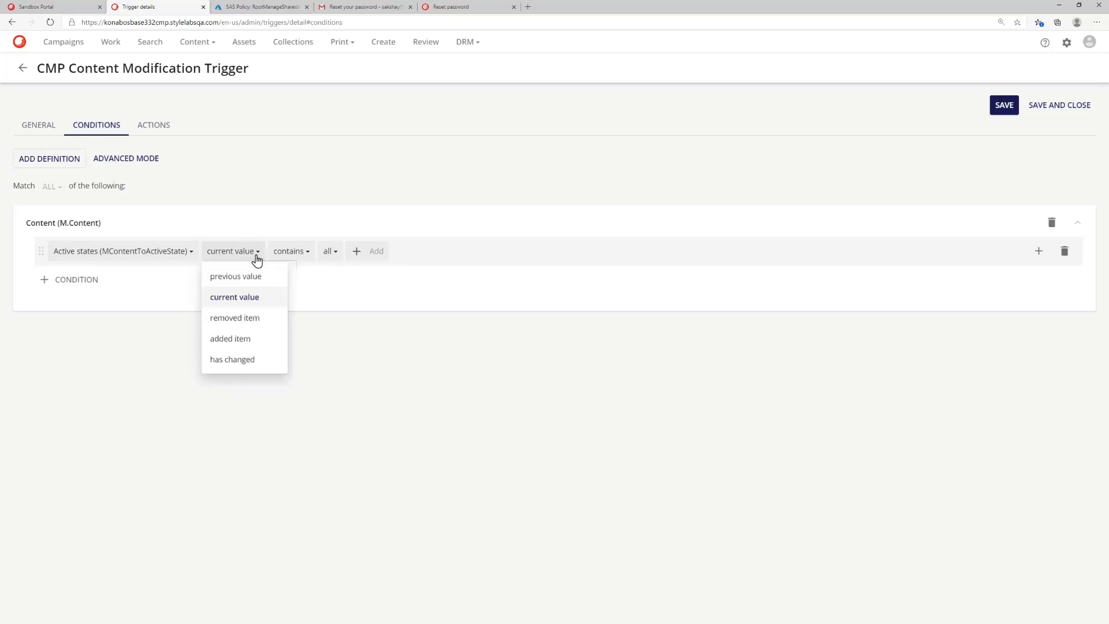
{"action": "left_click", "coordinate": [230, 338]}
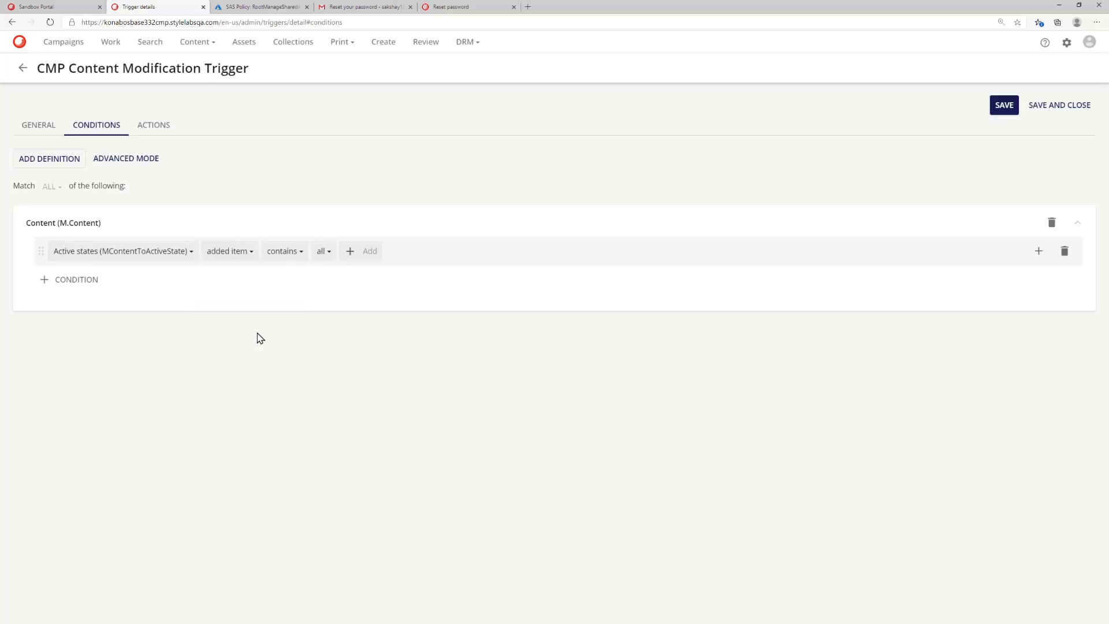
{"action": "mouse_move", "coordinate": [284, 251]}
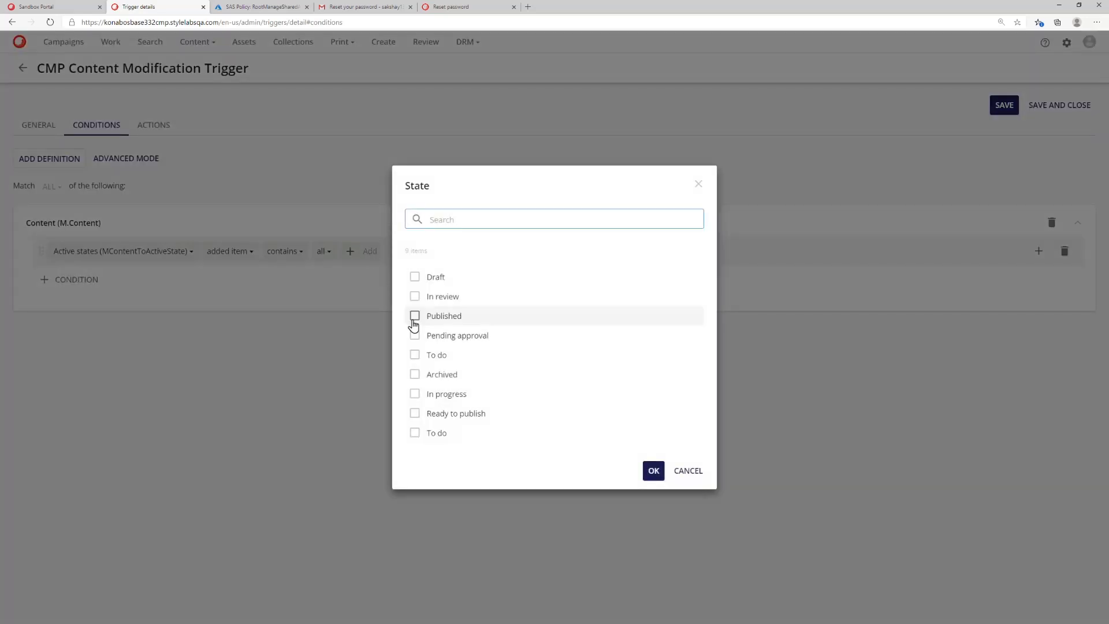
{"action": "left_click", "coordinate": [415, 316]}
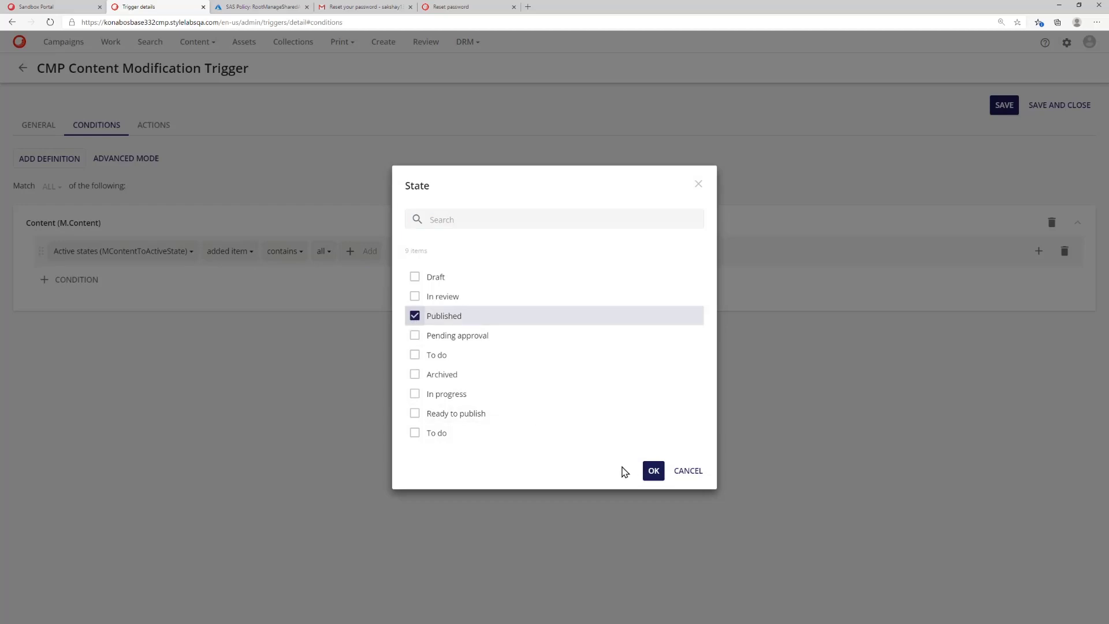
{"action": "left_click", "coordinate": [653, 471]}
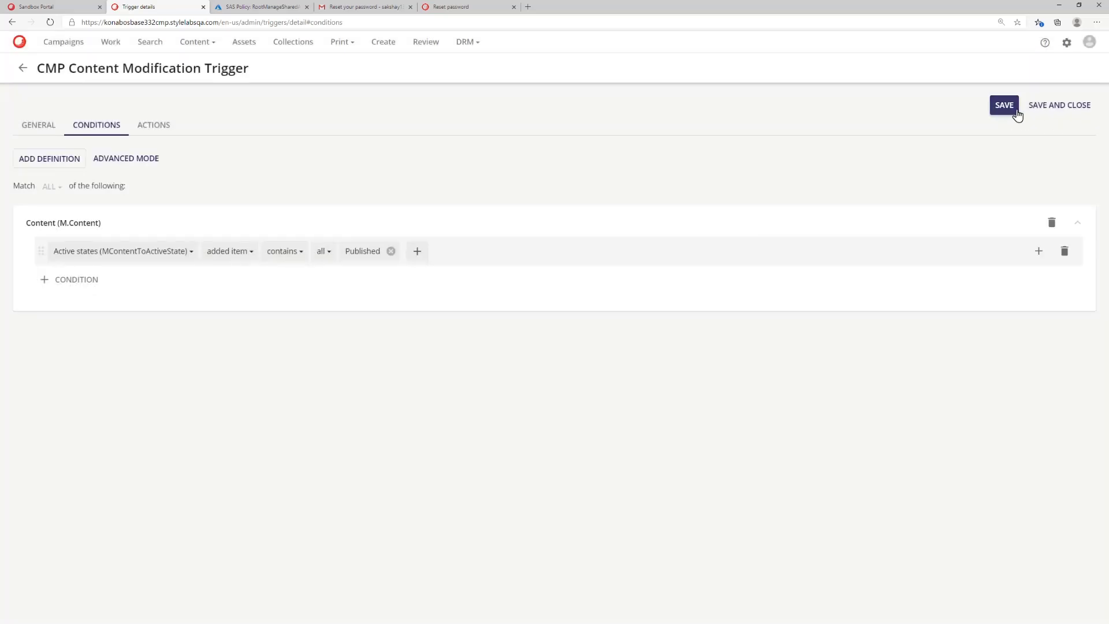
{"action": "mouse_move", "coordinate": [1058, 105]}
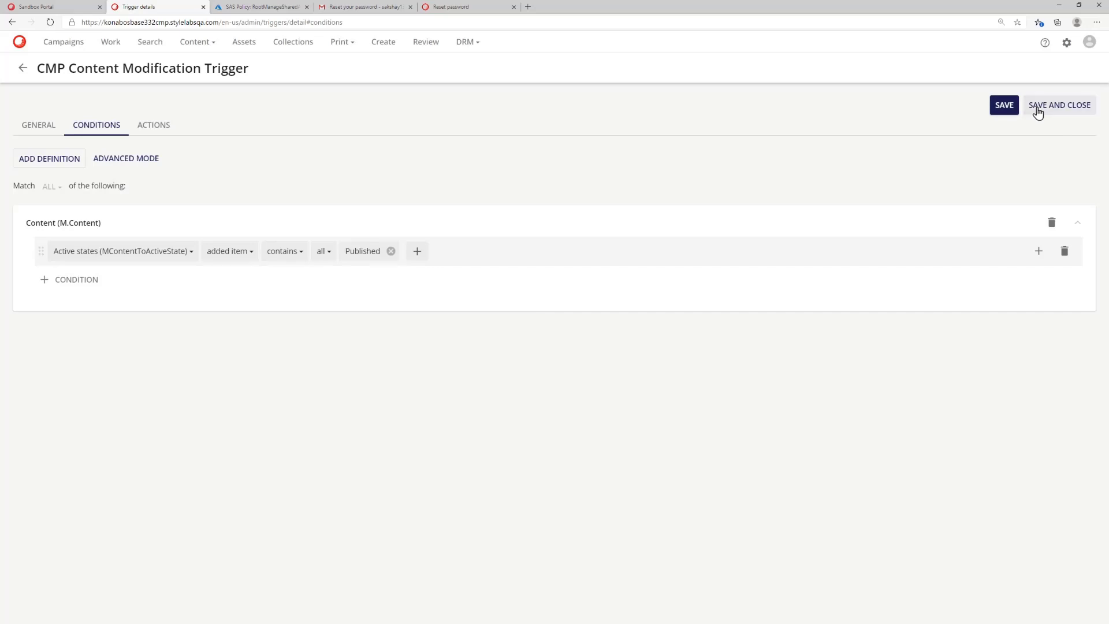
{"action": "left_click", "coordinate": [1059, 105]}
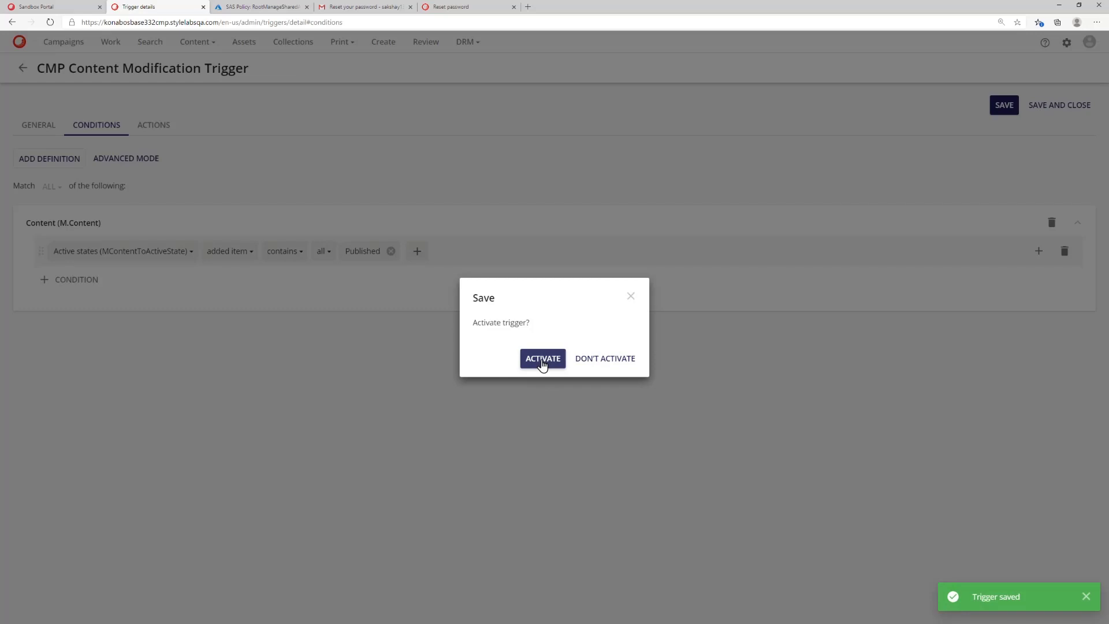
{"action": "left_click", "coordinate": [543, 359]}
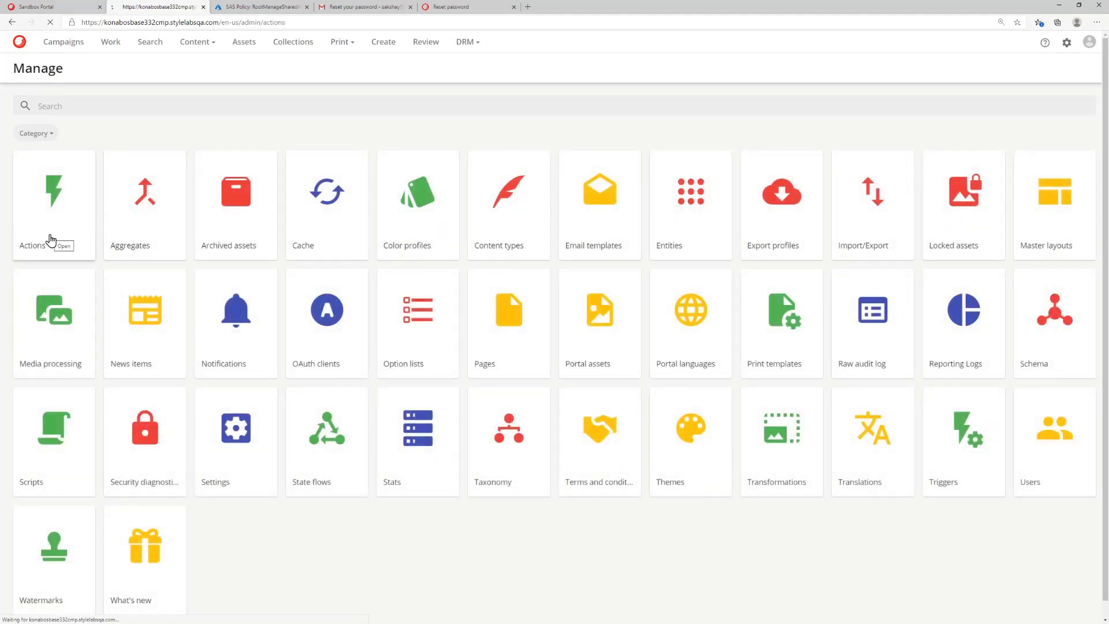
- On the trigger's Actions tab, add CMP Azure Action from the available actions list
{"action": "left_click", "coordinate": [54, 205]}
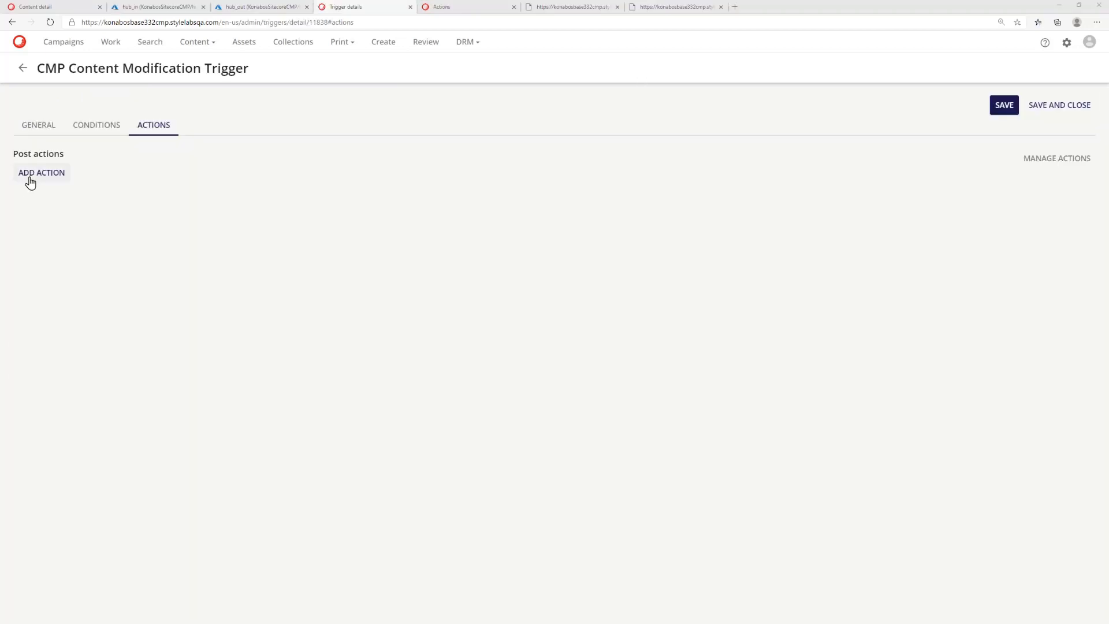
{"action": "left_click", "coordinate": [41, 172]}
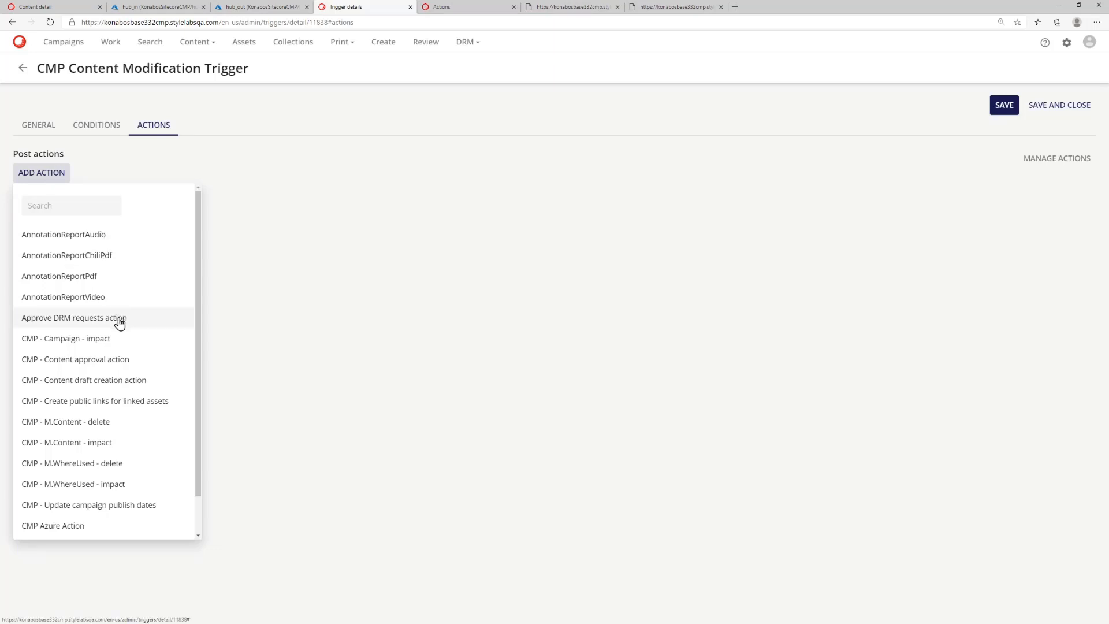
{"action": "left_click", "coordinate": [52, 526]}
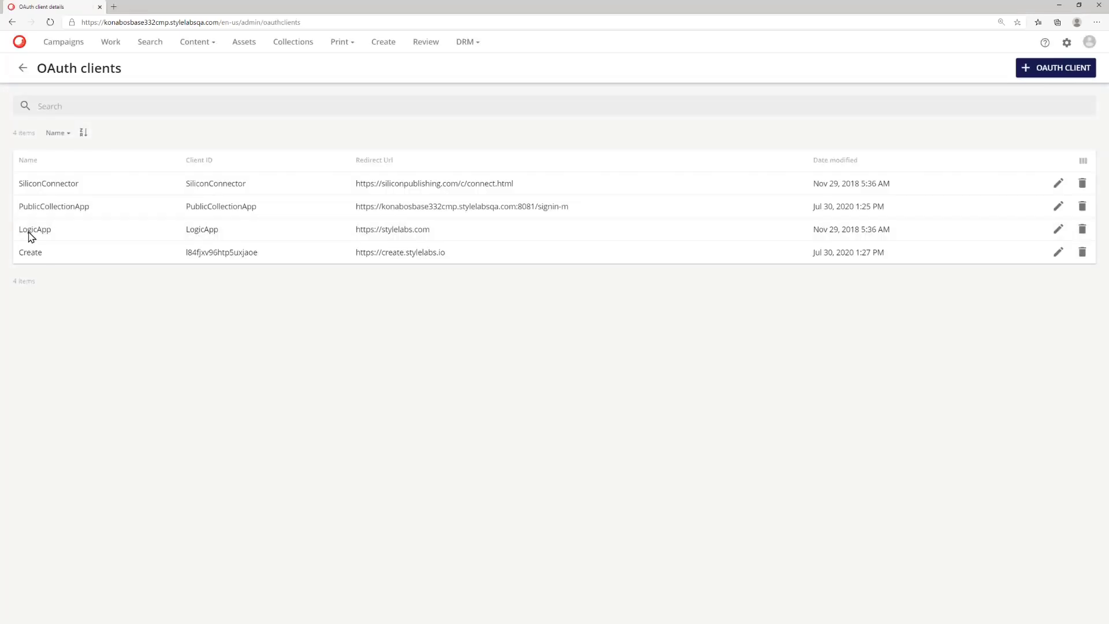
- Open the LogicApp entry in the OAuth clients list to view its ID and secret
{"action": "left_click", "coordinate": [35, 230]}
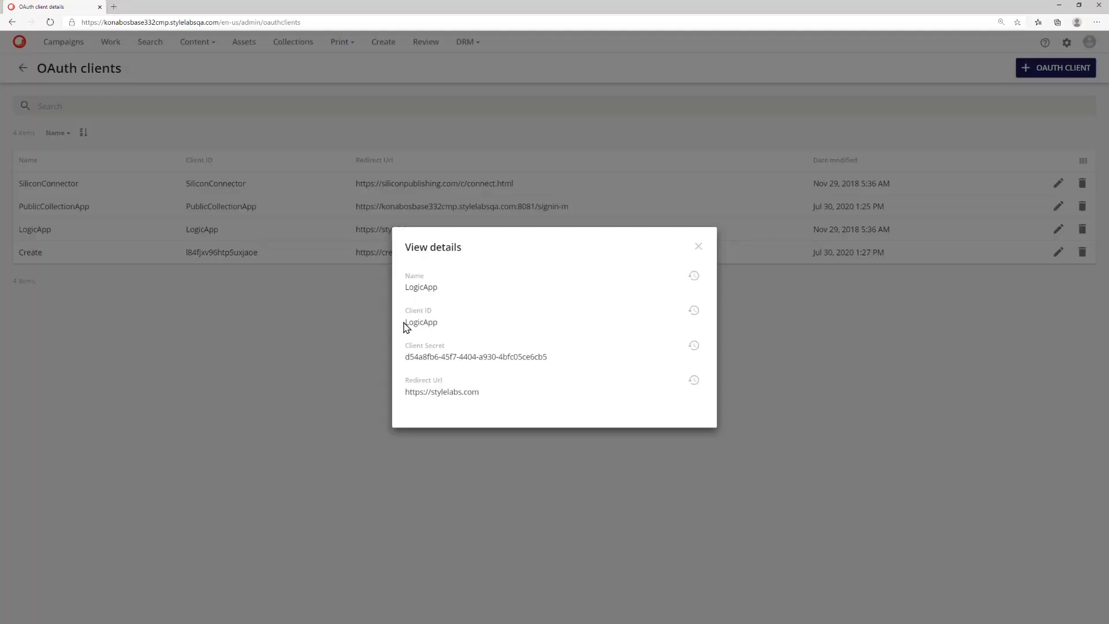
{"action": "mouse_move", "coordinate": [555, 366]}
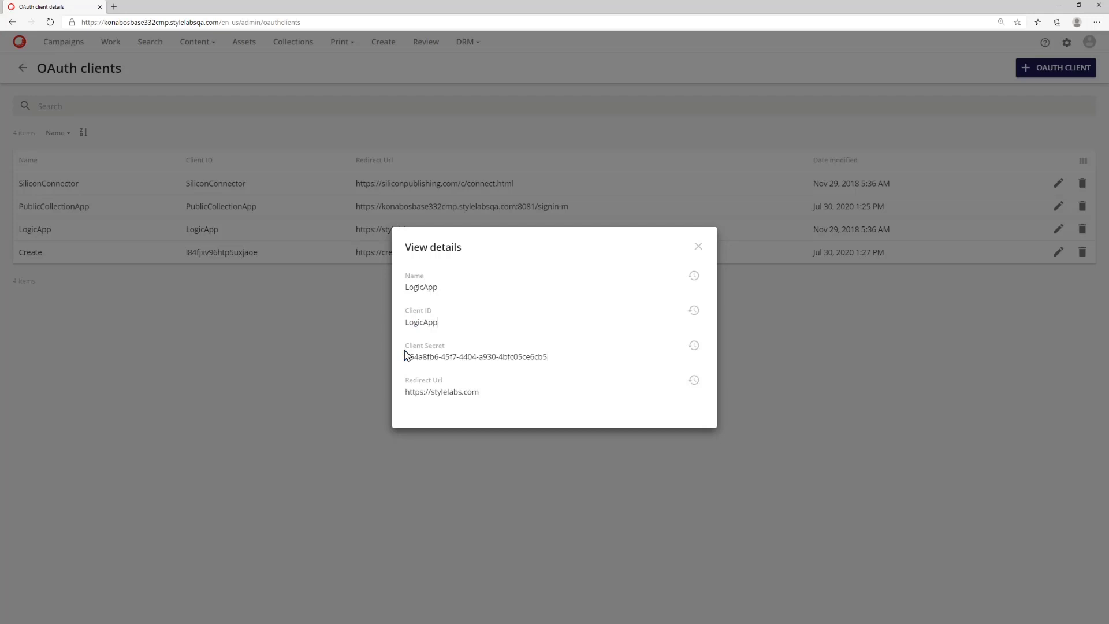
{"action": "mouse_move", "coordinate": [415, 351]}
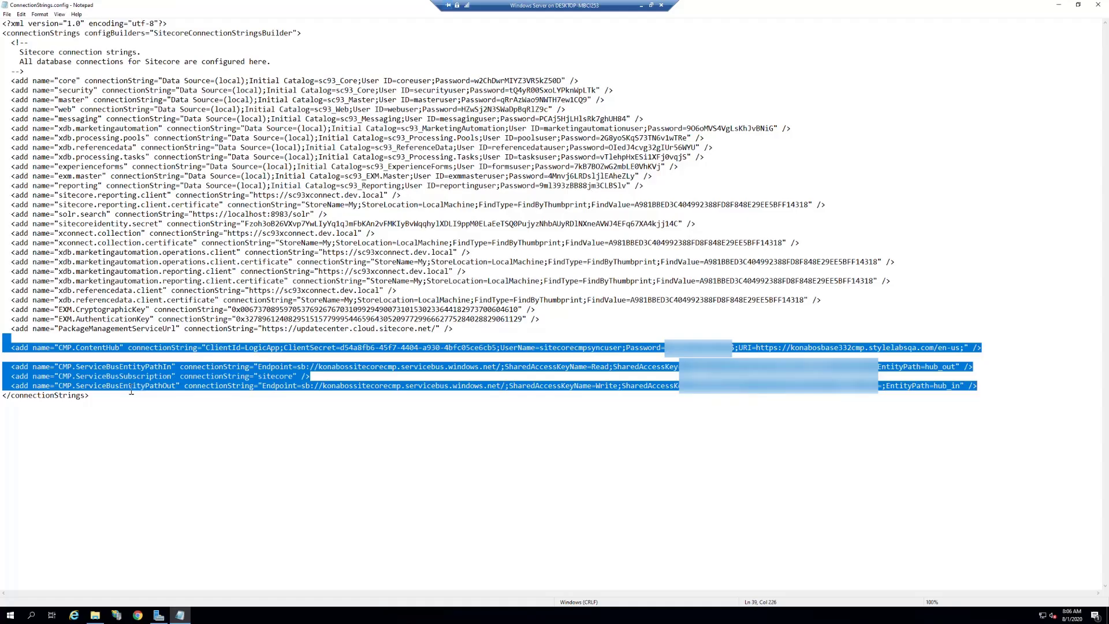
{"action": "left_click", "coordinate": [205, 347]}
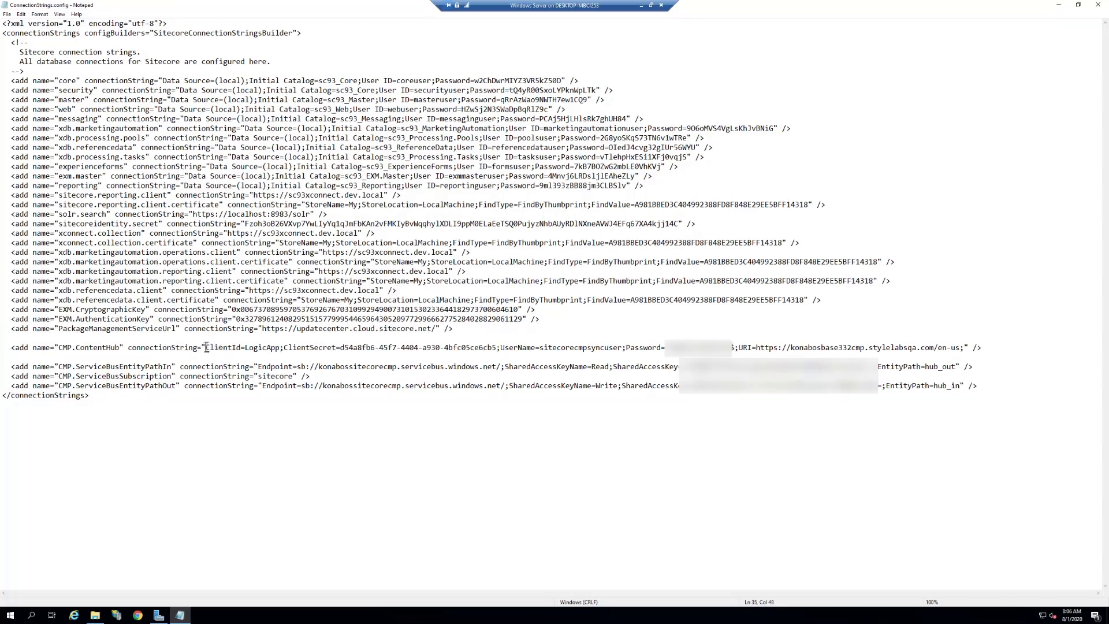
{"action": "left_click_drag", "start_coordinate": [205, 347], "coordinate": [463, 347]}
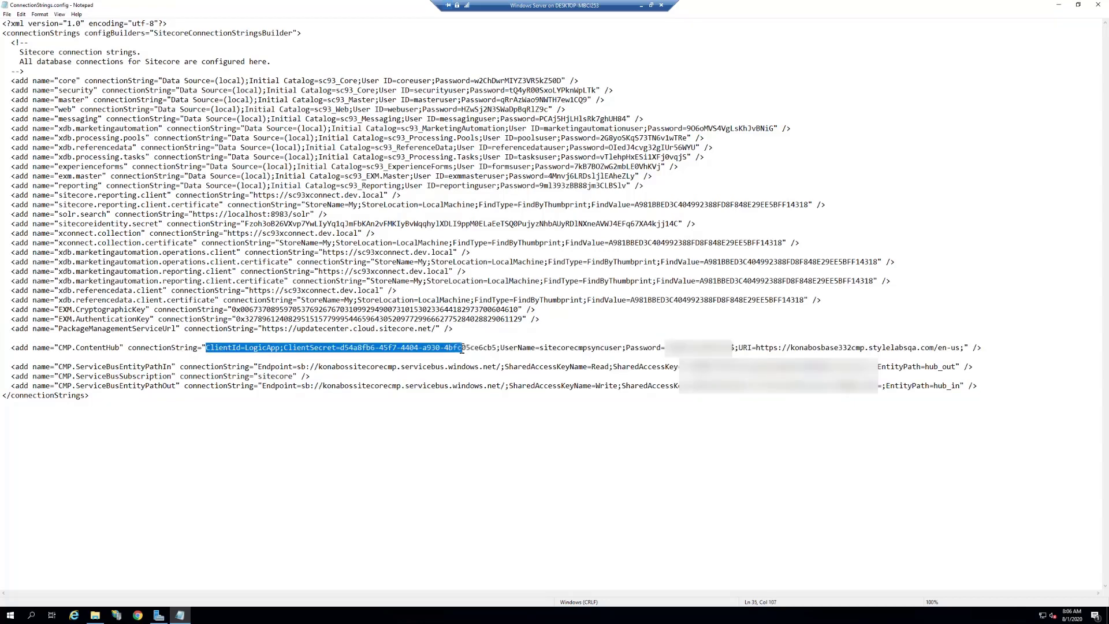
{"action": "left_click", "coordinate": [551, 347]}
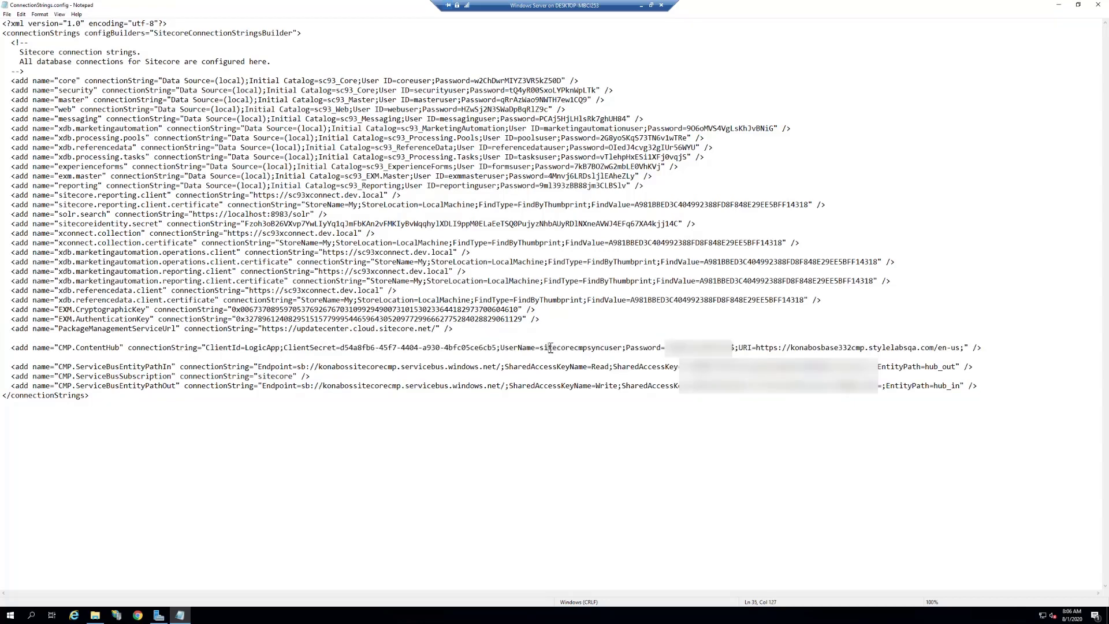
{"action": "double_click", "coordinate": [580, 347]}
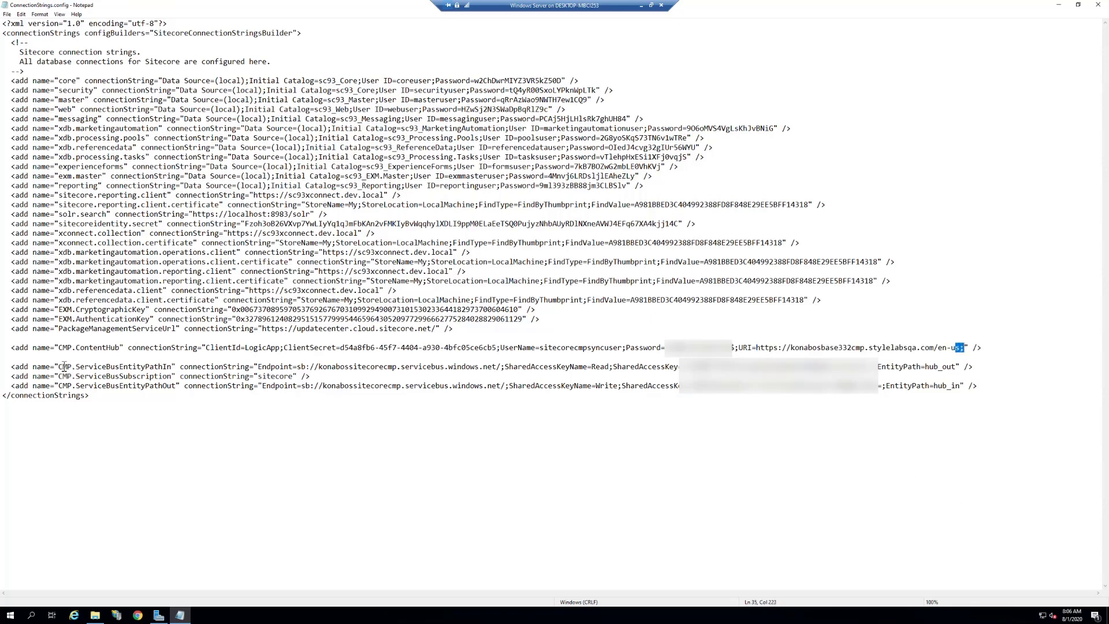
{"action": "double_click", "coordinate": [118, 366]}
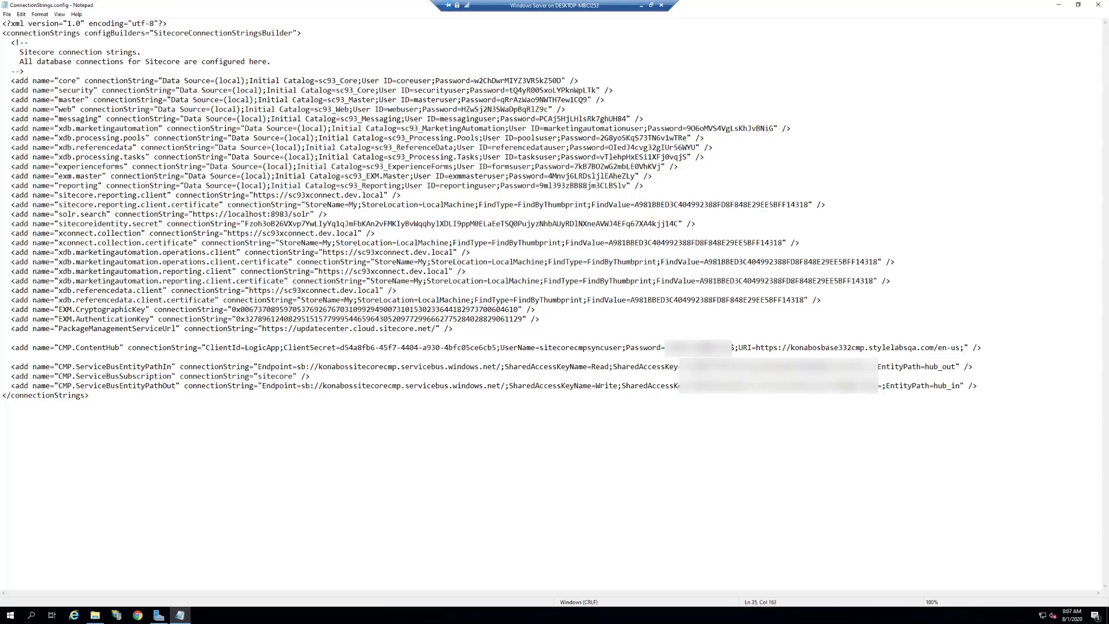
{"action": "left_click", "coordinate": [7, 13]}
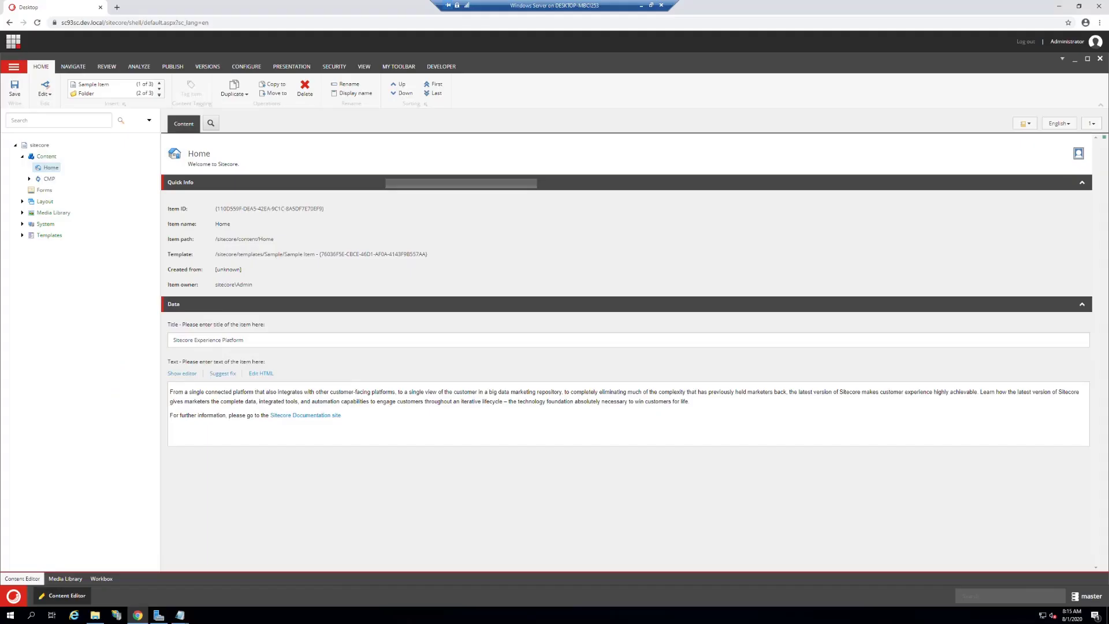
- Insert an 'Events' bucket under Content/CMP
{"action": "left_click", "coordinate": [29, 179]}
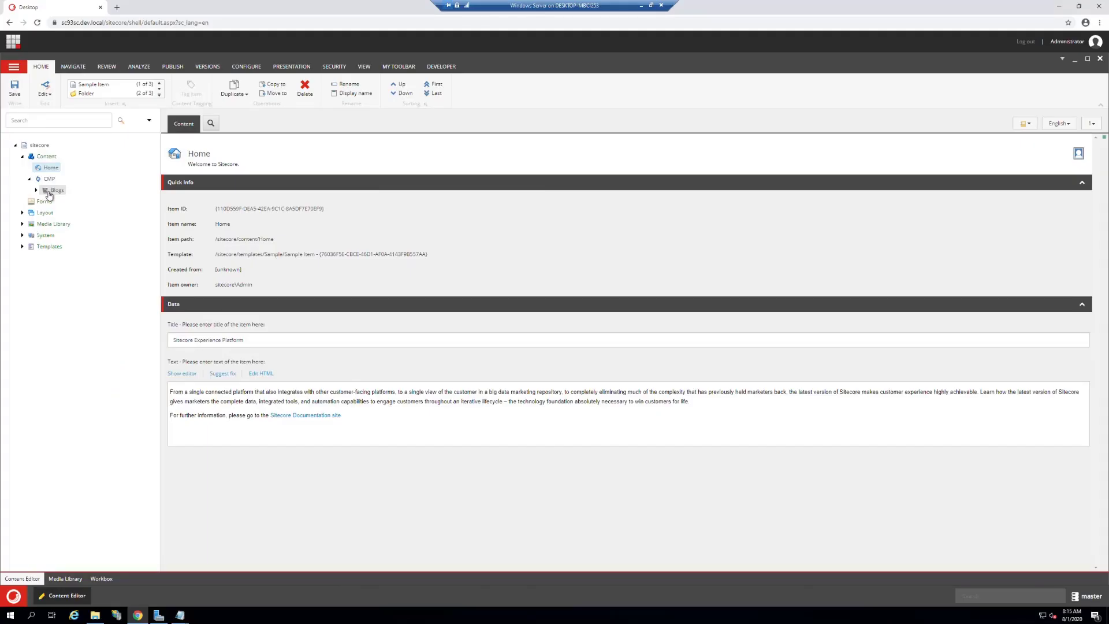
{"action": "left_click", "coordinate": [49, 179]}
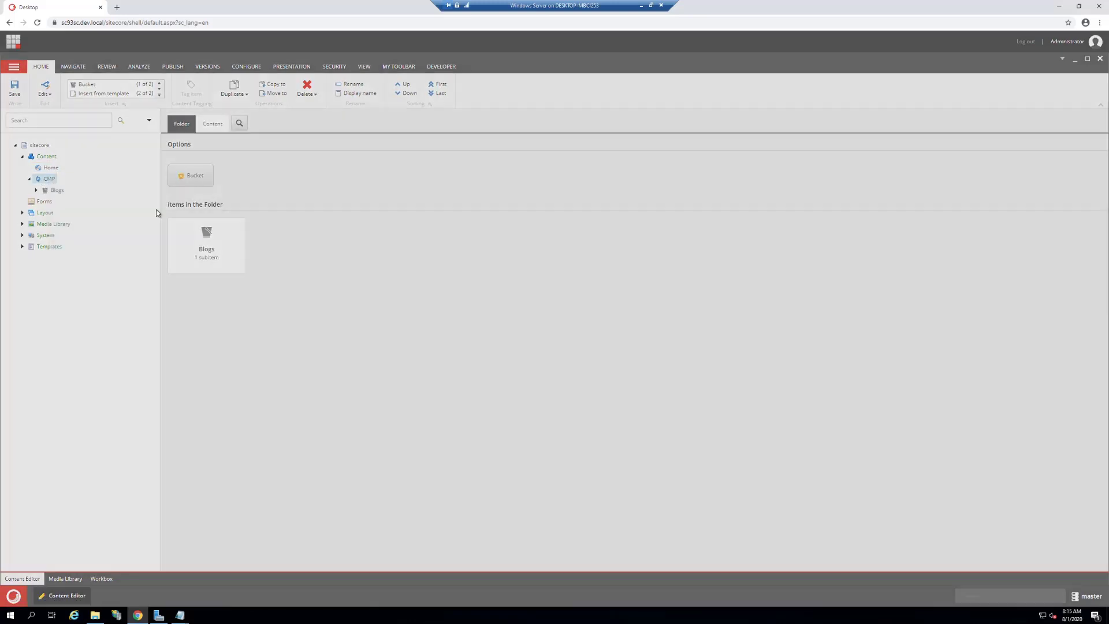
{"action": "type", "text": "Events"}
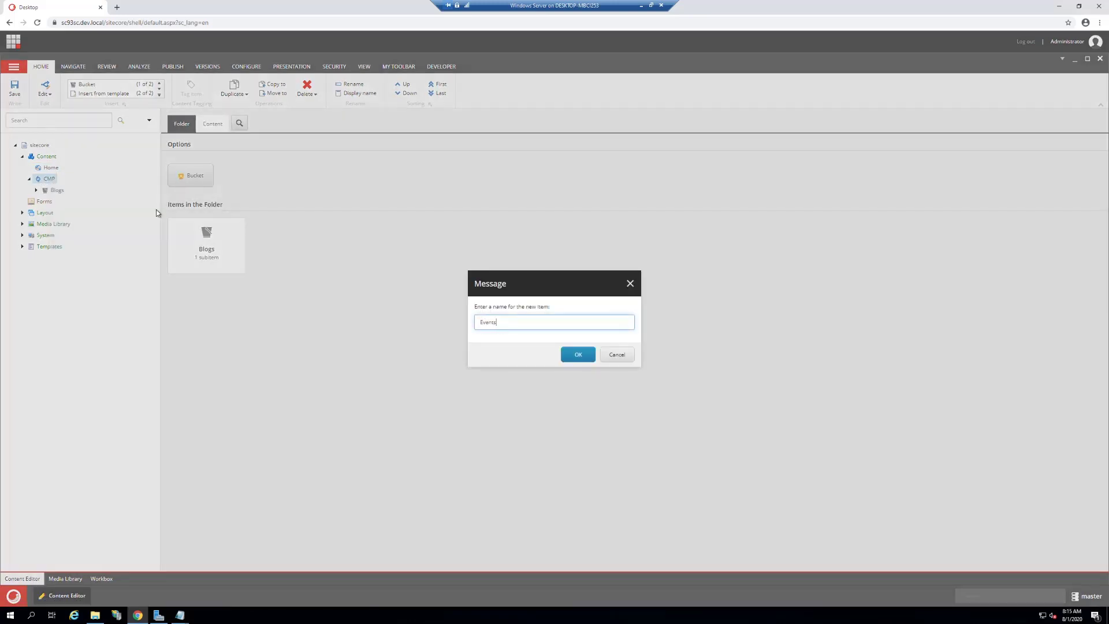
{"action": "left_click", "coordinate": [577, 354]}
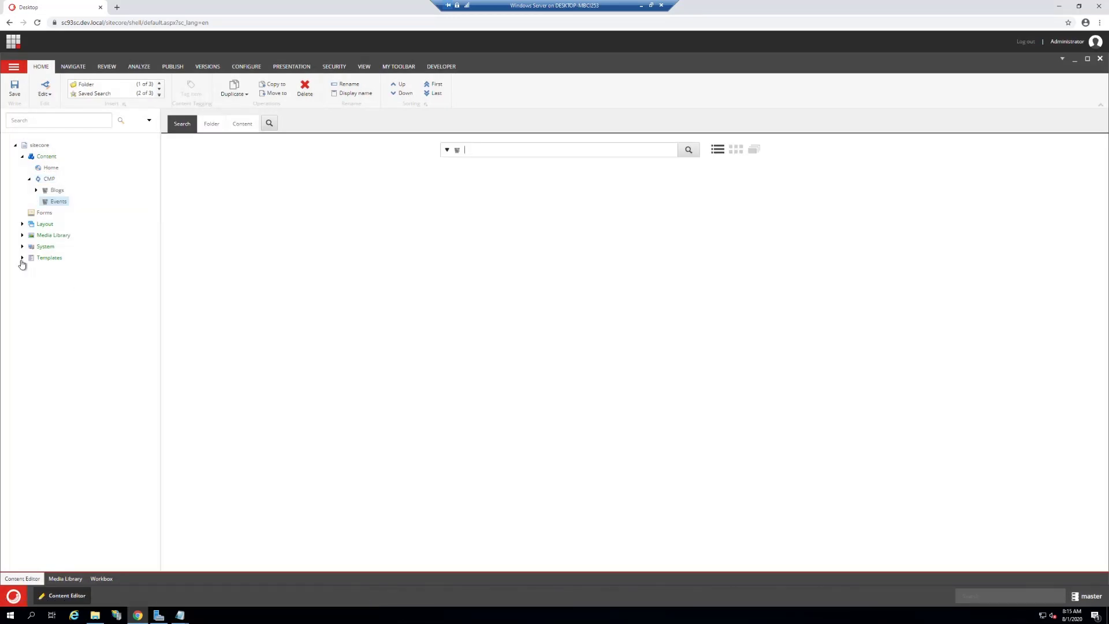
- Create template 'CMP Event' under Templates/Foundation with Content Hub Entity as a base template
{"action": "left_click", "coordinate": [22, 258]}
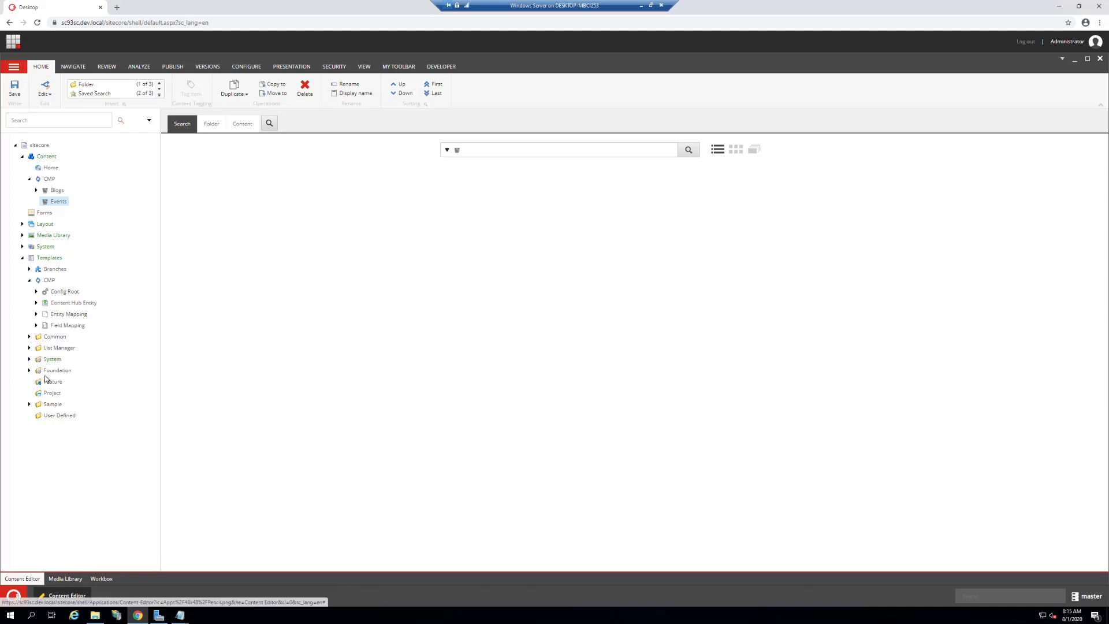
{"action": "left_click", "coordinate": [29, 370]}
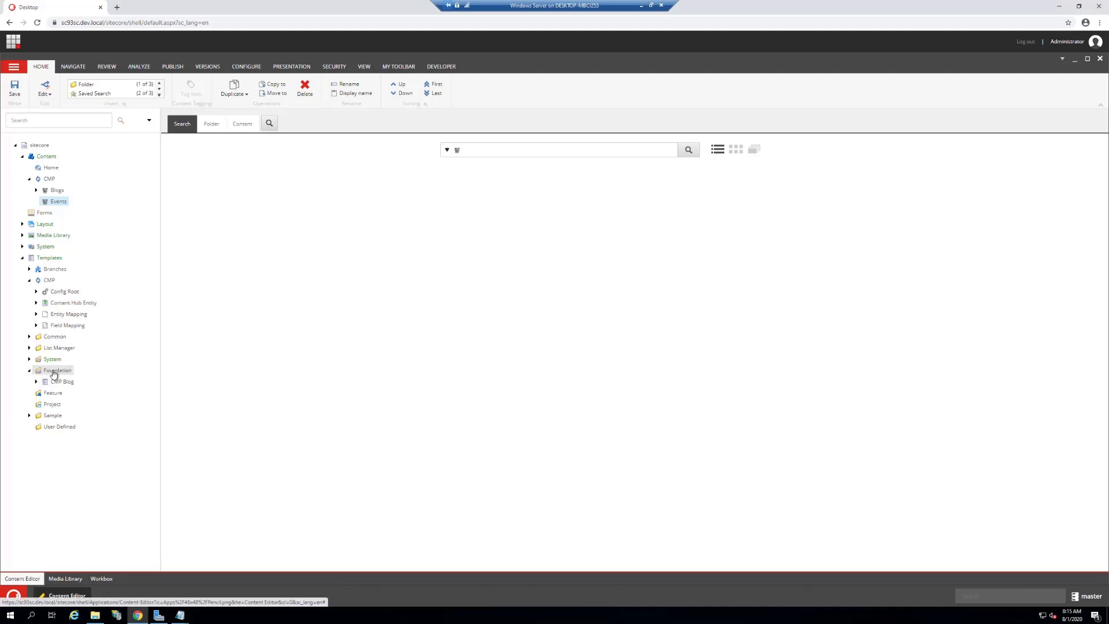
{"action": "right_click", "coordinate": [57, 370]}
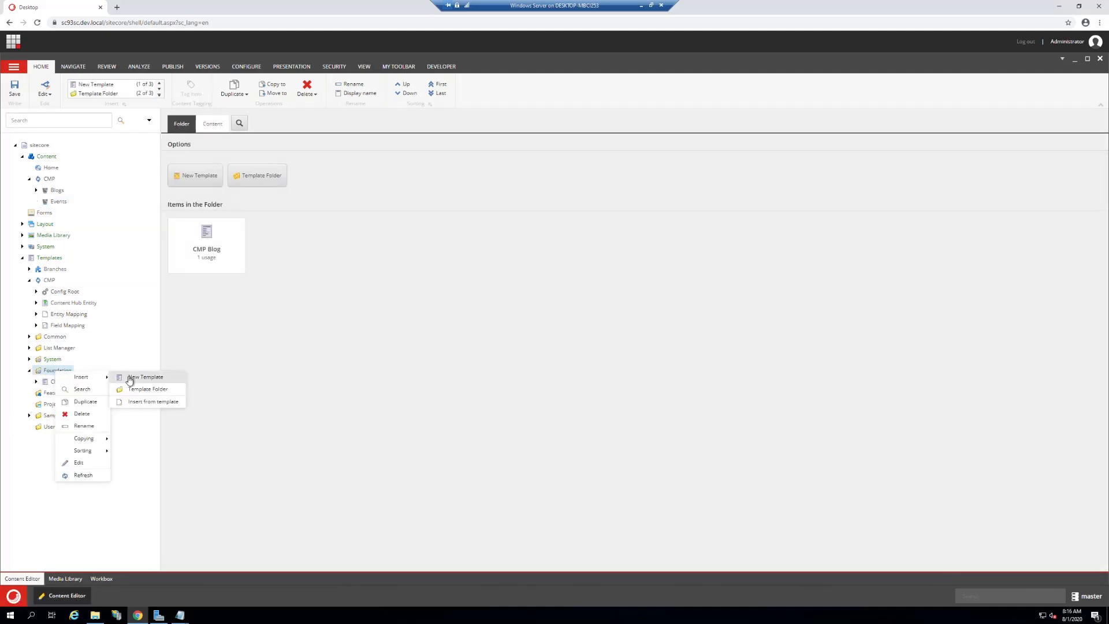
{"action": "left_click", "coordinate": [145, 376]}
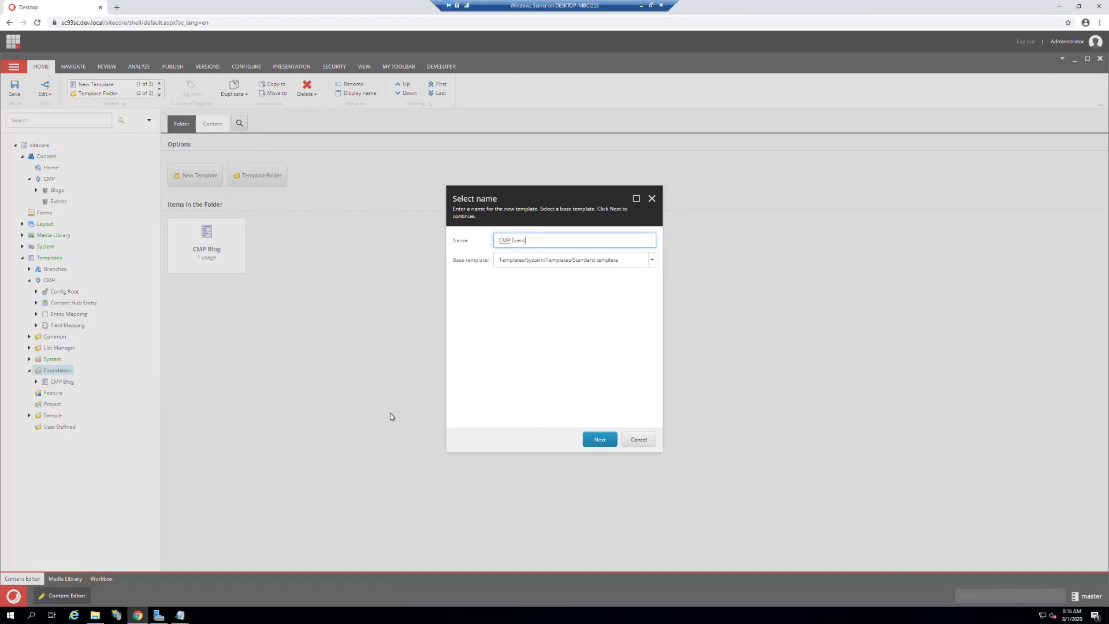
{"action": "left_click", "coordinate": [599, 439]}
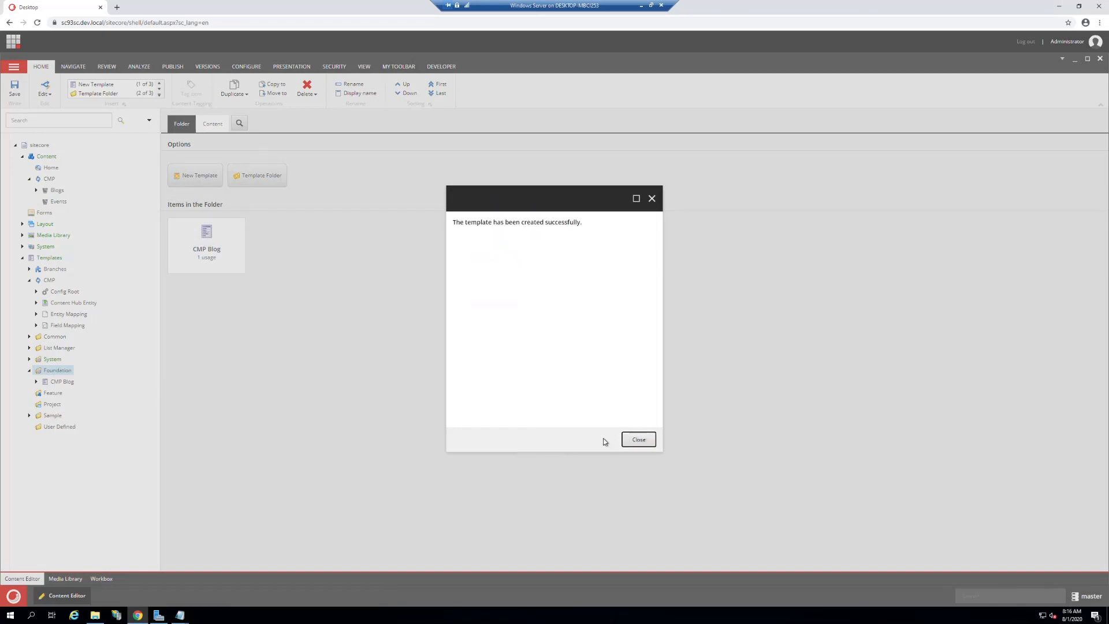
{"action": "left_click", "coordinate": [637, 439]}
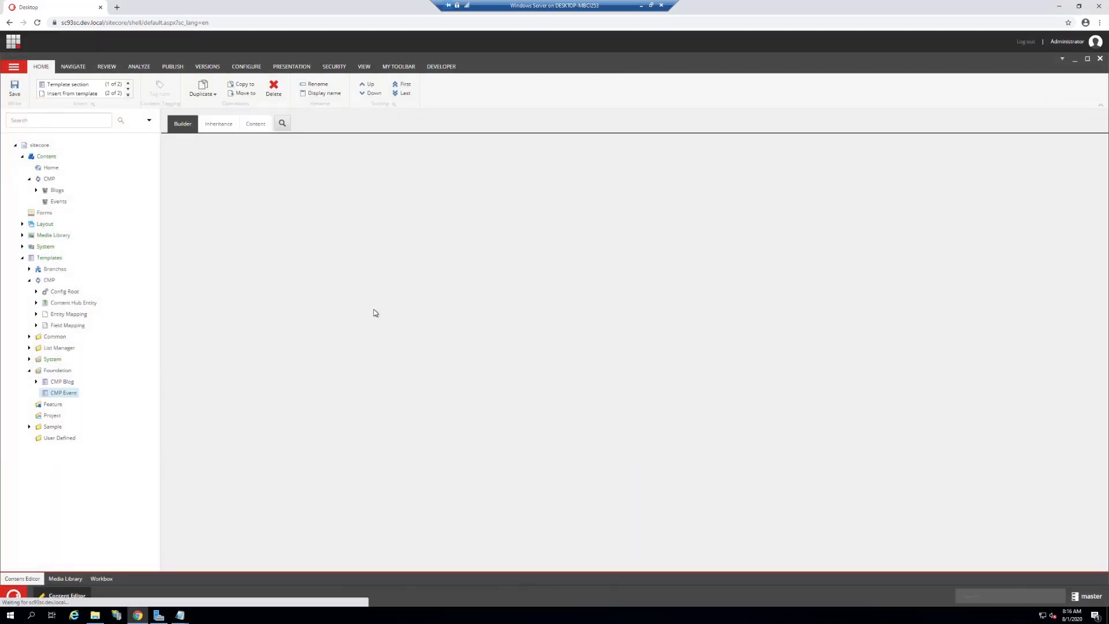
{"action": "left_click", "coordinate": [255, 124]}
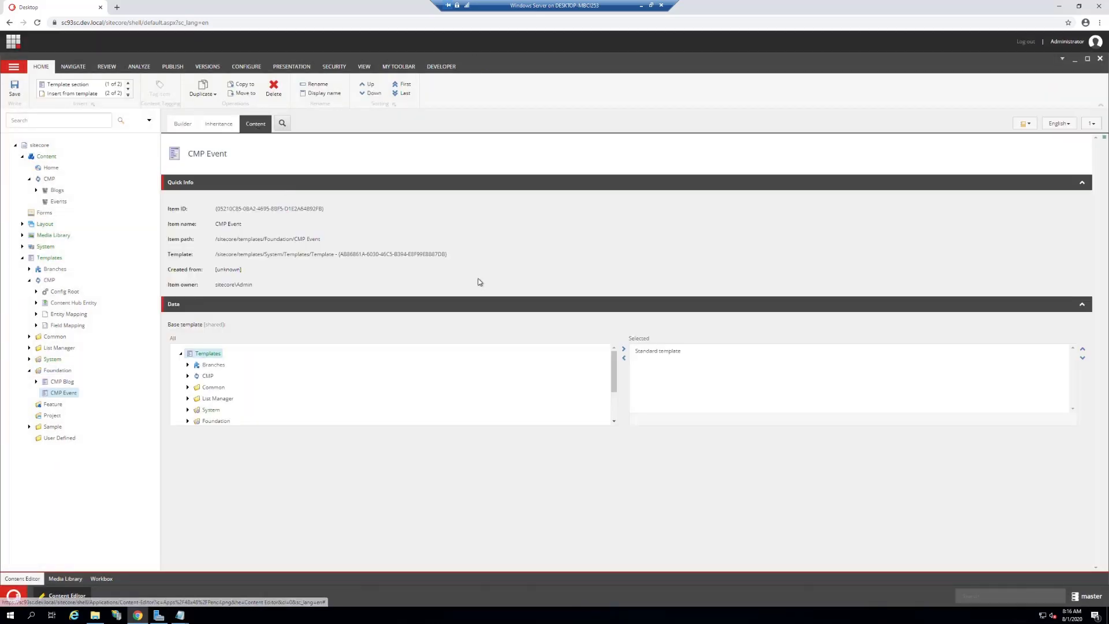
{"action": "left_click", "coordinate": [187, 375]}
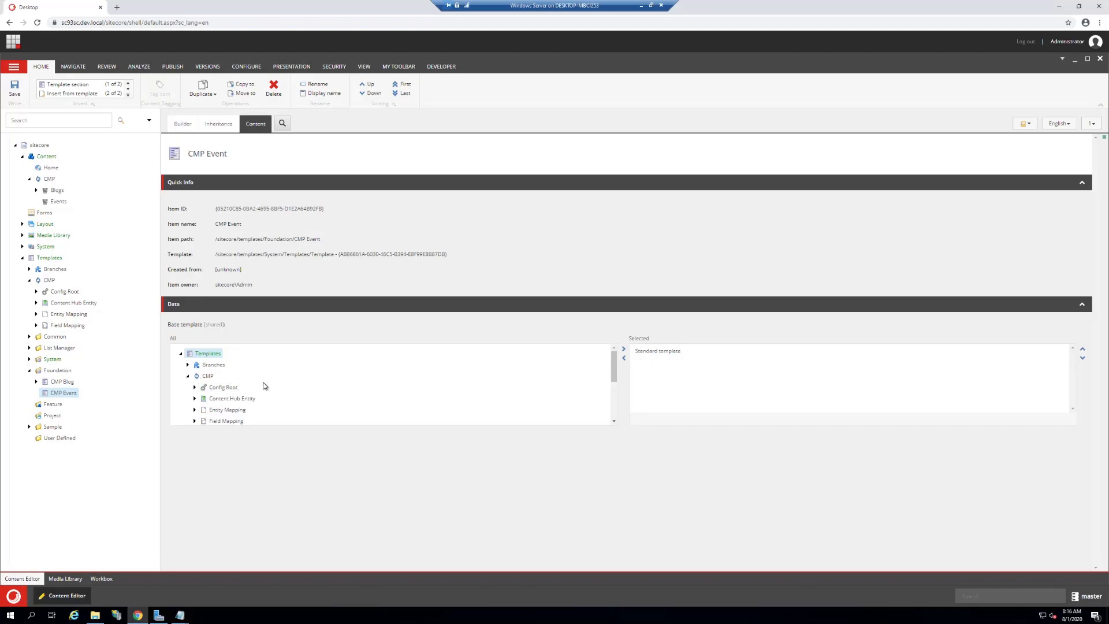
{"action": "double_click", "coordinate": [232, 398]}
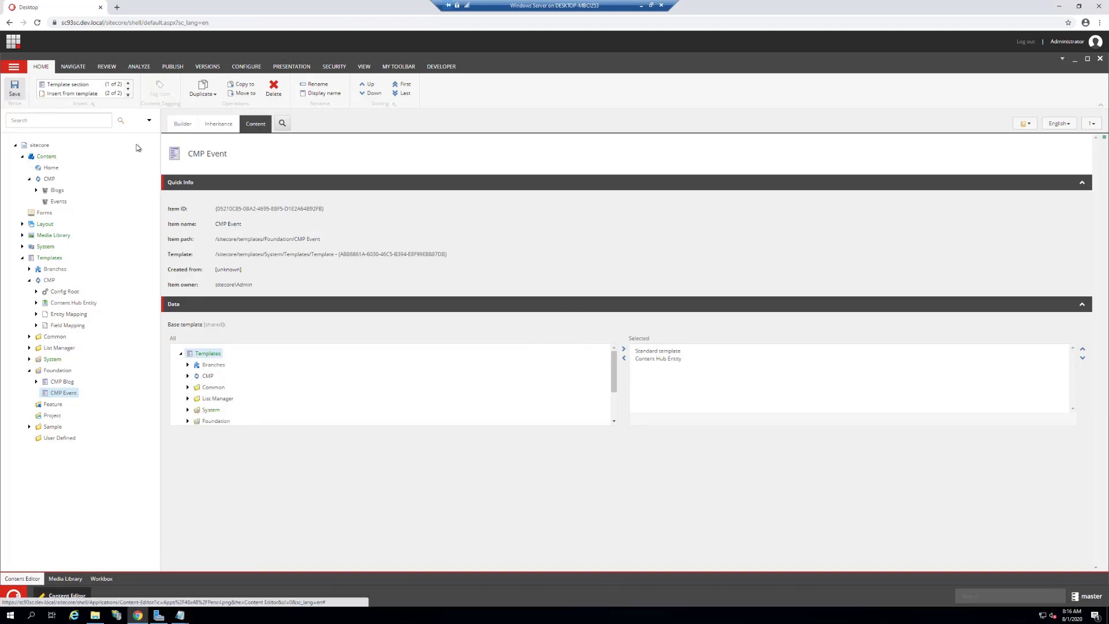
- In the Builder, add an 'Event Data' section with a Name field
{"action": "left_click", "coordinate": [182, 123]}
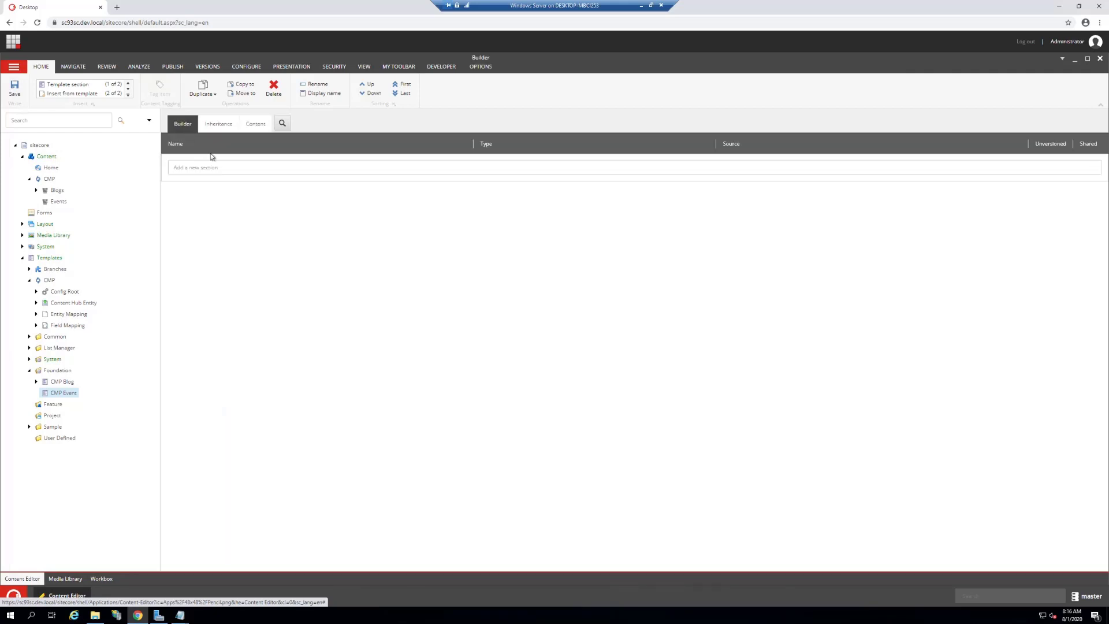
{"action": "type", "text": "Event Data"}
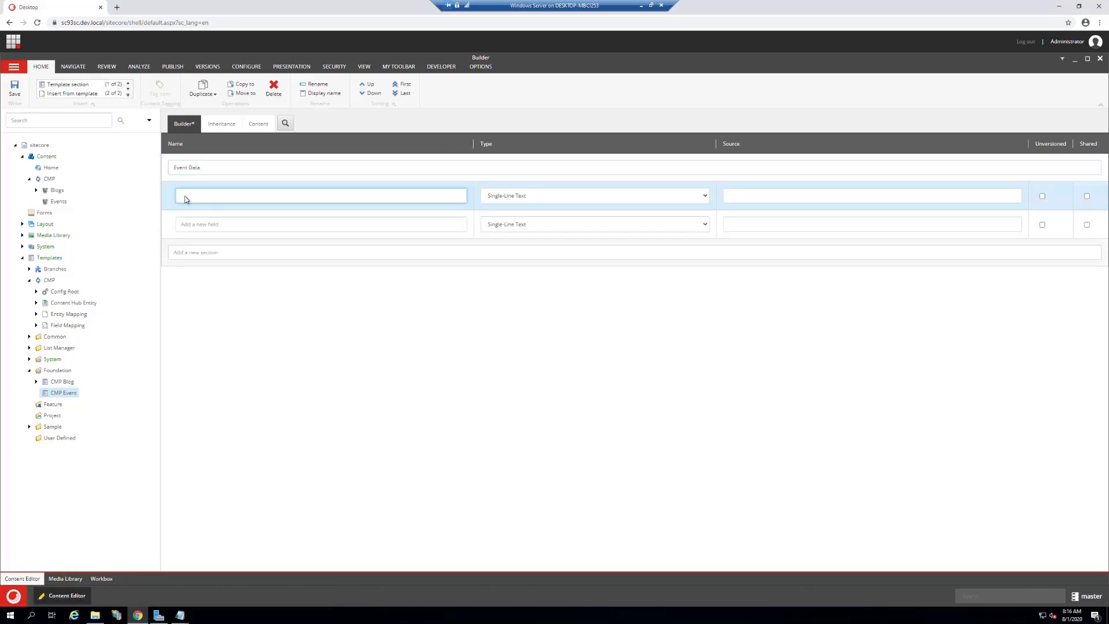
{"action": "type", "text": "Name"}
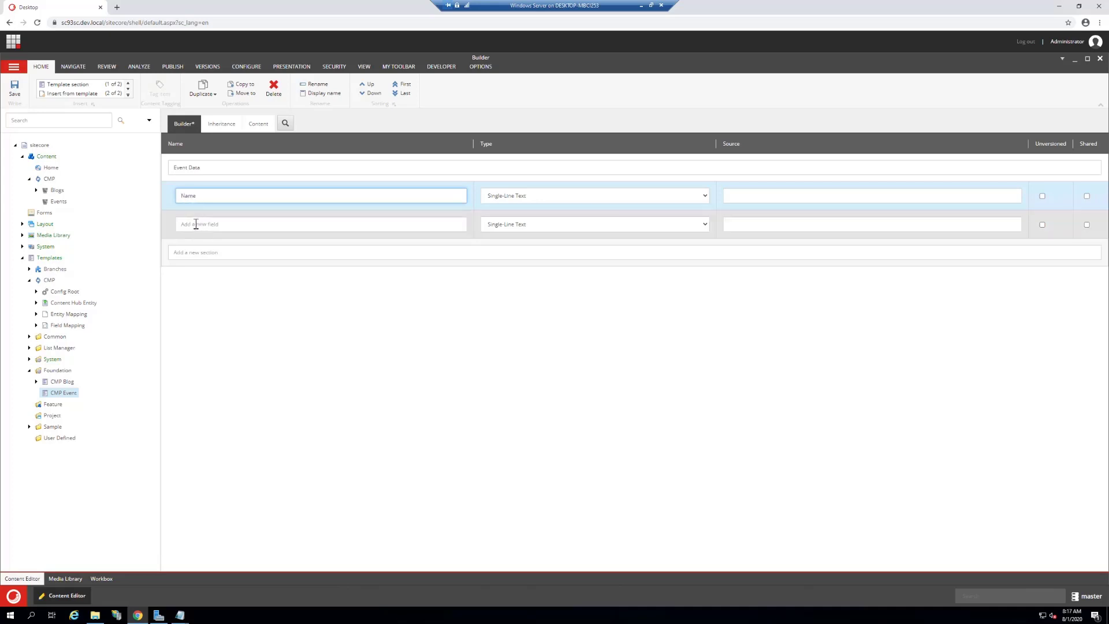
- Add Details and Location as Rich Text fields, then save the template
{"action": "type", "text": "Details"}
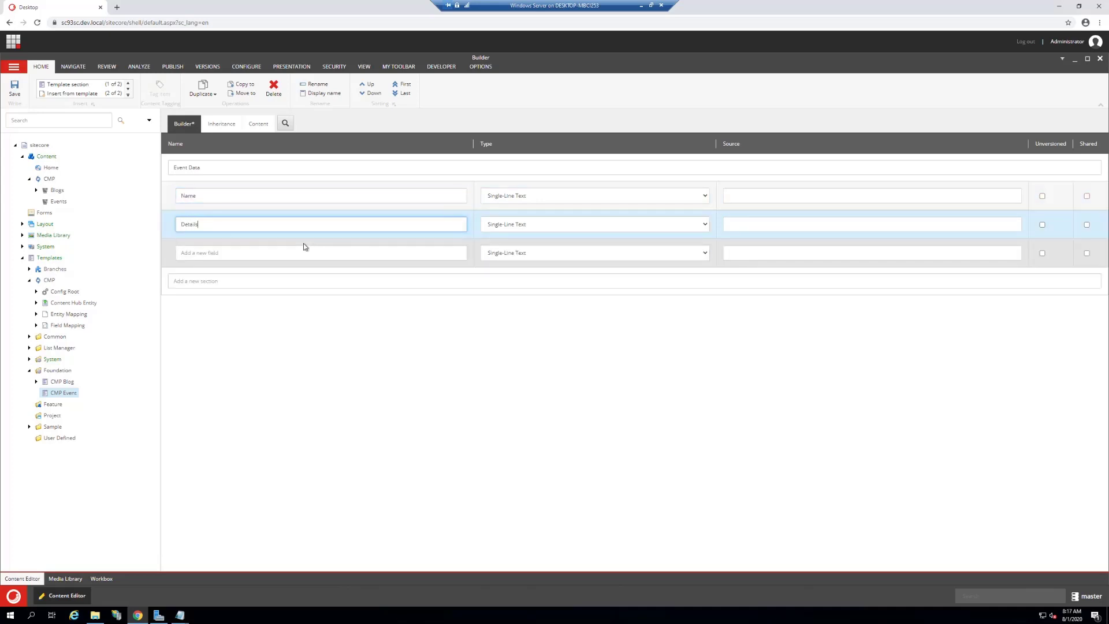
{"action": "left_click", "coordinate": [593, 224]}
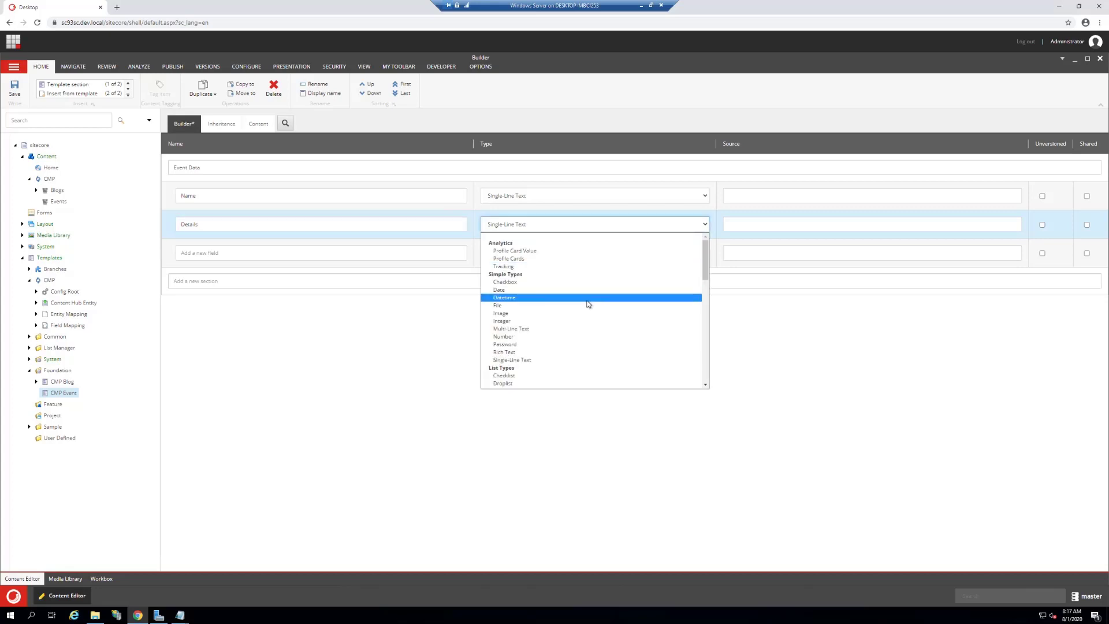
{"action": "left_click", "coordinate": [504, 353]}
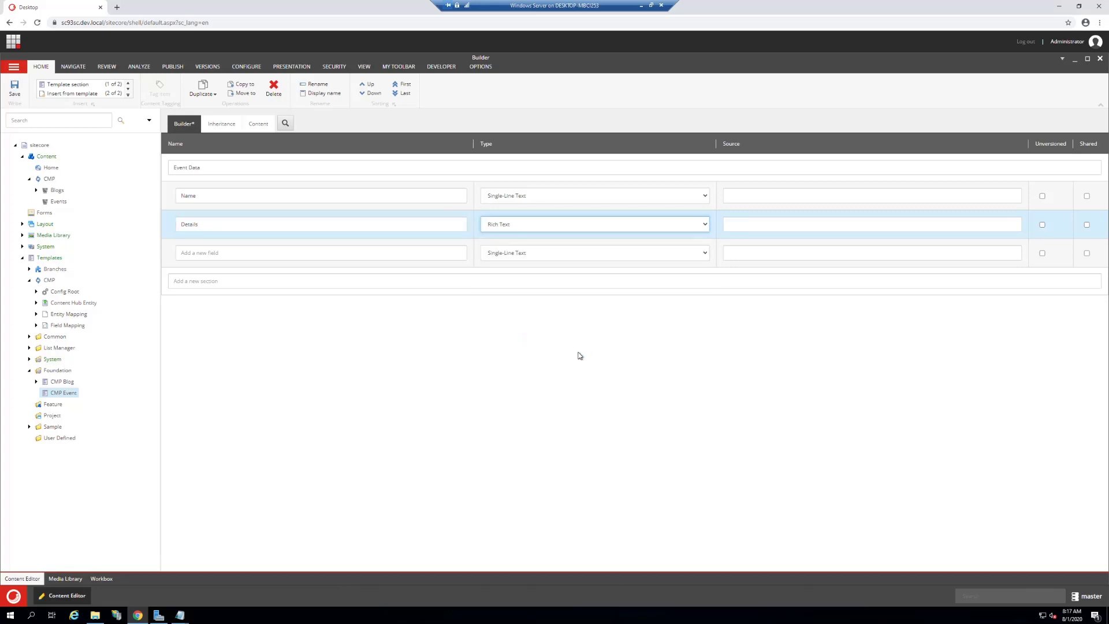
{"action": "left_click", "coordinate": [320, 252]}
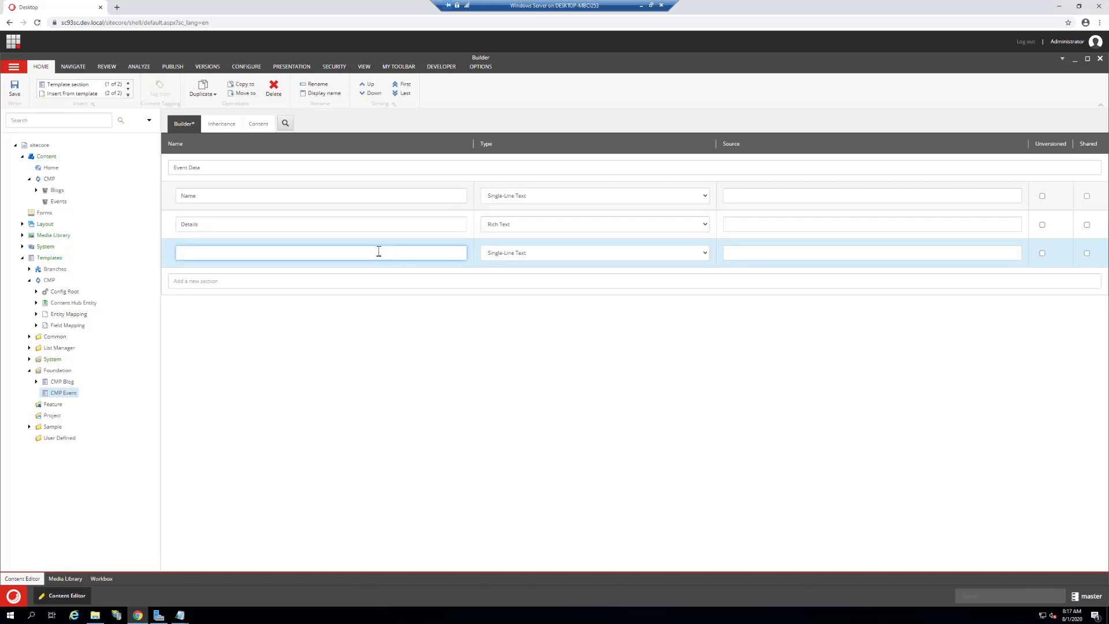
{"action": "type", "text": "Location"}
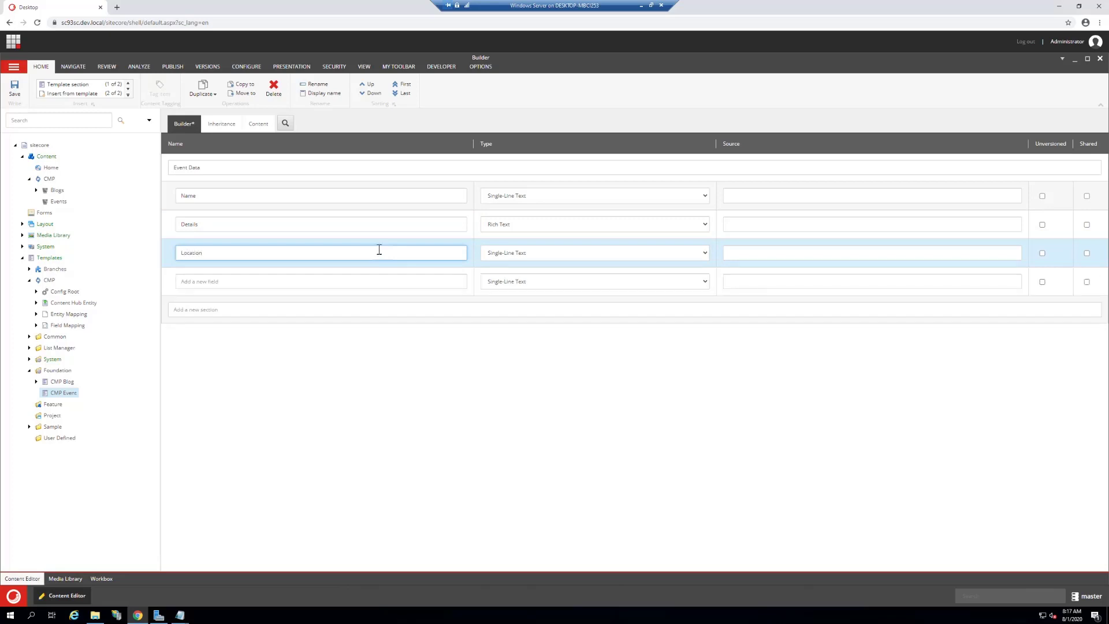
{"action": "left_click", "coordinate": [593, 252]}
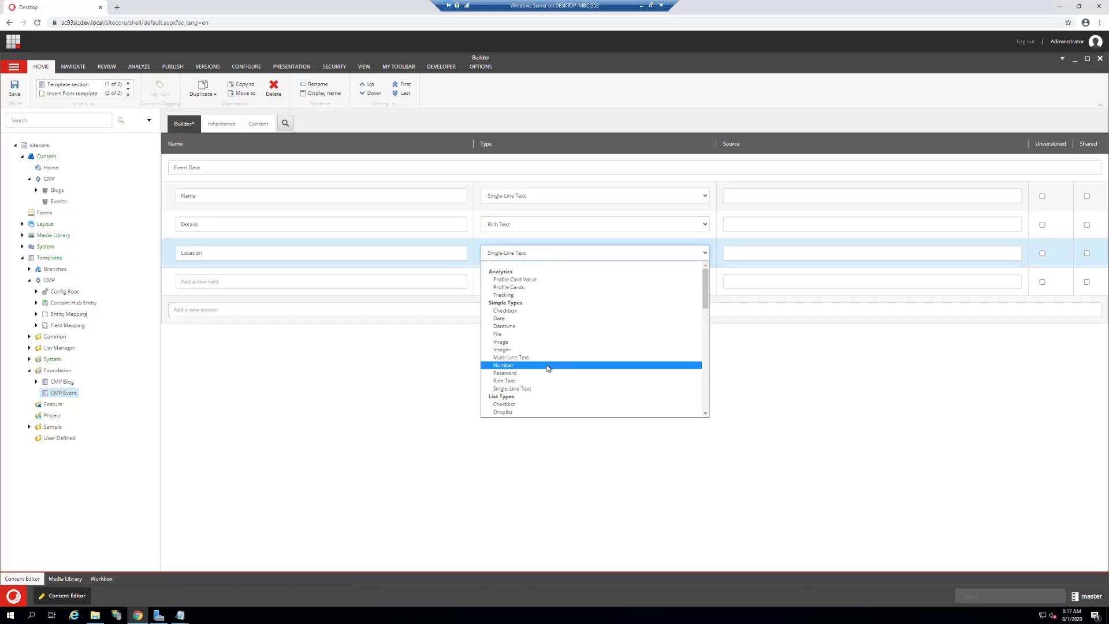
{"action": "left_click", "coordinate": [505, 380]}
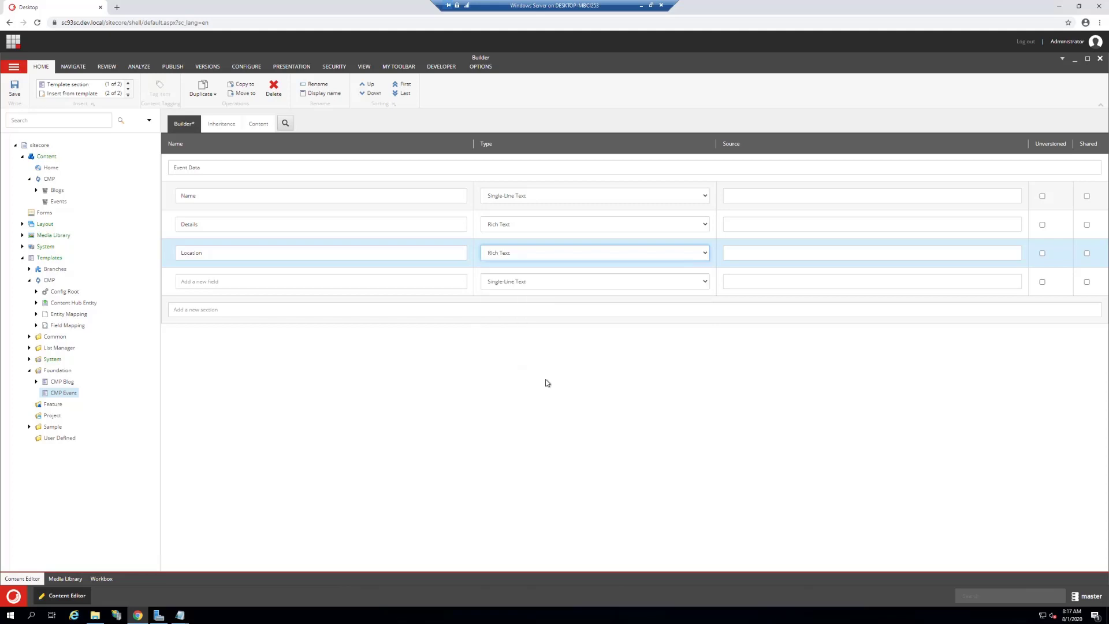
{"action": "left_click", "coordinate": [14, 88]}
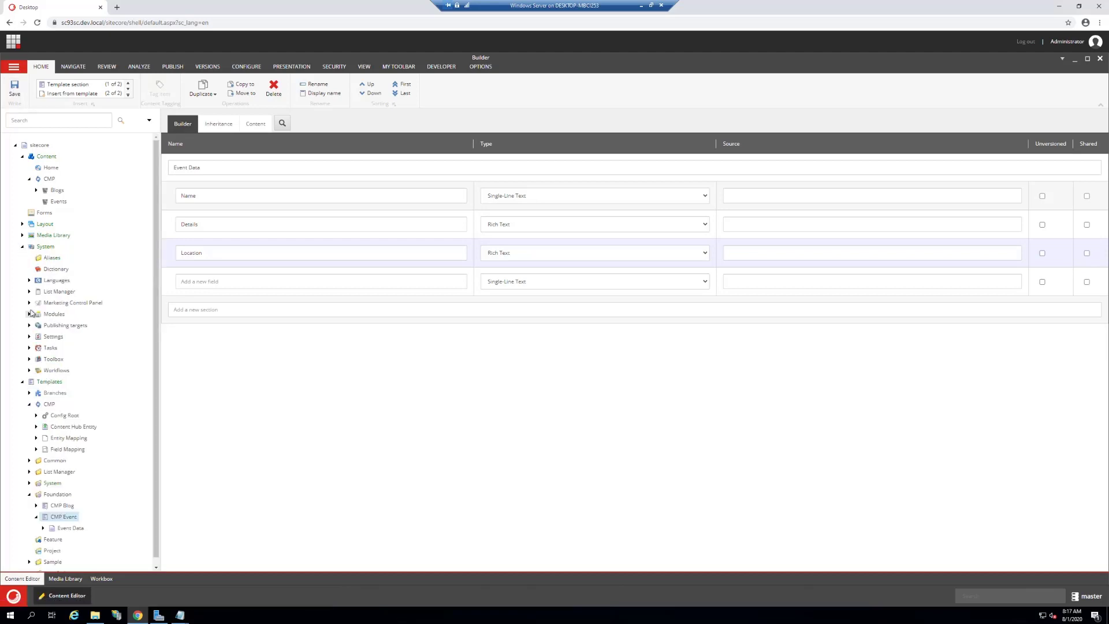
- Insert an Entity Mapping named 'Event Mapping' under System/Modules/CMP/Config
{"action": "left_click", "coordinate": [28, 313]}
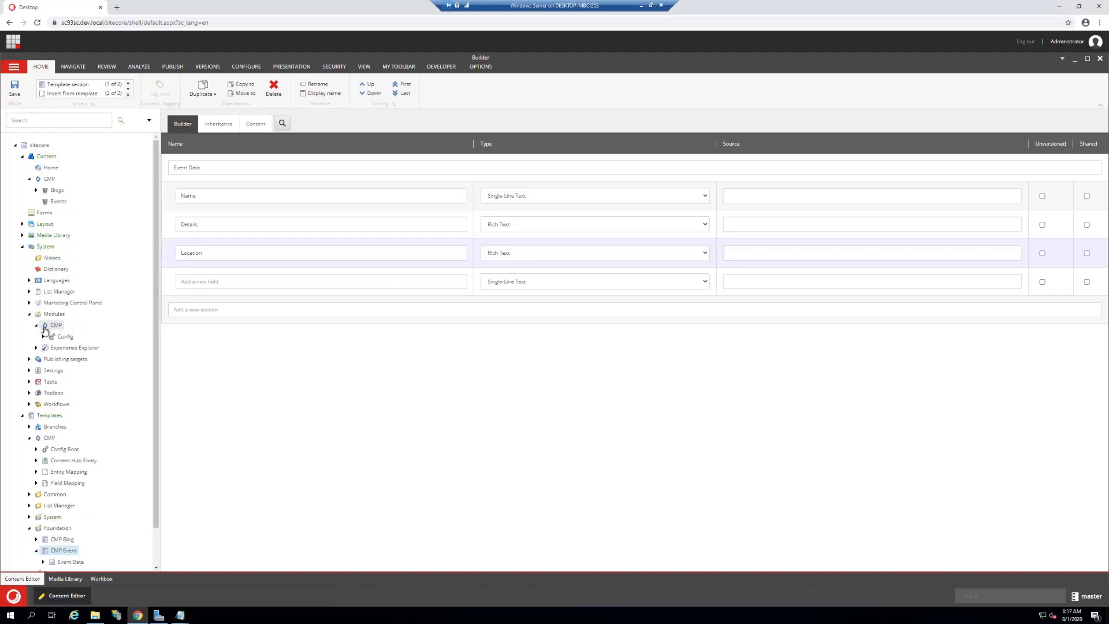
{"action": "left_click", "coordinate": [64, 336]}
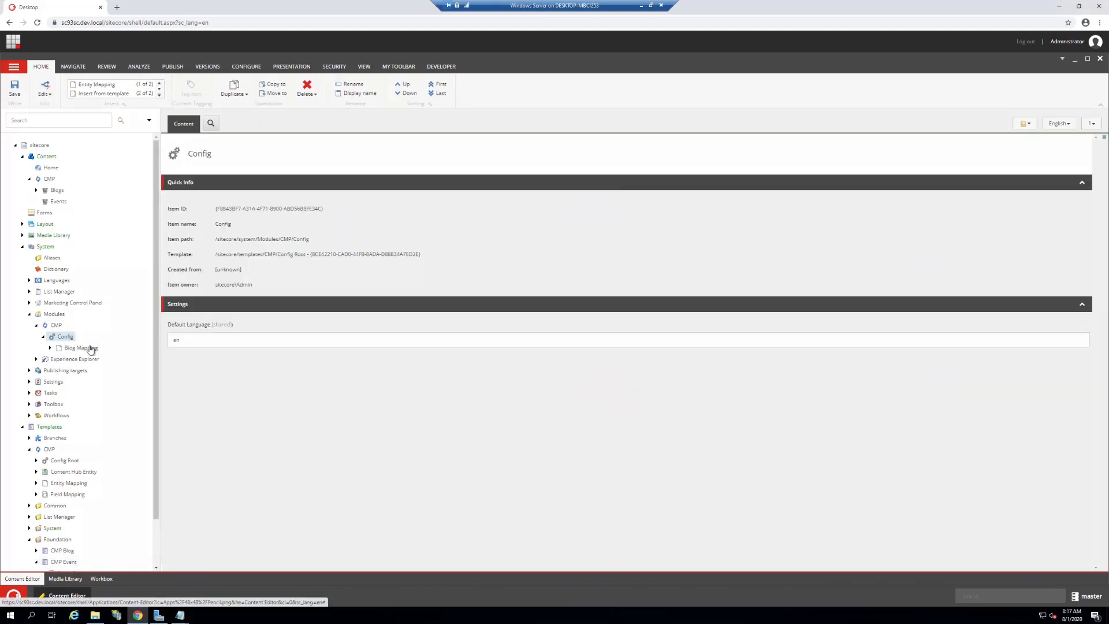
{"action": "right_click", "coordinate": [64, 336]}
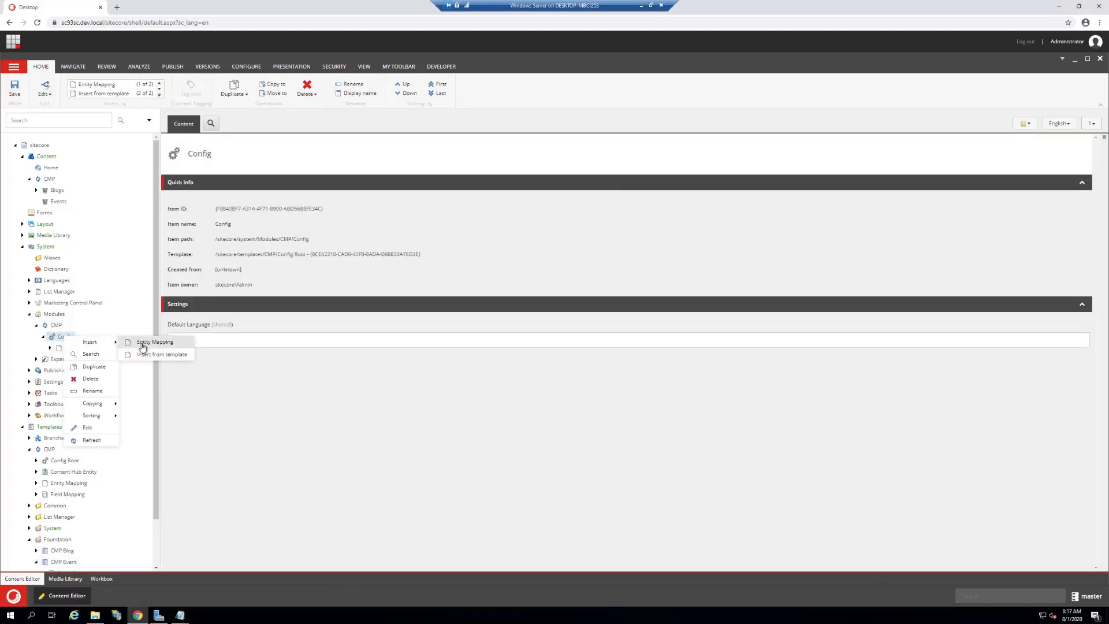
{"action": "left_click", "coordinate": [154, 342]}
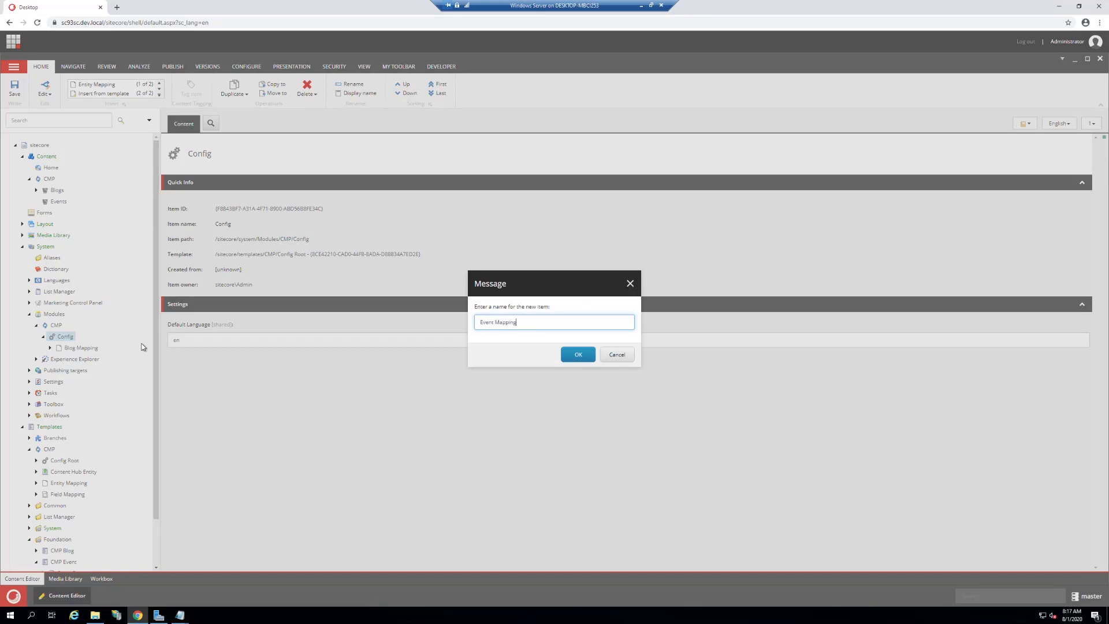
{"action": "left_click", "coordinate": [577, 354]}
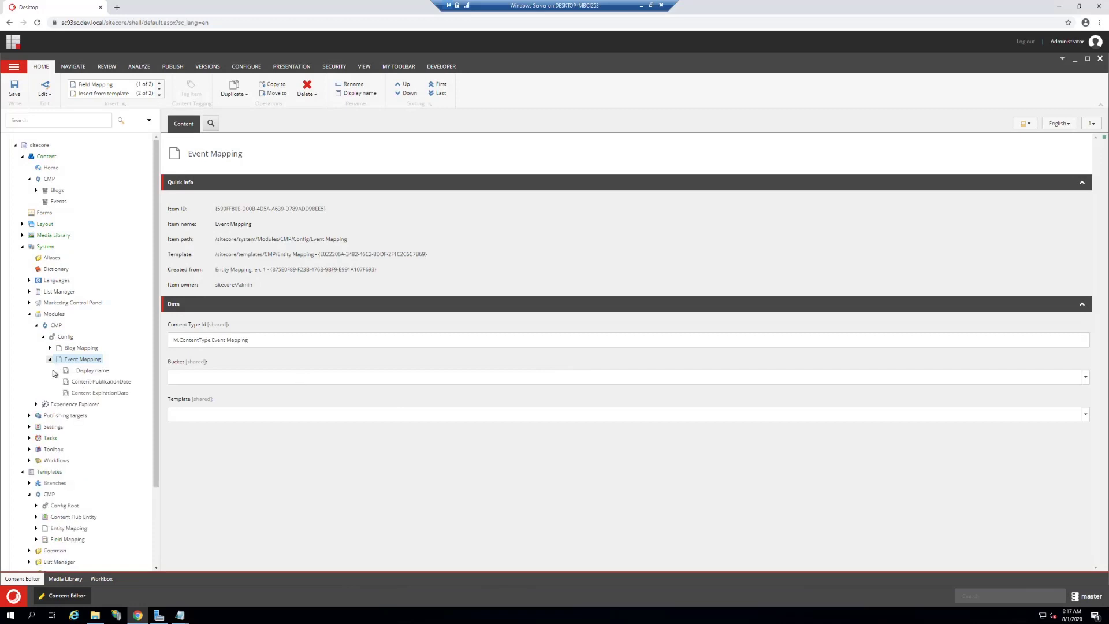
- Review Event Mapping's PublicationDate and ExpirationDate field mappings and select its Content Type Id value
{"action": "left_click", "coordinate": [101, 381]}
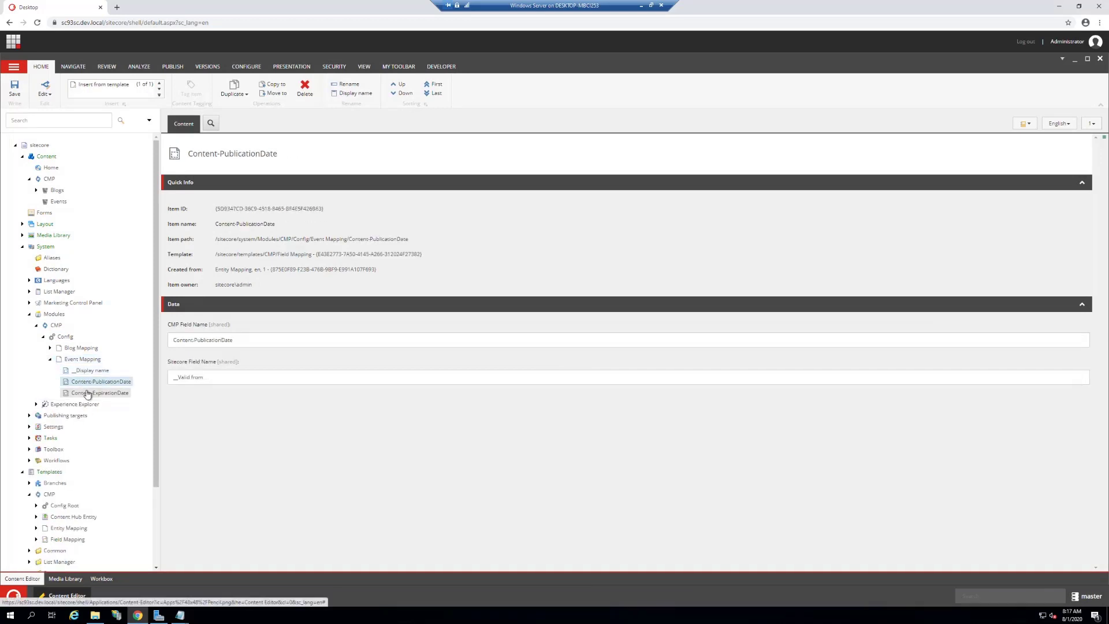
{"action": "left_click", "coordinate": [100, 393]}
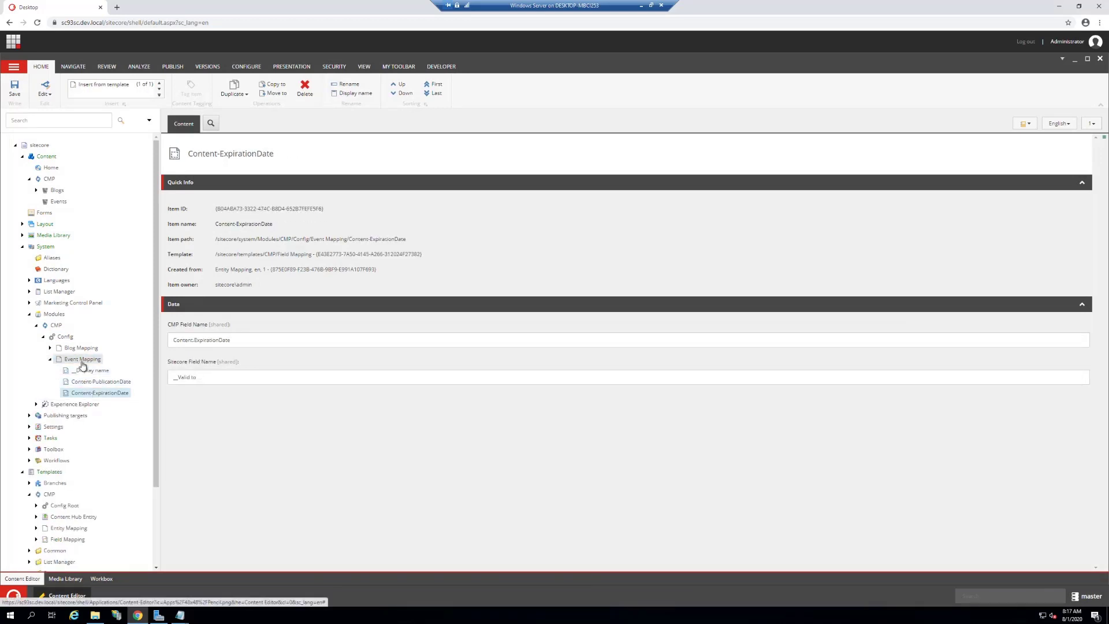
{"action": "left_click", "coordinate": [81, 359]}
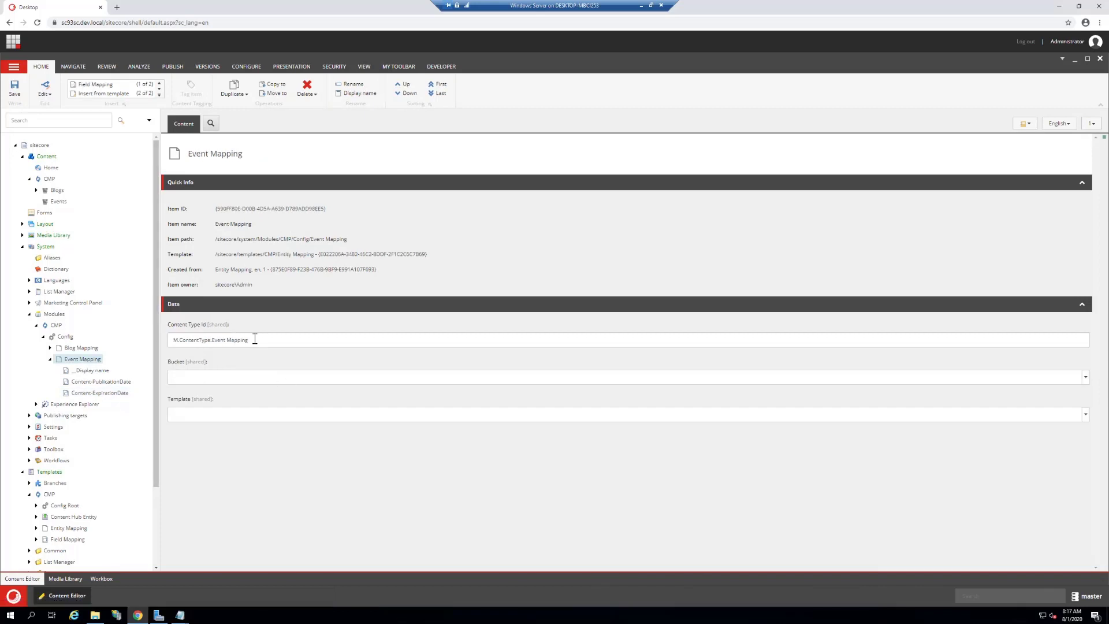
{"action": "triple_click", "coordinate": [209, 340]}
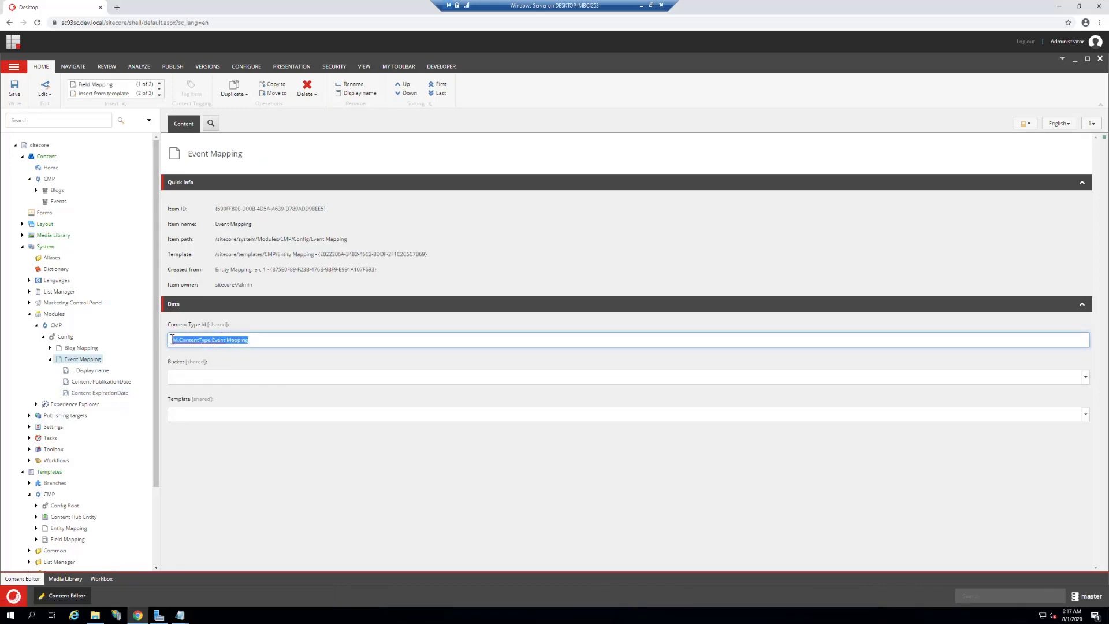
{"action": "left_click", "coordinate": [151, 7]}
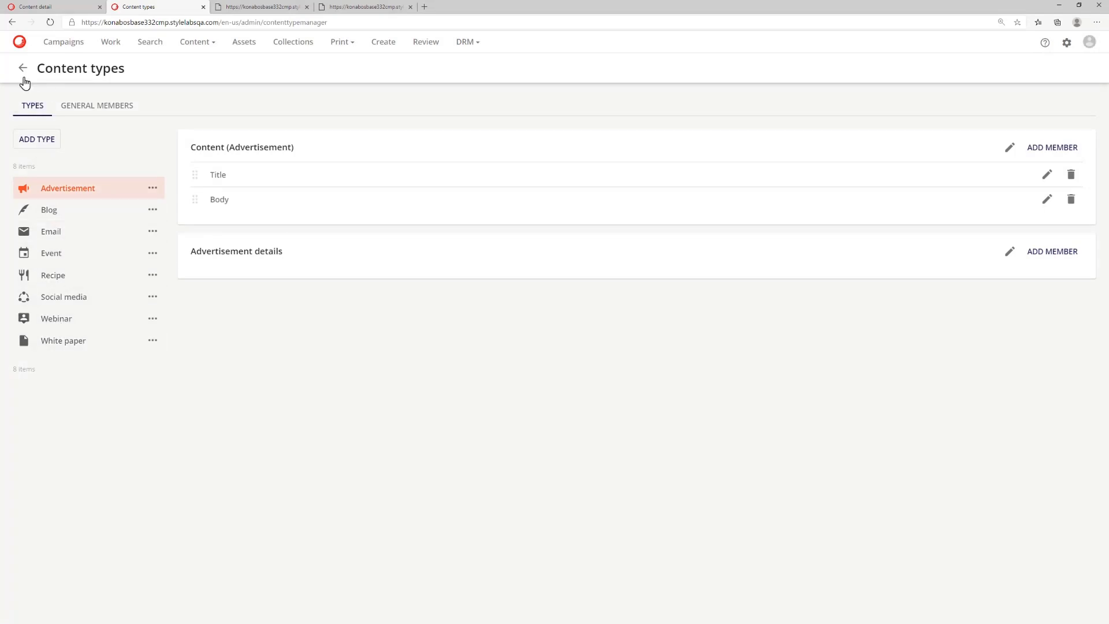
- Copy the Event content type's Identifier from the M.ContentType taxonomy
{"action": "left_click", "coordinate": [22, 68]}
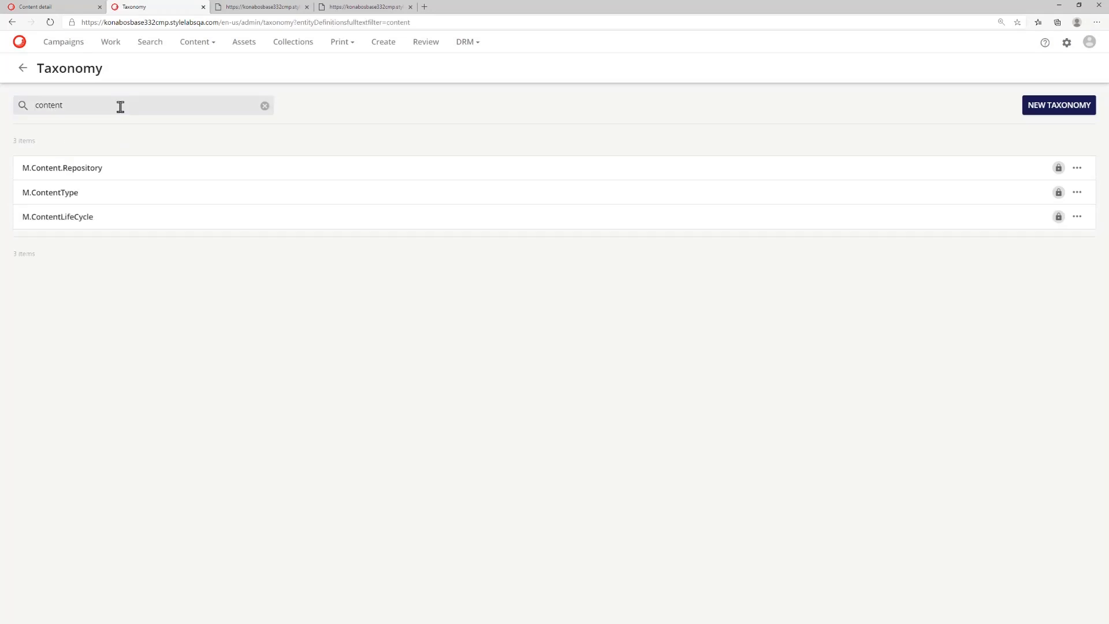
{"action": "left_click", "coordinate": [51, 192]}
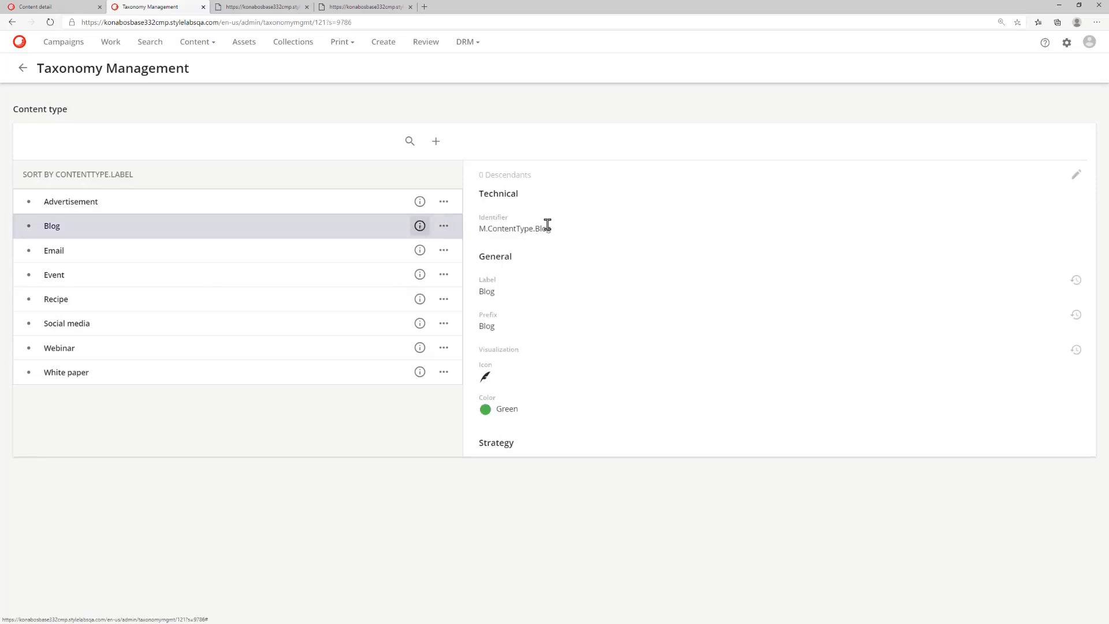
{"action": "triple_click", "coordinate": [514, 227]}
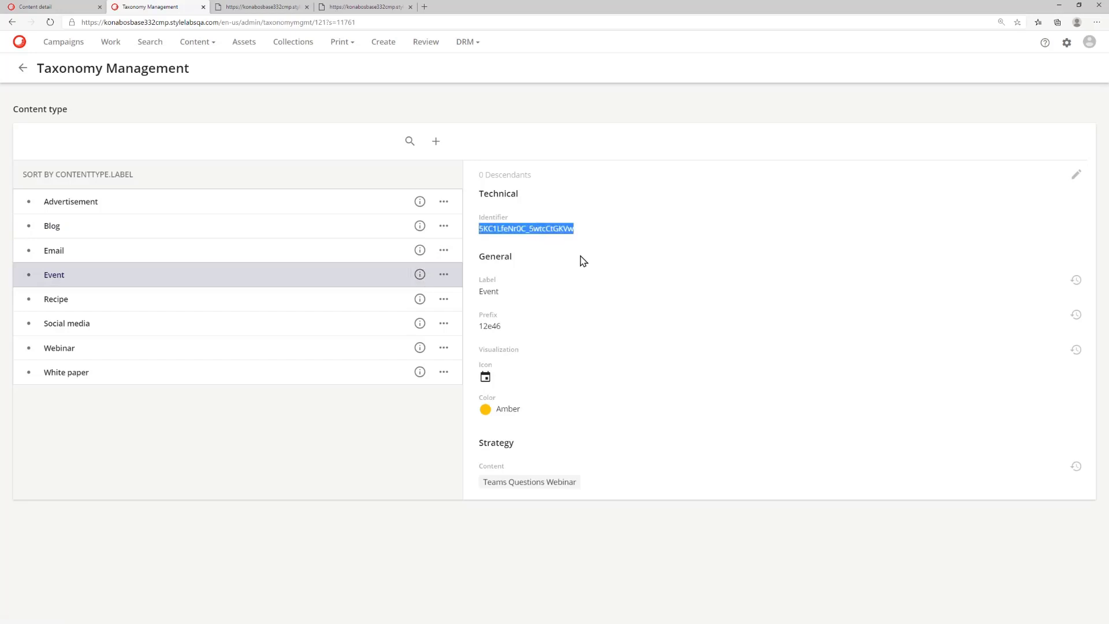
{"action": "right_click", "coordinate": [552, 227]}
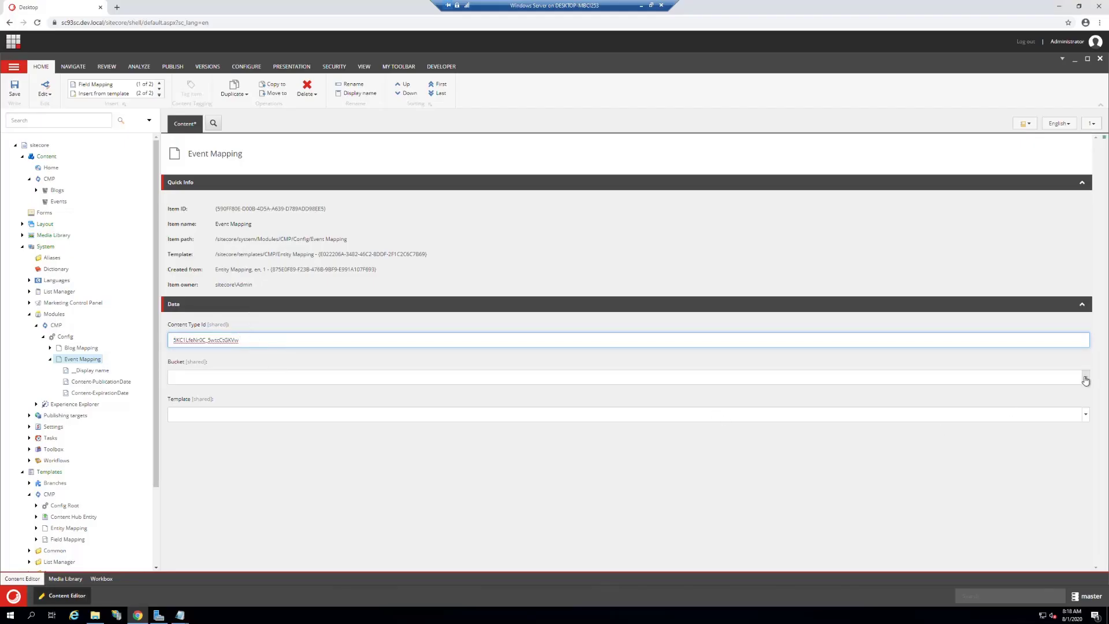
- Set Event Mapping's Bucket to Content/CMP/Events and Template to CMP Event, and save
{"action": "left_click", "coordinate": [1085, 376]}
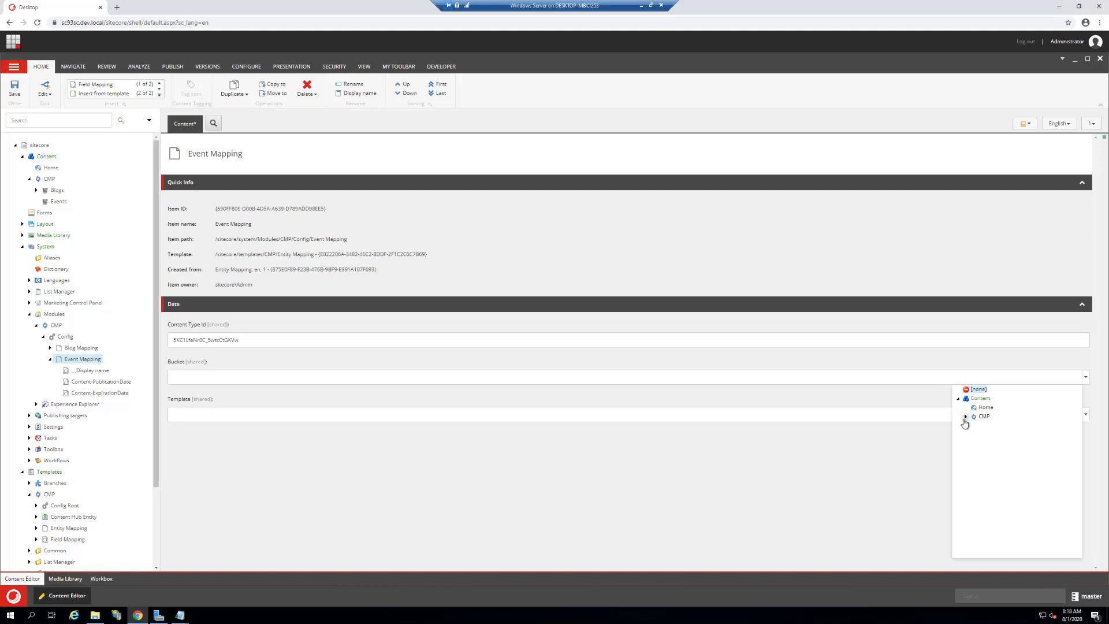
{"action": "left_click", "coordinate": [982, 416]}
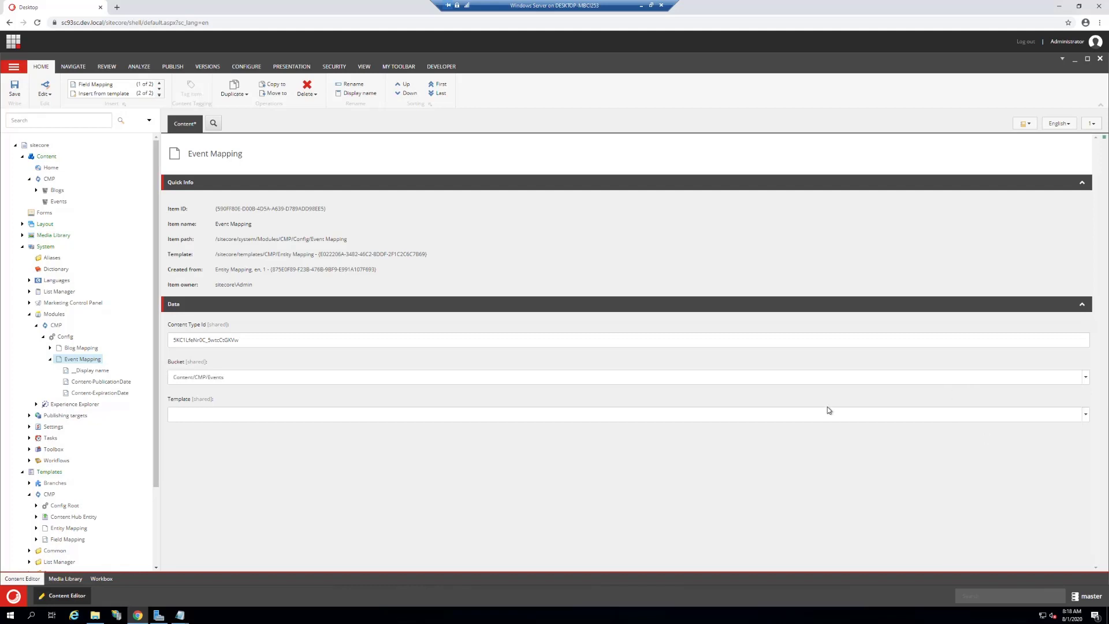
{"action": "left_click", "coordinate": [1084, 413]}
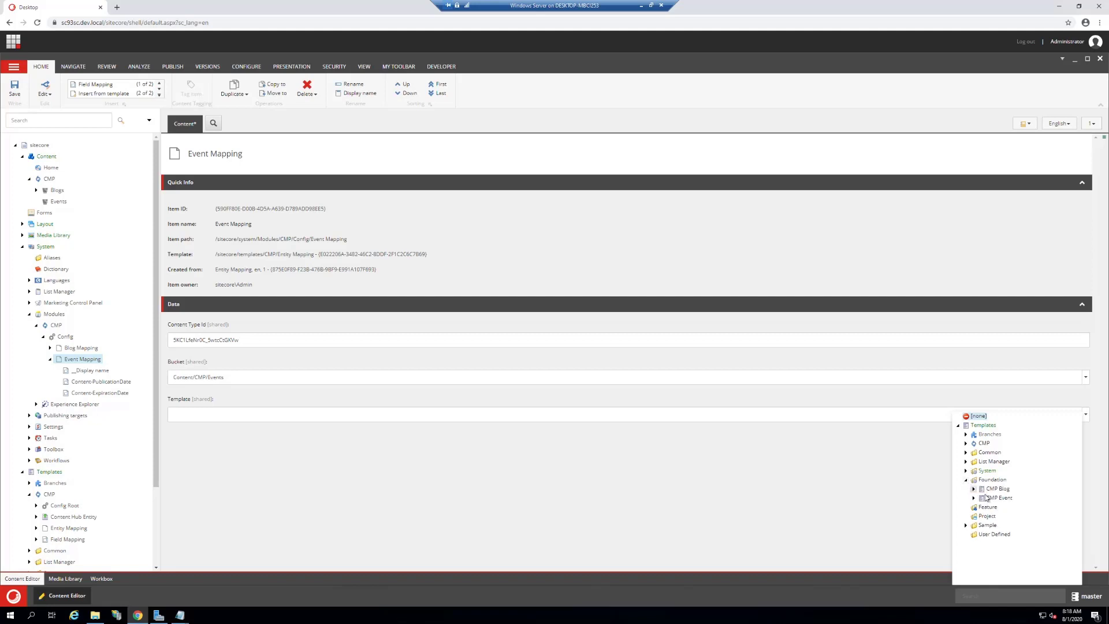
{"action": "left_click", "coordinate": [1000, 498]}
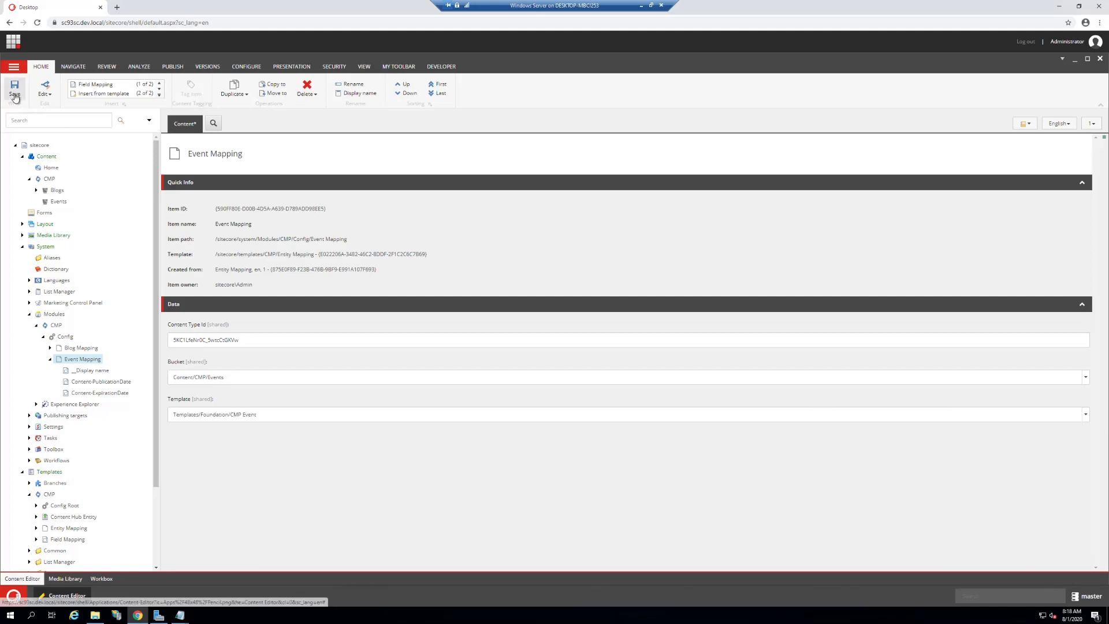
{"action": "left_click", "coordinate": [14, 92]}
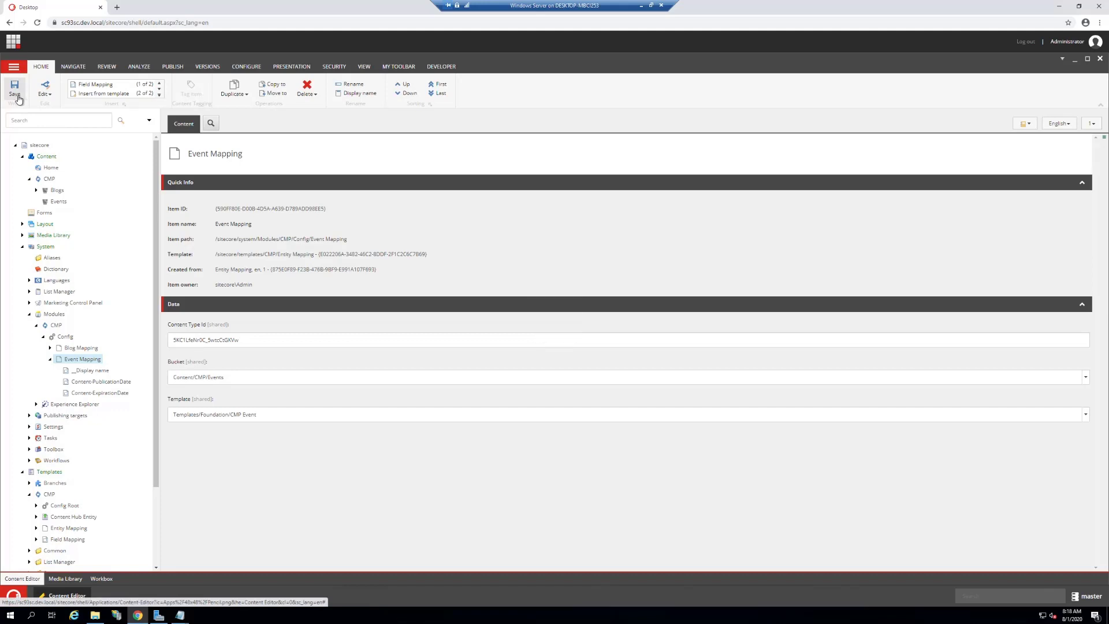
- Insert a new Field Mapping item under Event Mapping
{"action": "right_click", "coordinate": [82, 359]}
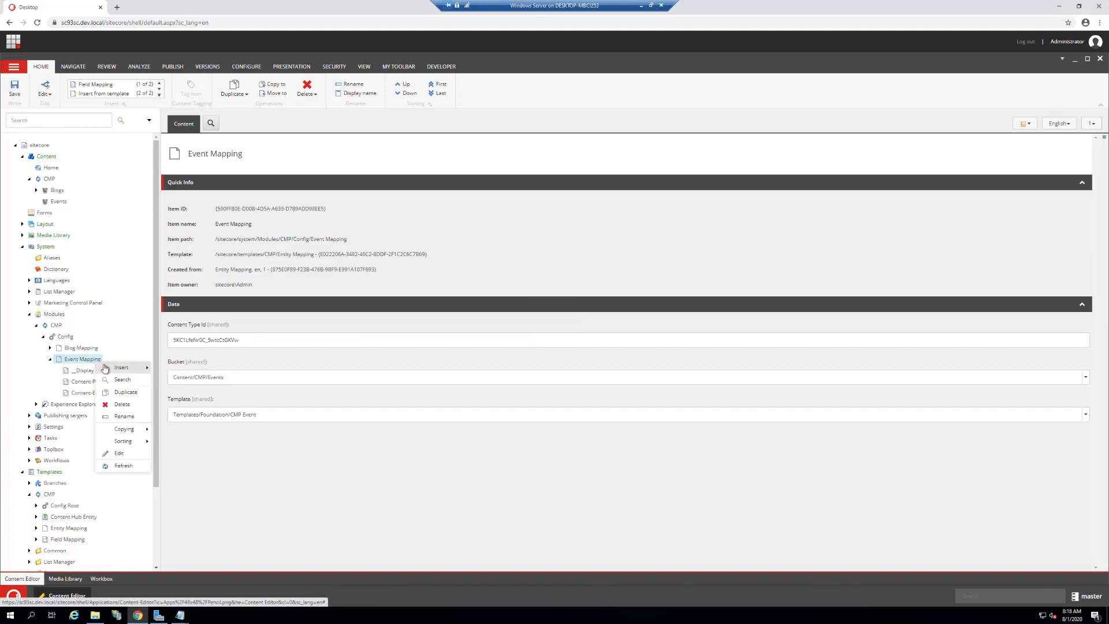
{"action": "left_click", "coordinate": [120, 368]}
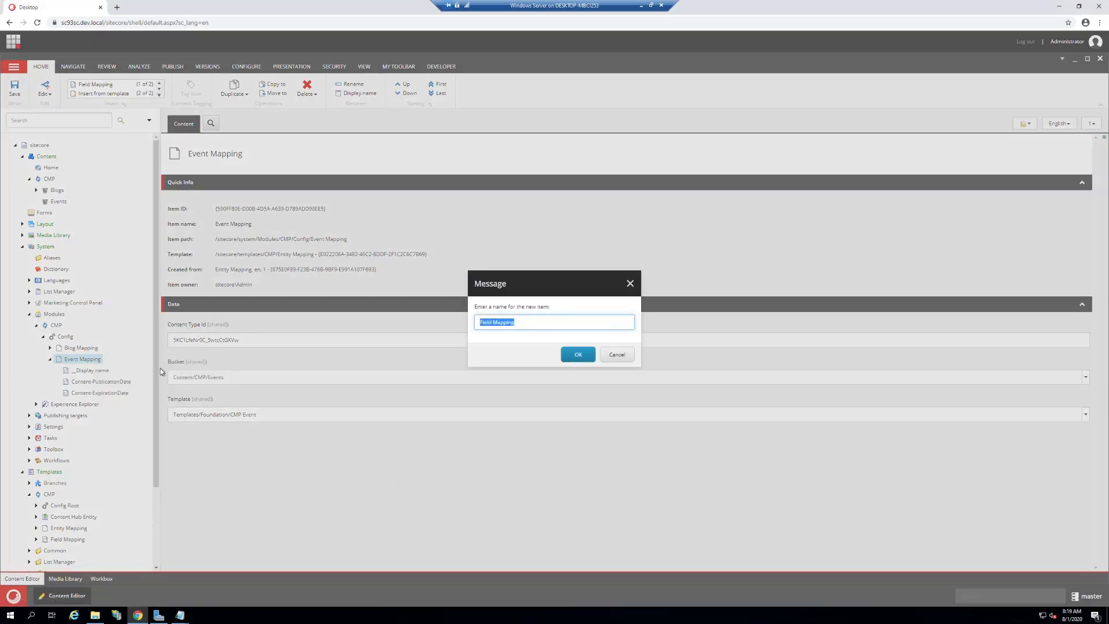
{"action": "key", "text": "Delete"}
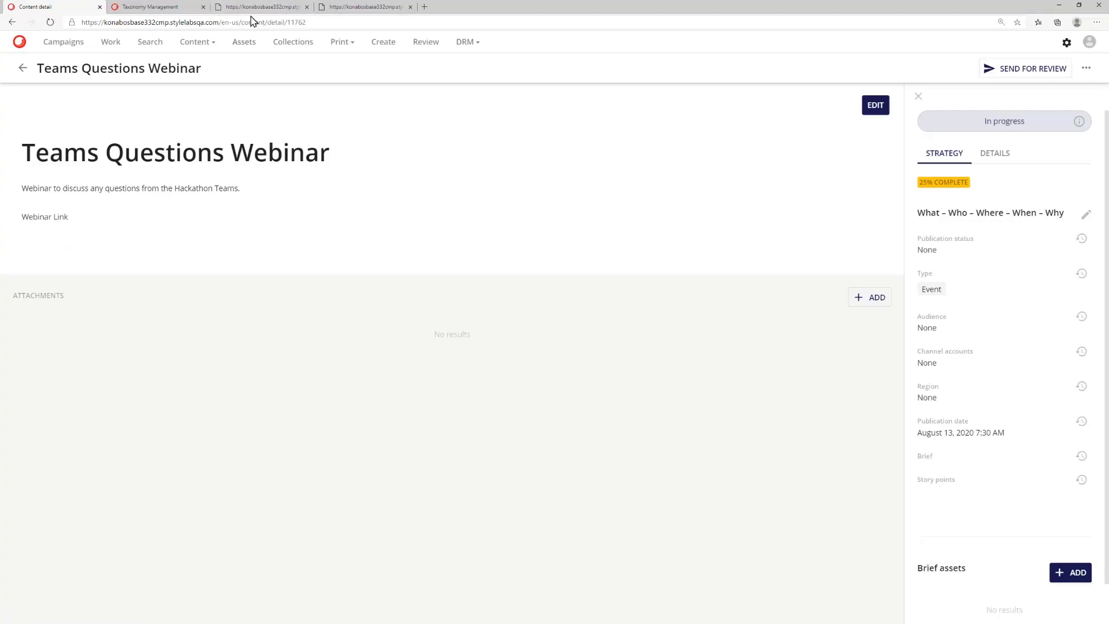
- View the api/entities/11762 data and select the 12e46 event property prefix
{"action": "left_click", "coordinate": [191, 22]}
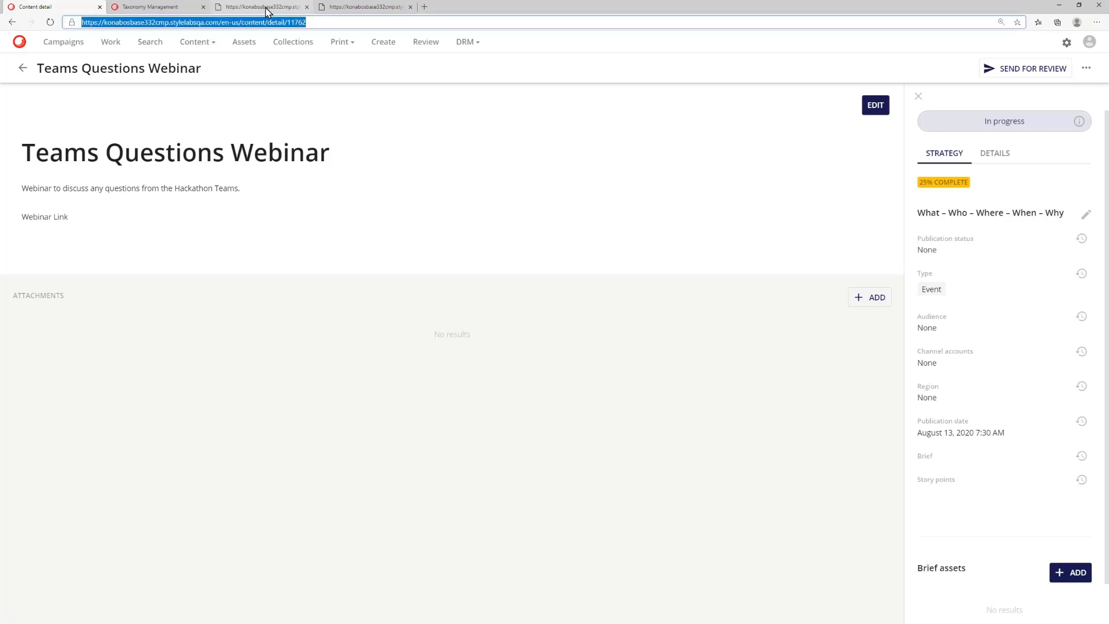
{"action": "left_click", "coordinate": [262, 7]}
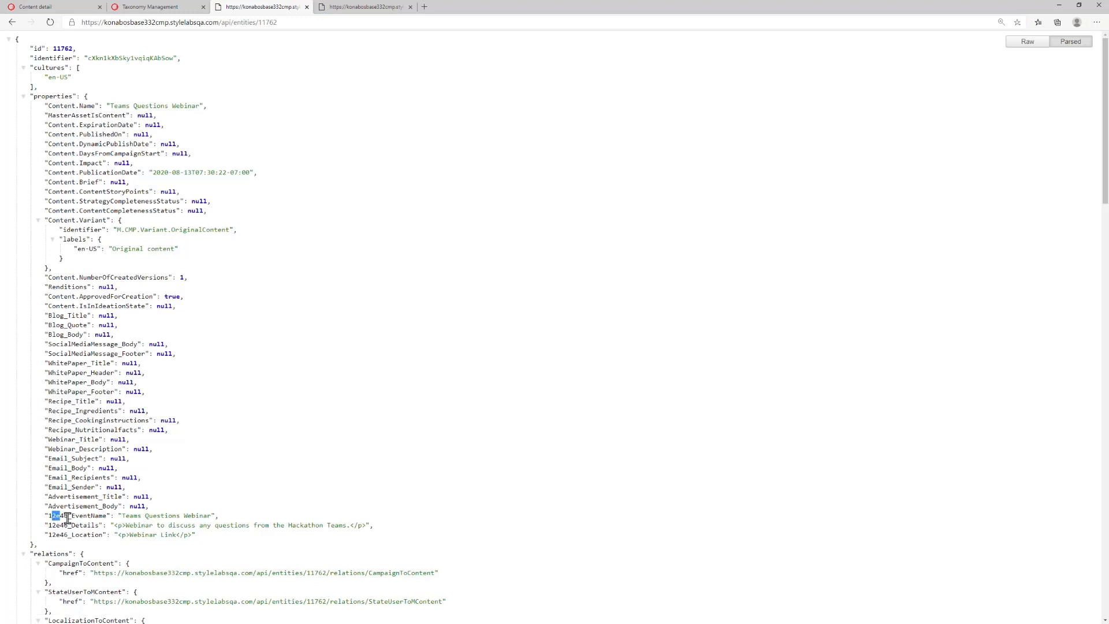
{"action": "left_click_drag", "start_coordinate": [60, 515], "coordinate": [194, 535]}
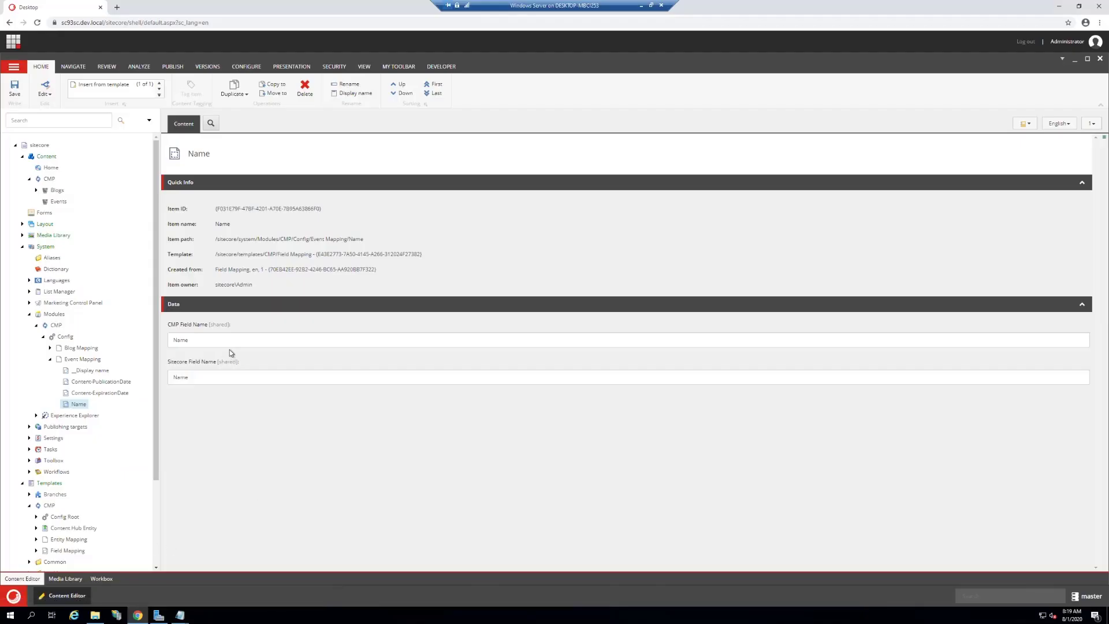
- Enter CMP field name 12e46_Eventname and add a Details field mapping under Event Mapping
{"action": "type", "text": "12e46_Eventname"}
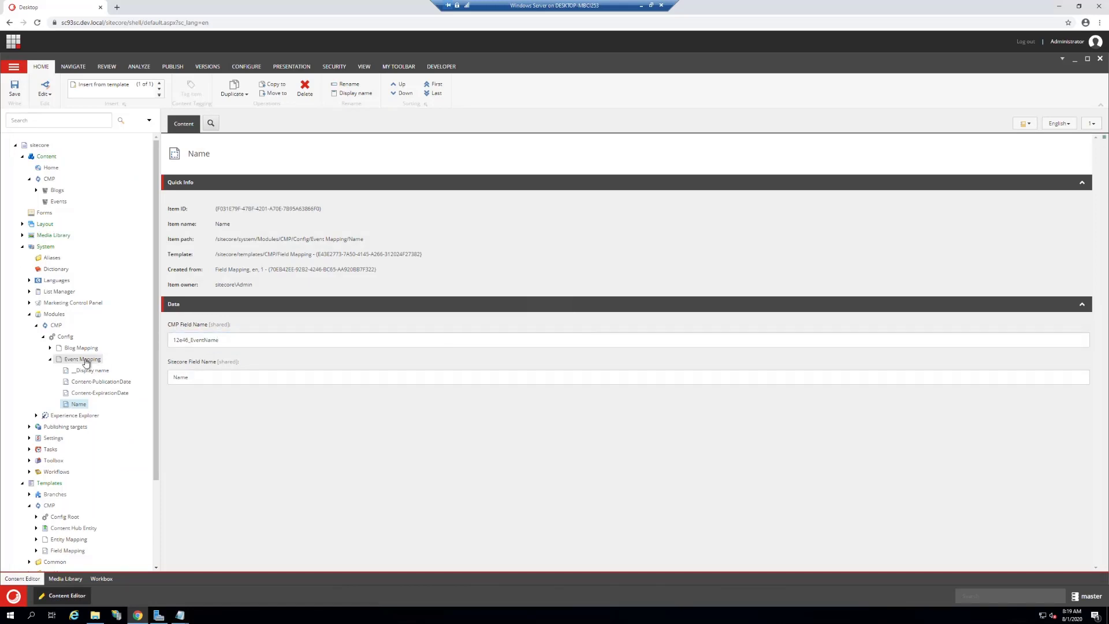
{"action": "left_click", "coordinate": [82, 359]}
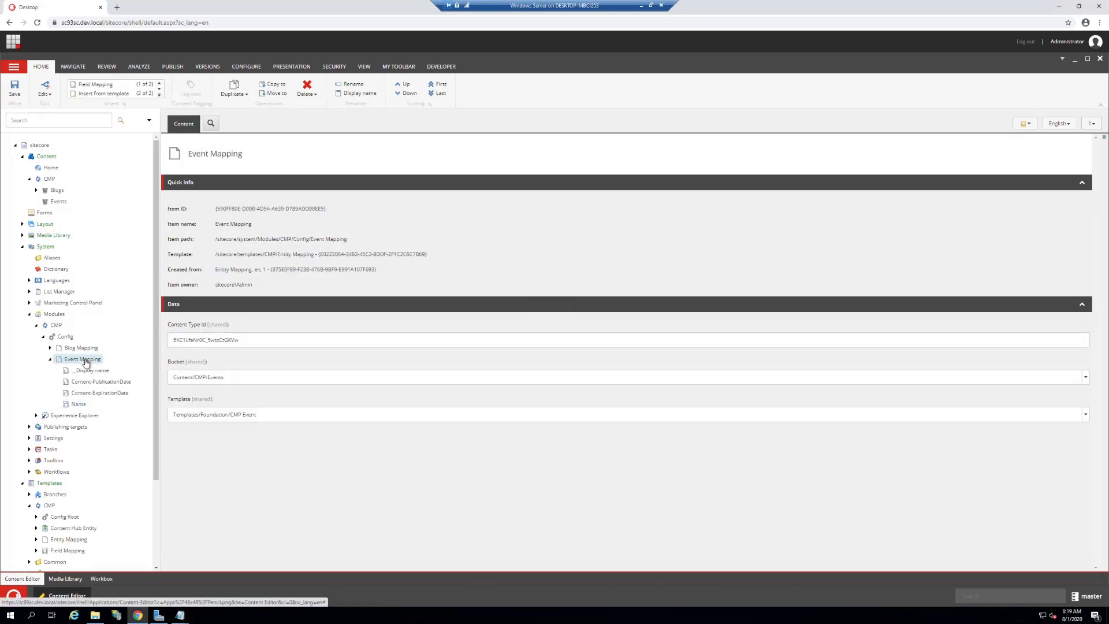
{"action": "right_click", "coordinate": [82, 359]}
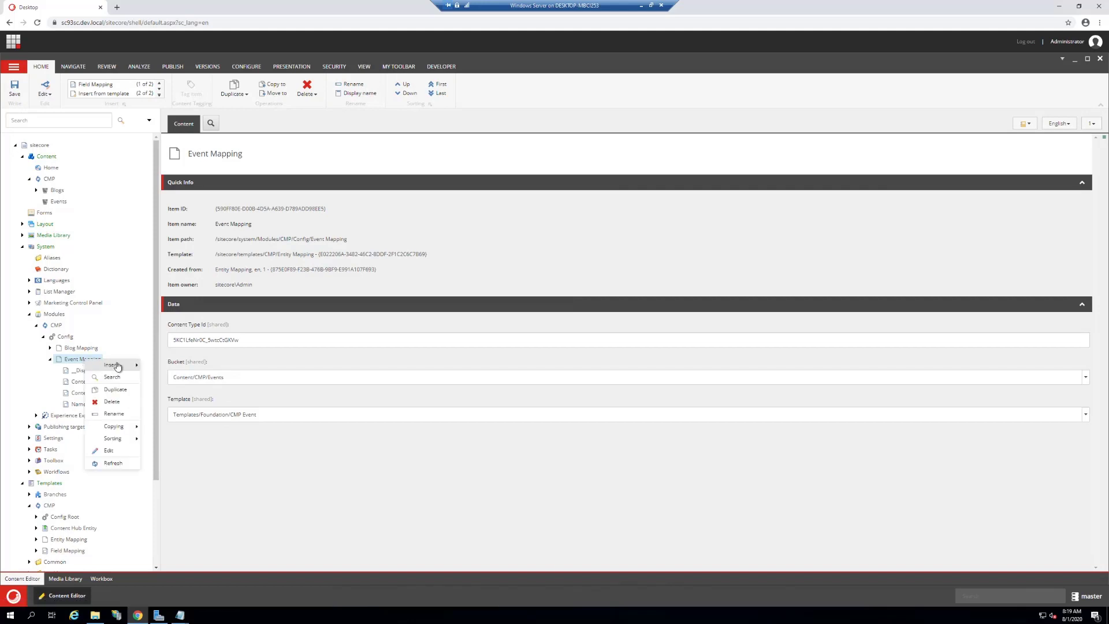
{"action": "left_click", "coordinate": [111, 364]}
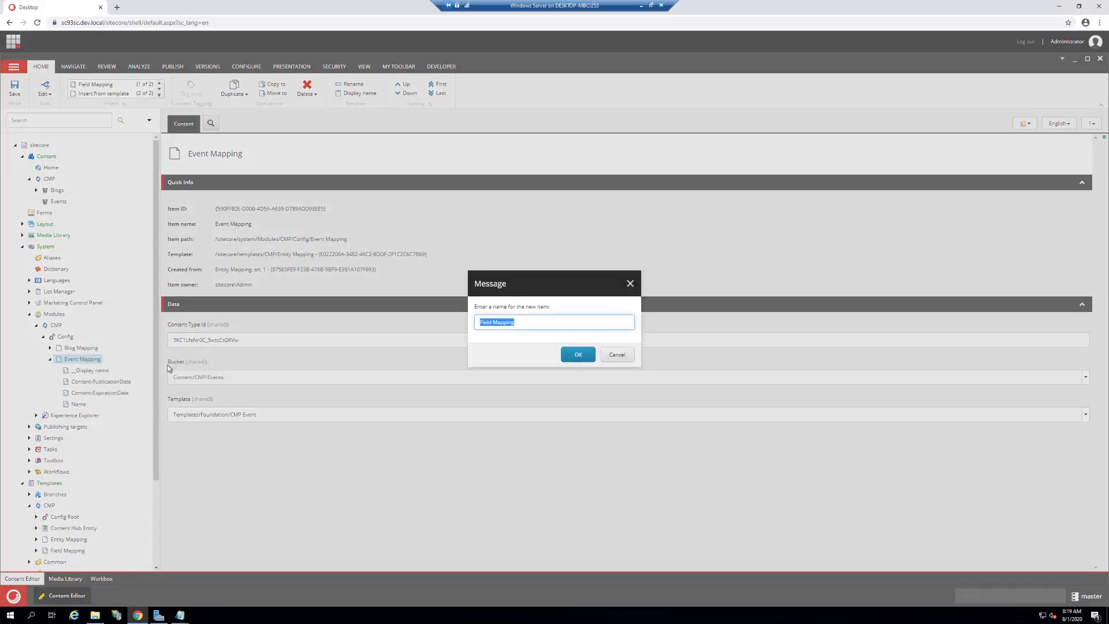
{"action": "type", "text": "Details"}
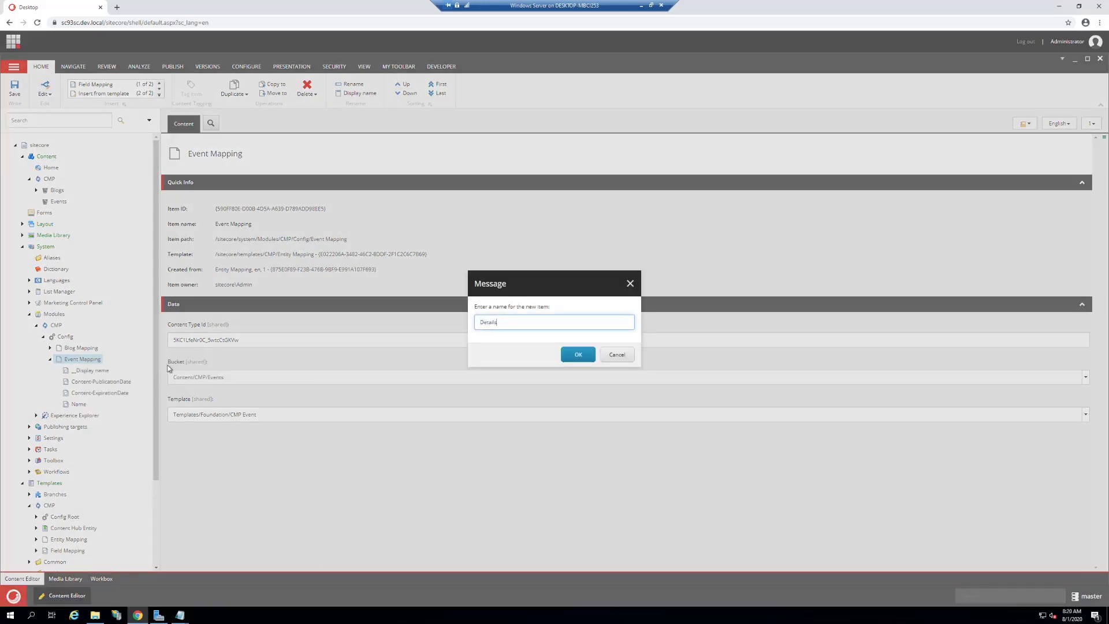
{"action": "left_click", "coordinate": [578, 354]}
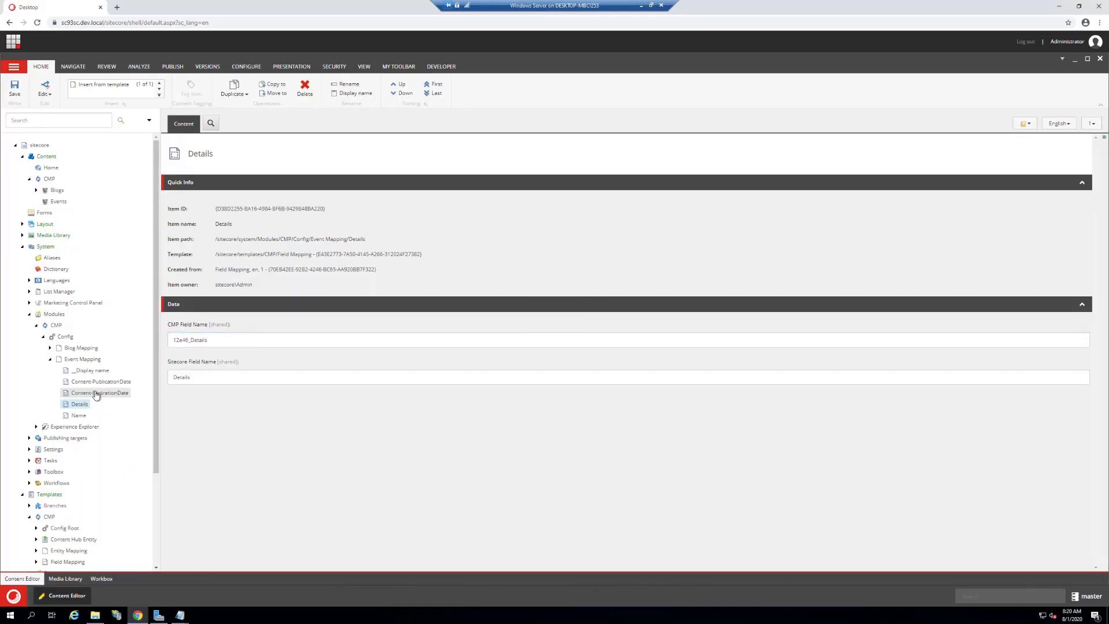
- Add a Location field mapping and reopen the Name mapping to compare its fields
{"action": "right_click", "coordinate": [81, 359]}
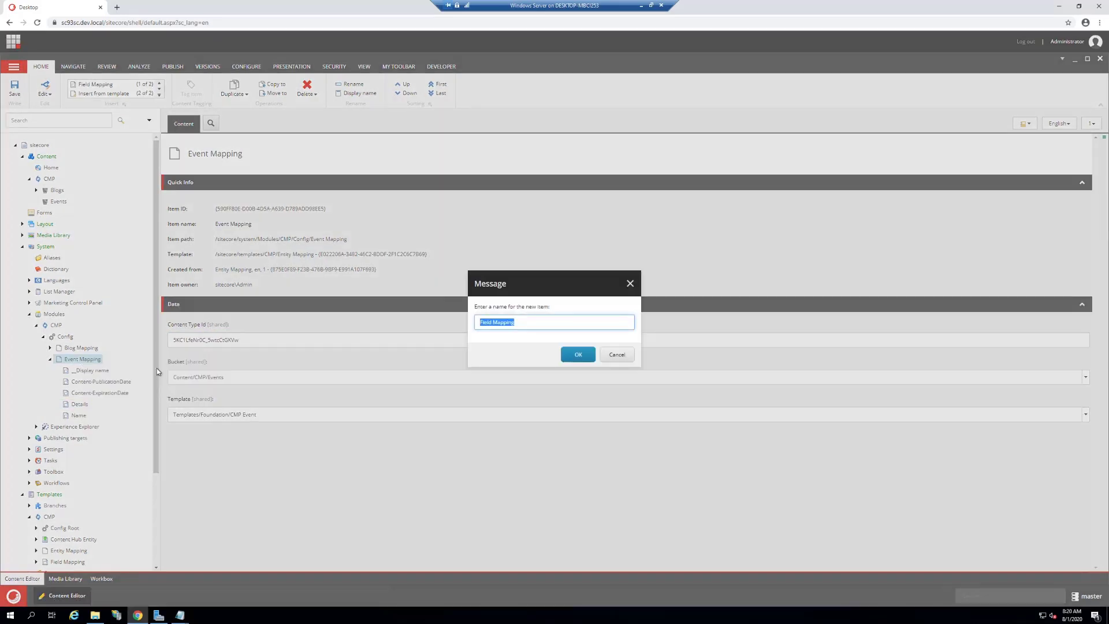
{"action": "type", "text": "Location"}
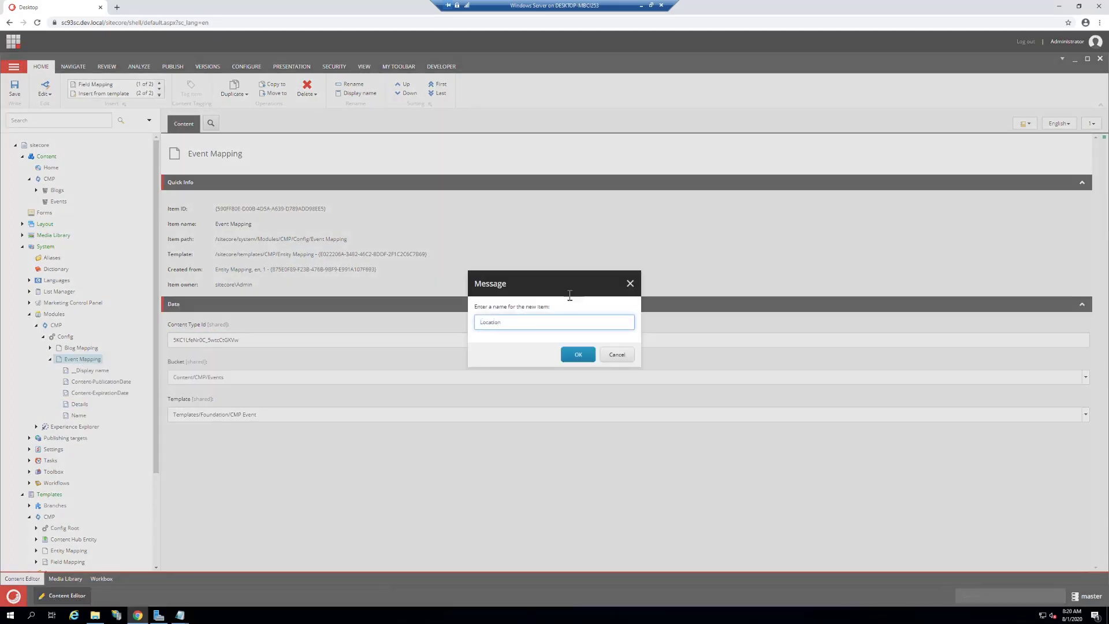
{"action": "left_click", "coordinate": [576, 354]}
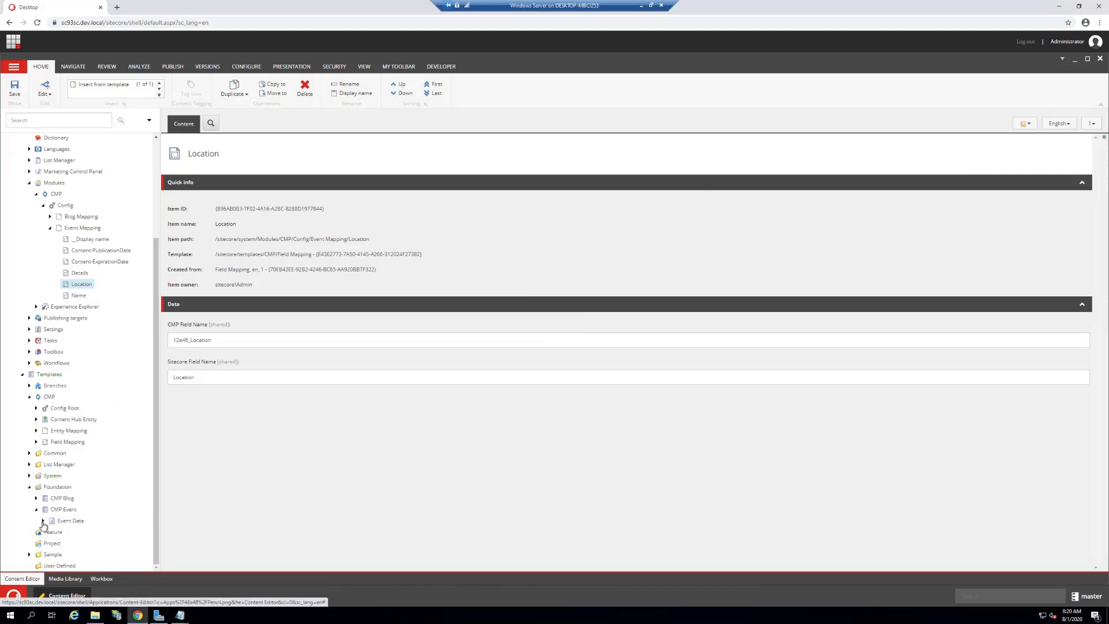
{"action": "left_click", "coordinate": [41, 520]}
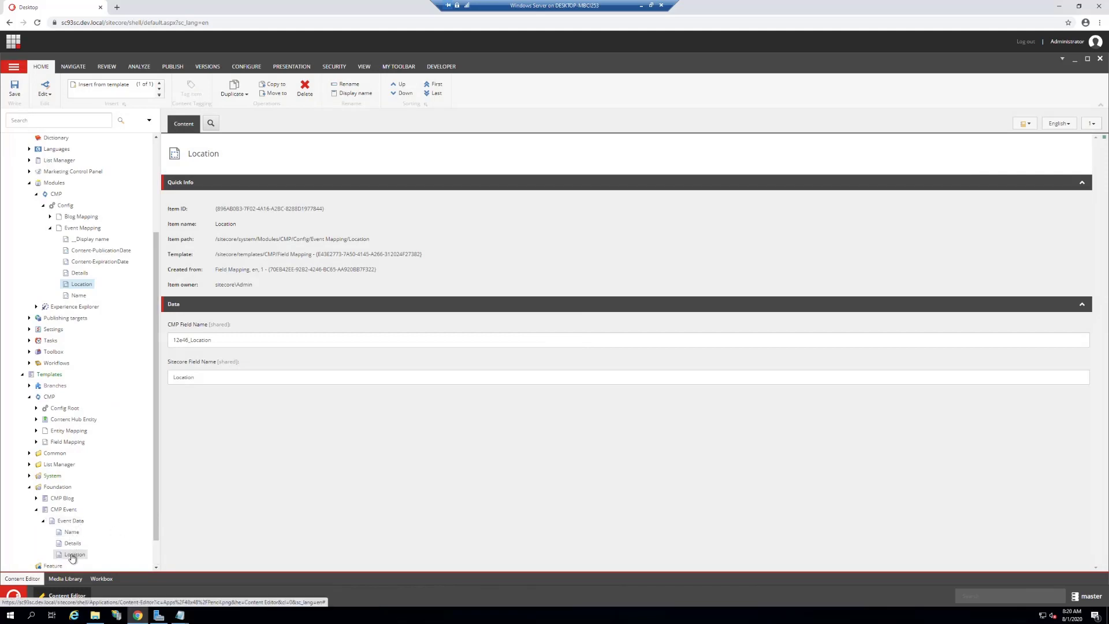
{"action": "left_click", "coordinate": [78, 295]}
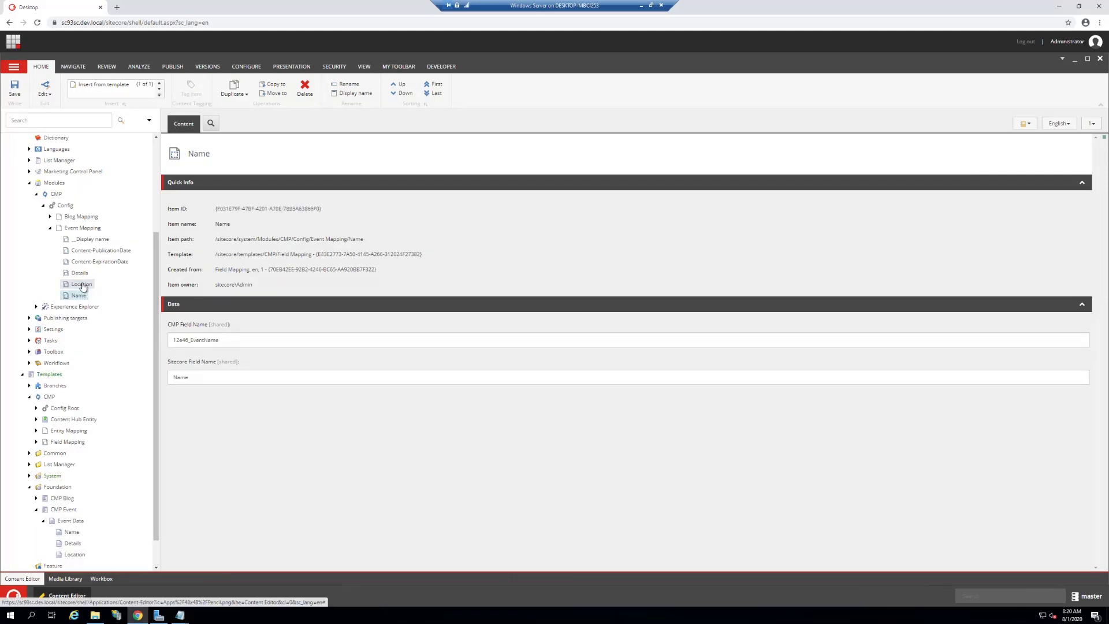
{"action": "left_click", "coordinate": [81, 284]}
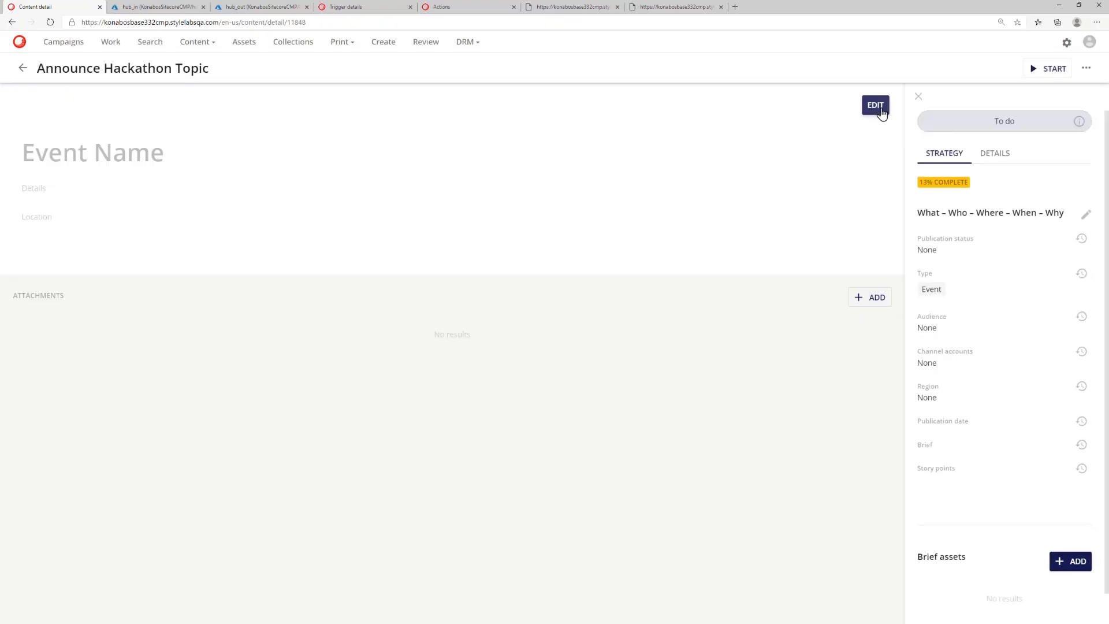
- Enter the Announce Hackathon Topic name, details and Online Webinar Link location, then save
{"action": "left_click", "coordinate": [876, 104]}
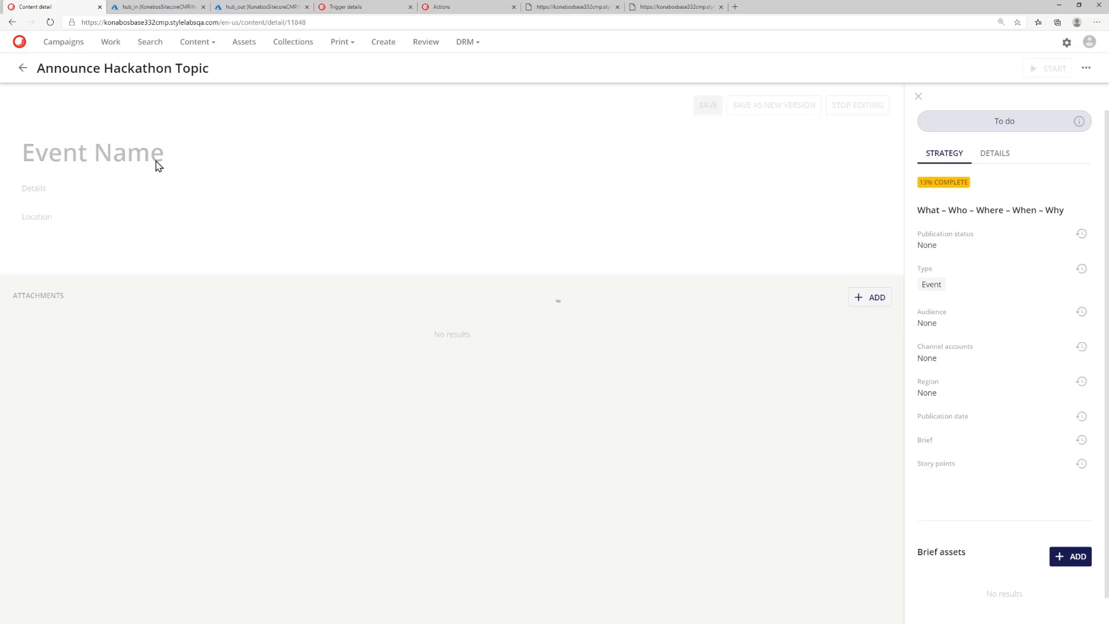
{"action": "left_click", "coordinate": [92, 152]}
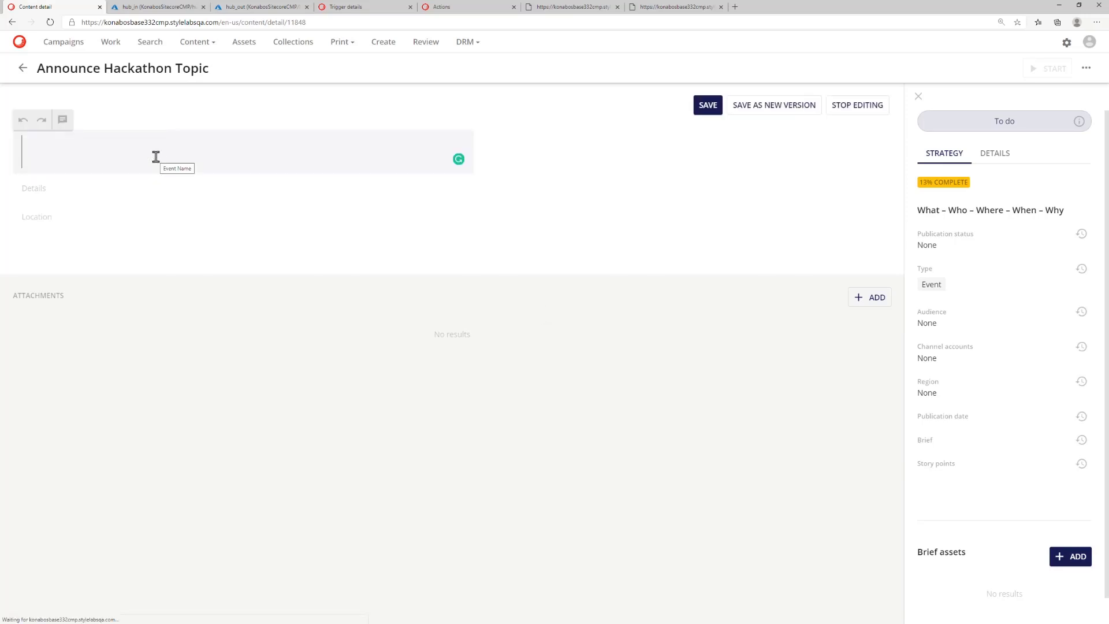
{"action": "type", "text": "Announce H"}
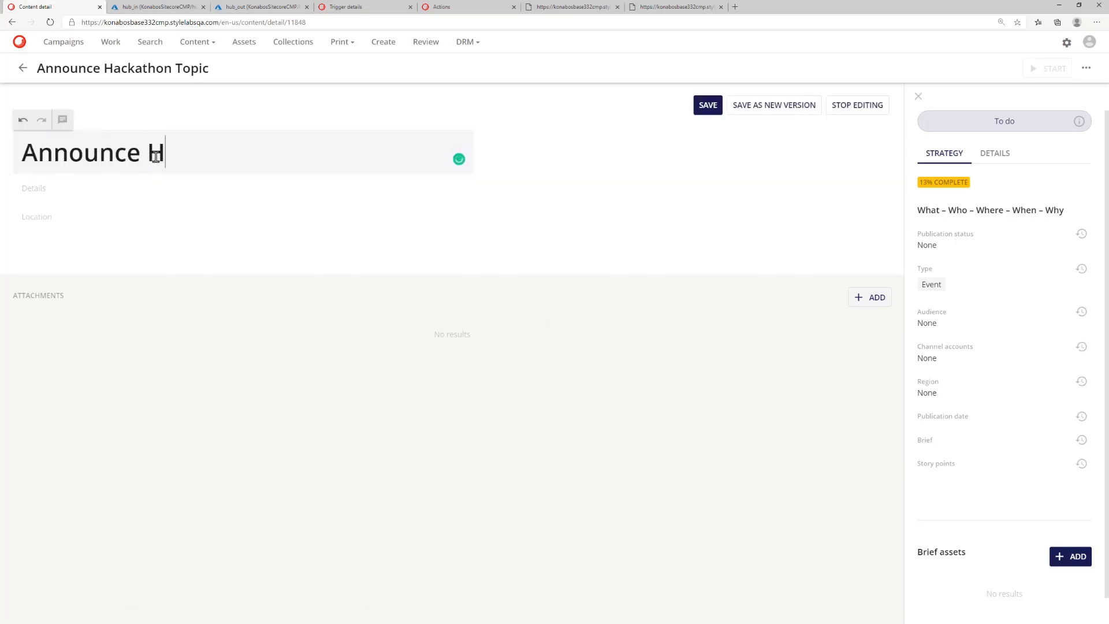
{"action": "type", "text": "ackathon Topic"}
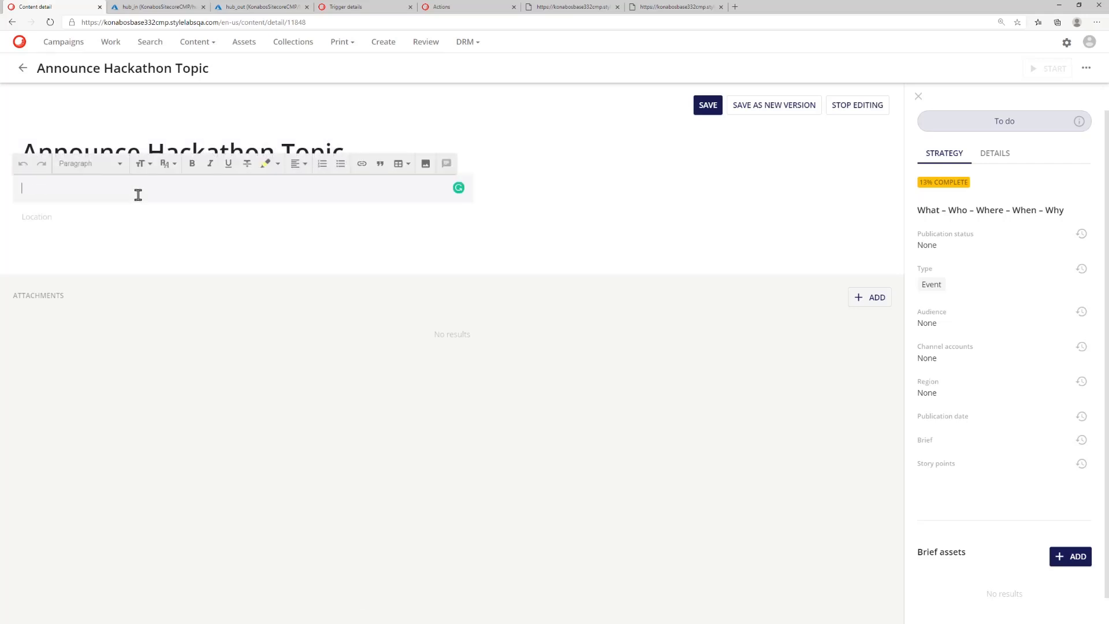
{"action": "type", "text": "Announce Topics for each category an hour before the C"}
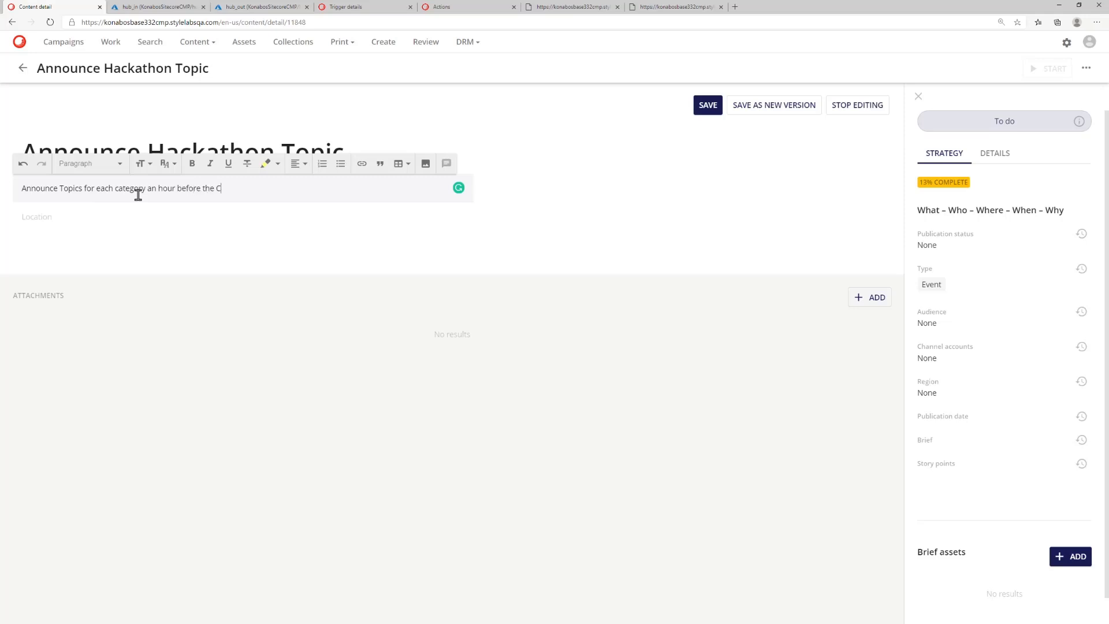
{"action": "type", "text": "ompetition."}
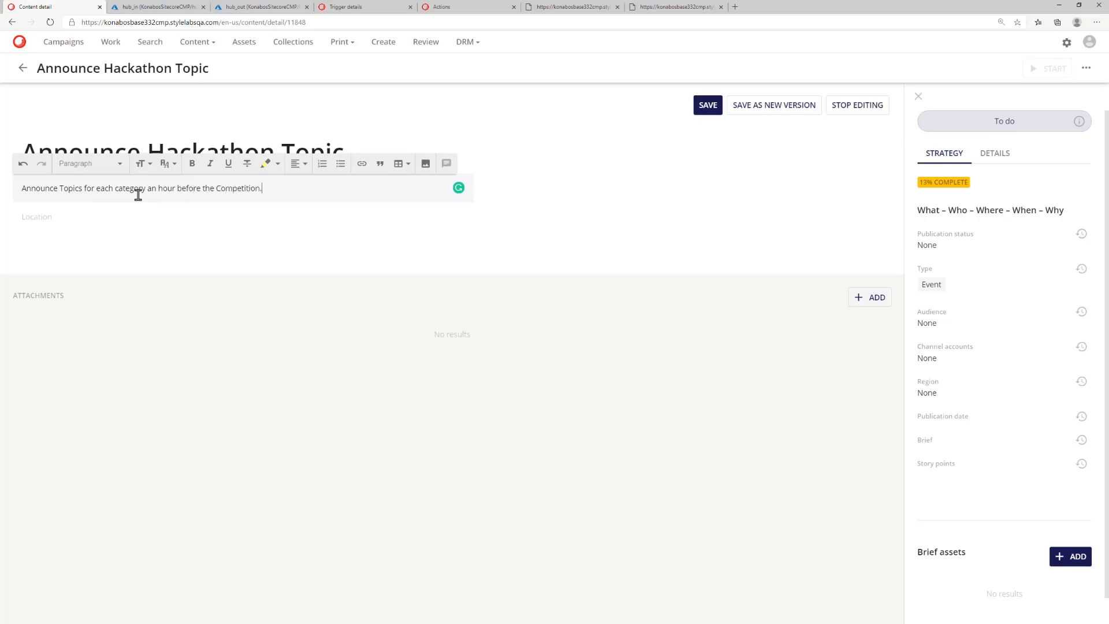
{"action": "type", "text": "Online Webinar Link"}
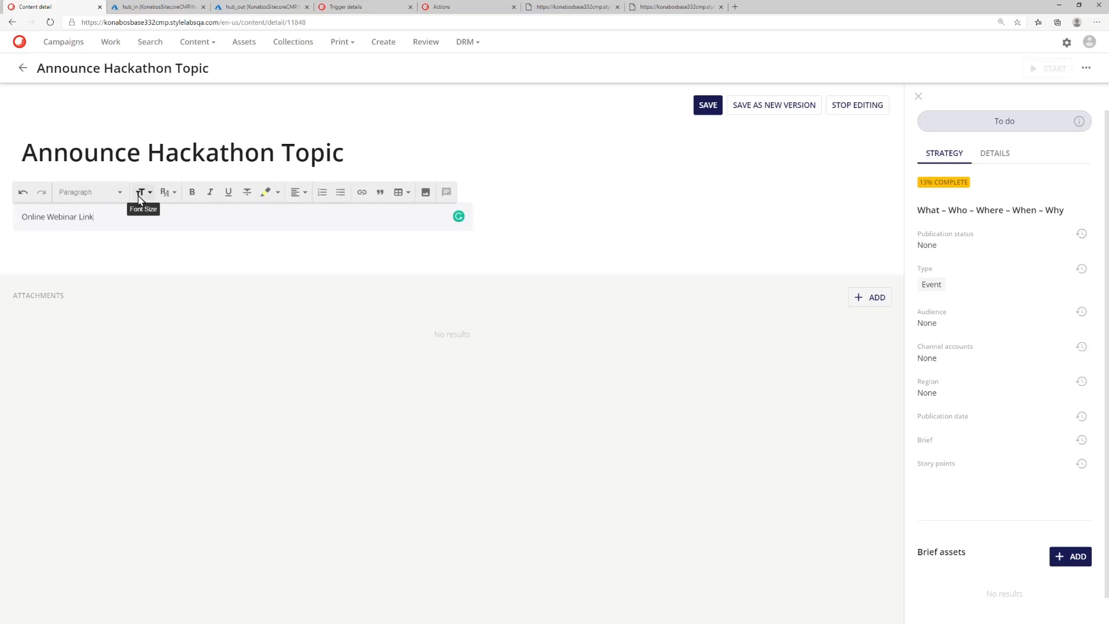
{"action": "left_click", "coordinate": [707, 104]}
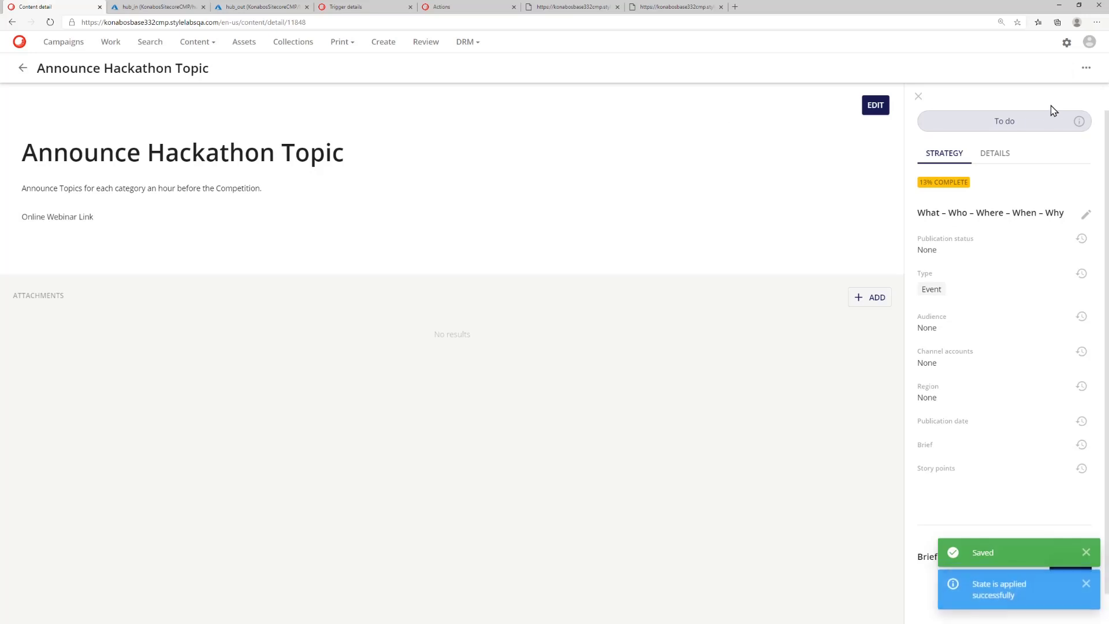
- Approve the Announce Hackathon Topic event, confirm the dialog, and publish it
{"action": "left_click", "coordinate": [1004, 120]}
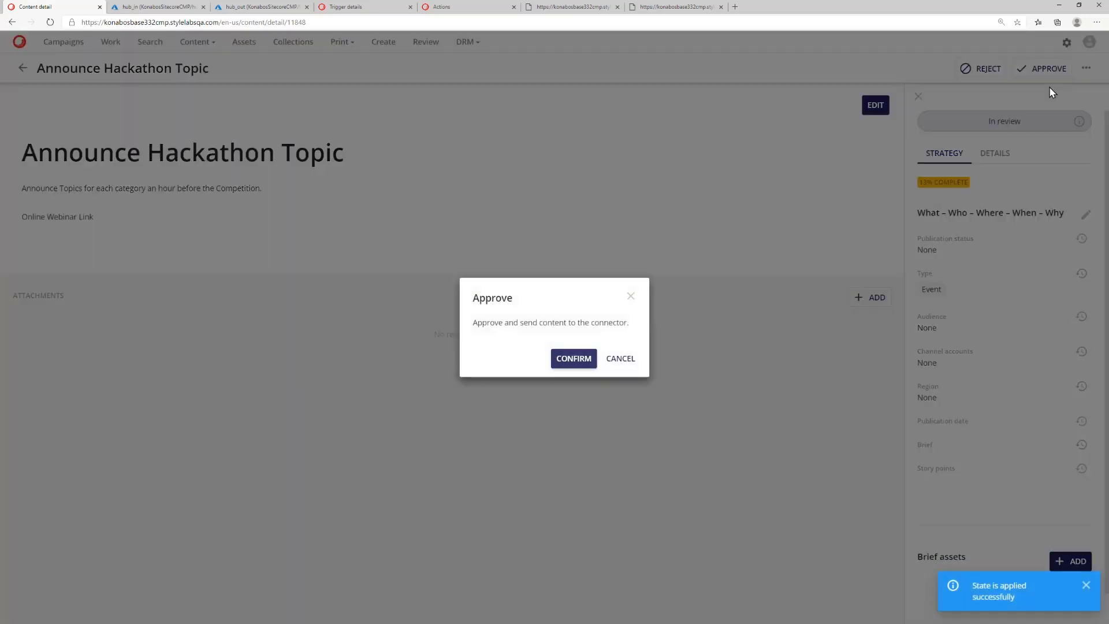
{"action": "left_click", "coordinate": [573, 358]}
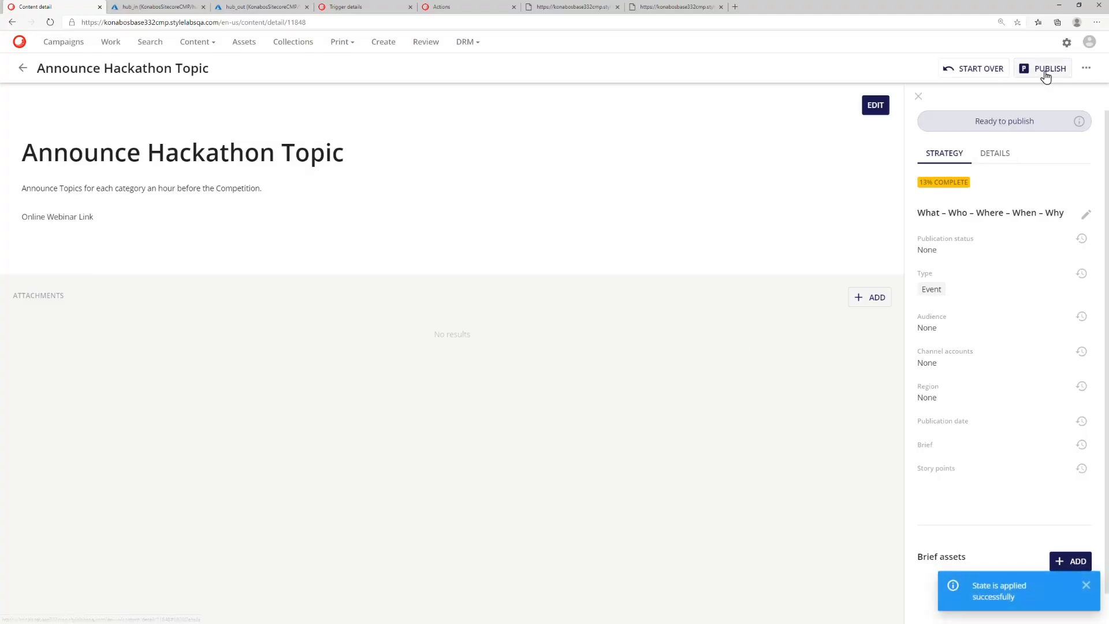
{"action": "left_click", "coordinate": [1050, 68]}
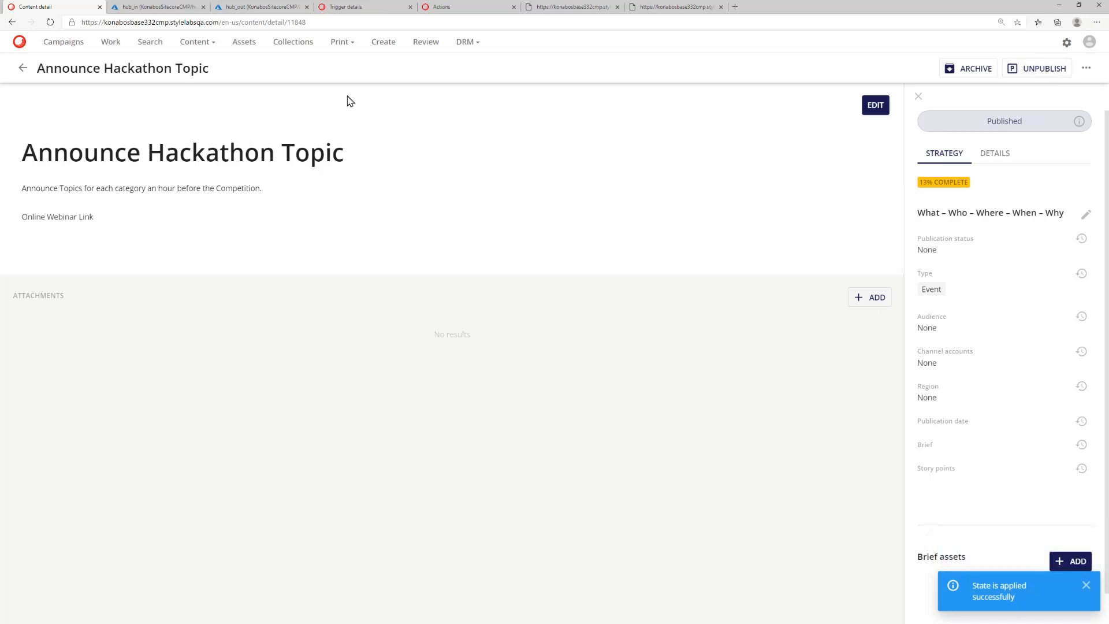
- Show the Actions audit log's latest entries and expand the AzureServiceBus row
{"action": "left_click", "coordinate": [463, 7]}
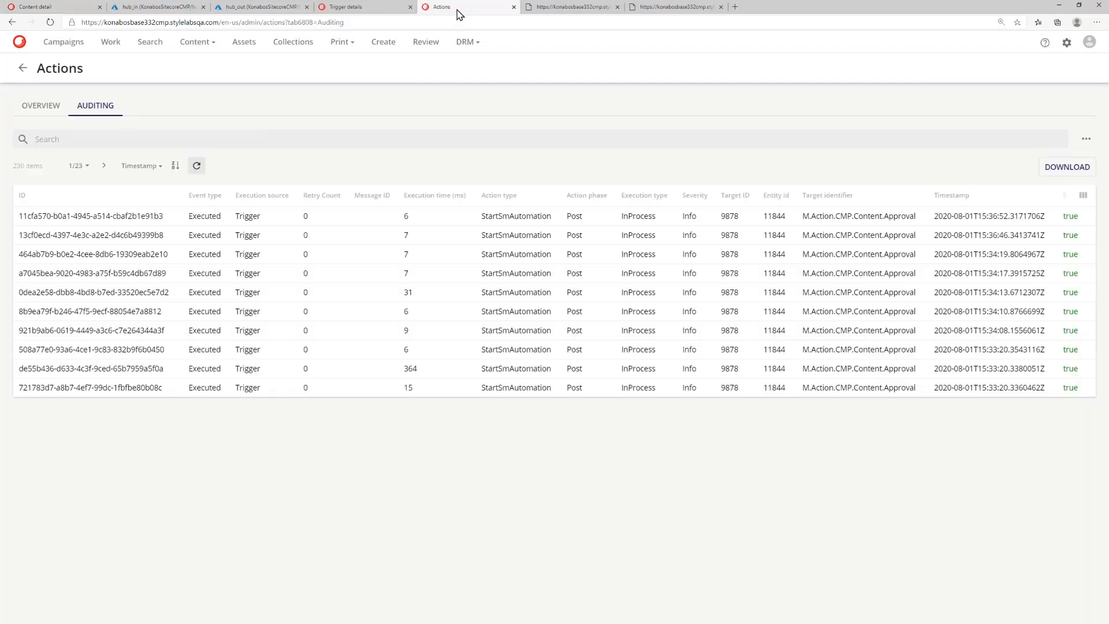
{"action": "left_click", "coordinate": [104, 166]}
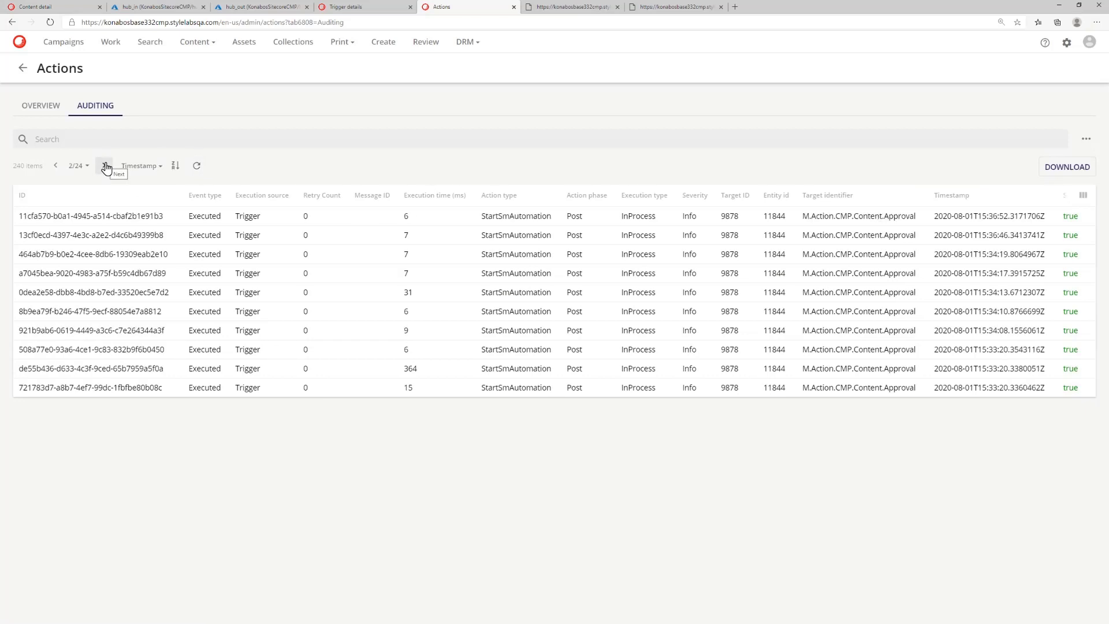
{"action": "left_click", "coordinate": [104, 166]}
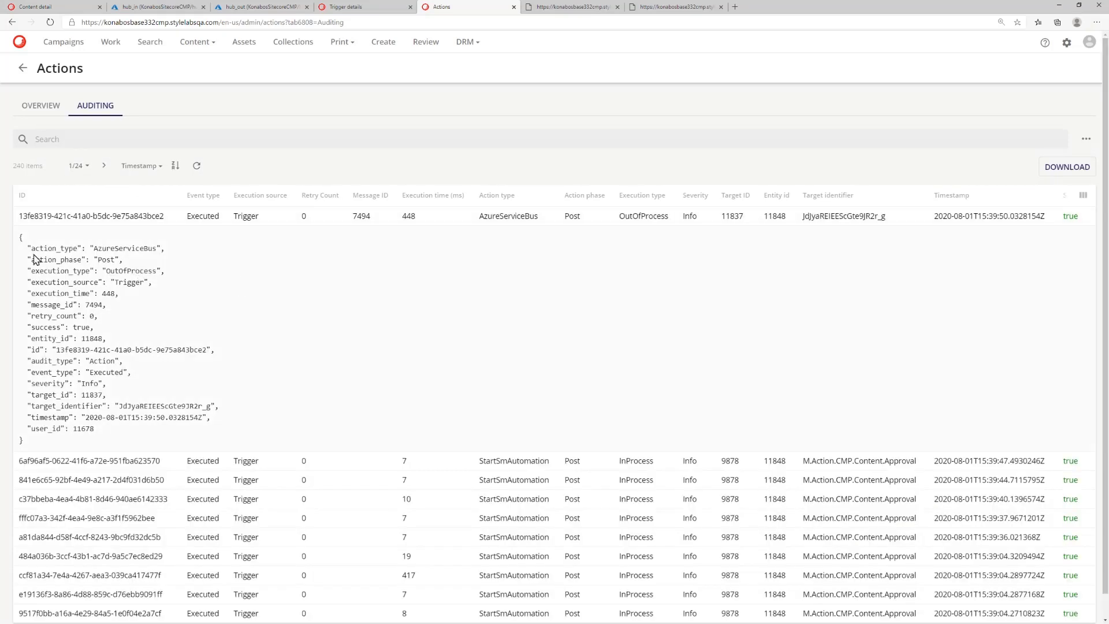
{"action": "left_click_drag", "start_coordinate": [29, 249], "coordinate": [95, 428]}
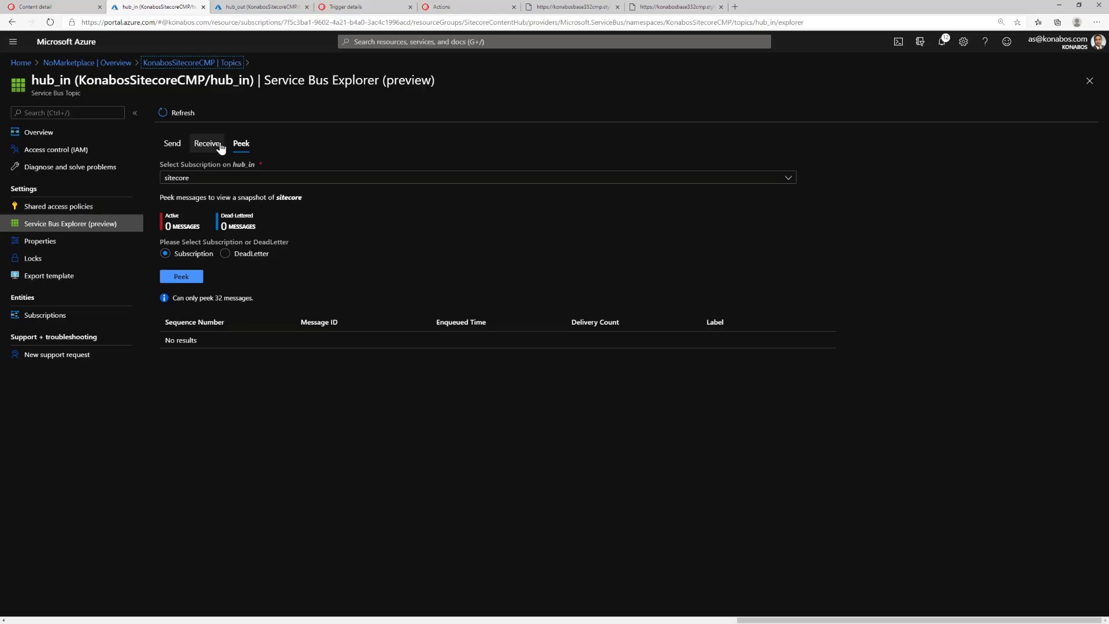
- Peek hub_in's sitecore subscription and open its queued message
{"action": "left_click", "coordinate": [182, 113]}
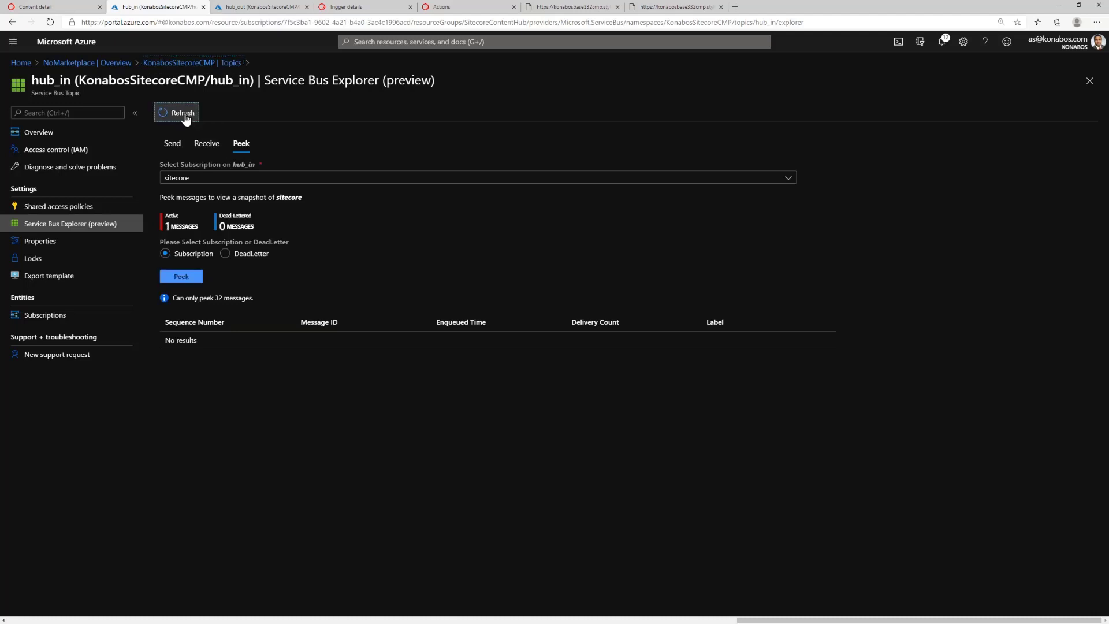
{"action": "left_click", "coordinate": [180, 276]}
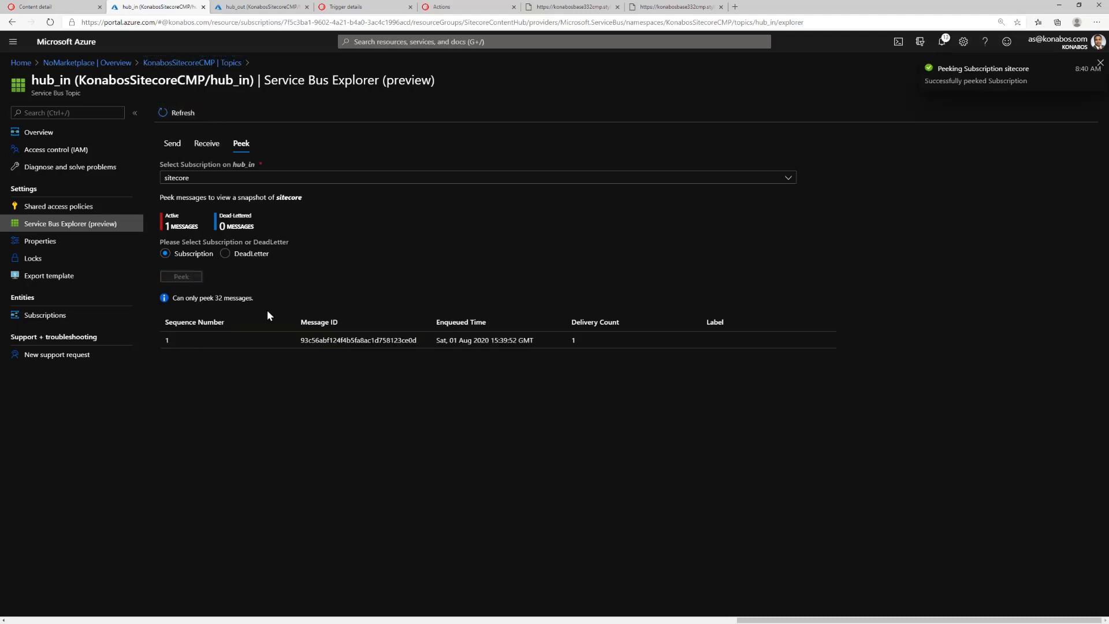
{"action": "left_click", "coordinate": [358, 340]}
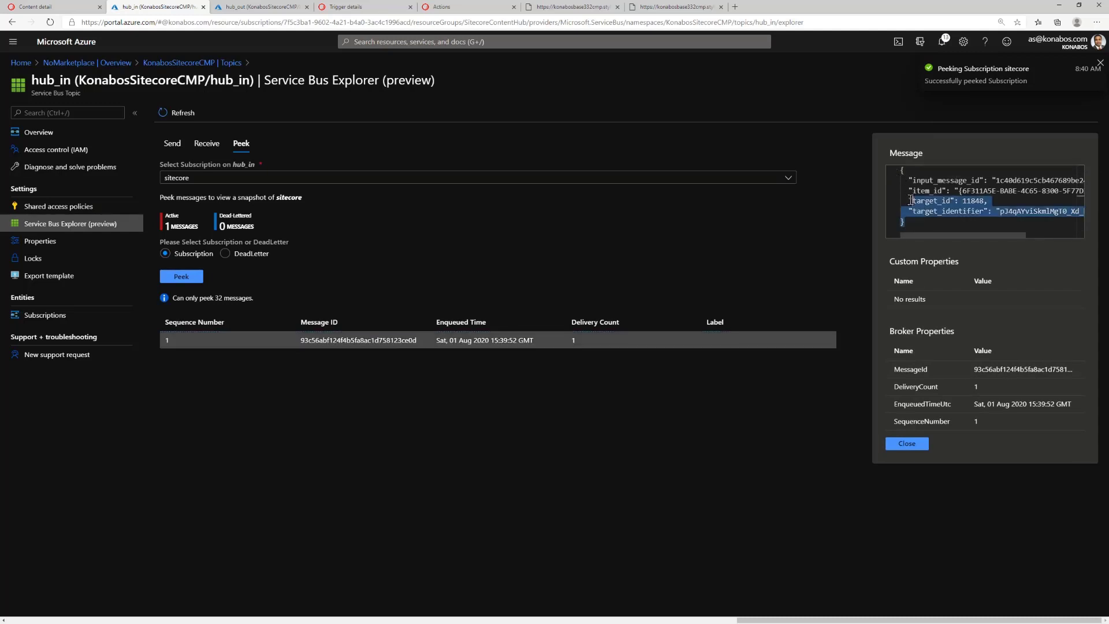
- Peek the hub_out topic's sitecore subscription, confirming it holds no messages
{"action": "left_click", "coordinate": [262, 6]}
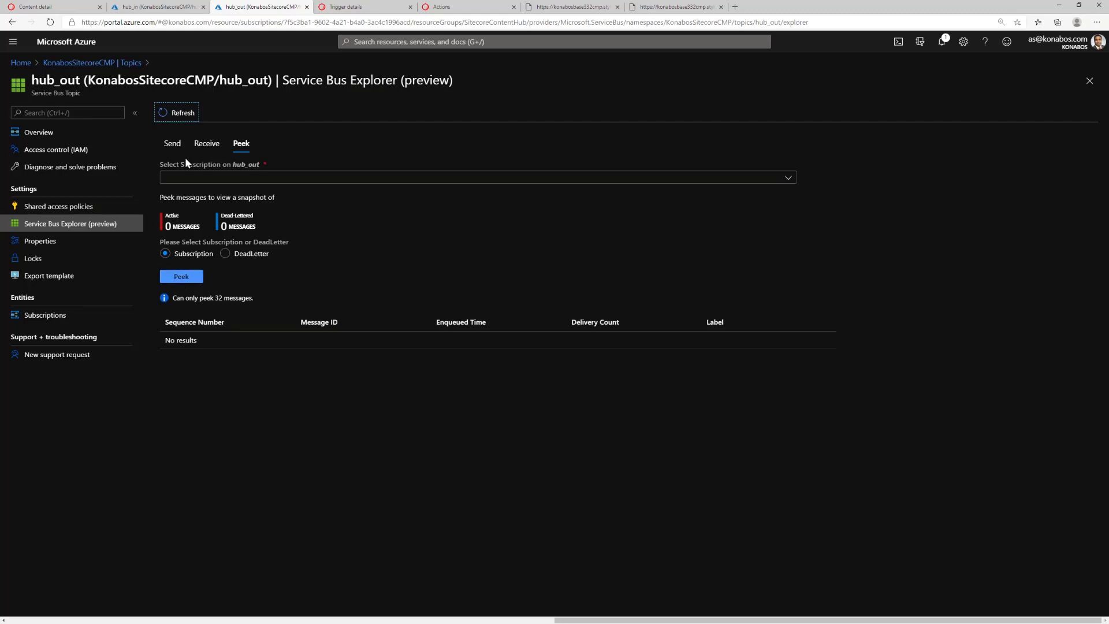
{"action": "left_click", "coordinate": [181, 276]}
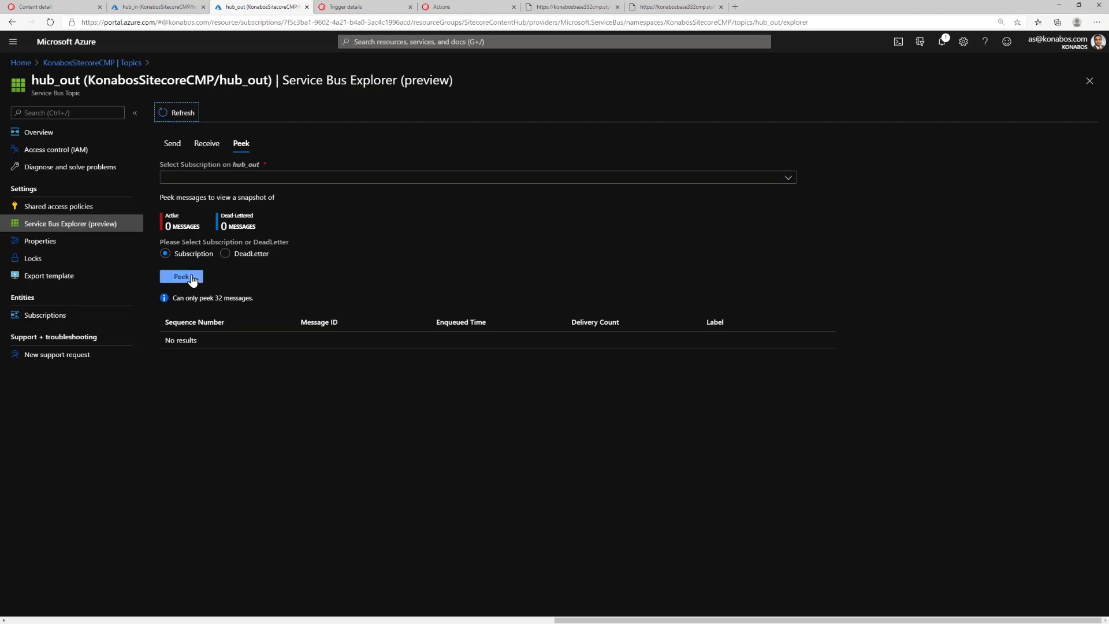
{"action": "left_click", "coordinate": [180, 277]}
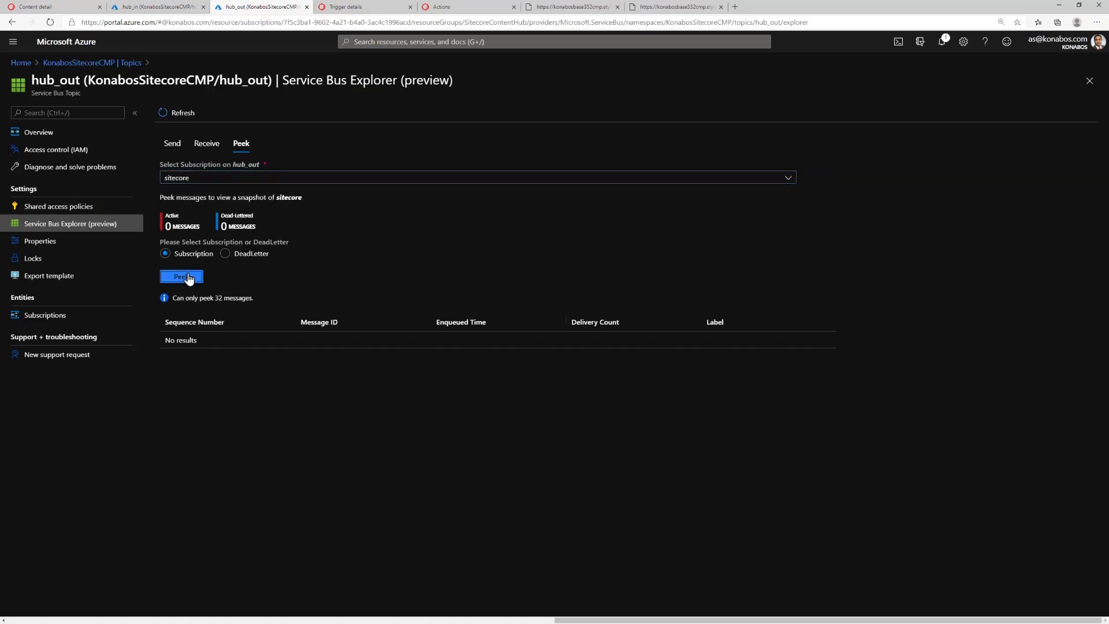
{"action": "left_click", "coordinate": [181, 276]}
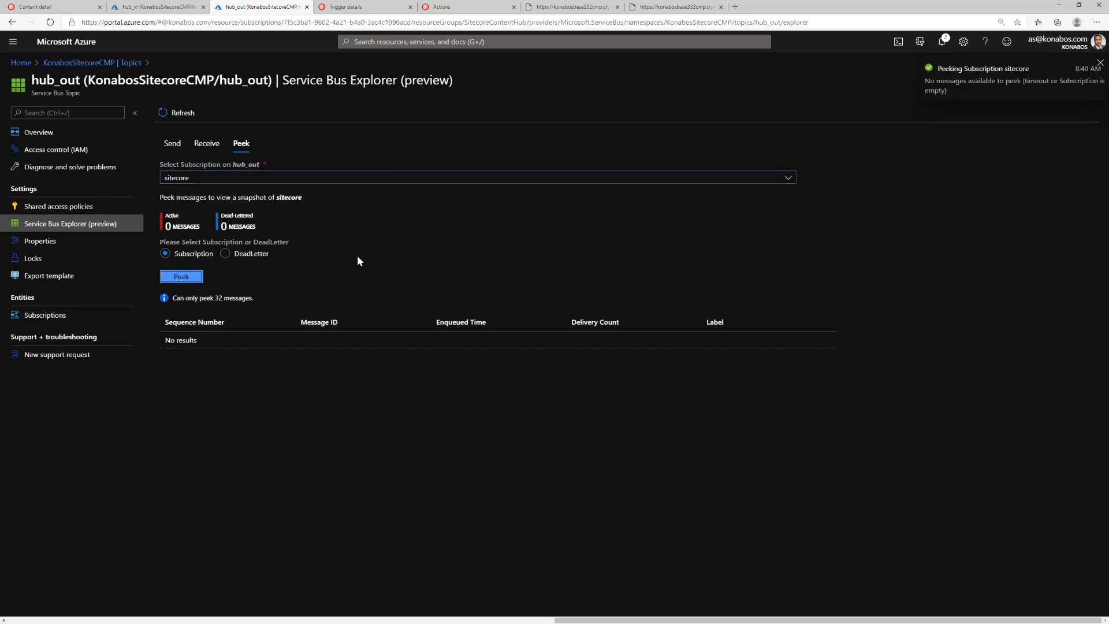
{"action": "left_click", "coordinate": [155, 6]}
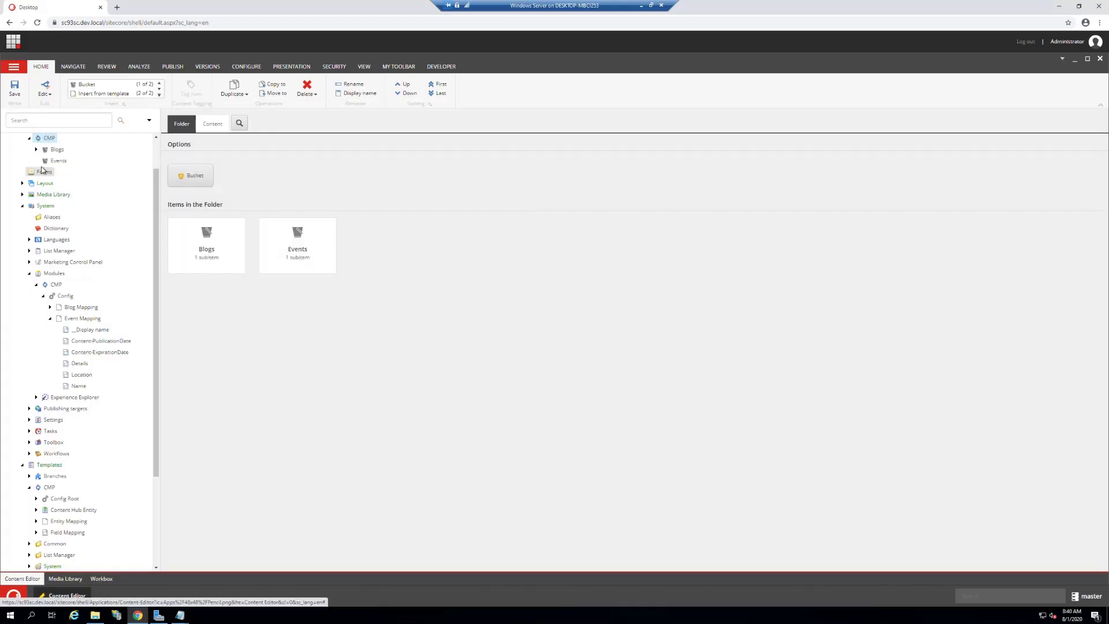
{"action": "left_click", "coordinate": [57, 160]}
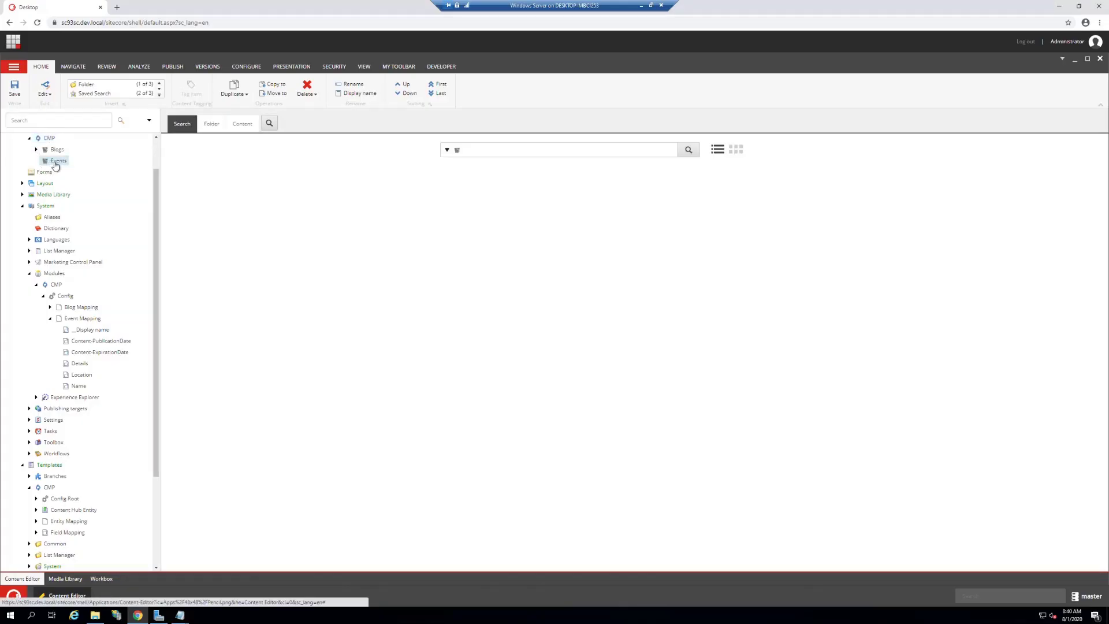
{"action": "left_click", "coordinate": [48, 179]}
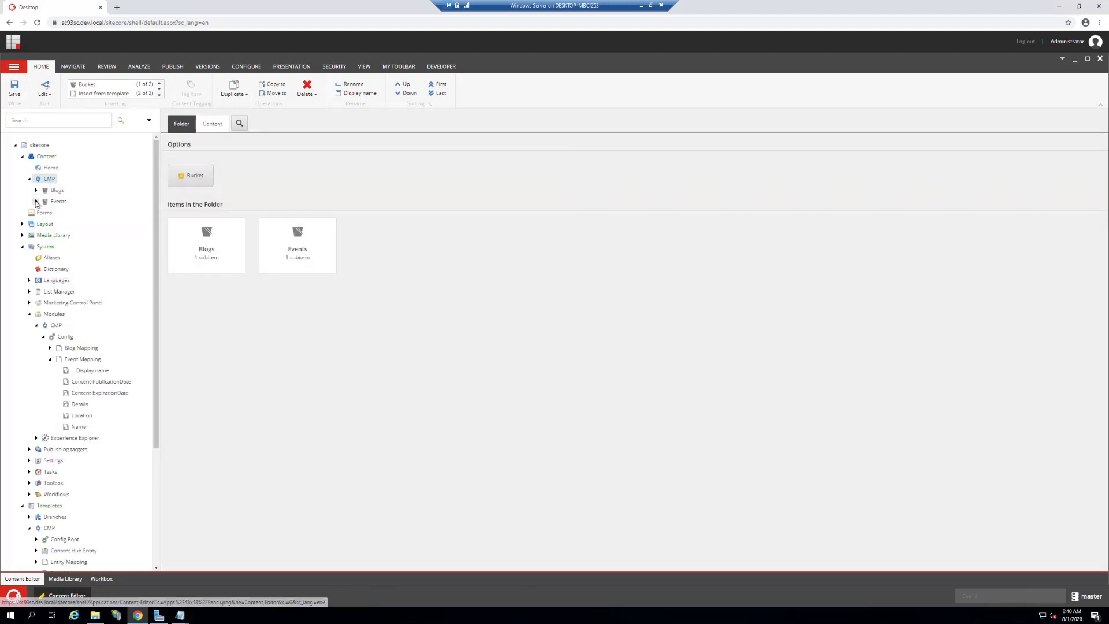
{"action": "left_click", "coordinate": [91, 224]}
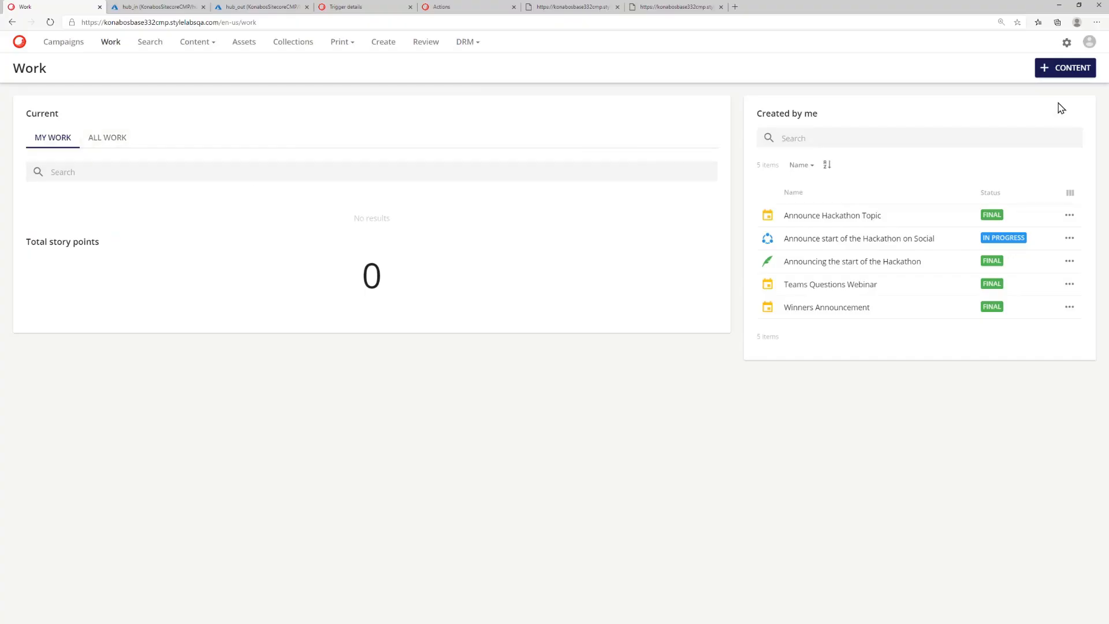
- Create Event content 'Hackathon Demo' in campaign Sitecore Hackathon 2021, localized en-US
{"action": "left_click", "coordinate": [1065, 67]}
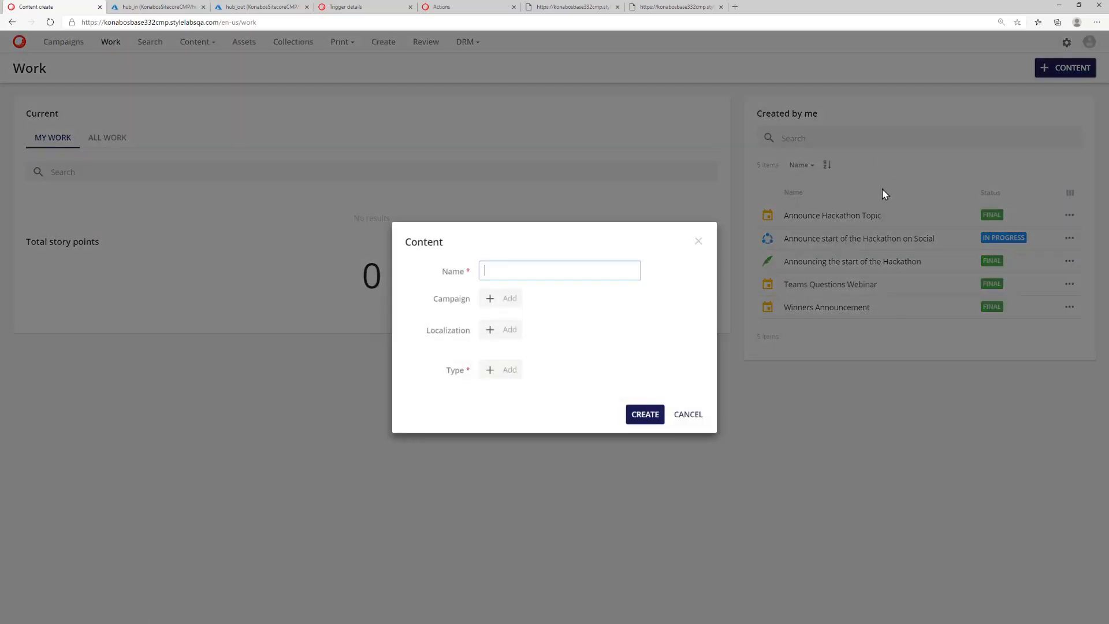
{"action": "type", "text": "Hackathon Demo"}
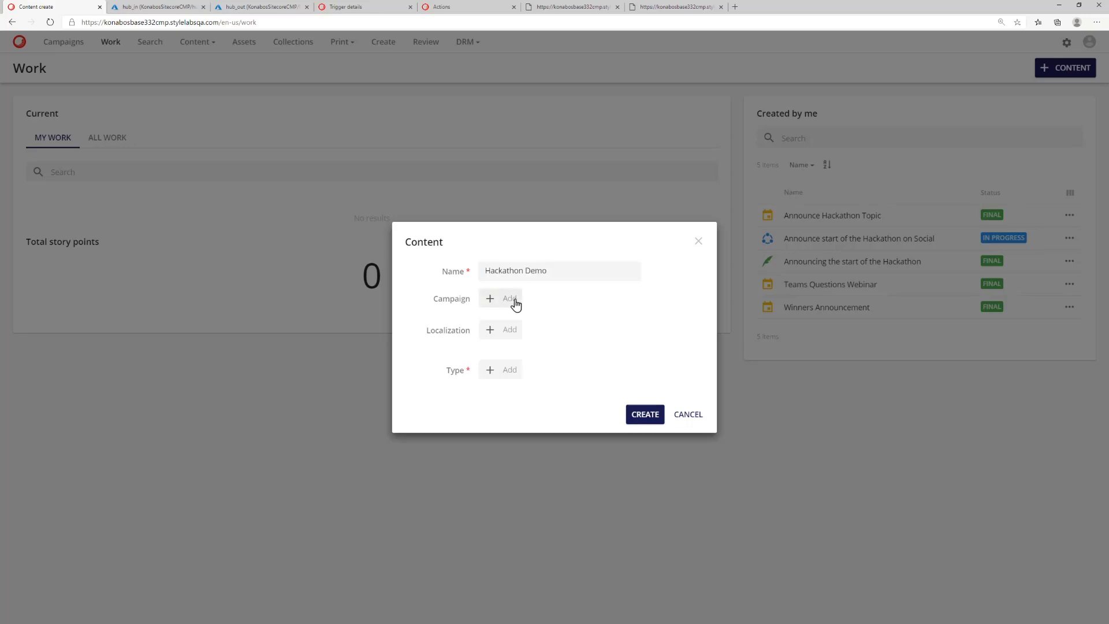
{"action": "left_click", "coordinate": [501, 298]}
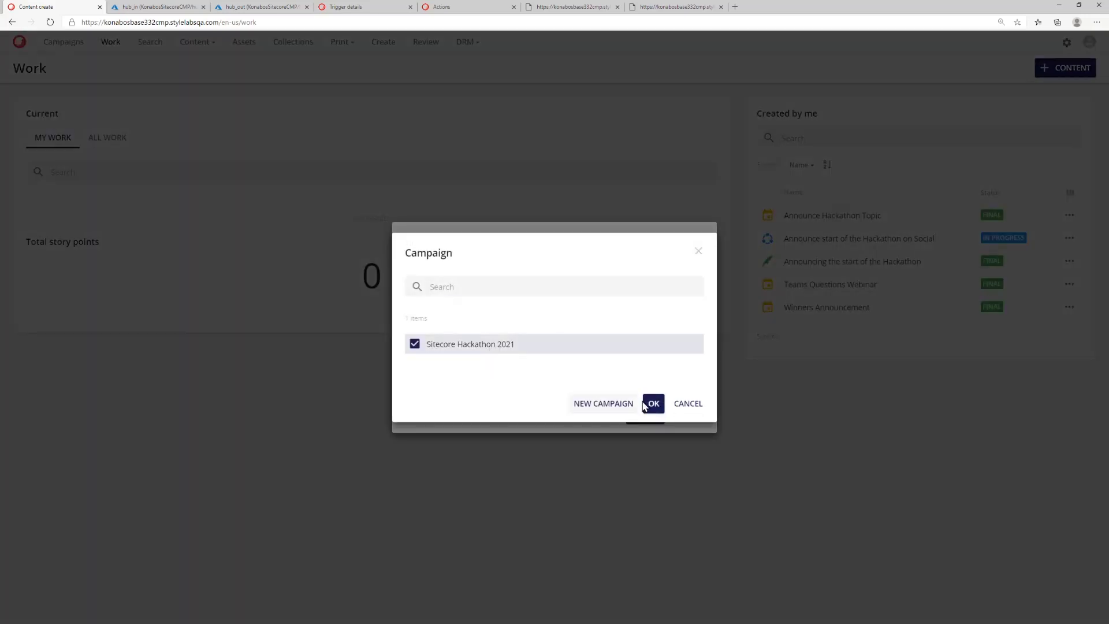
{"action": "left_click", "coordinate": [652, 403]}
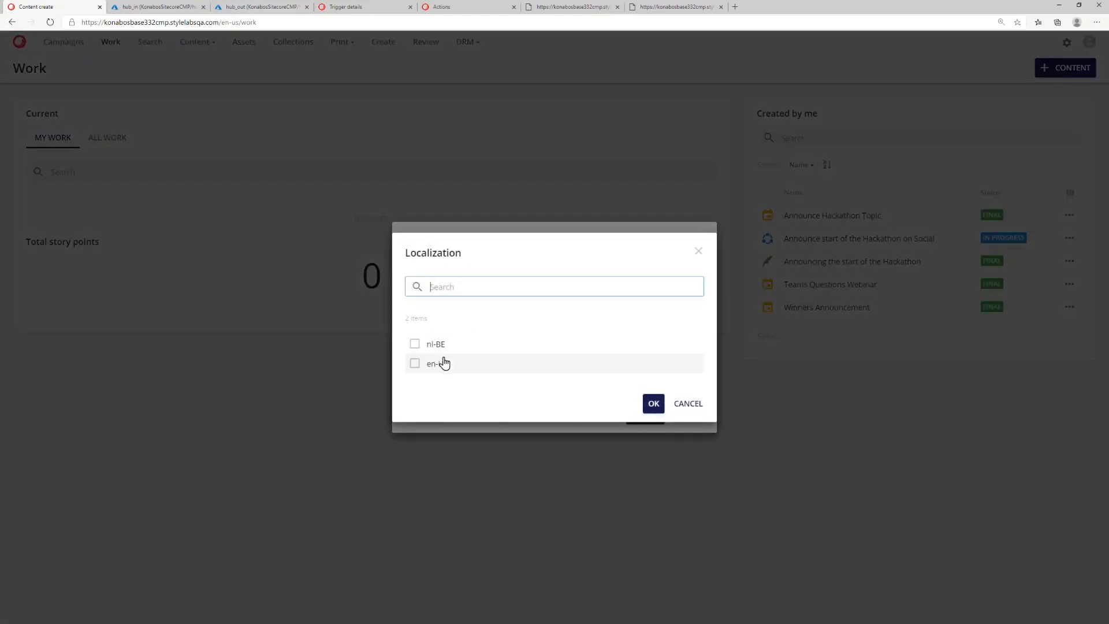
{"action": "left_click", "coordinate": [653, 403]}
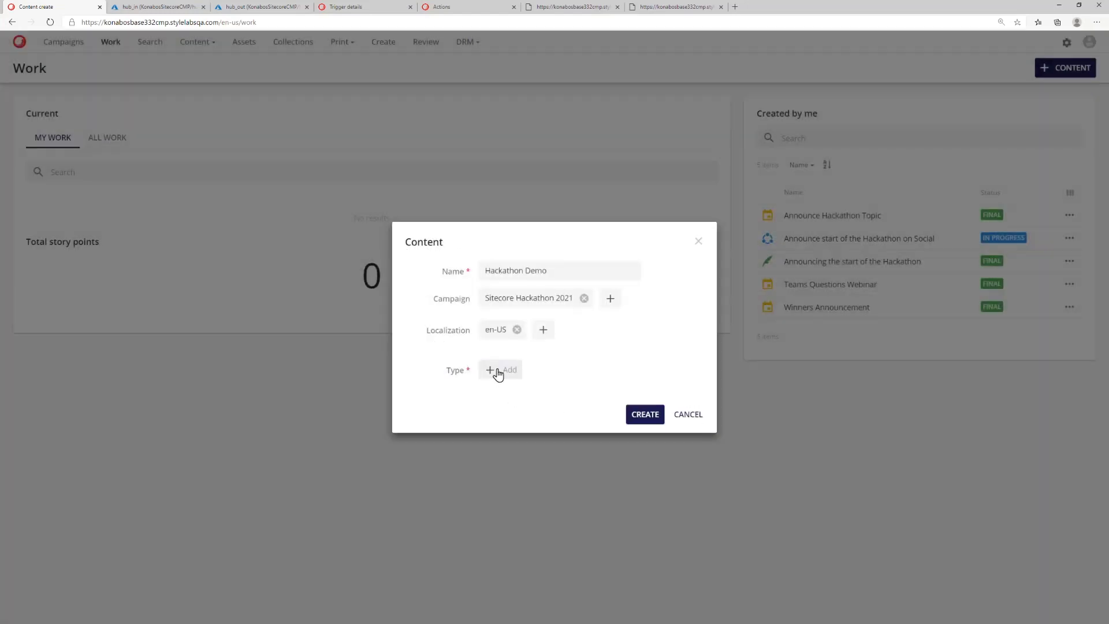
{"action": "left_click", "coordinate": [501, 369]}
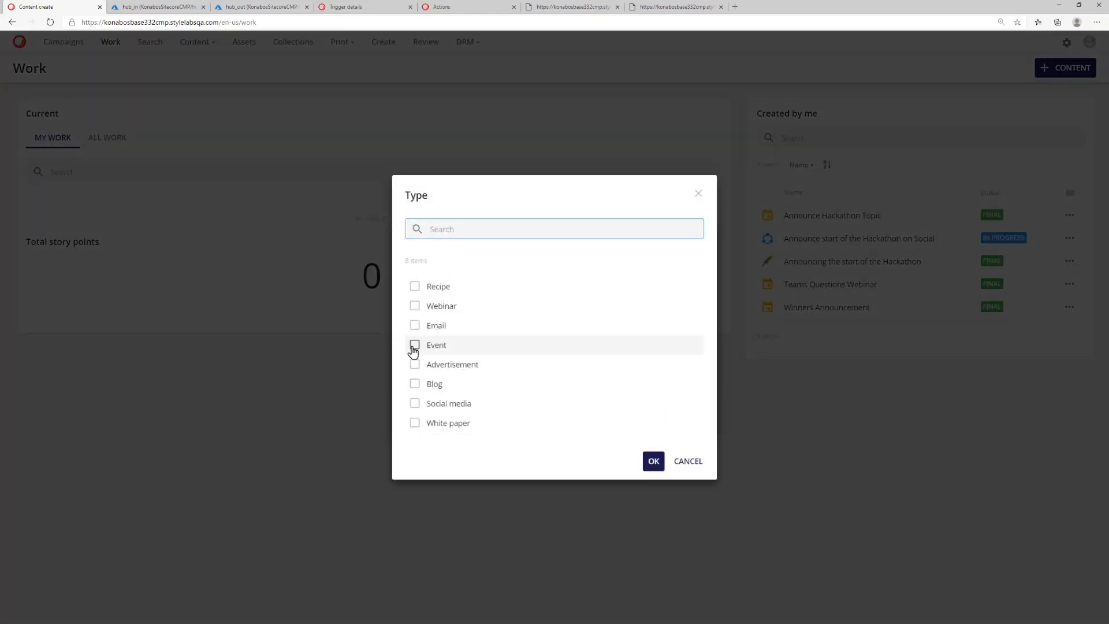
{"action": "left_click", "coordinate": [652, 461]}
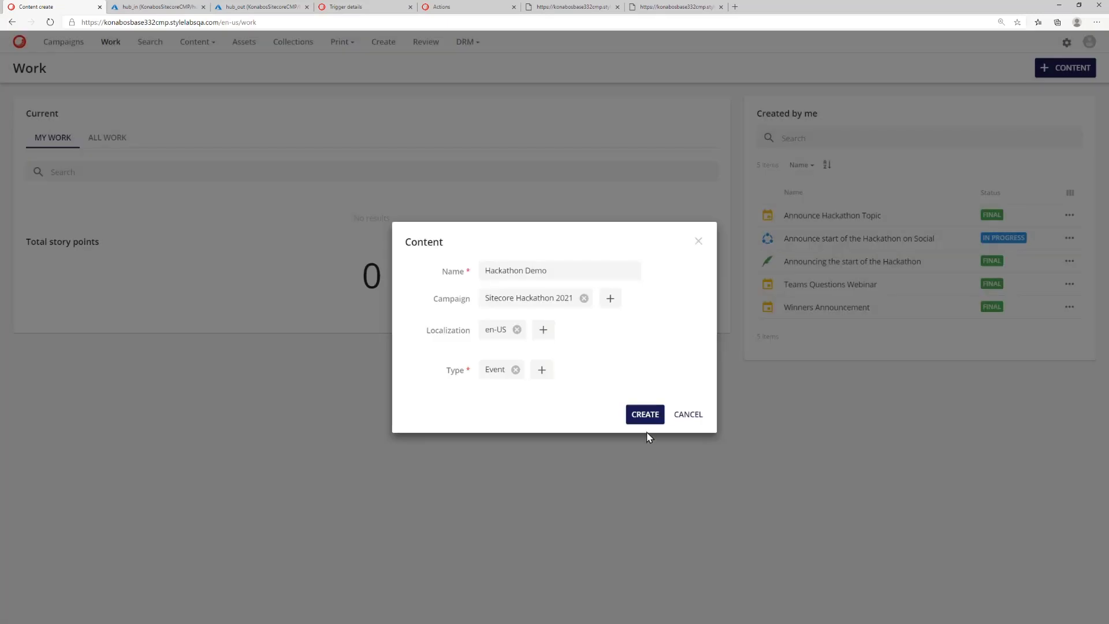
{"action": "left_click", "coordinate": [643, 414]}
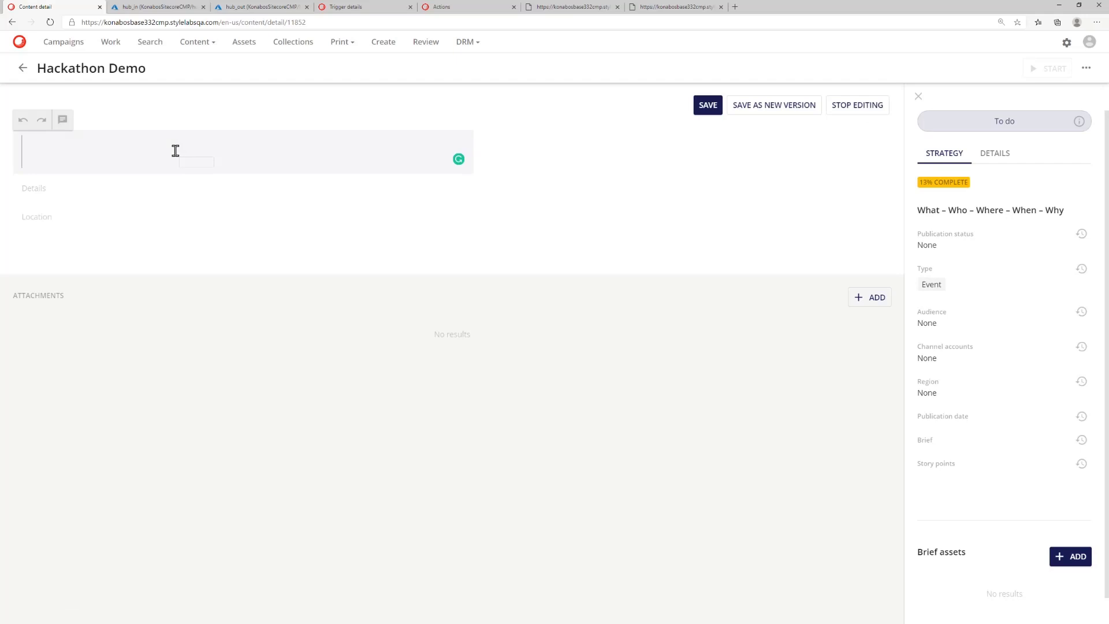
- Enter title Hackathon Demo, the winners details text and 'Link to the Webinar here' location
{"action": "type", "text": "Hackathon Demo"}
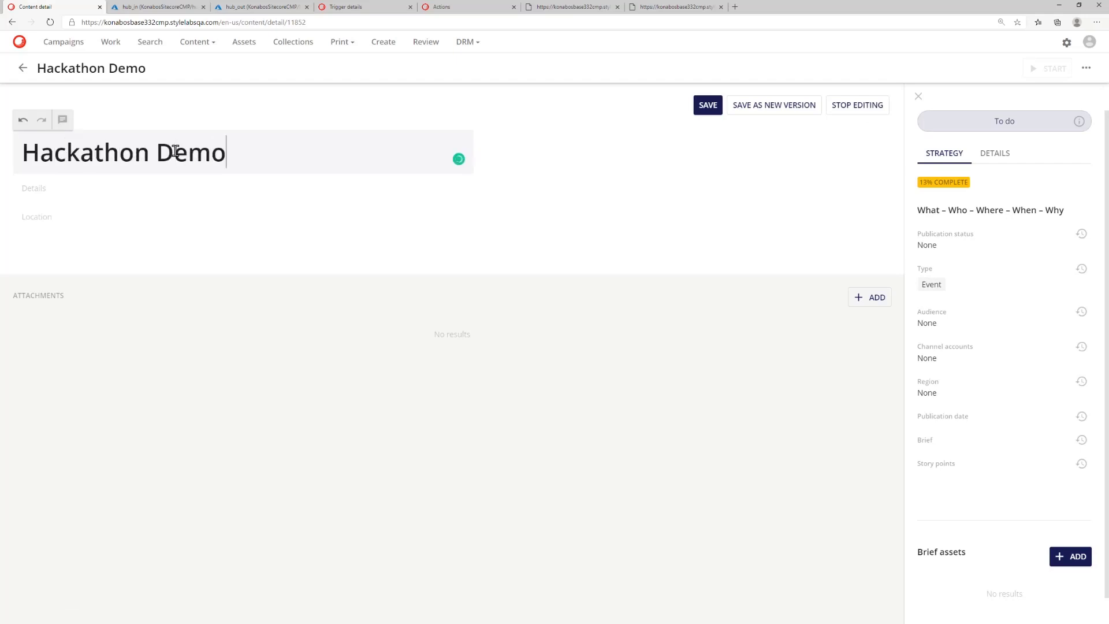
{"action": "left_click", "coordinate": [170, 189]}
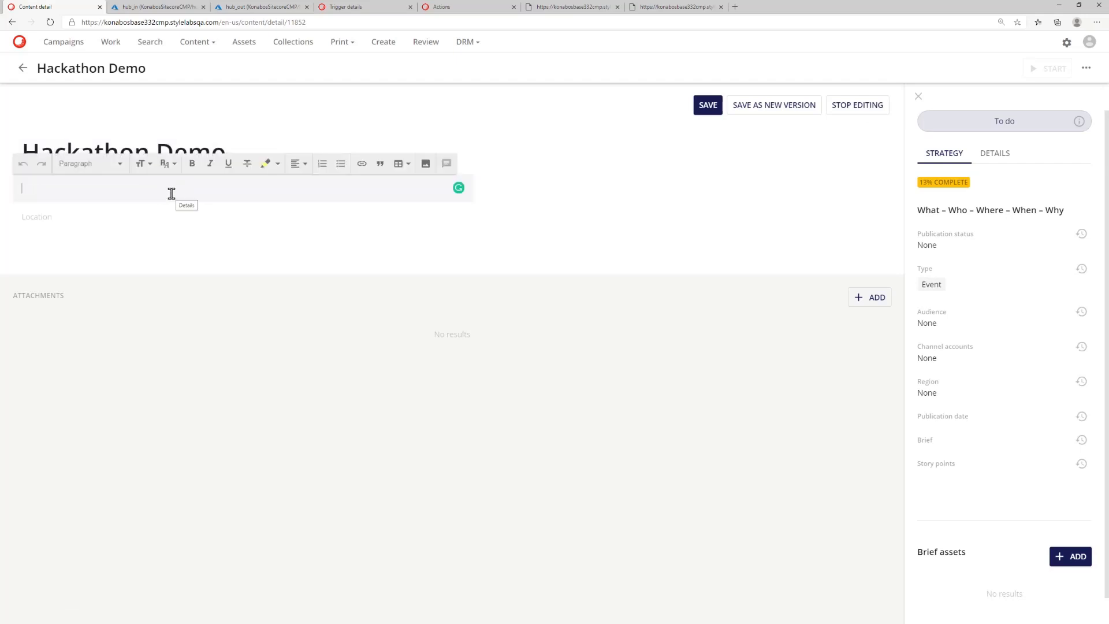
{"action": "type", "text": "Winners to demo their ha"}
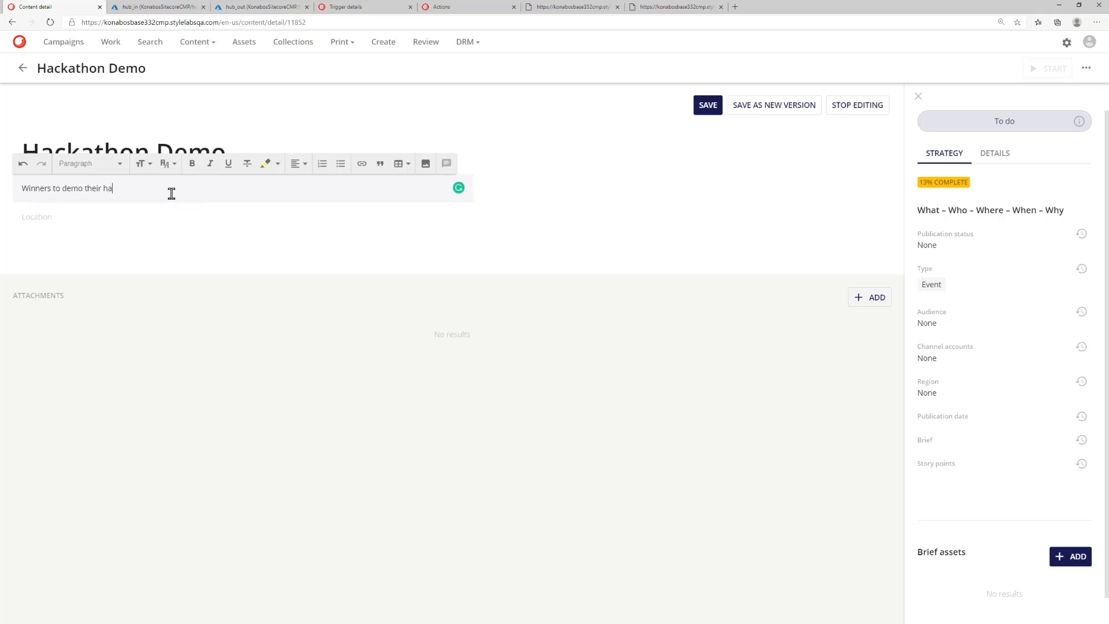
{"action": "type", "text": "ckathon entry"}
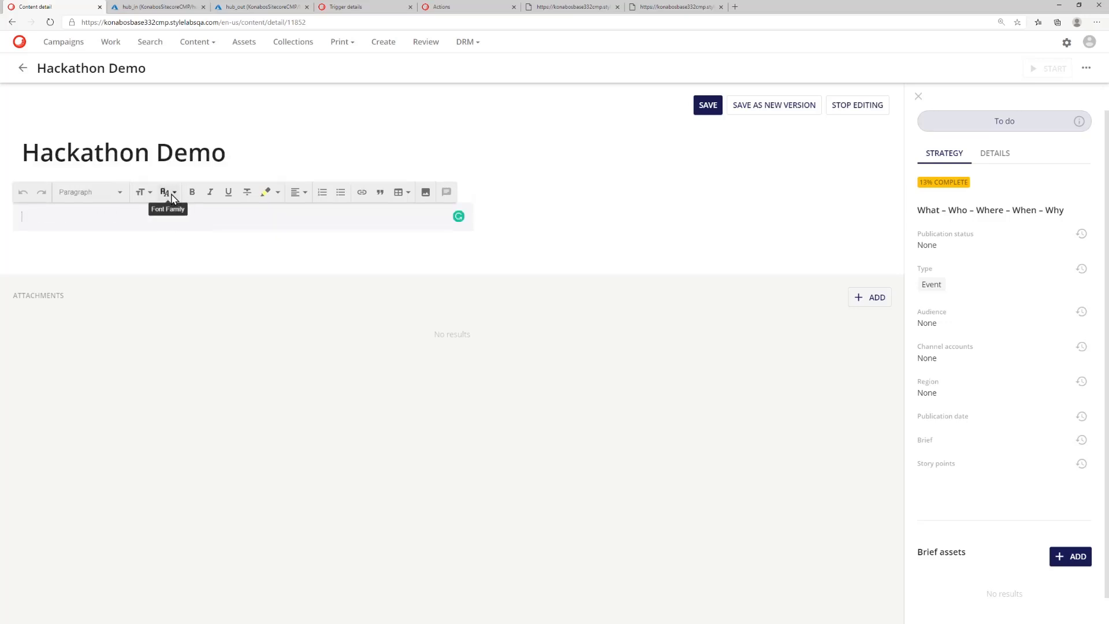
{"action": "type", "text": "Link to the W"}
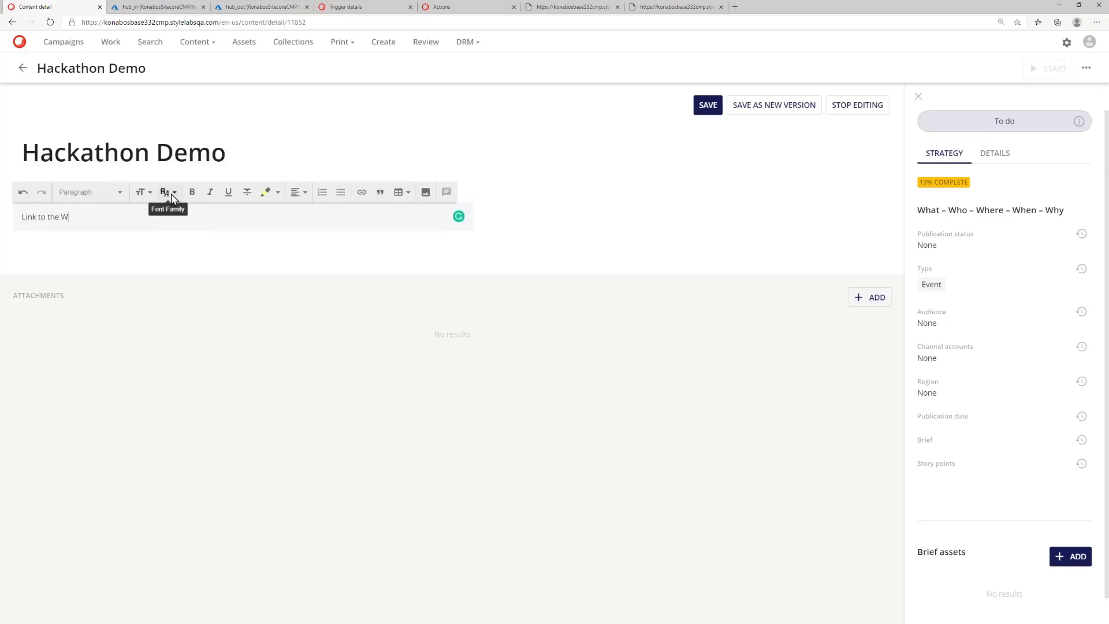
{"action": "type", "text": "ebinar here"}
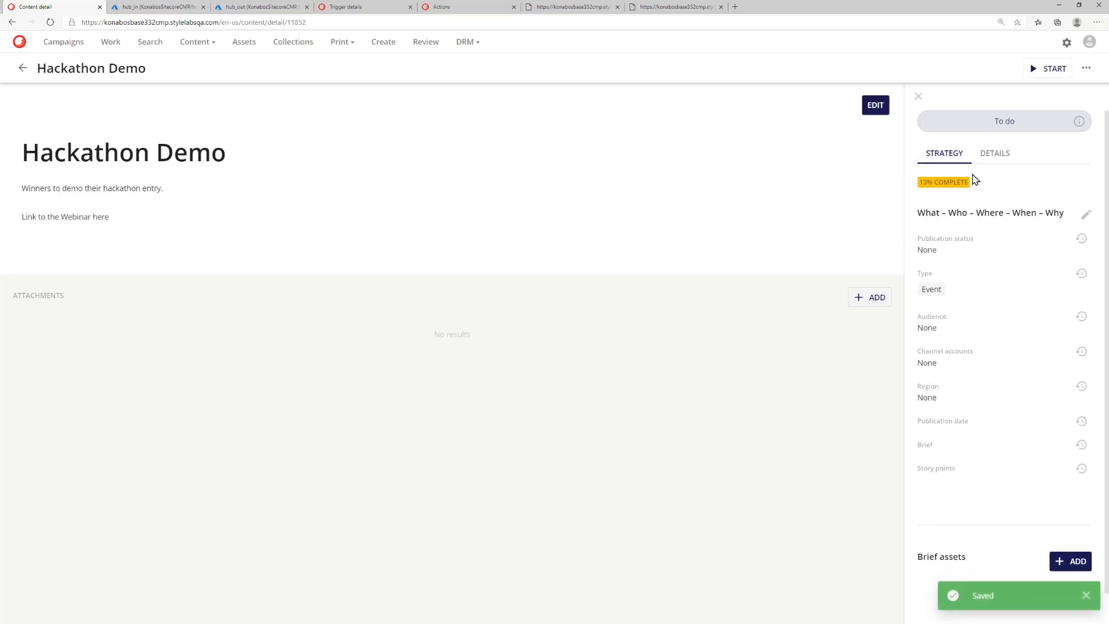
- Start the review workflow, then approve Hackathon Demo and confirm sending to the connector
{"action": "left_click", "coordinate": [1053, 68]}
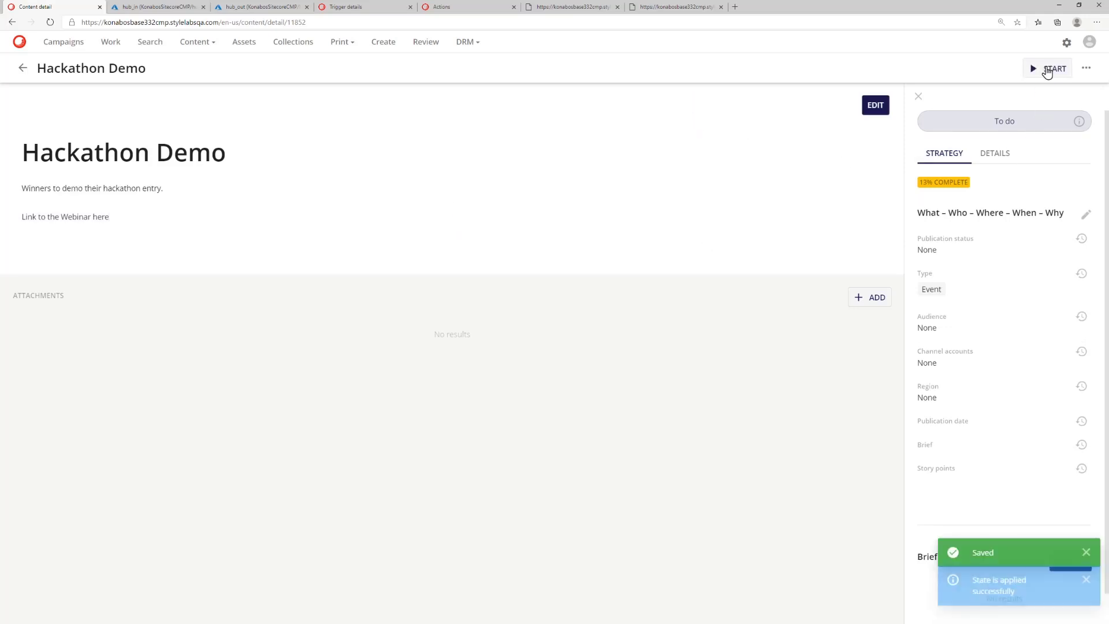
{"action": "left_click", "coordinate": [1053, 68]}
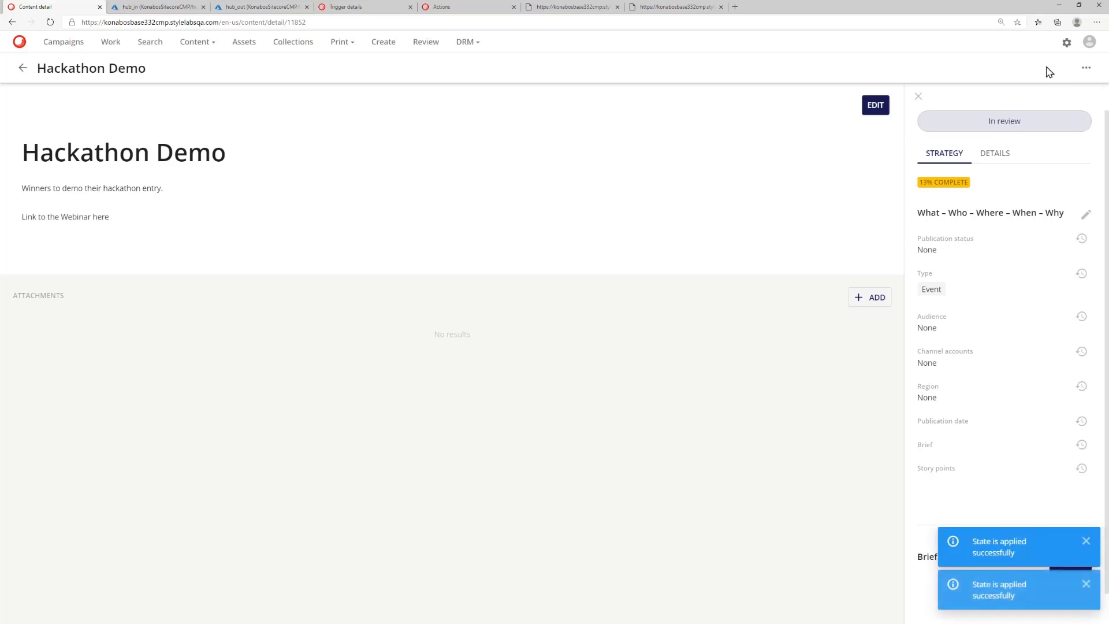
{"action": "left_click", "coordinate": [1046, 68]}
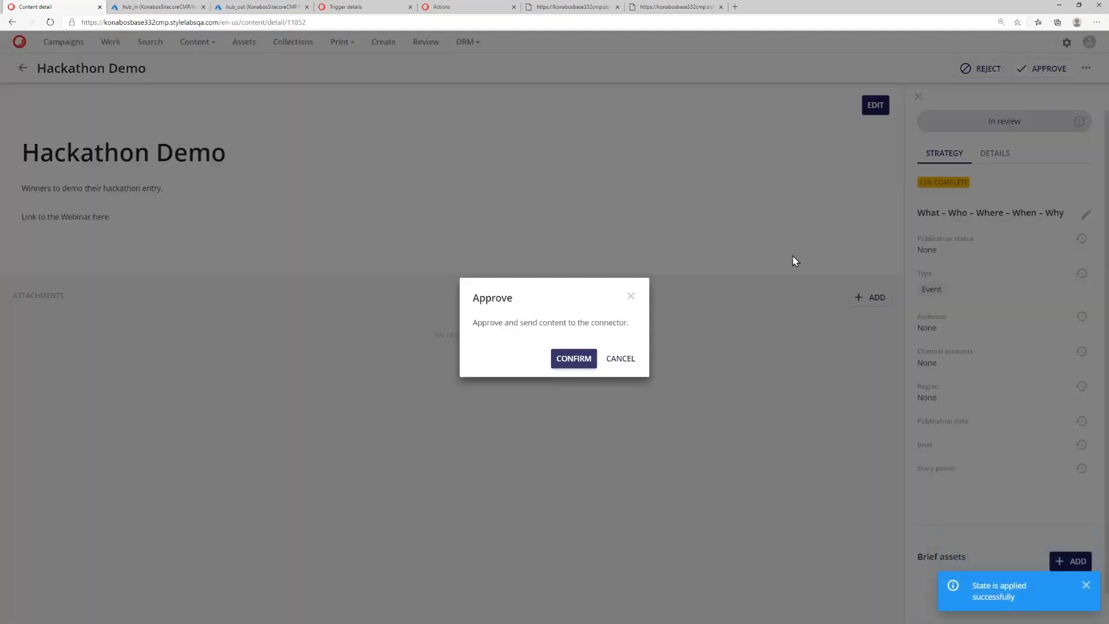
{"action": "left_click", "coordinate": [573, 358]}
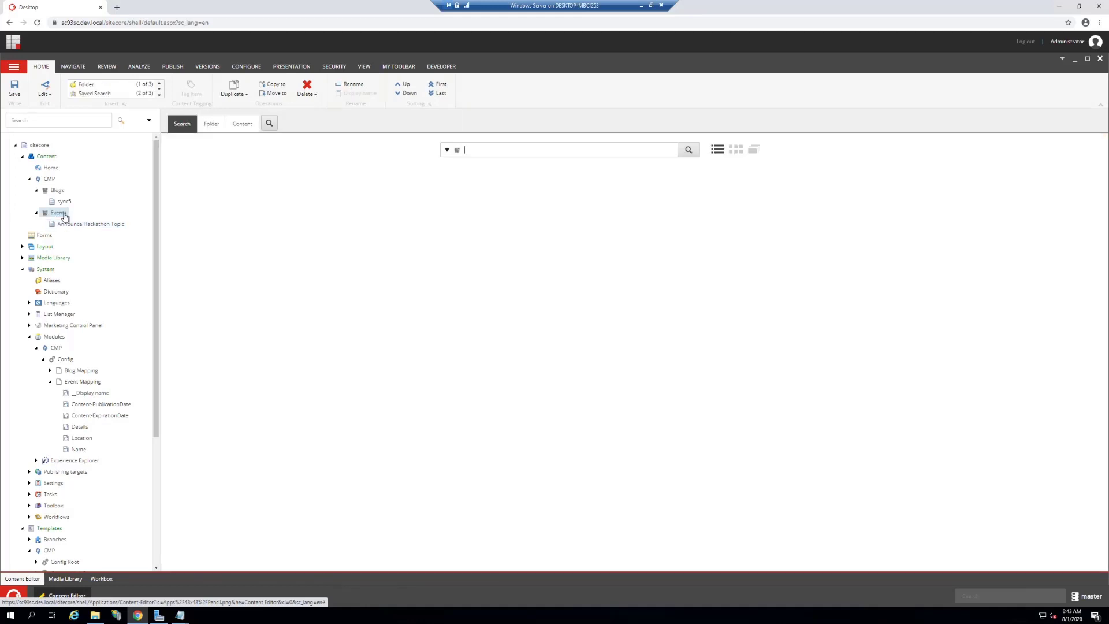
- Refresh the Events bucket and open Hackathon Demo to view its synced Name, Details and Location
{"action": "right_click", "coordinate": [59, 214]}
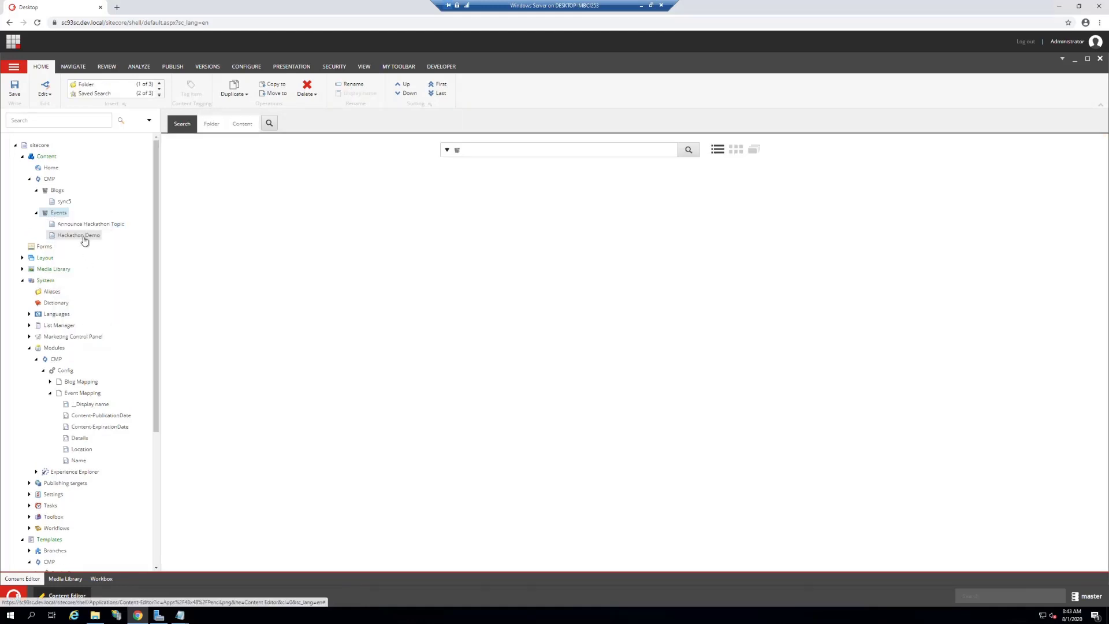
{"action": "left_click", "coordinate": [78, 235]}
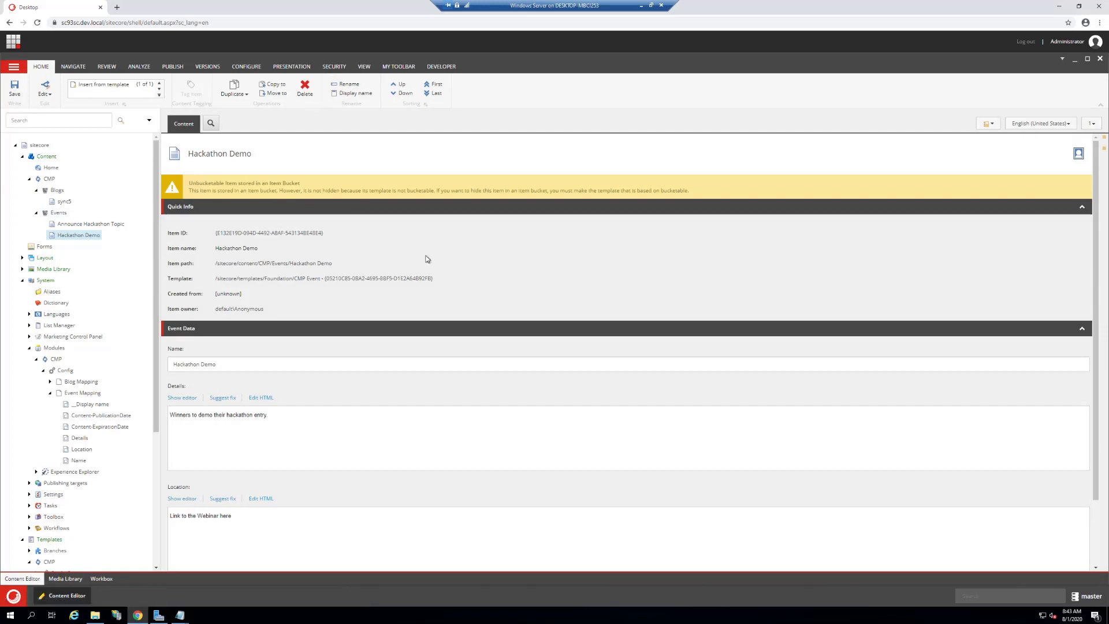